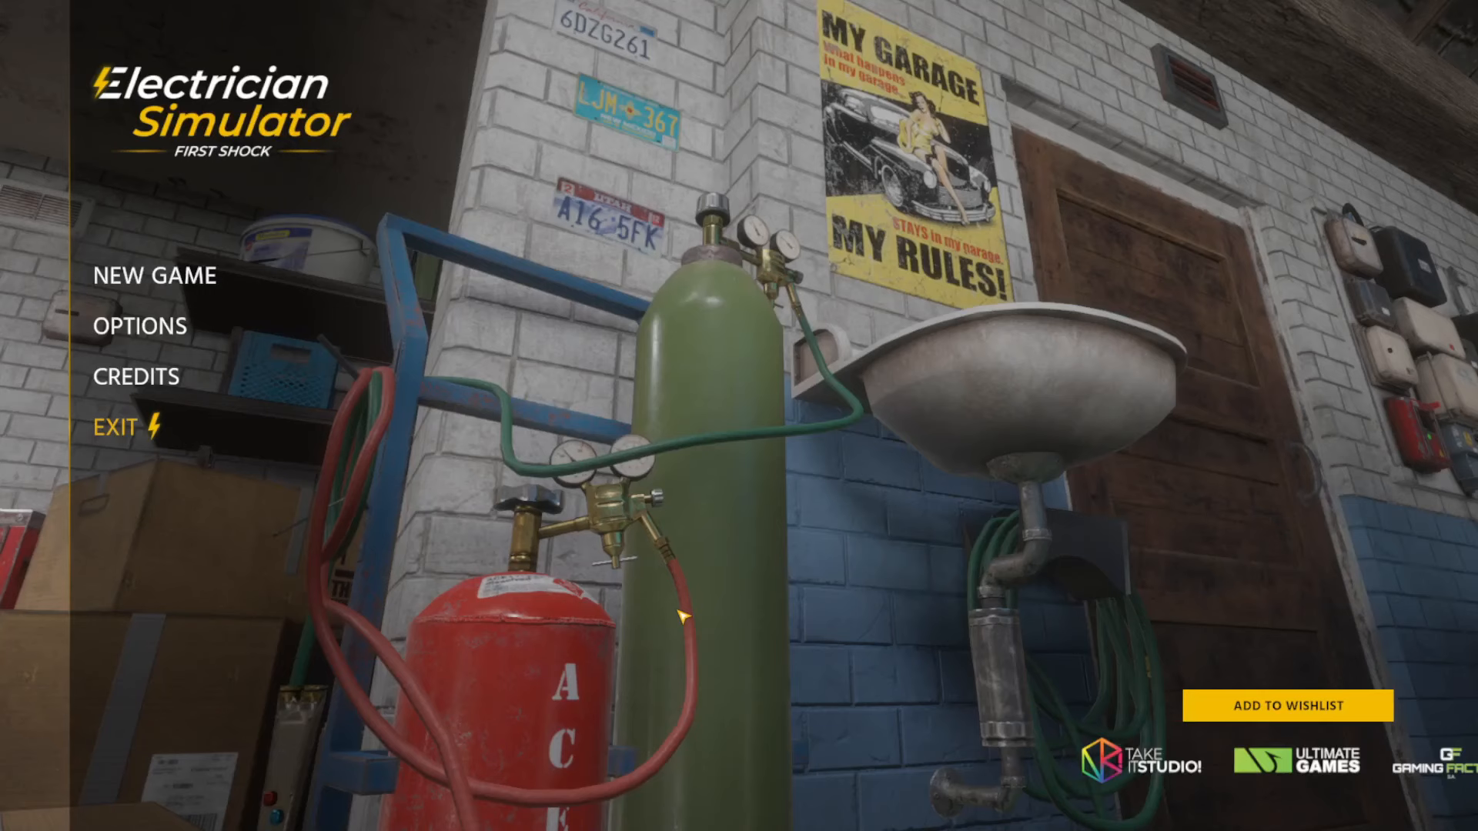
mouse_move(240, 290)
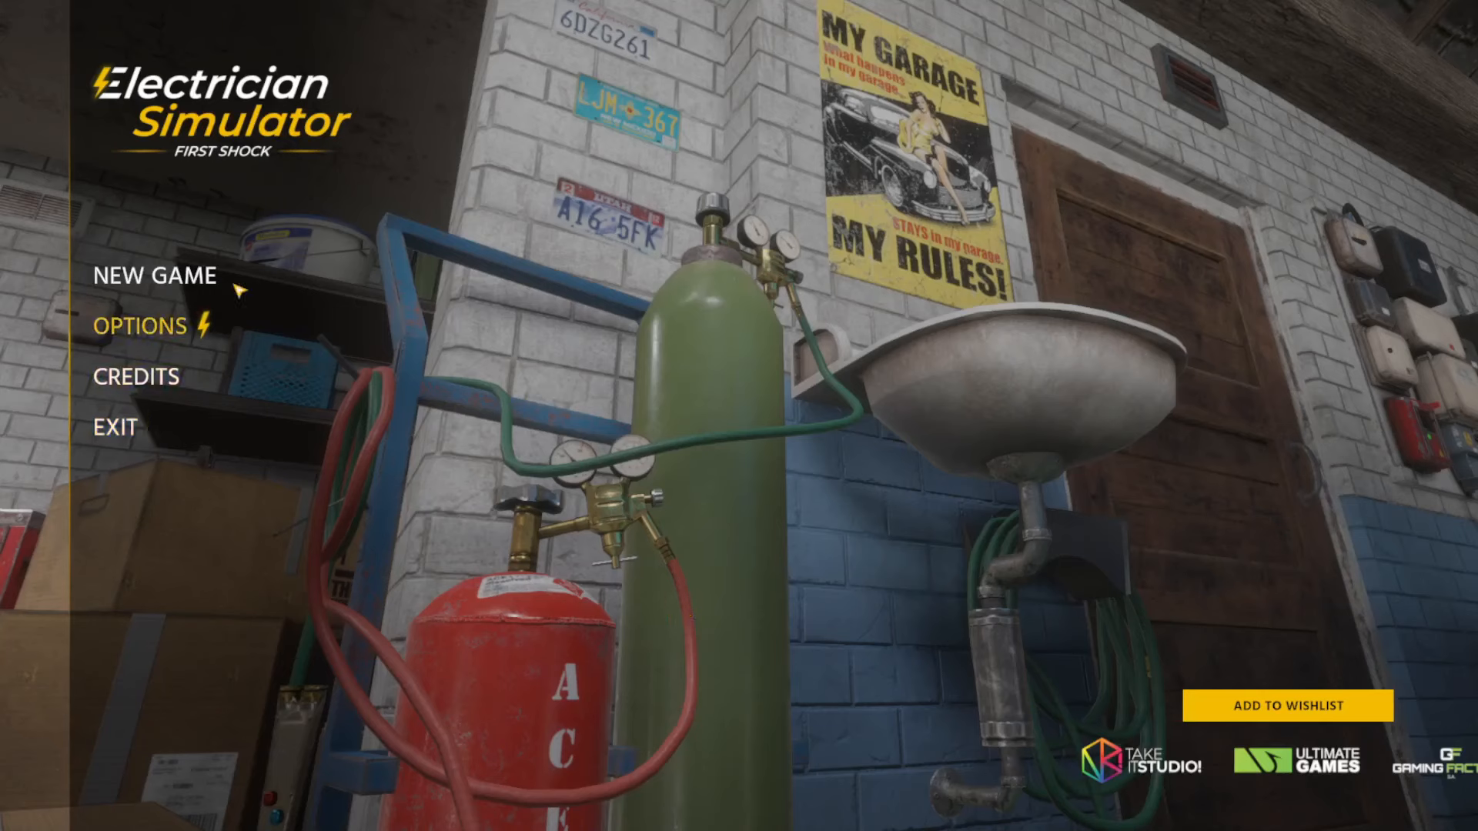
mouse_move(194, 276)
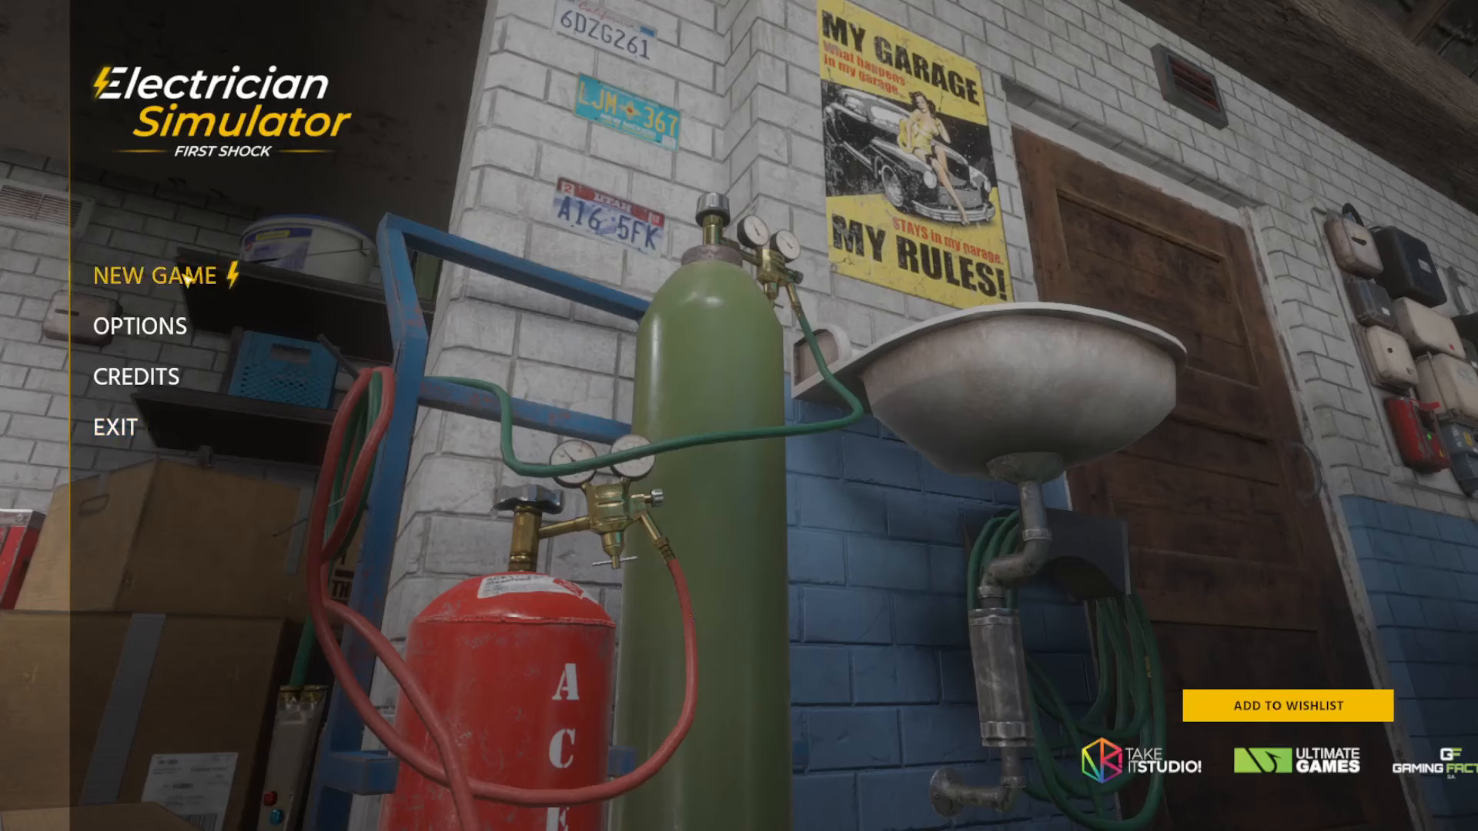
Start a new game from the main menu.
click(158, 276)
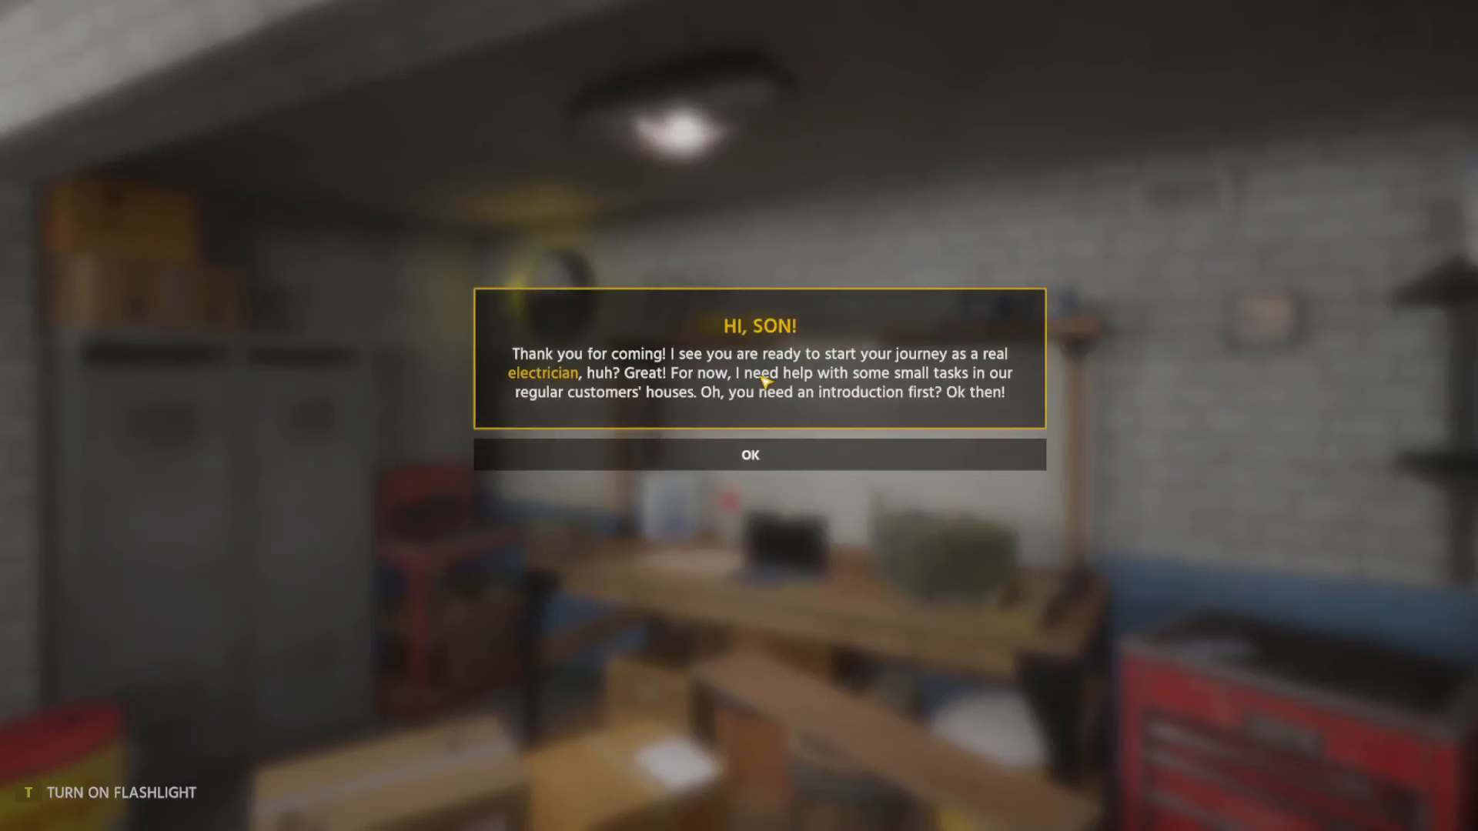
mouse_move(956, 434)
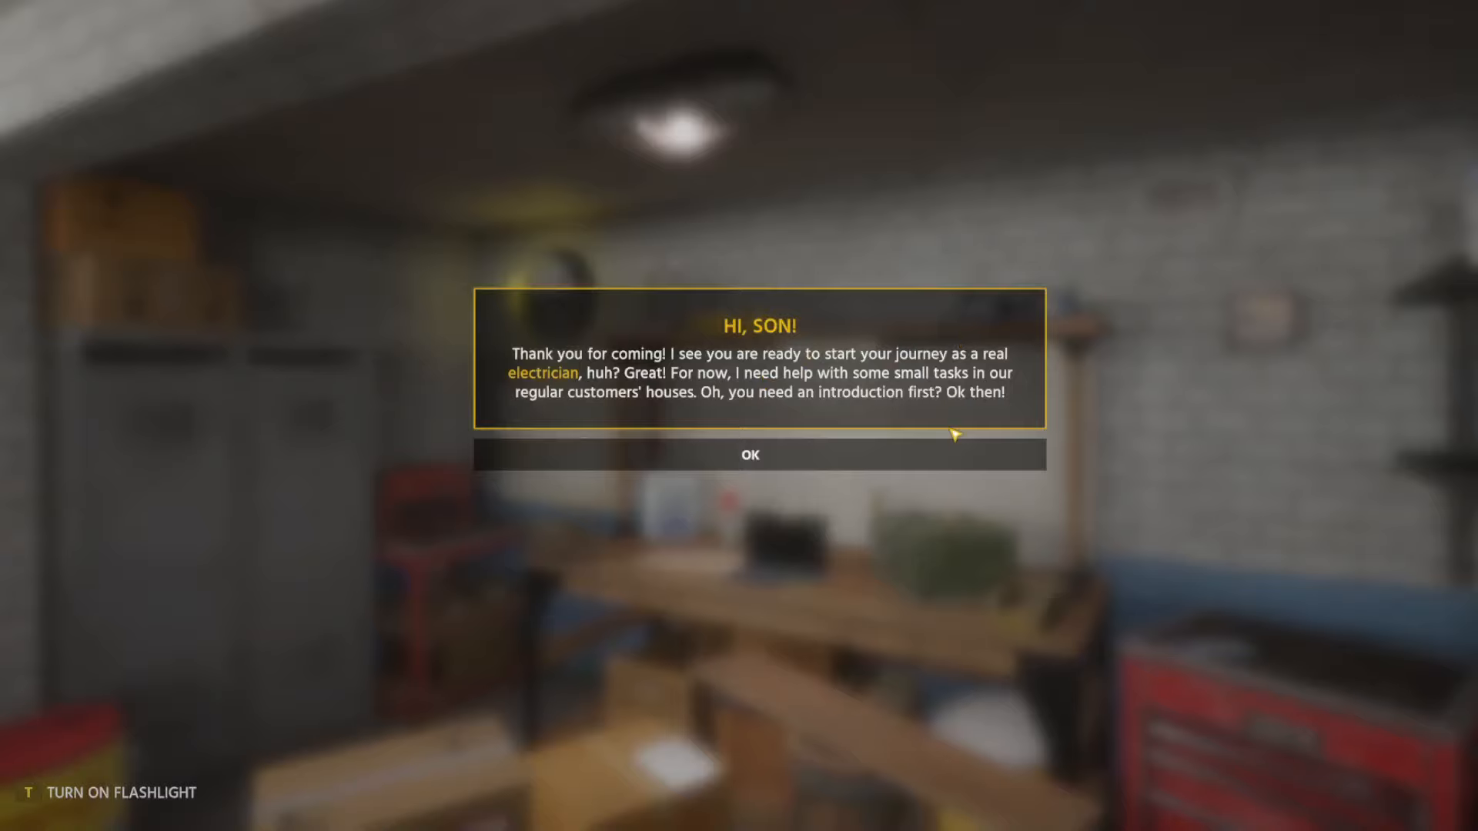
mouse_move(910, 422)
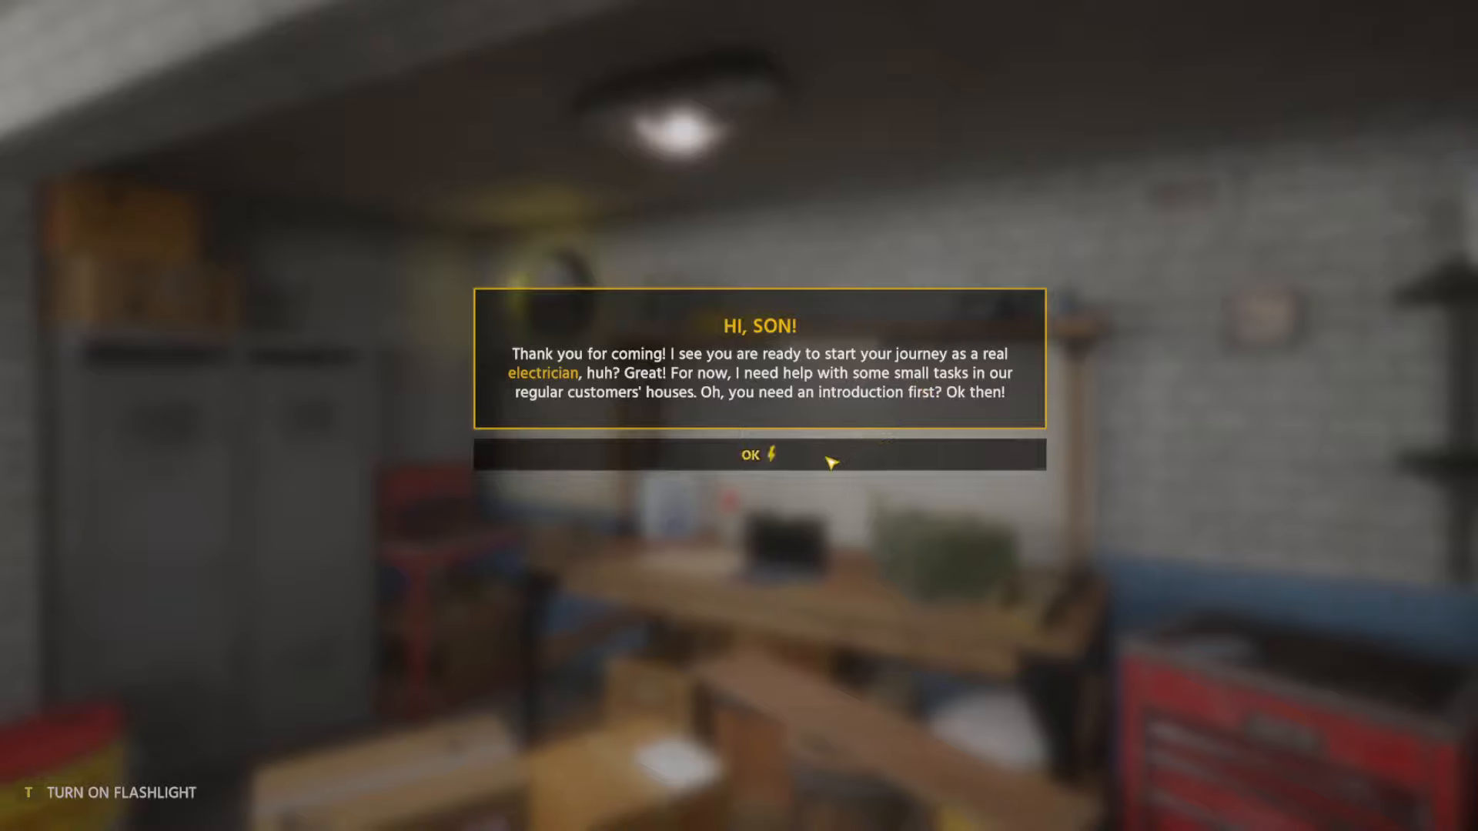
Dismiss dad's welcome, jobs and tasks, compass, and reputation and money popups.
click(750, 456)
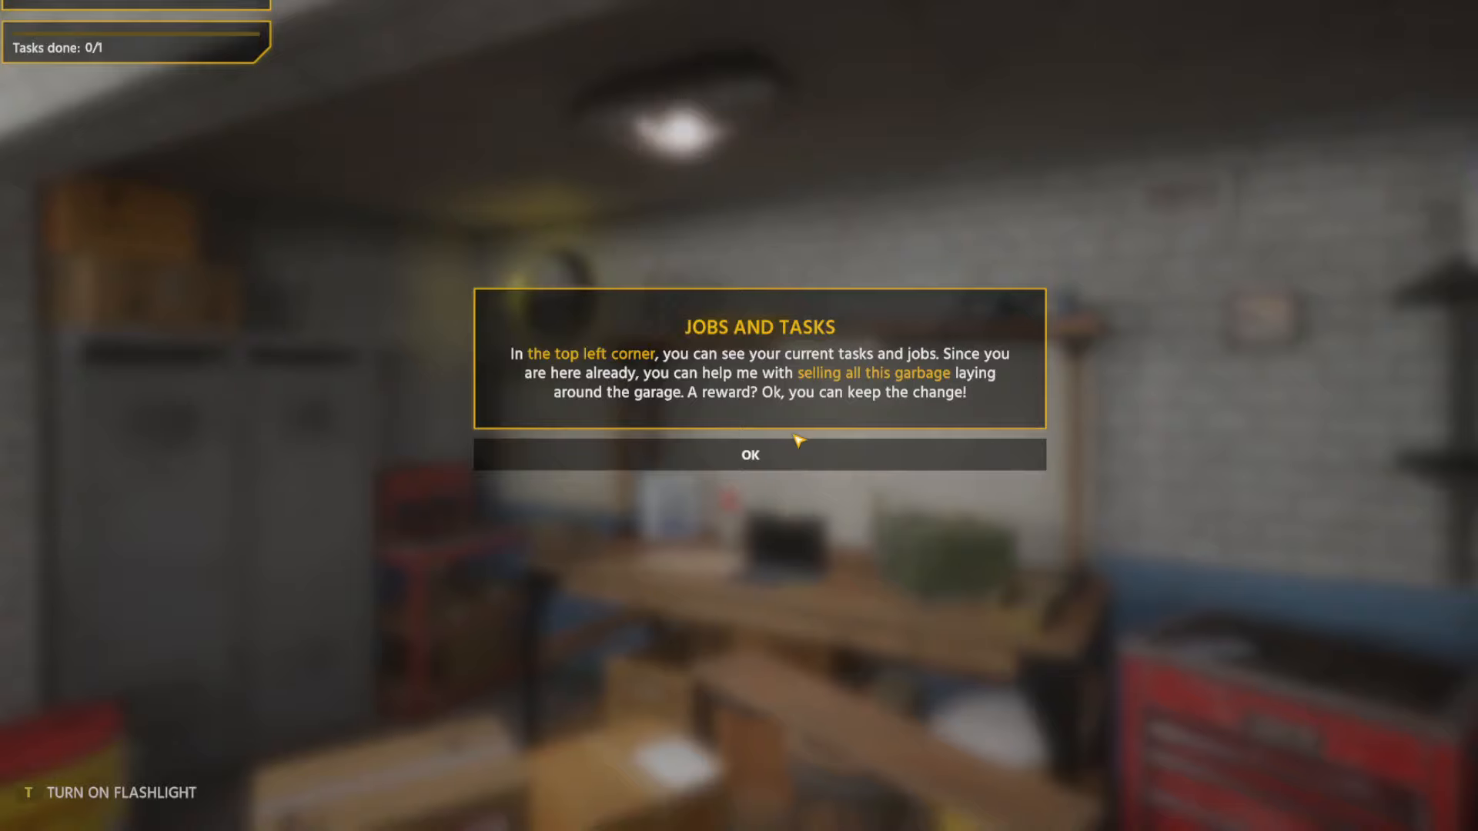
mouse_move(807, 434)
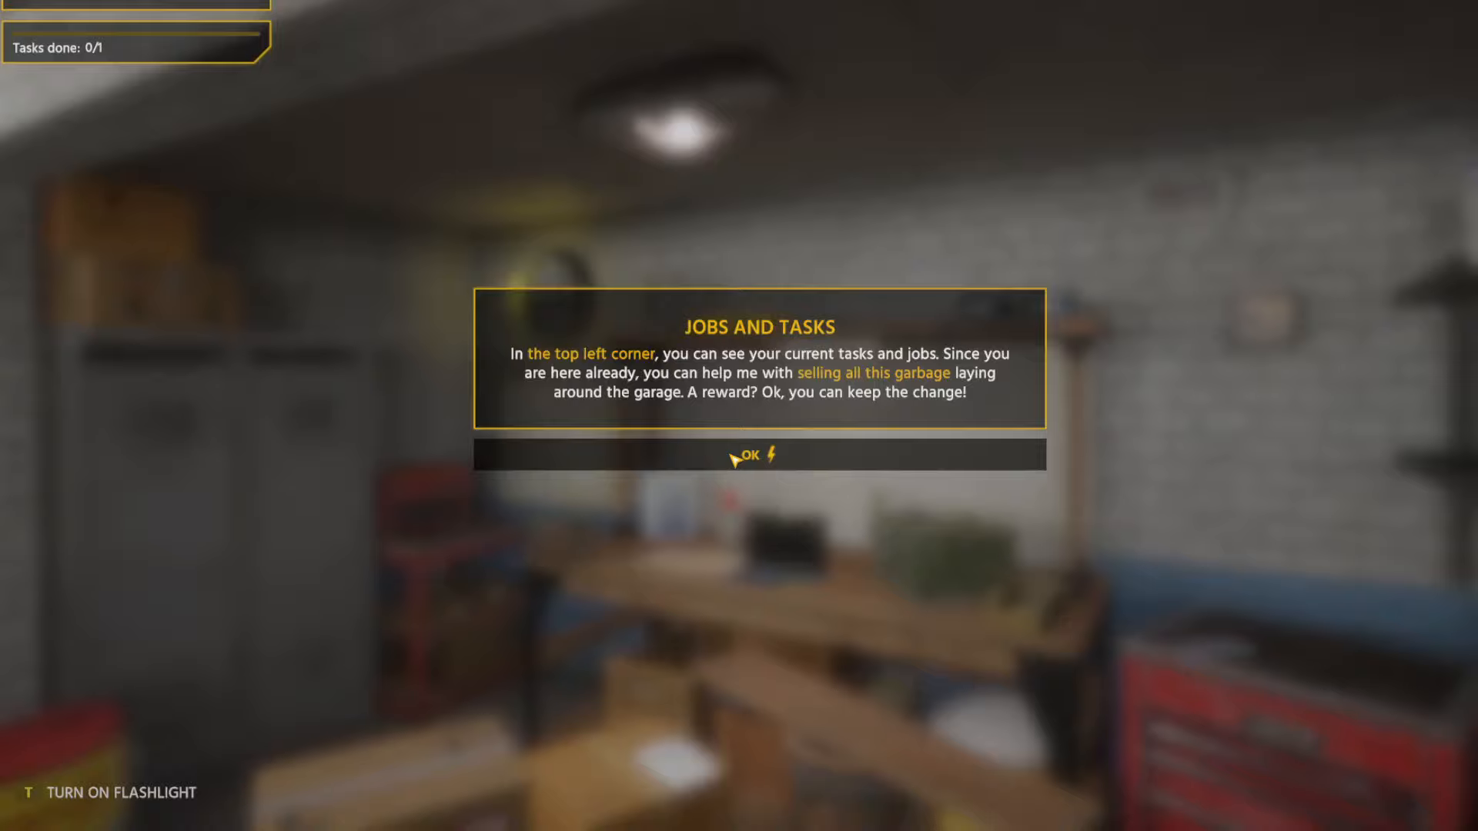
click(749, 456)
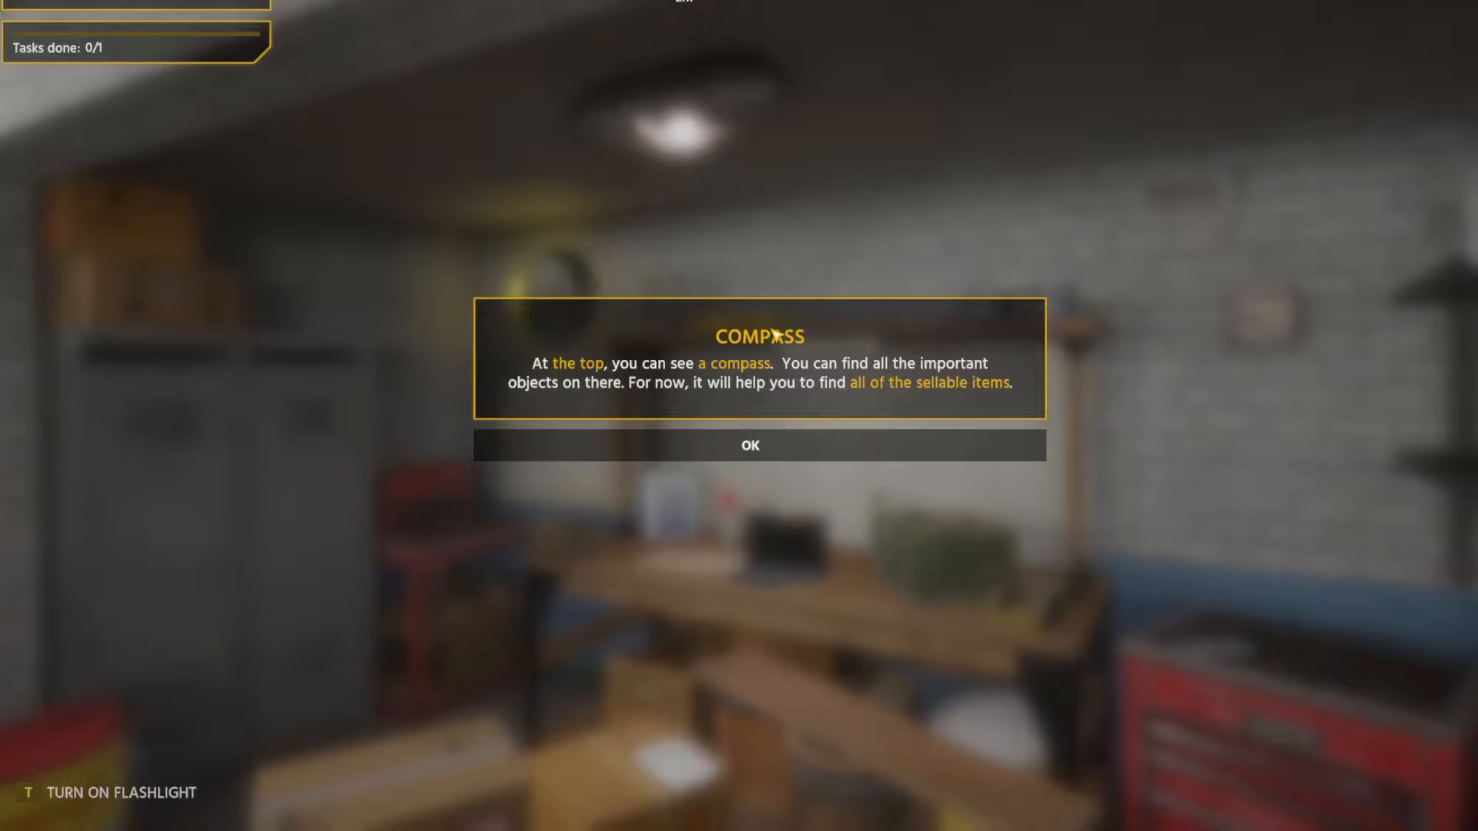
mouse_move(833, 308)
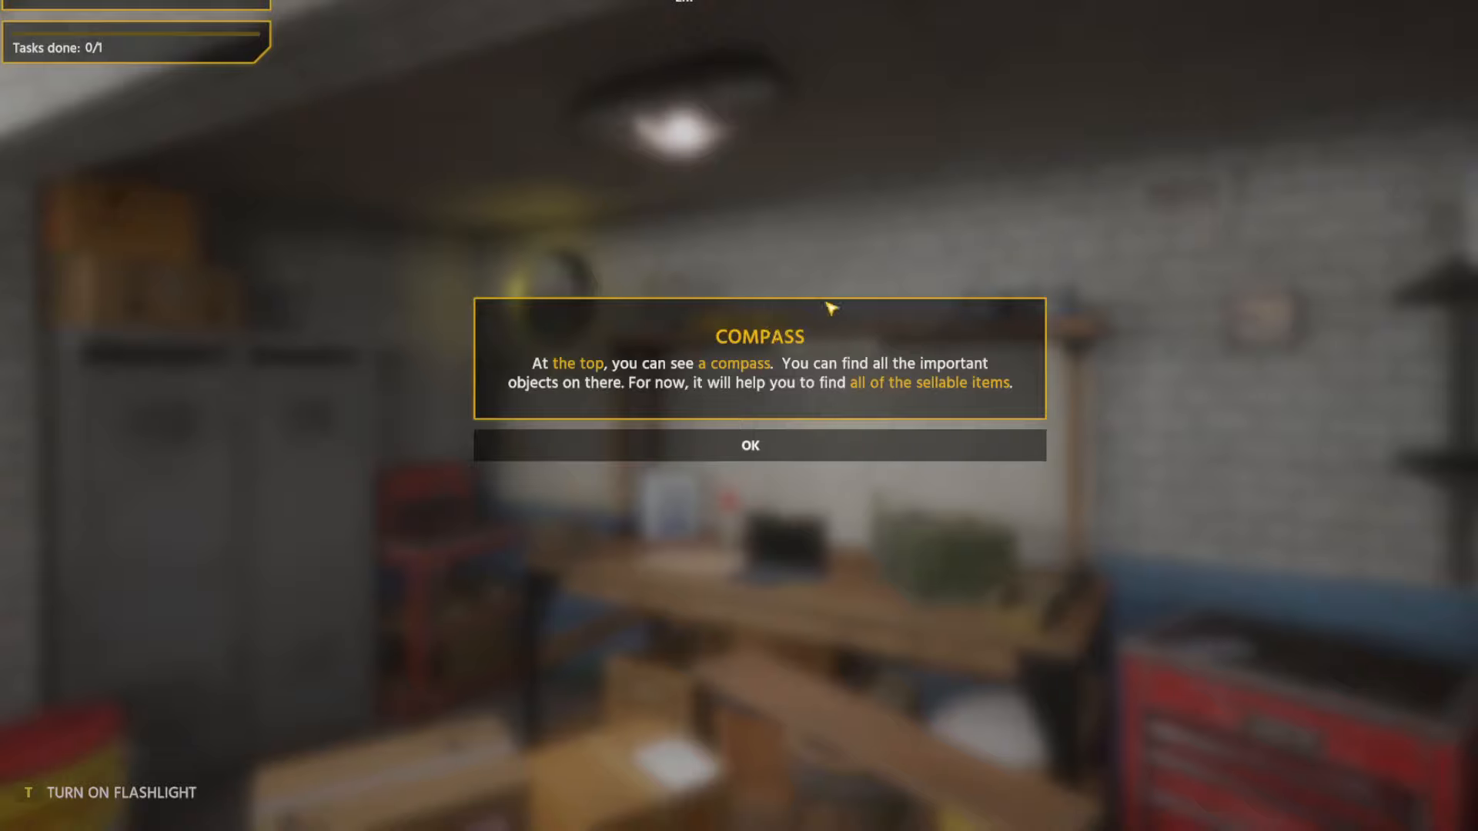
mouse_move(871, 351)
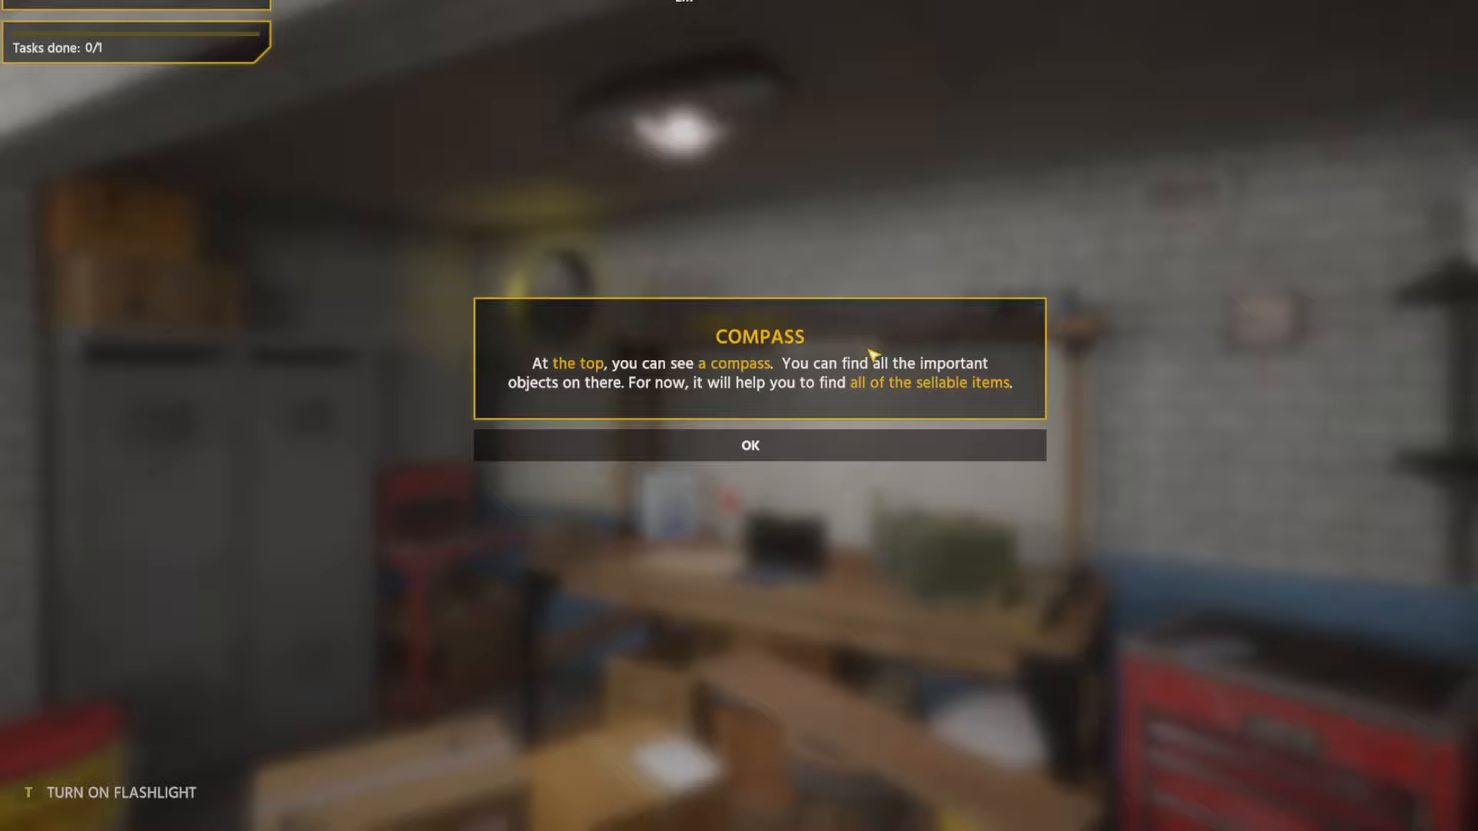
mouse_move(867, 429)
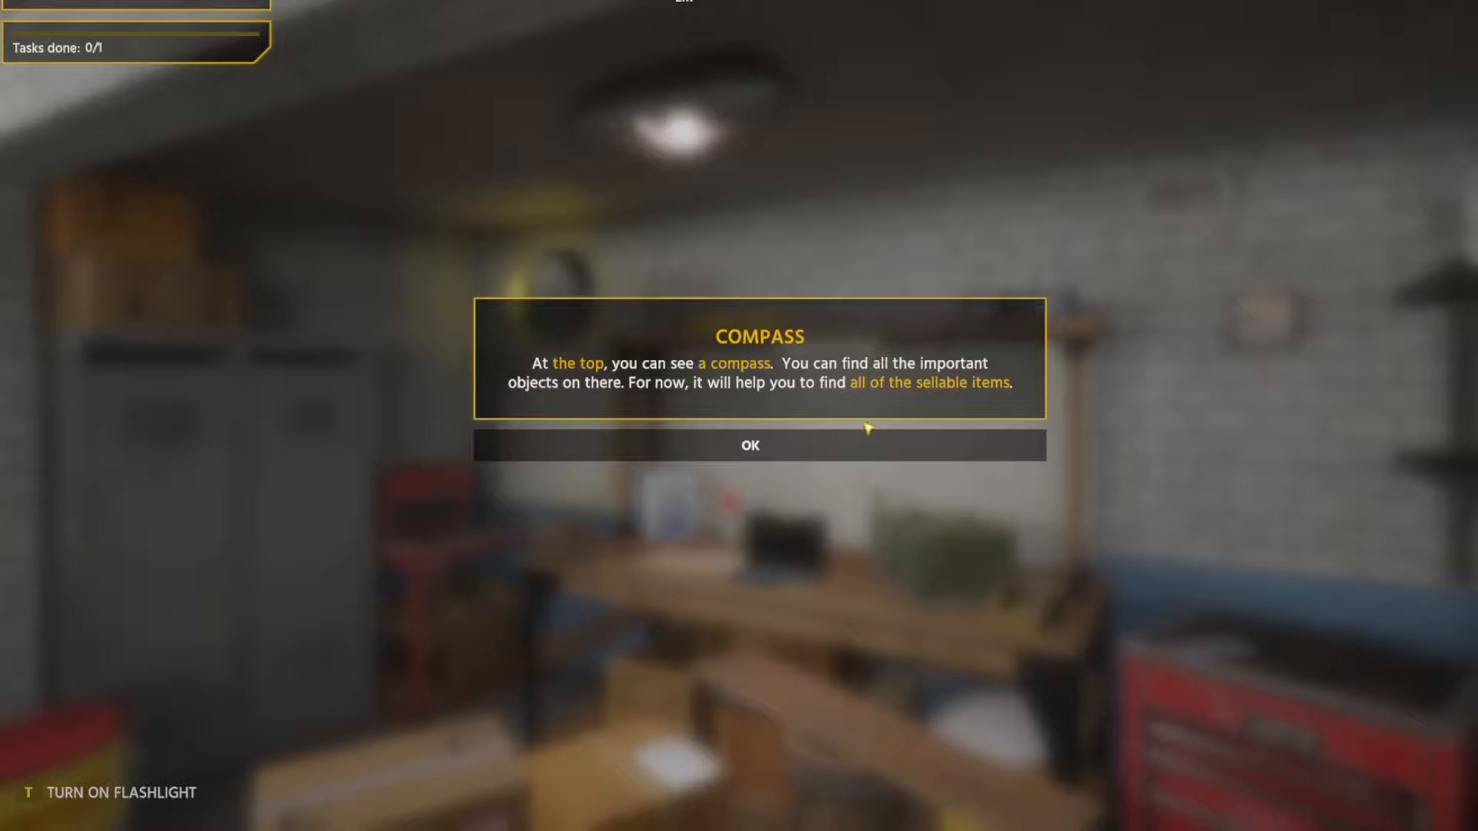
click(750, 445)
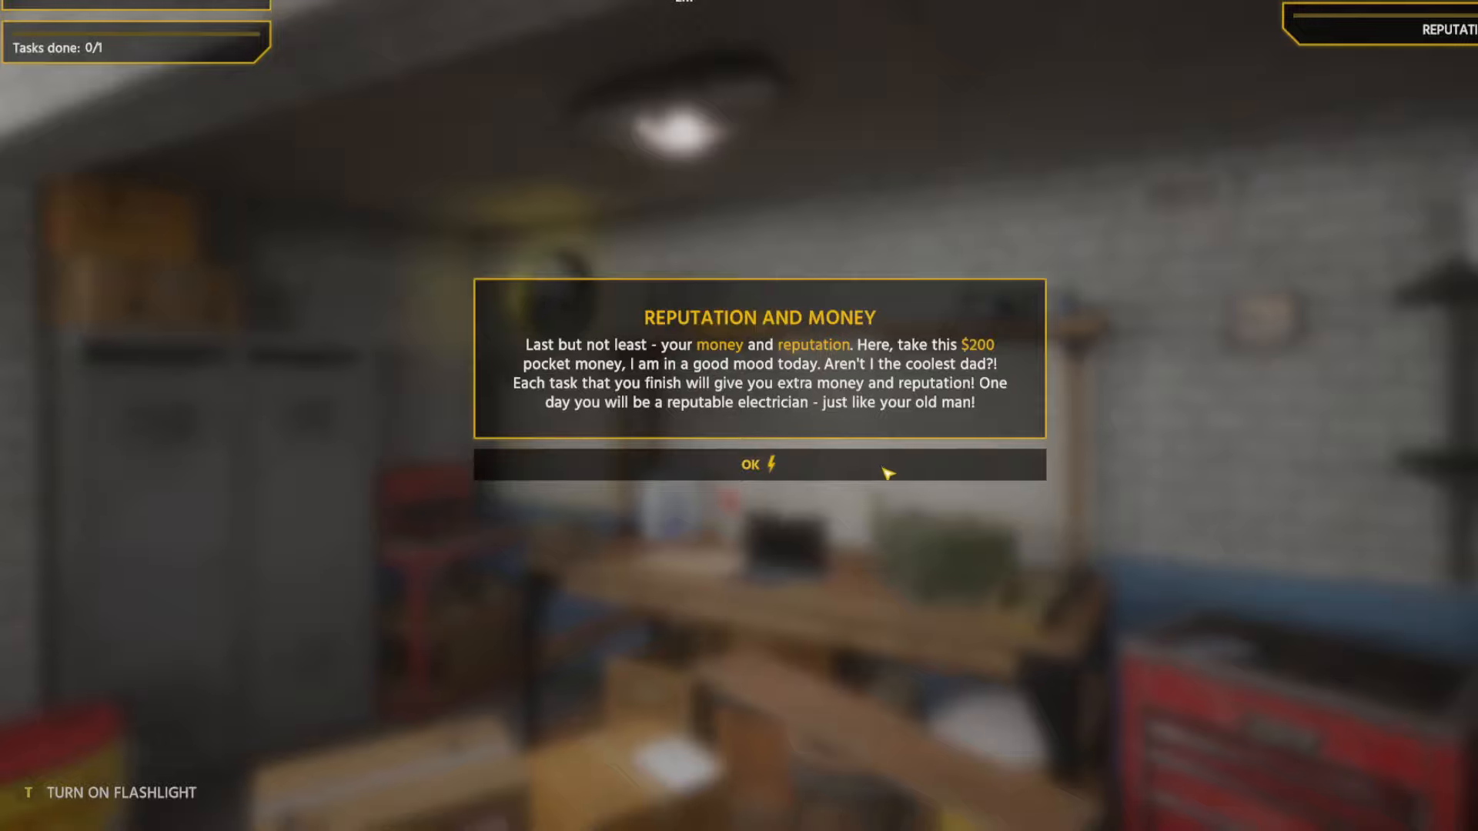
mouse_move(803, 473)
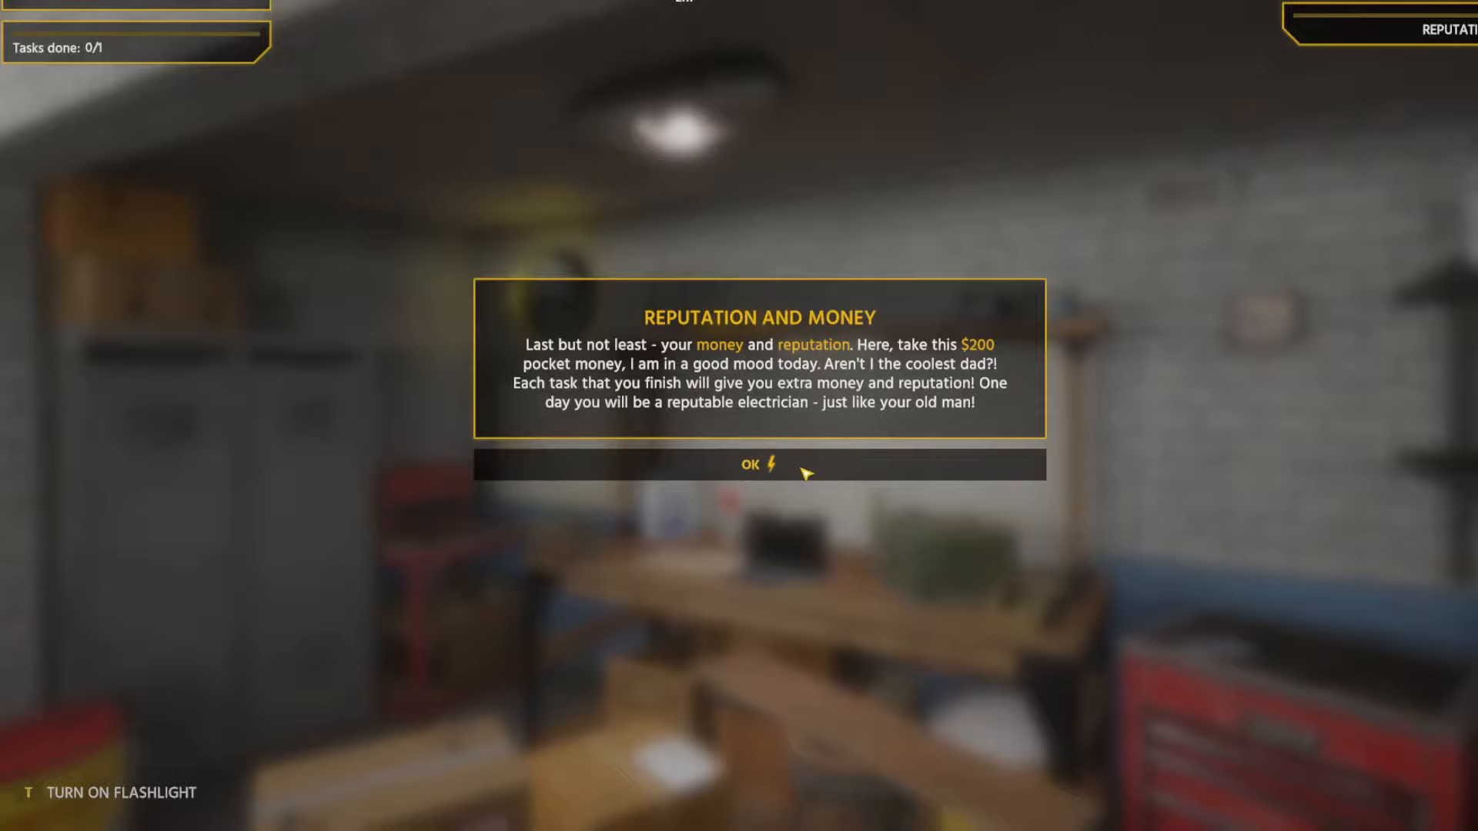
click(750, 463)
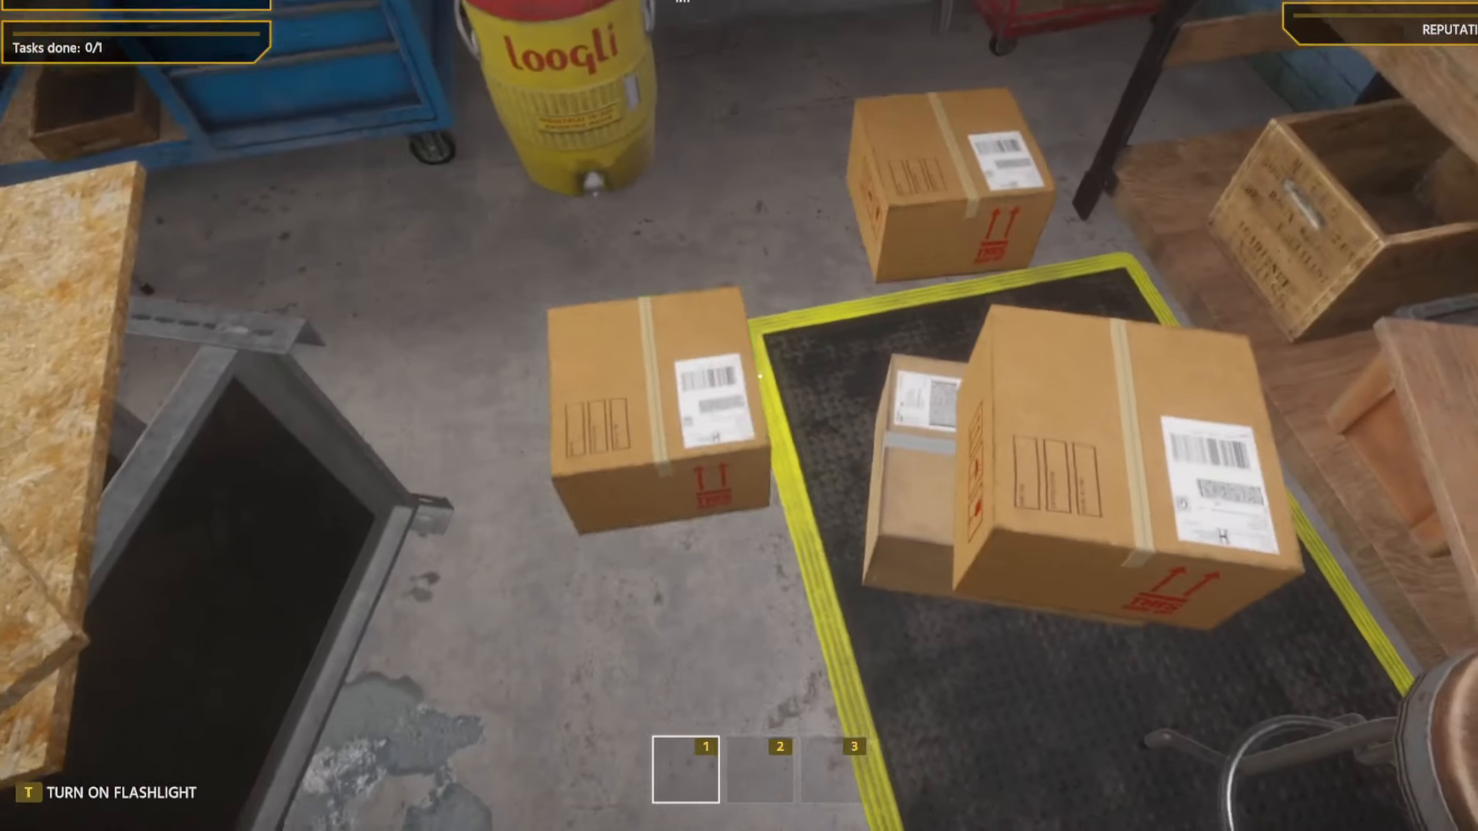
mouse_move(739, 415)
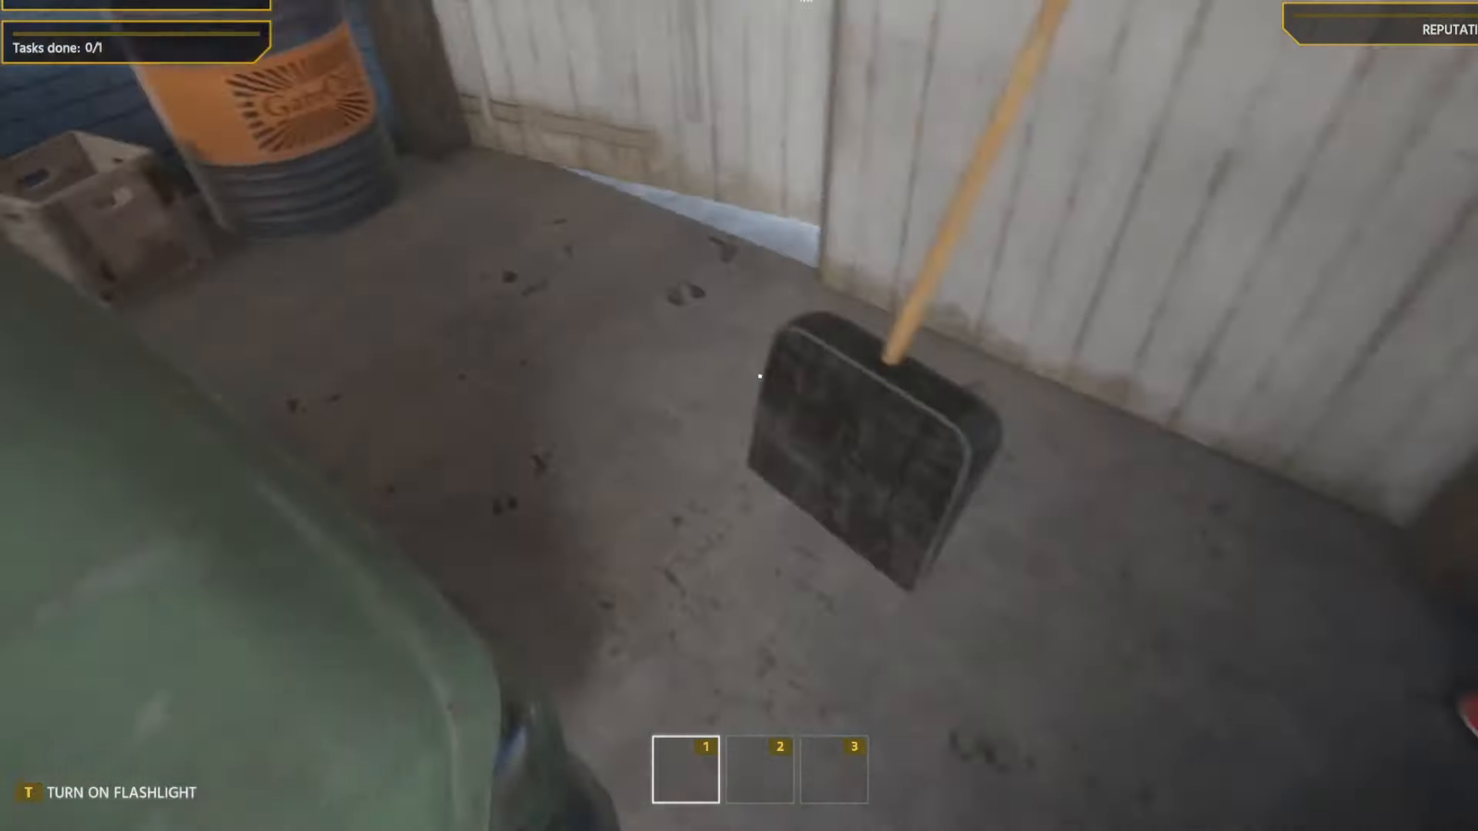
mouse_move(739, 383)
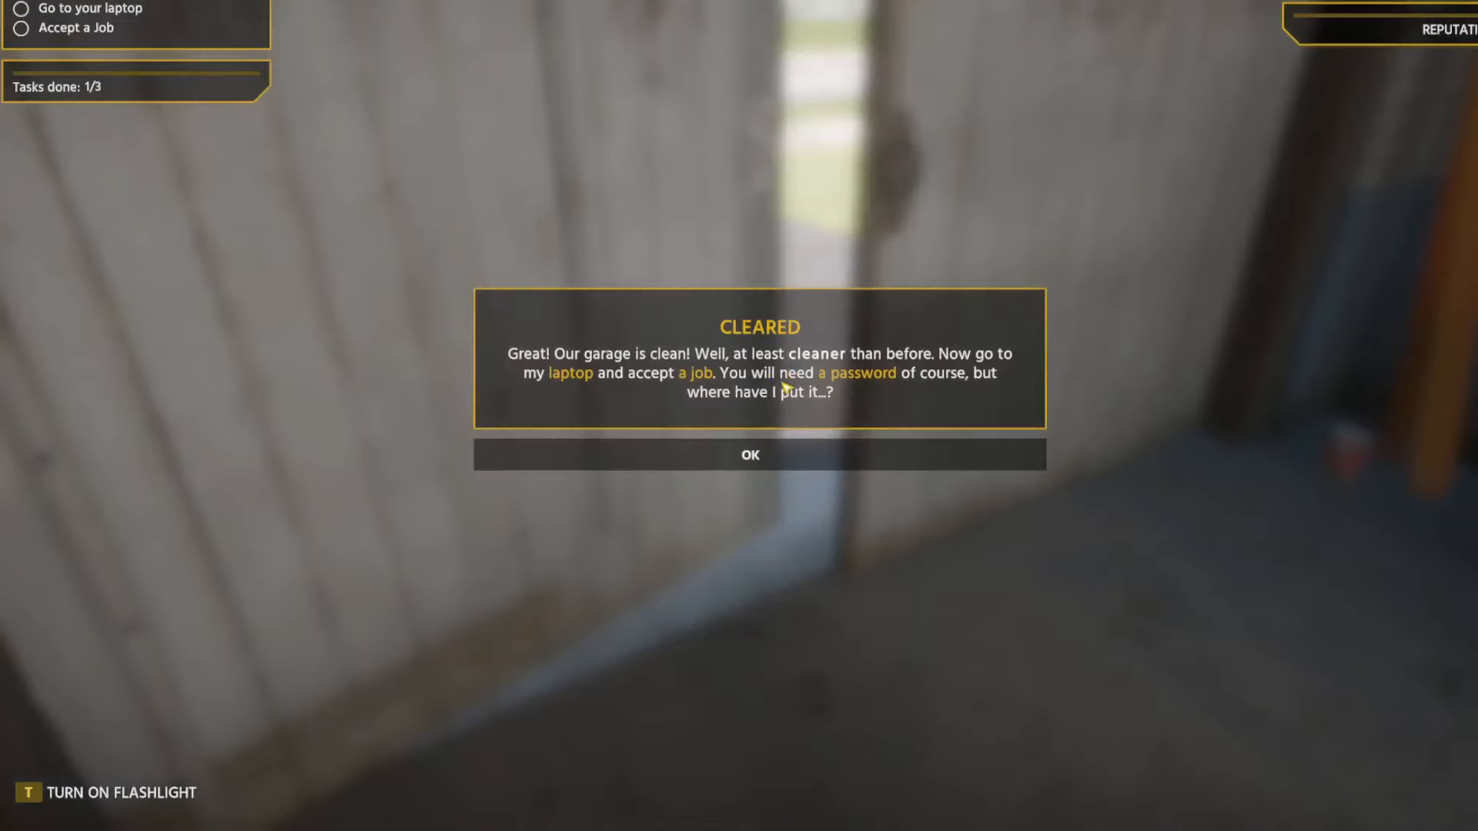
mouse_move(773, 403)
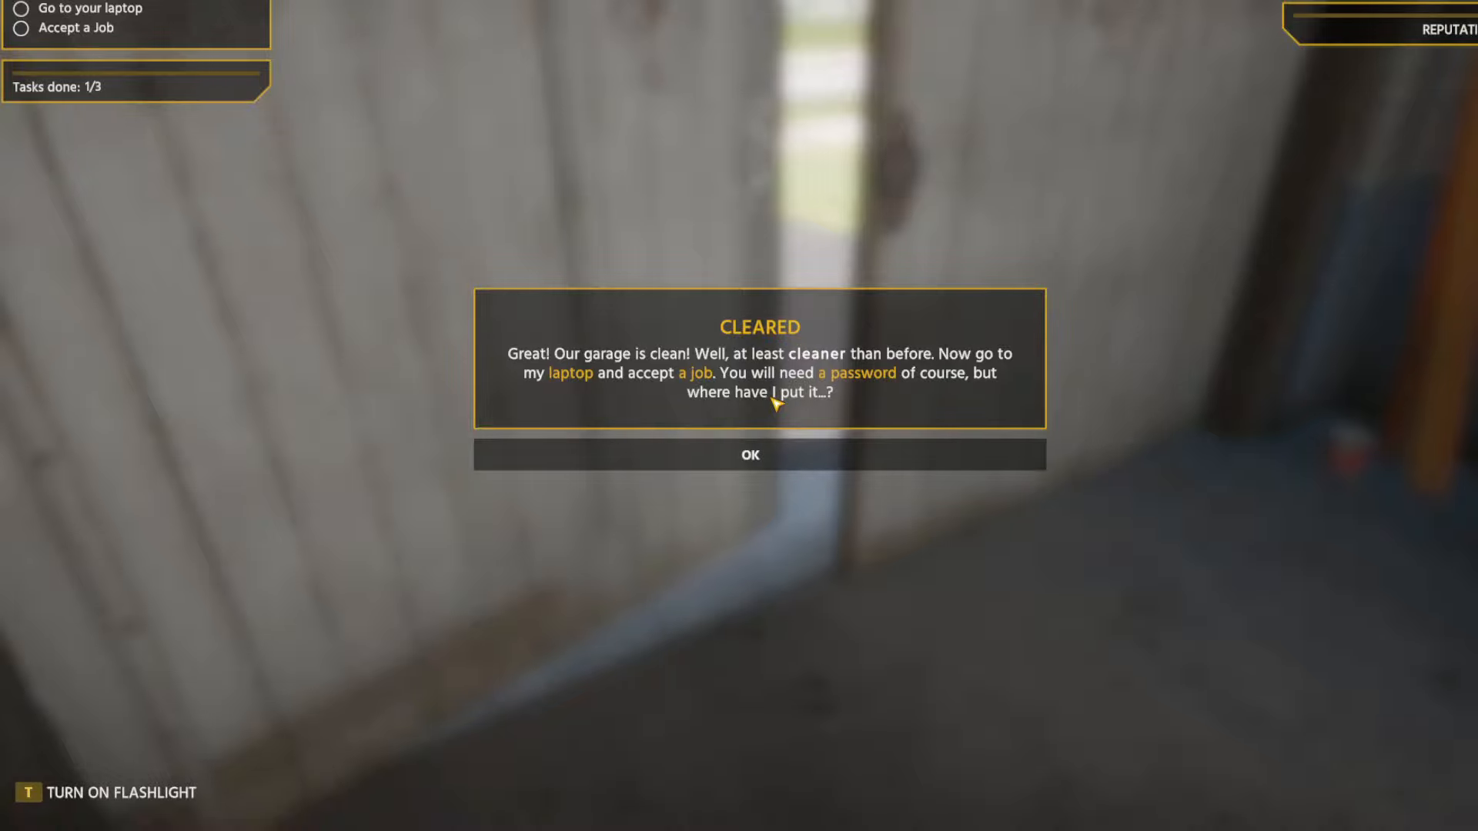
Acknowledge the garage cleared message after selling the junk.
click(749, 454)
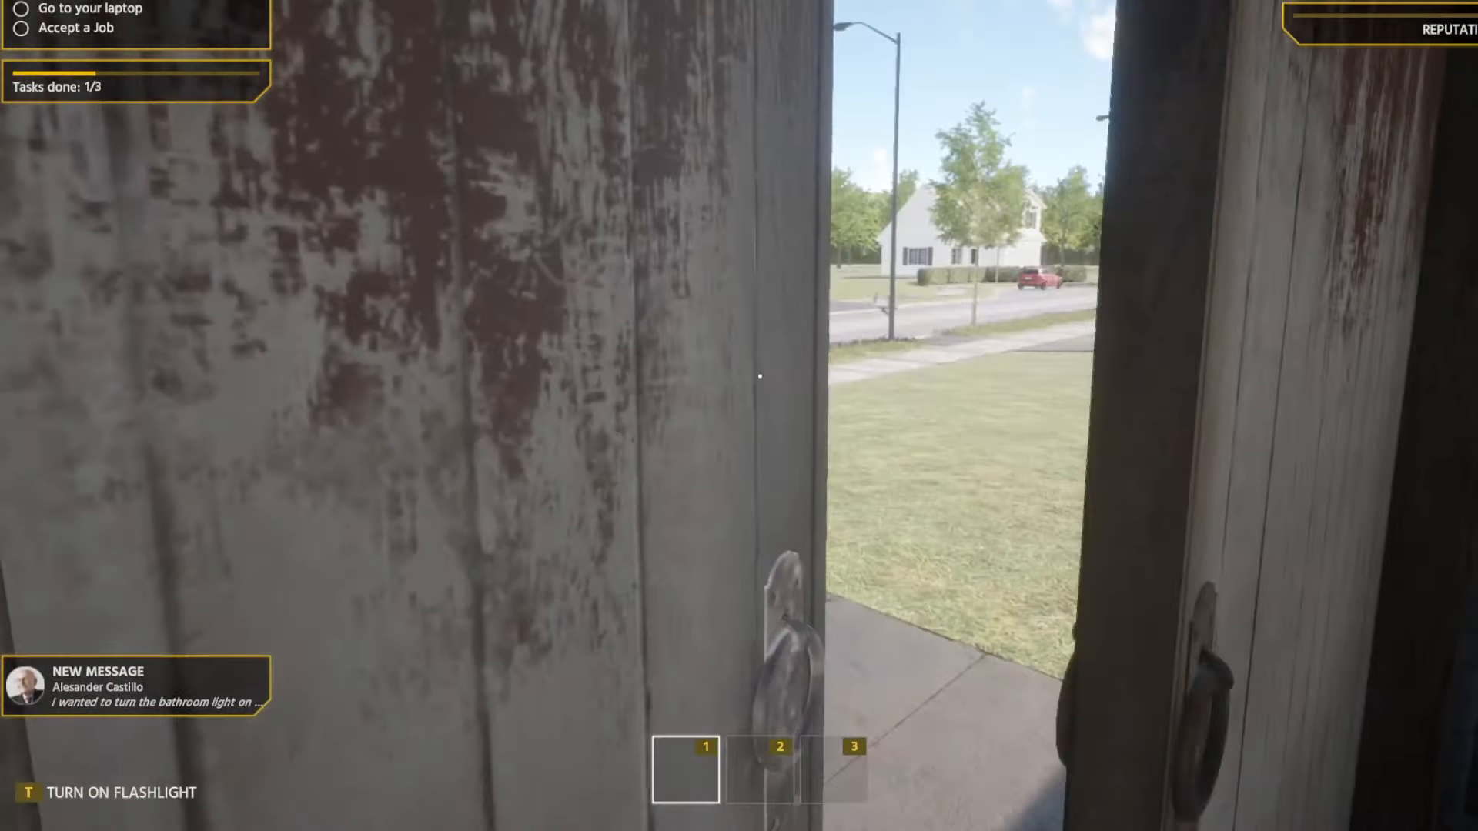
mouse_move(739, 388)
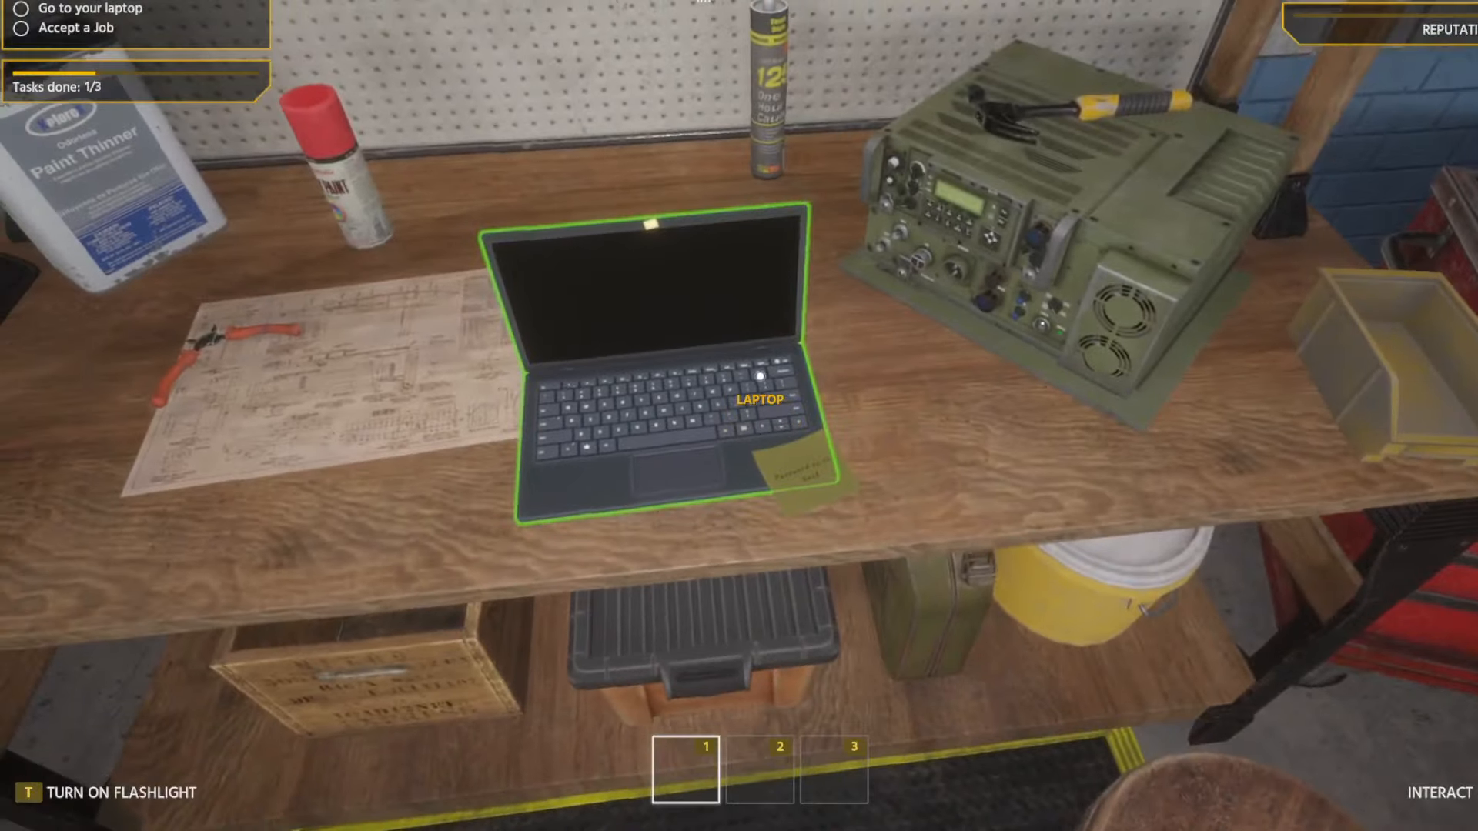
Select the laptop's password field to begin entering the password.
click(645, 368)
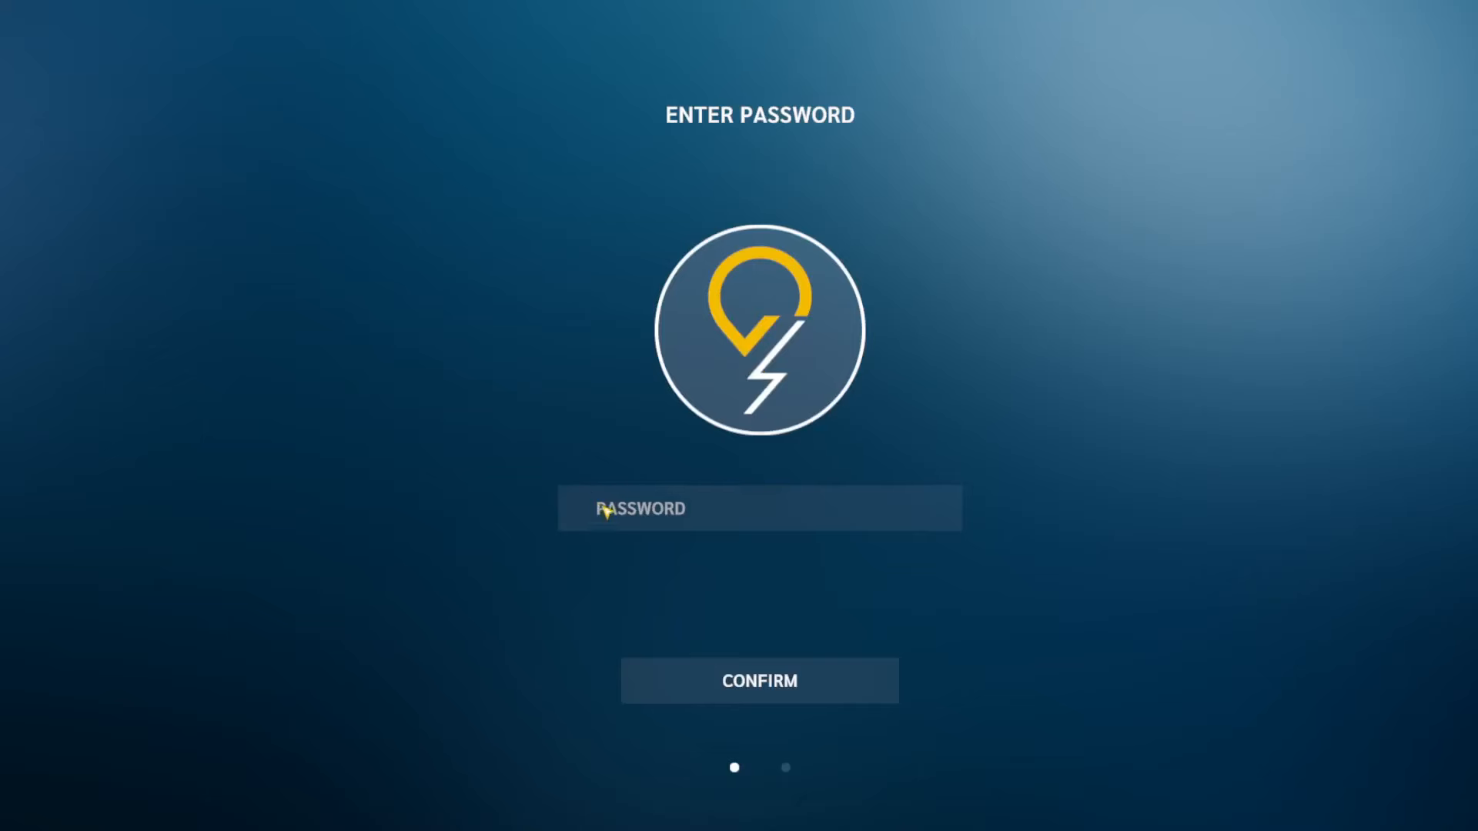
Enter the four-character password, log in and confirm the welcome screen to reach Mail.
text(****)
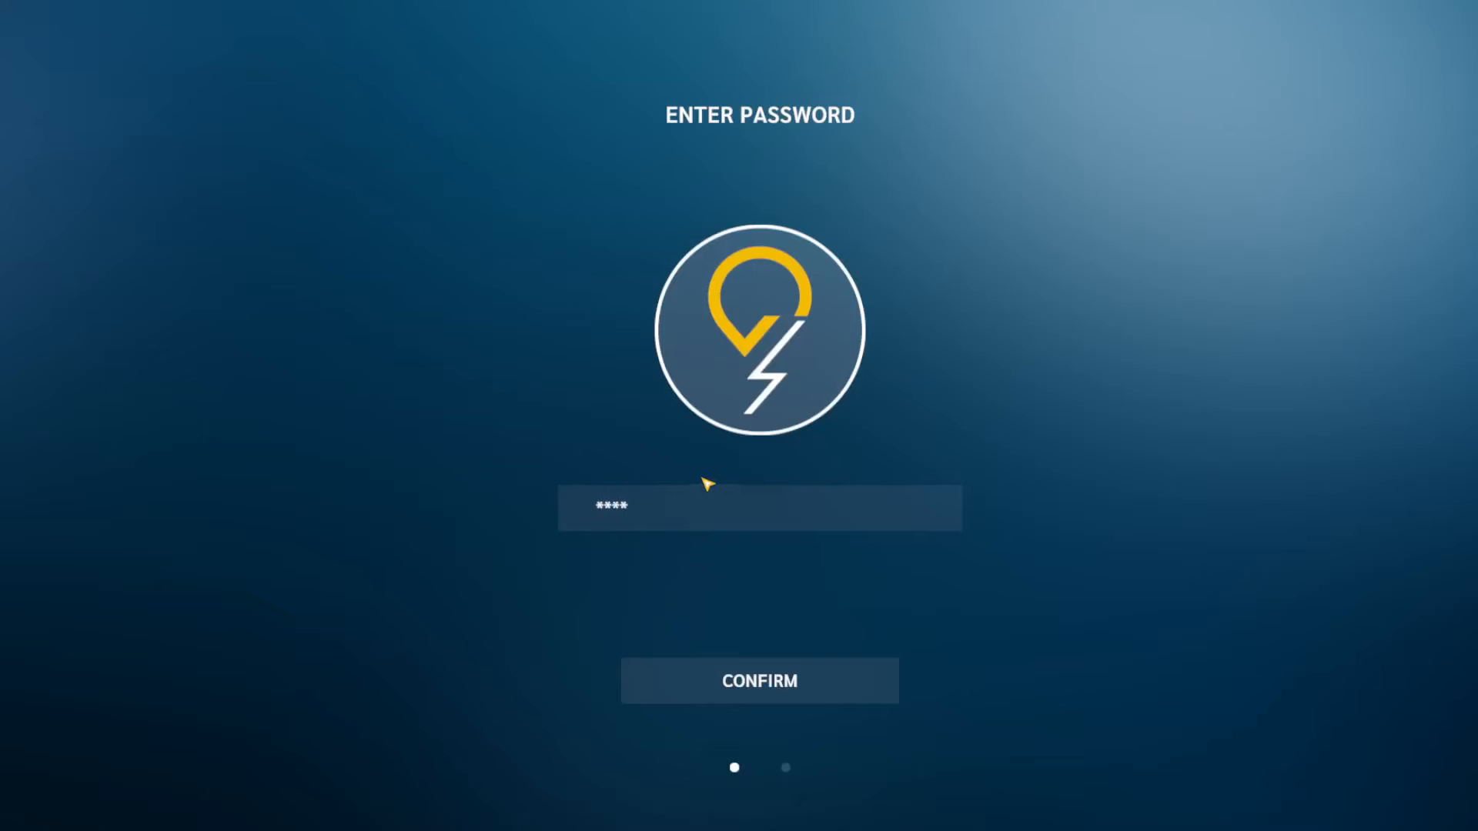
click(759, 680)
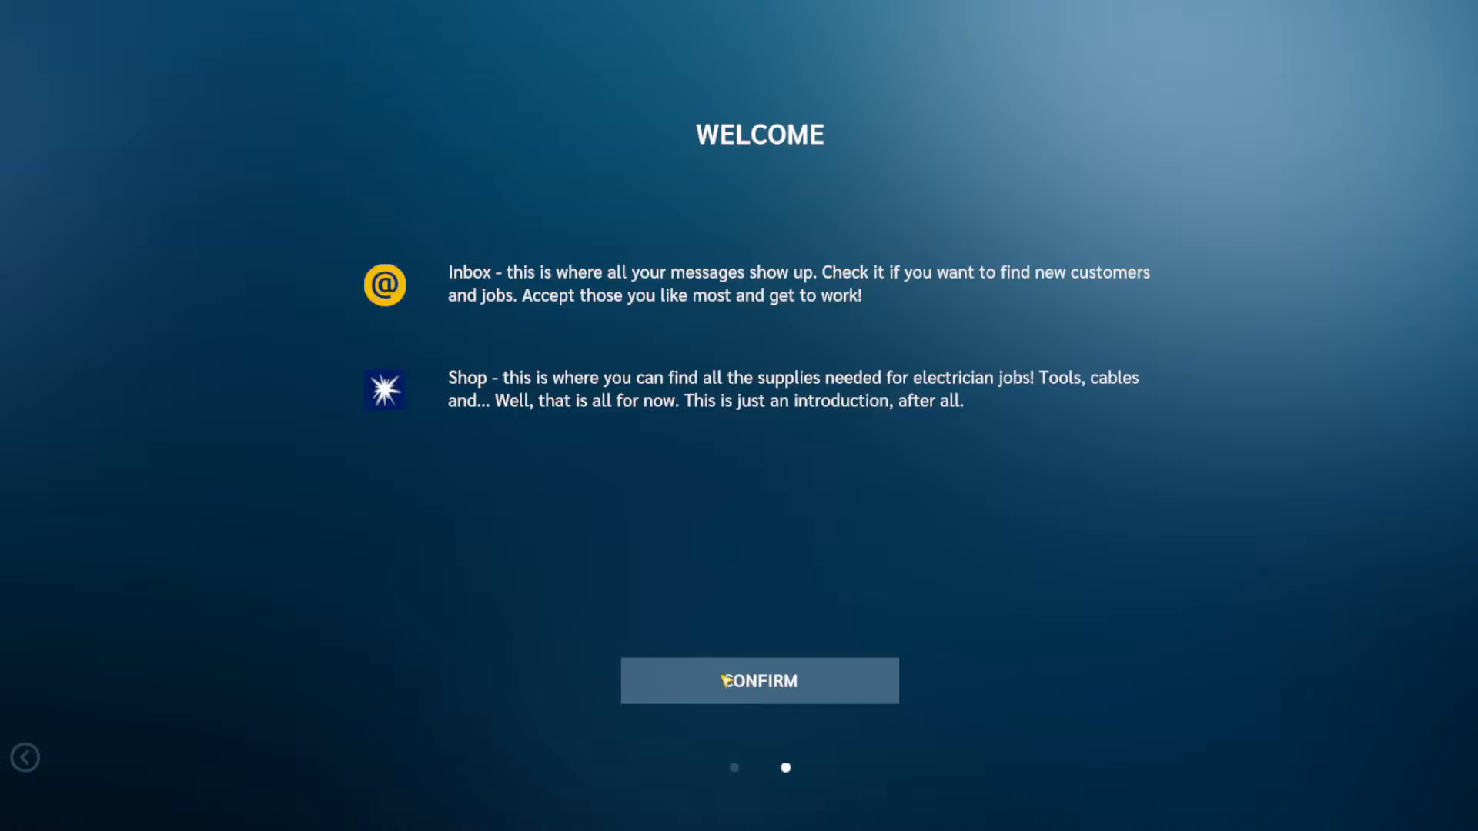
mouse_move(721, 677)
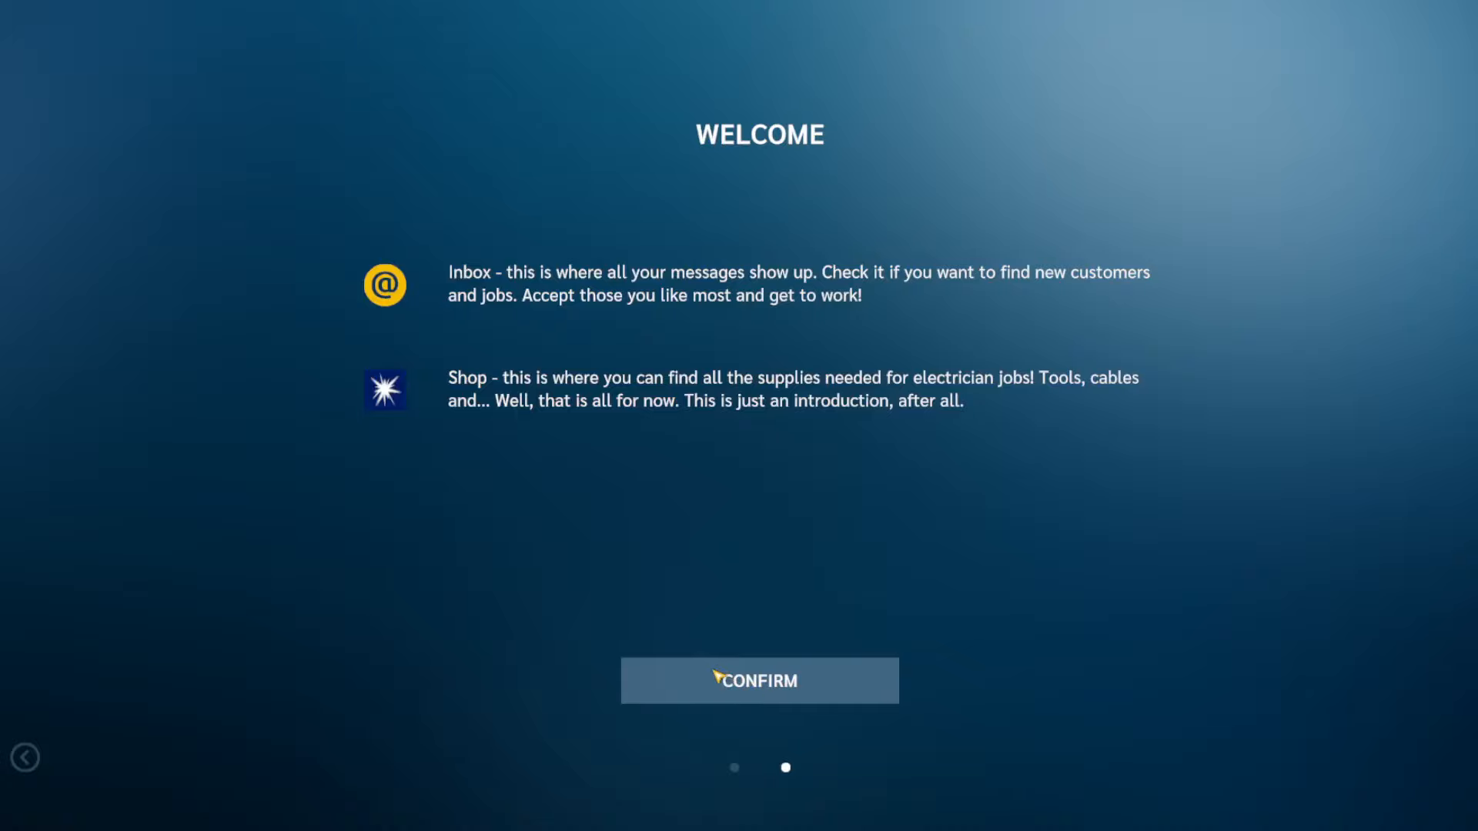
mouse_move(827, 683)
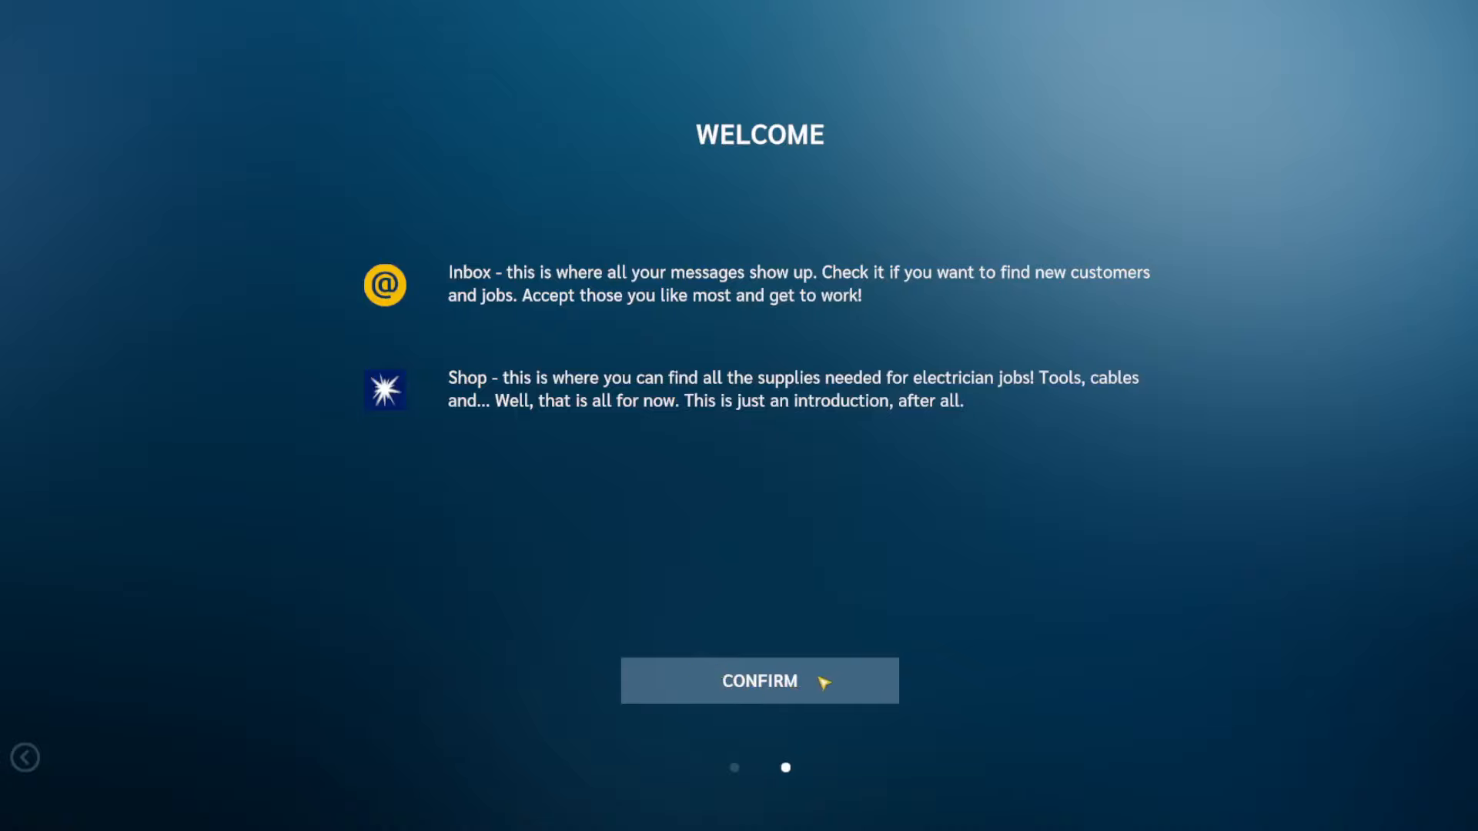
click(759, 681)
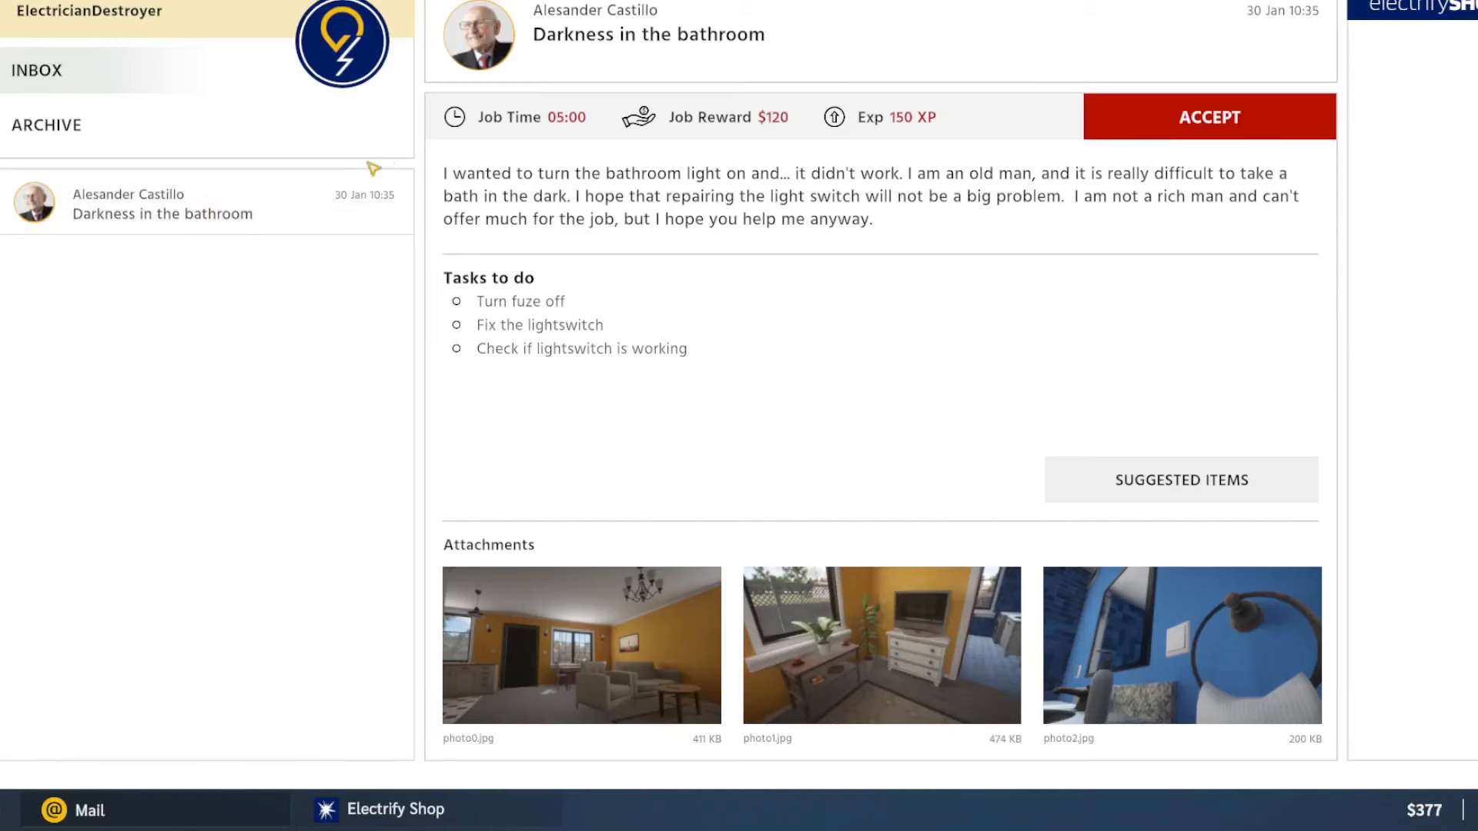
mouse_move(1309, 364)
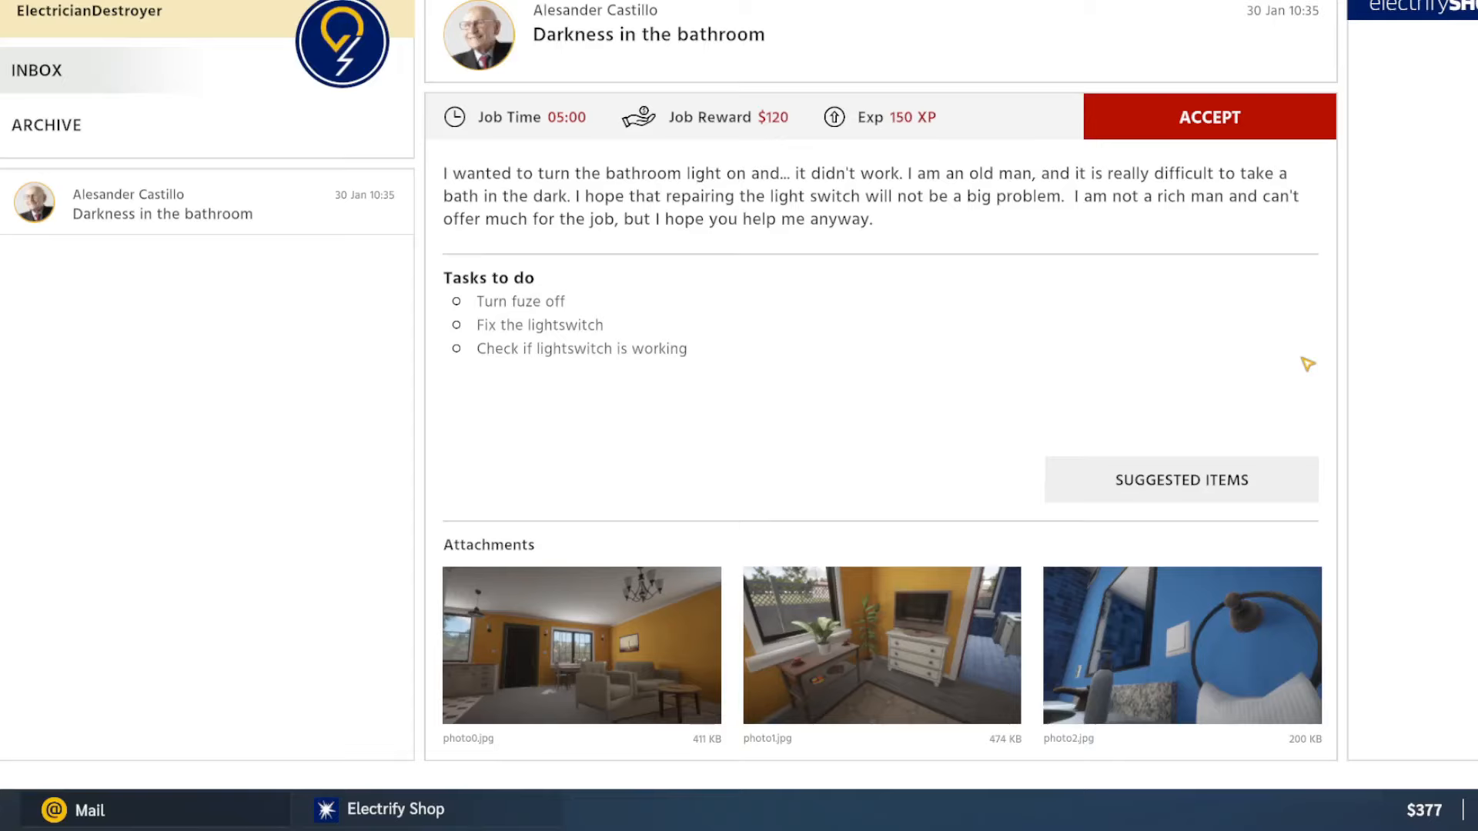
mouse_move(950, 363)
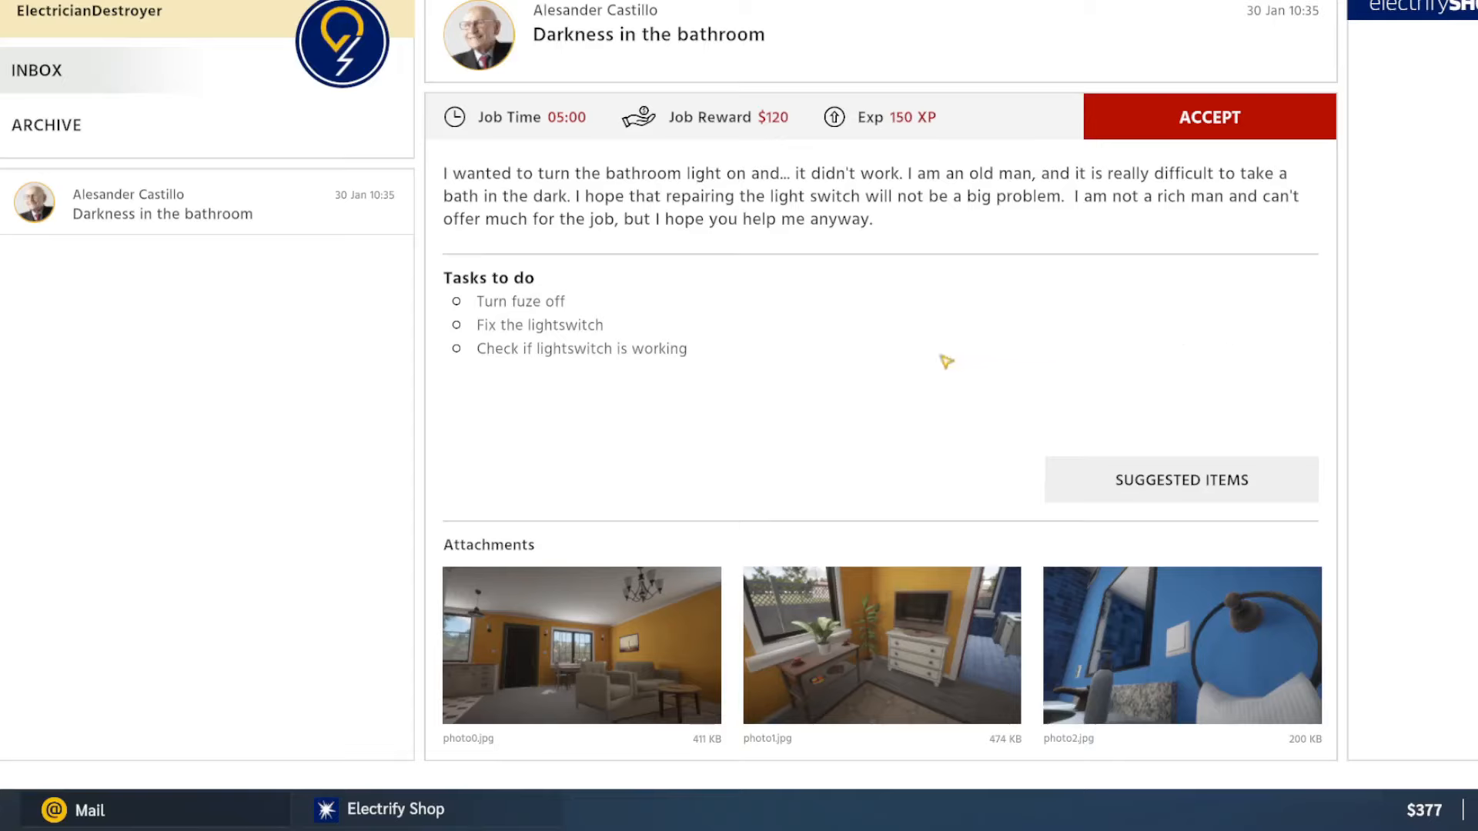
mouse_move(555, 346)
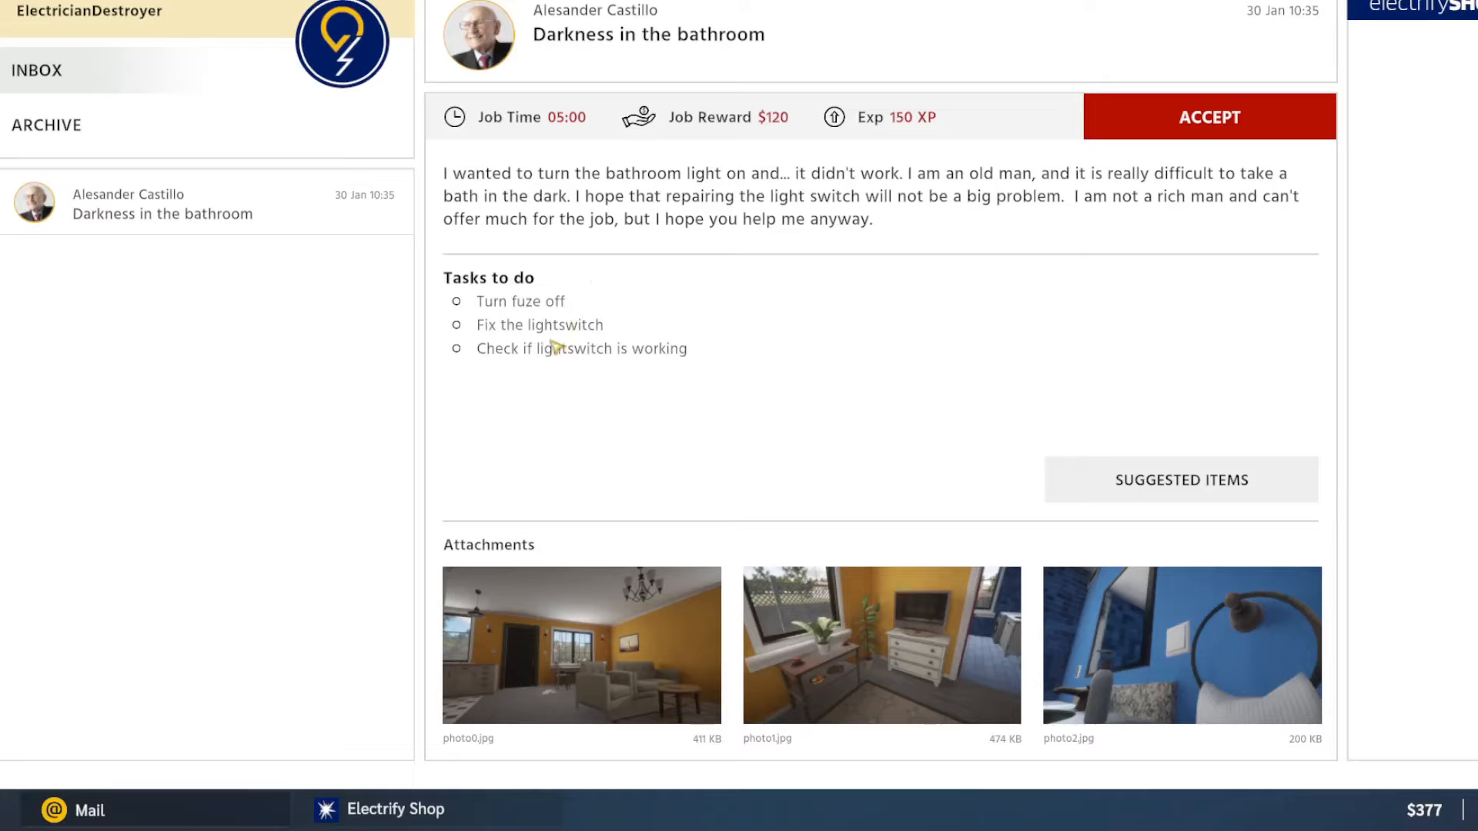
mouse_move(732, 368)
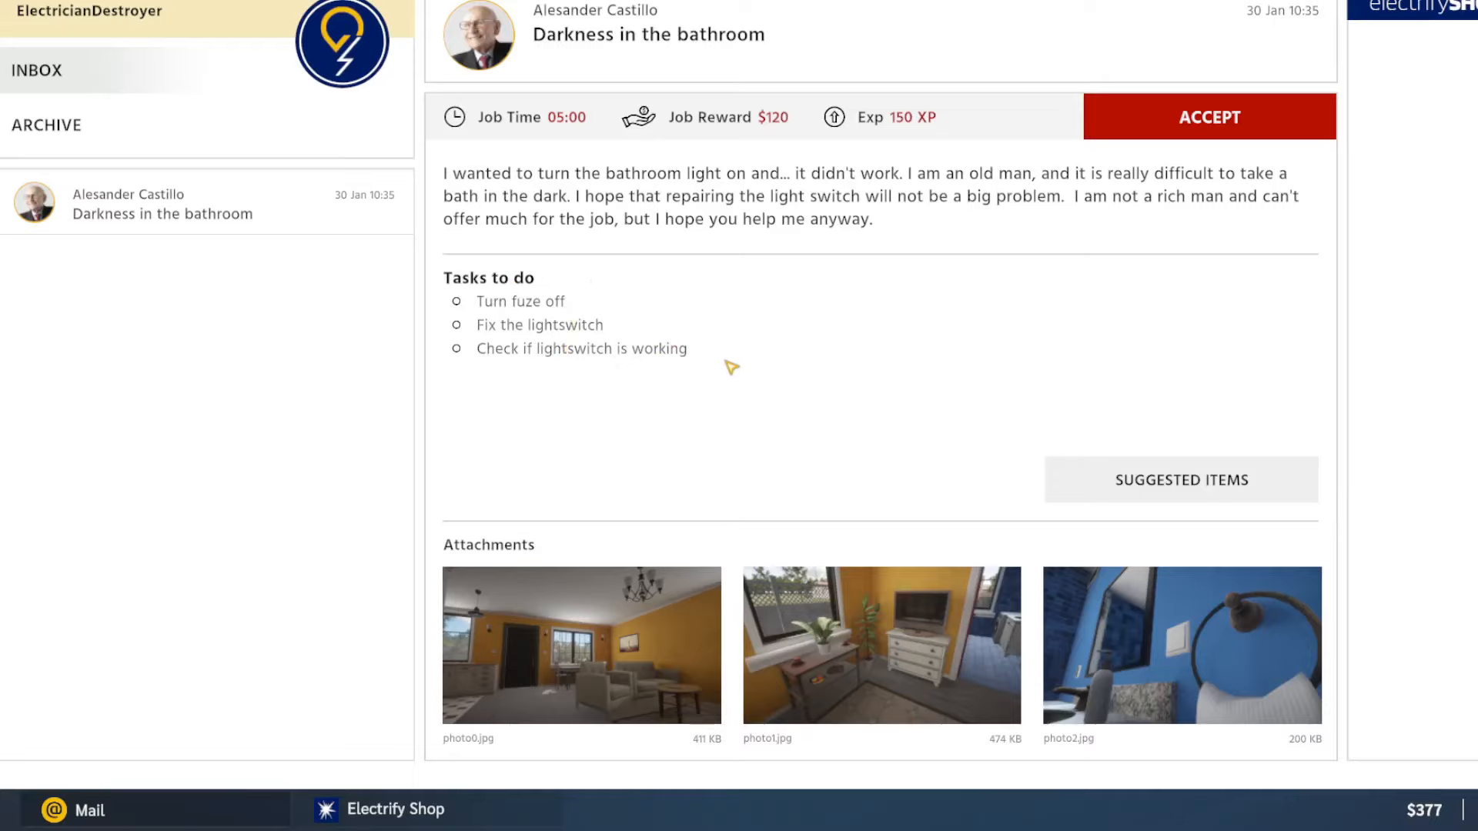
Buy the suggested screwdriver for $20 and accept the Darkness in the bathroom job.
click(1181, 479)
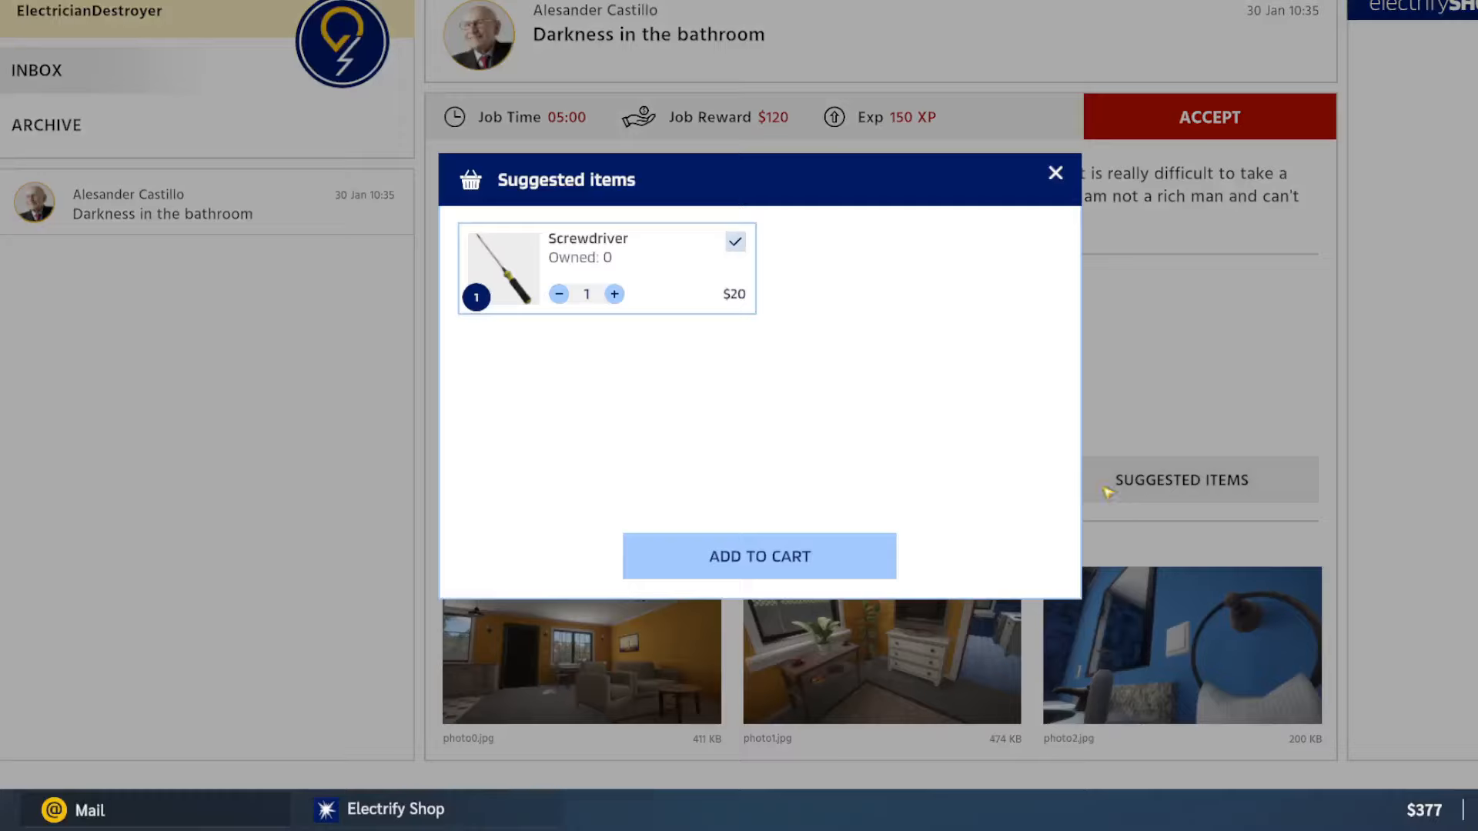
click(757, 556)
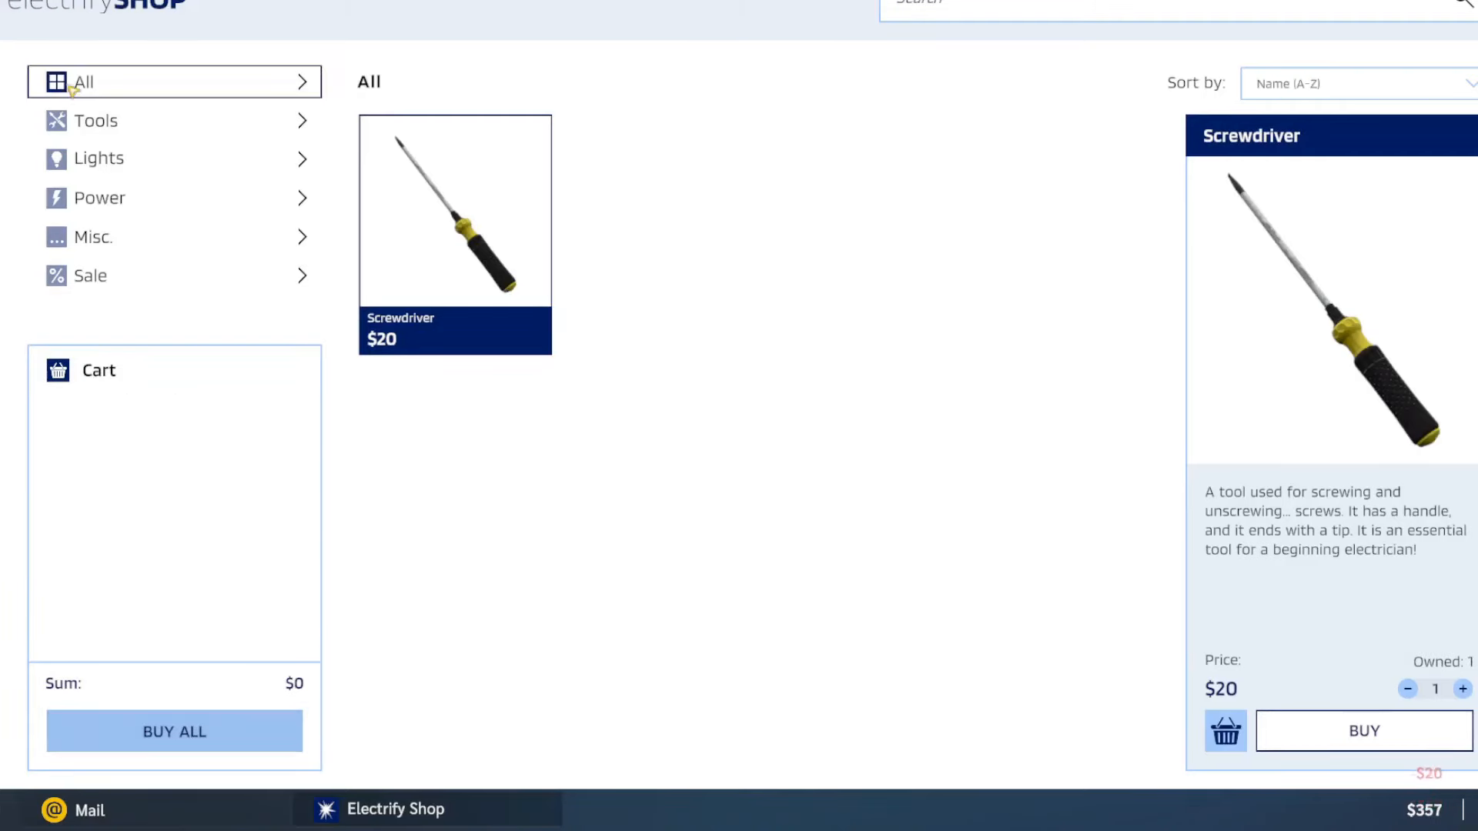
click(73, 810)
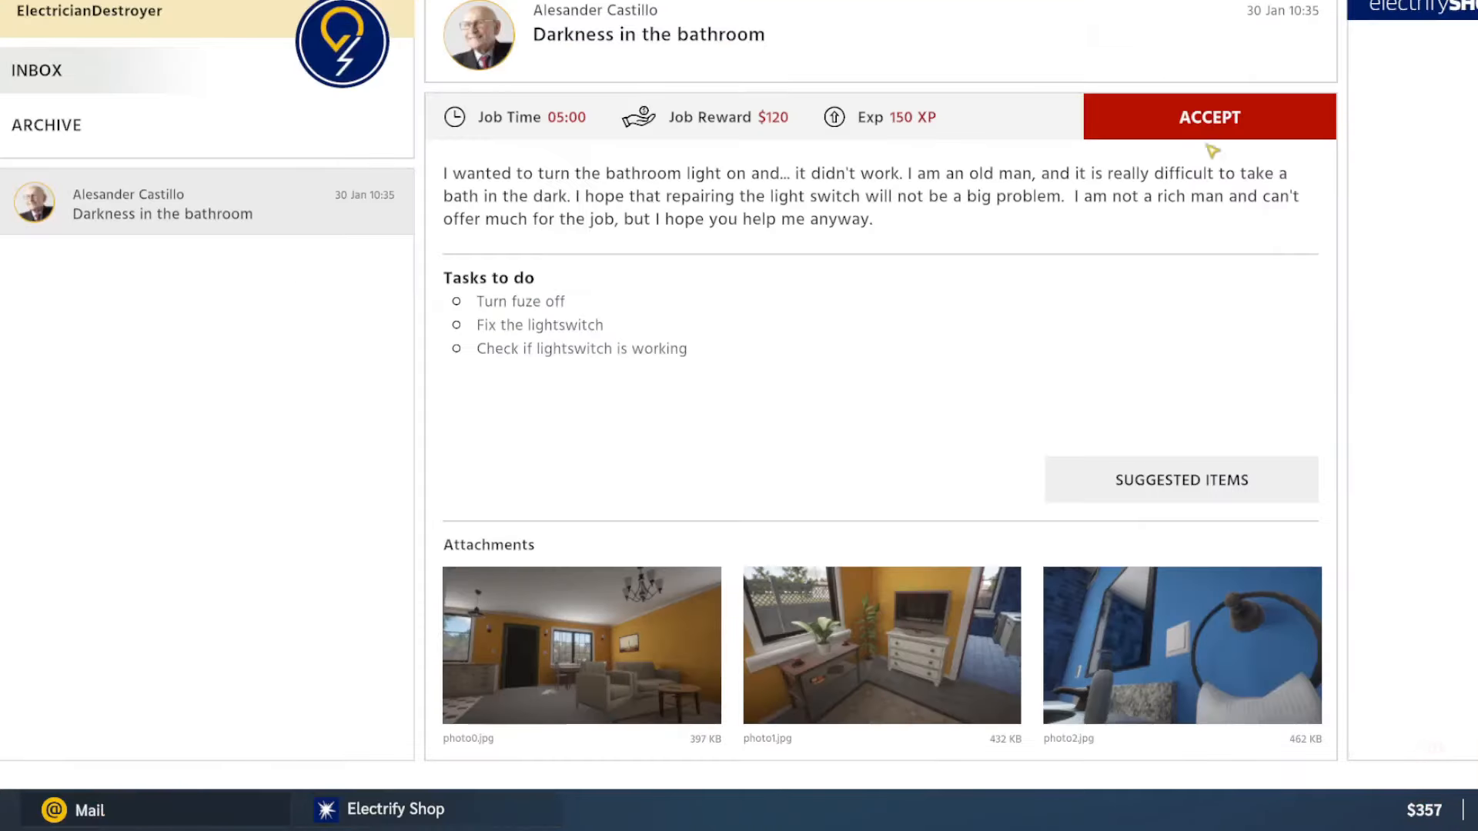
click(1210, 117)
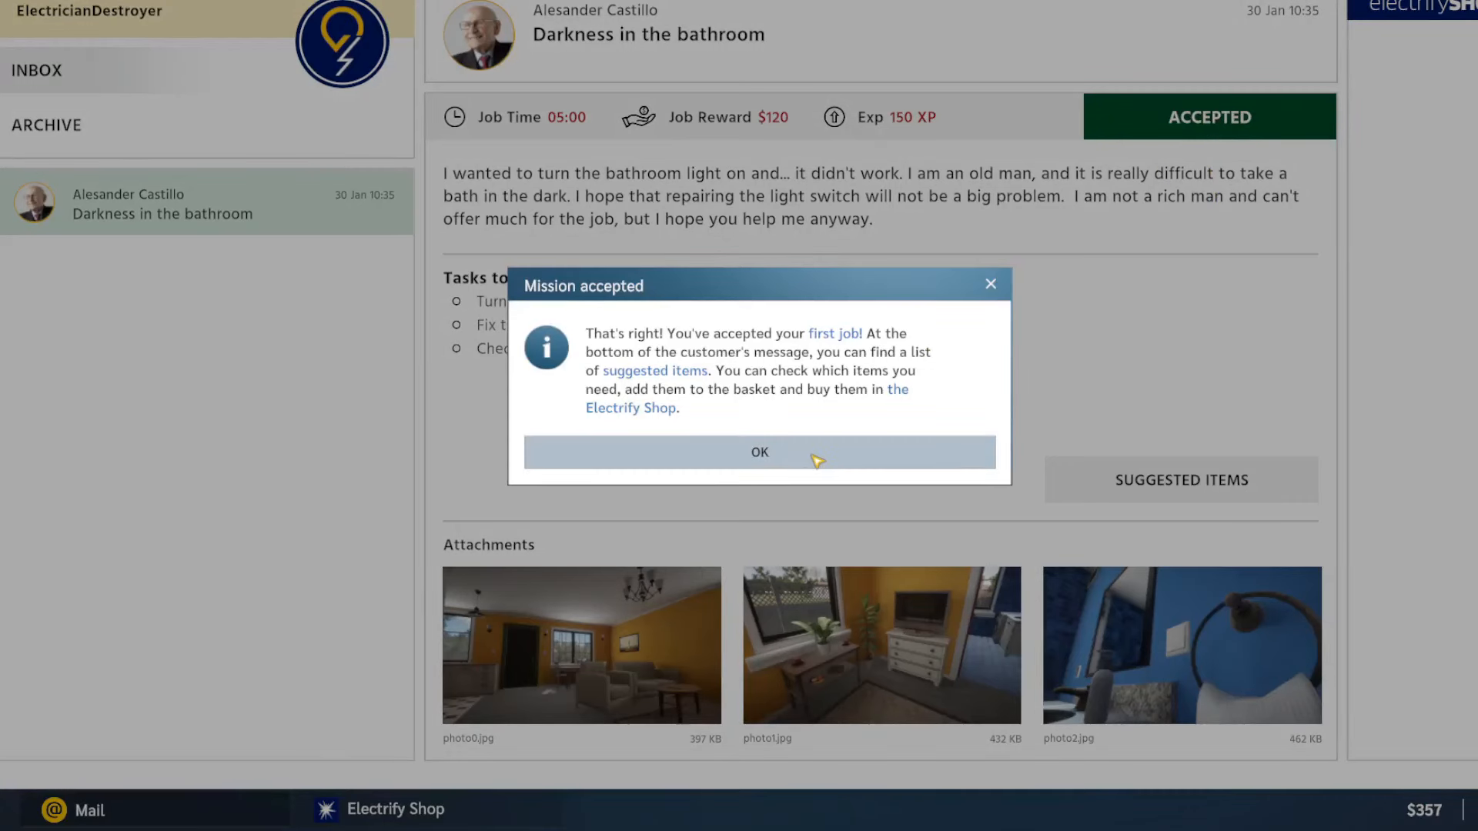
Dismiss the mission accepted notice and confirm starting the job from the van.
click(759, 451)
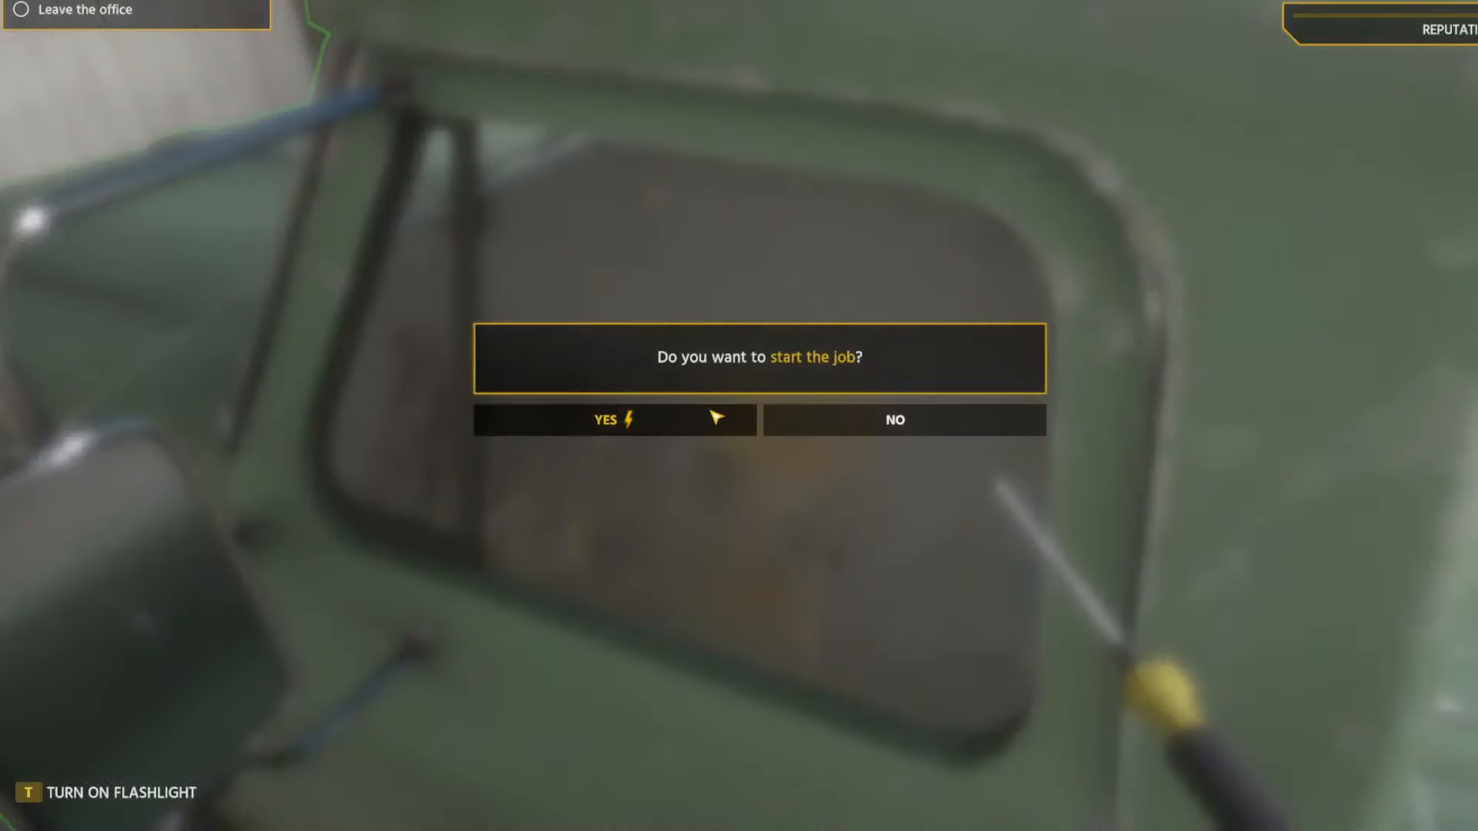
click(612, 419)
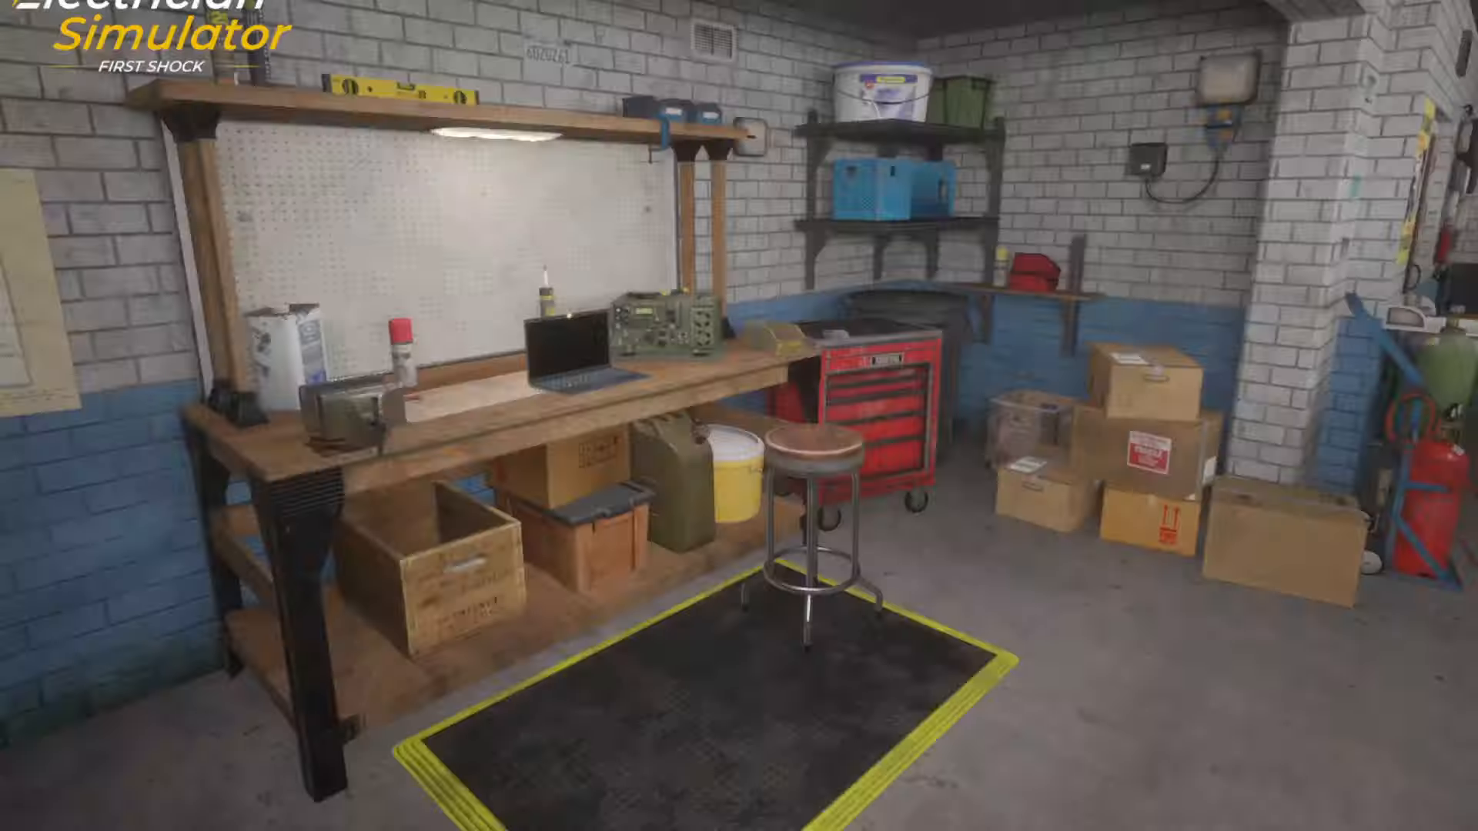
mouse_move(739, 415)
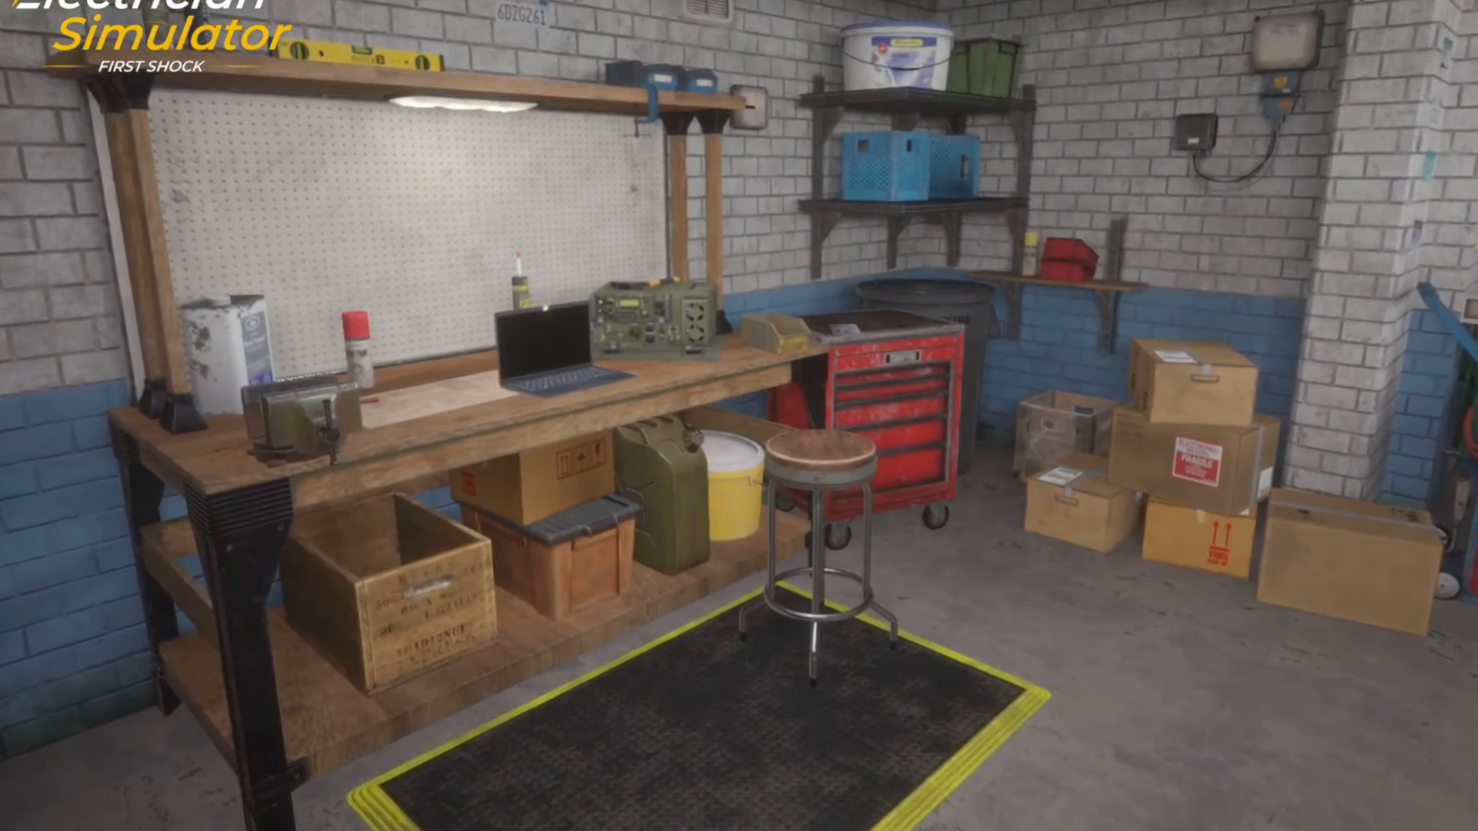
mouse_move(739, 416)
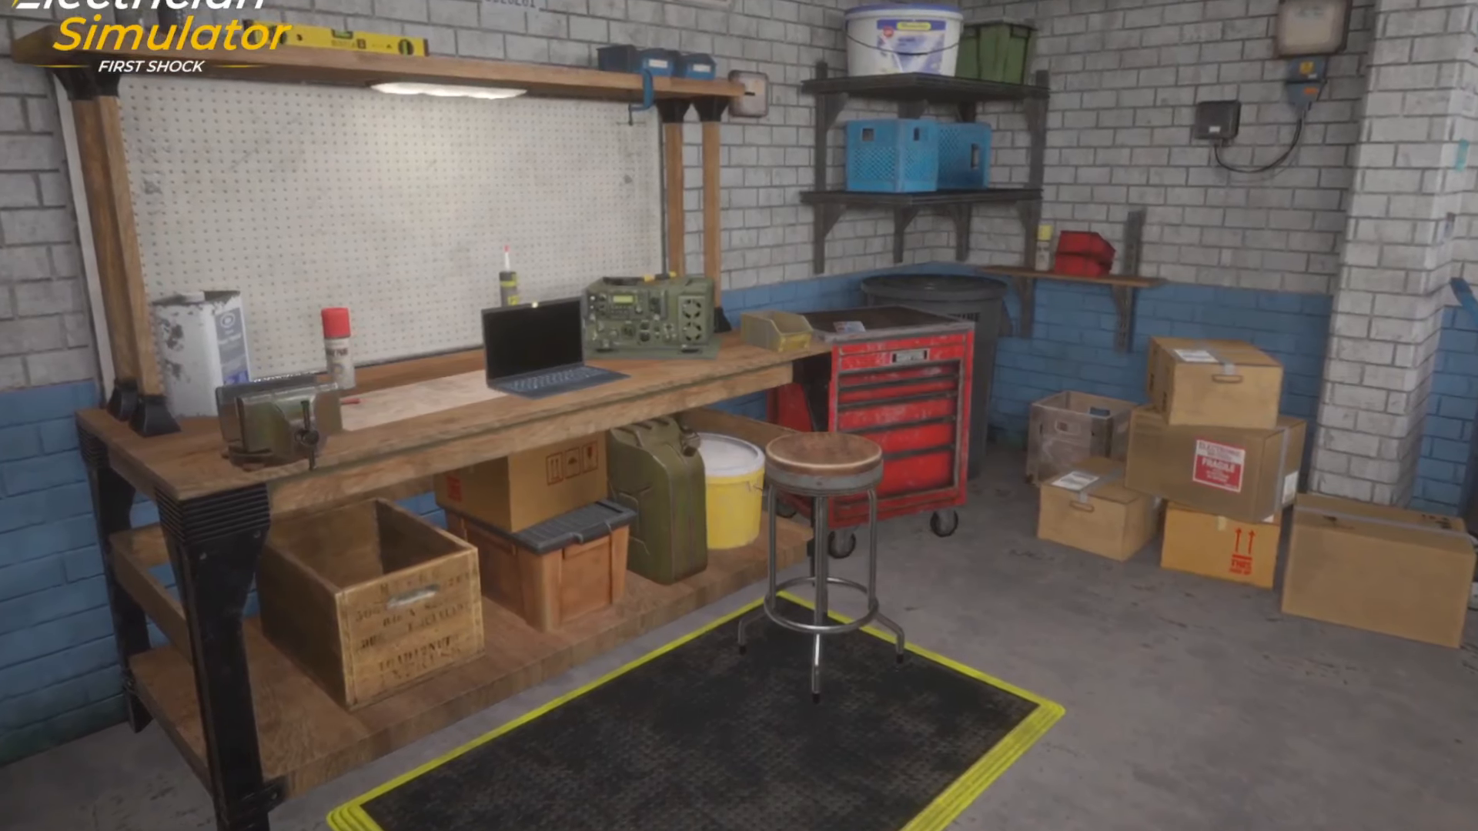
mouse_move(739, 416)
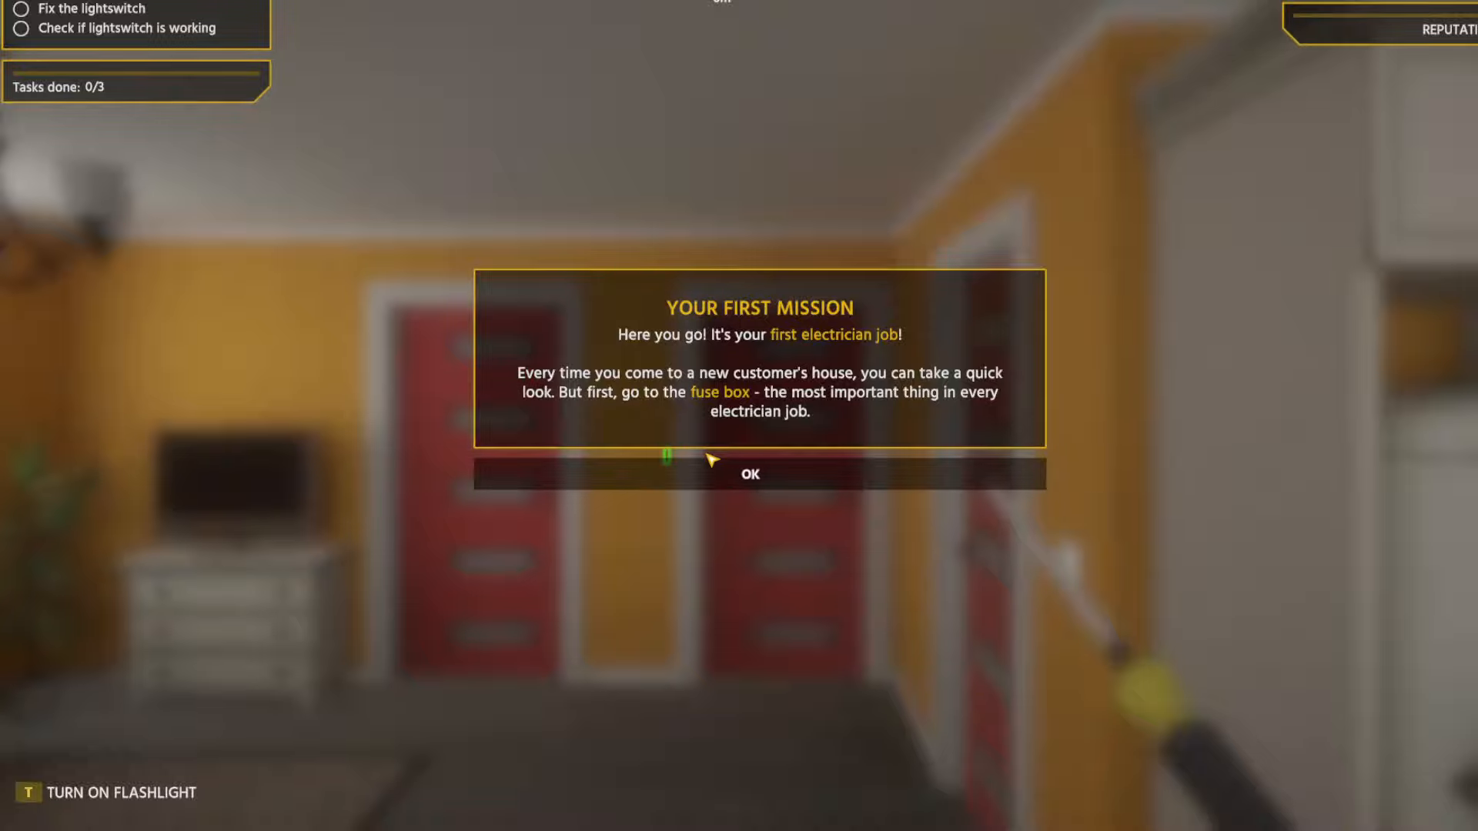
Dismiss the first mission introduction and the fuse box tutorial before switching the fuse off.
click(750, 474)
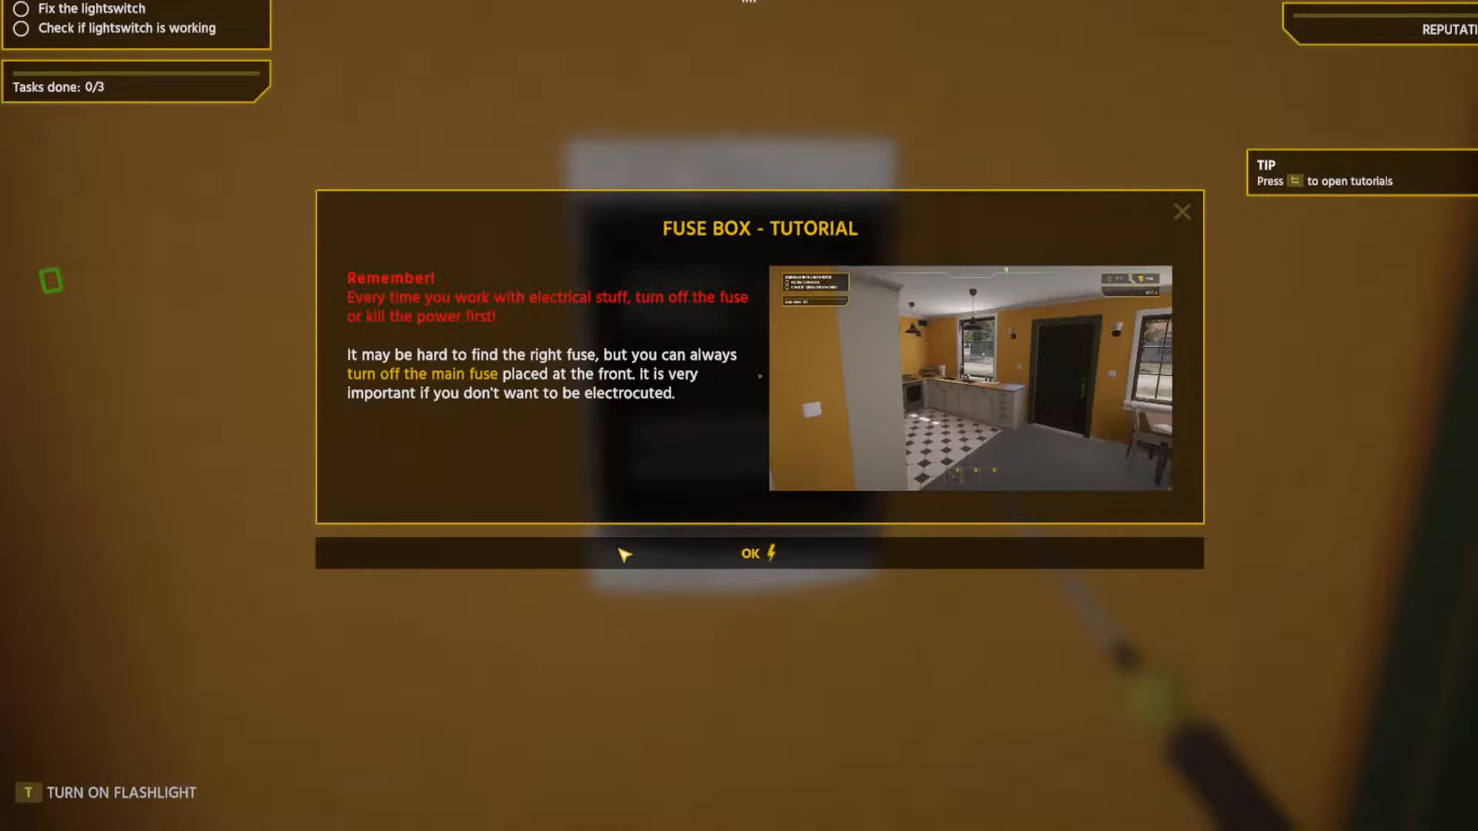
click(749, 552)
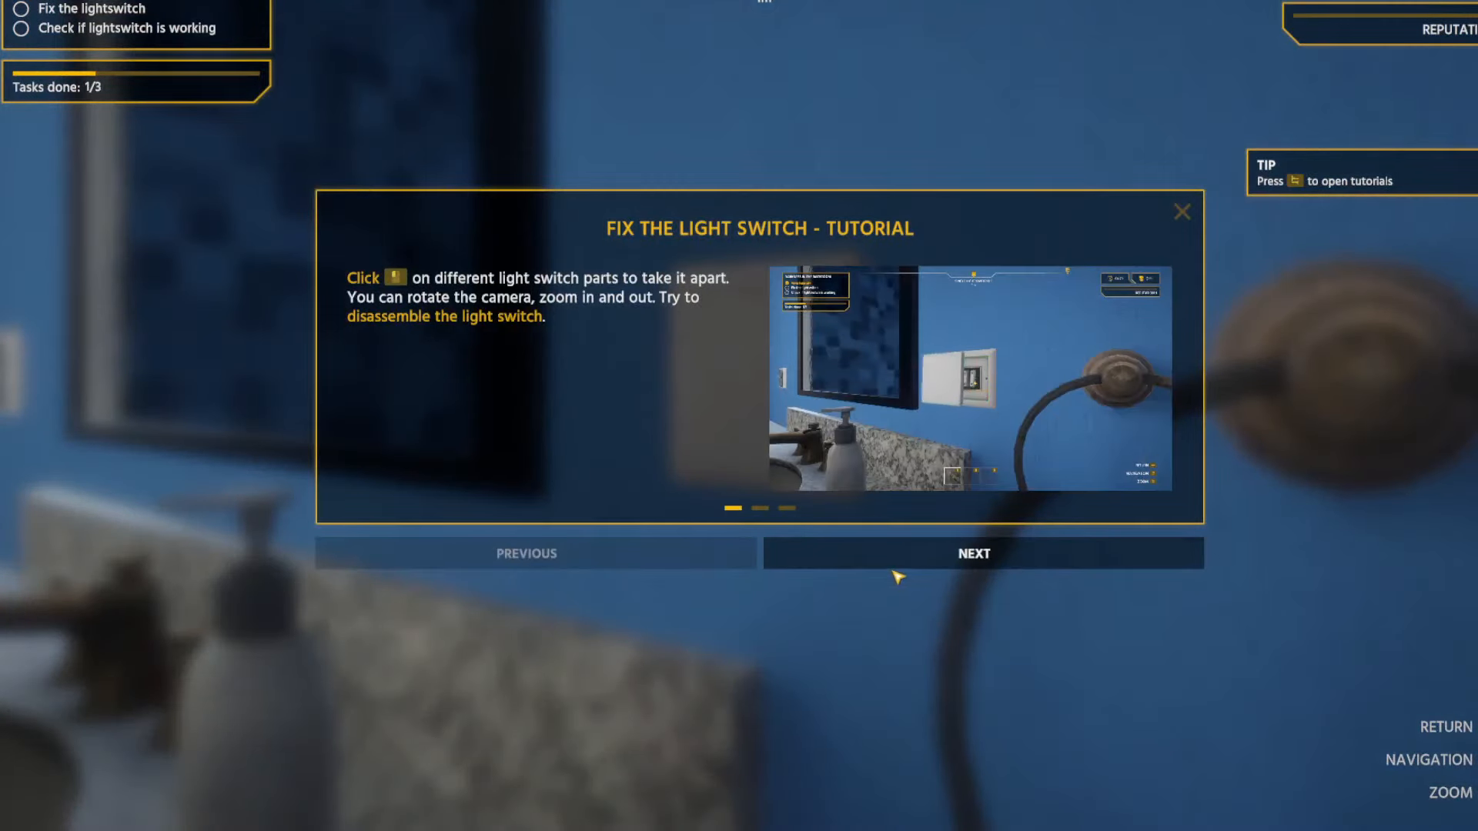
Step through and close the light switch tutorial pages.
click(971, 553)
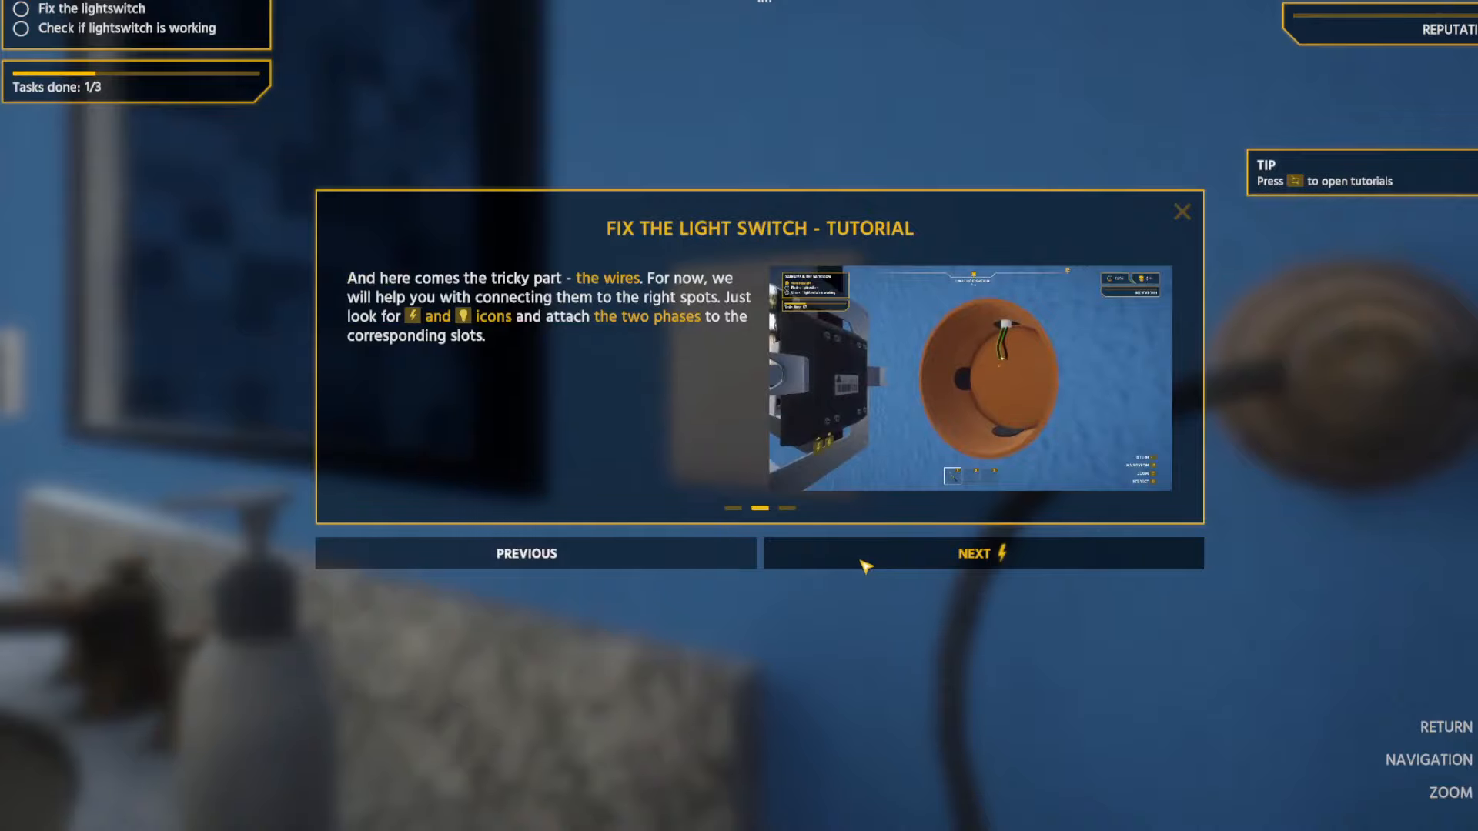
click(983, 552)
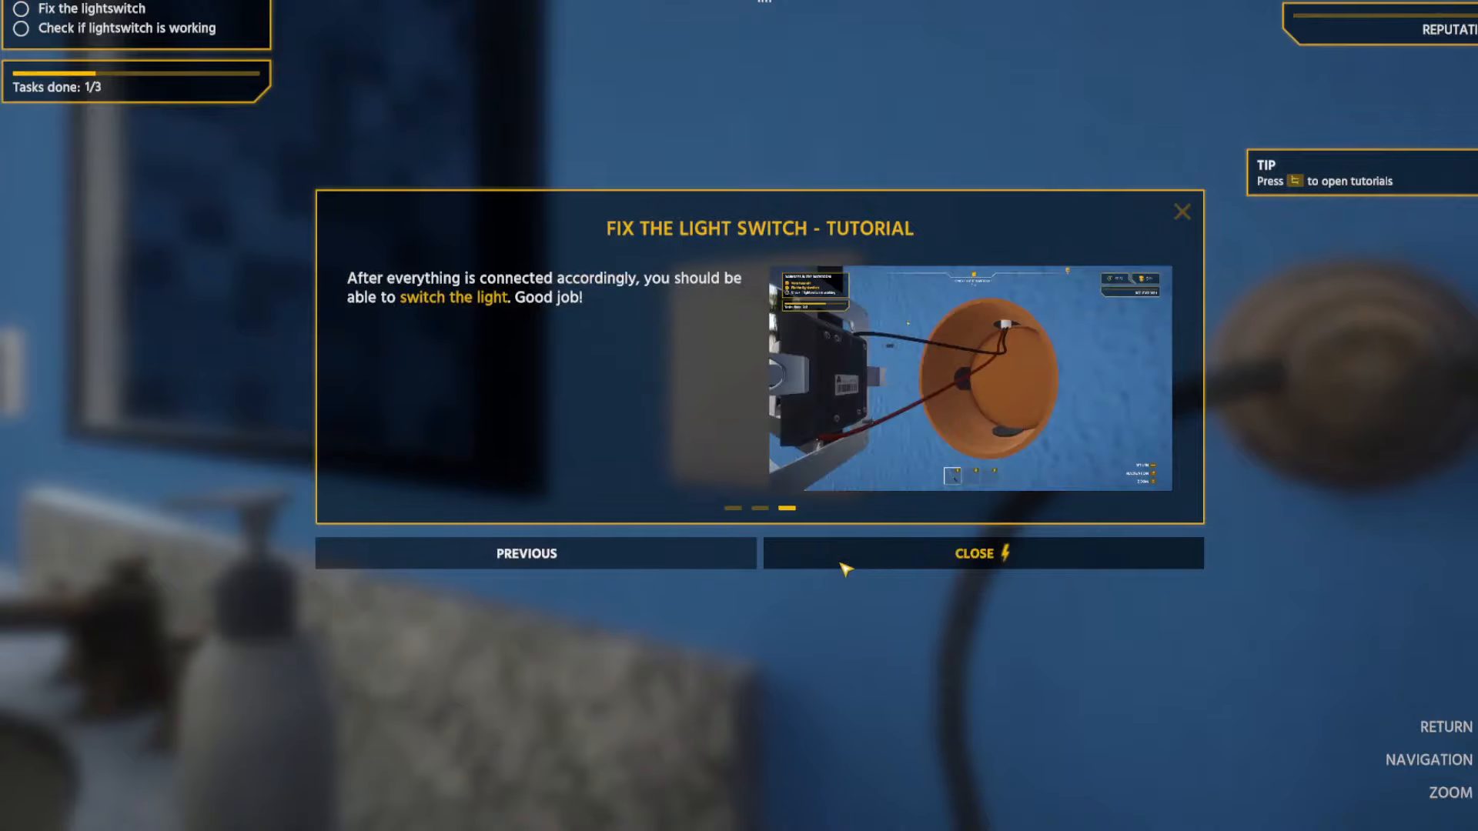
click(980, 553)
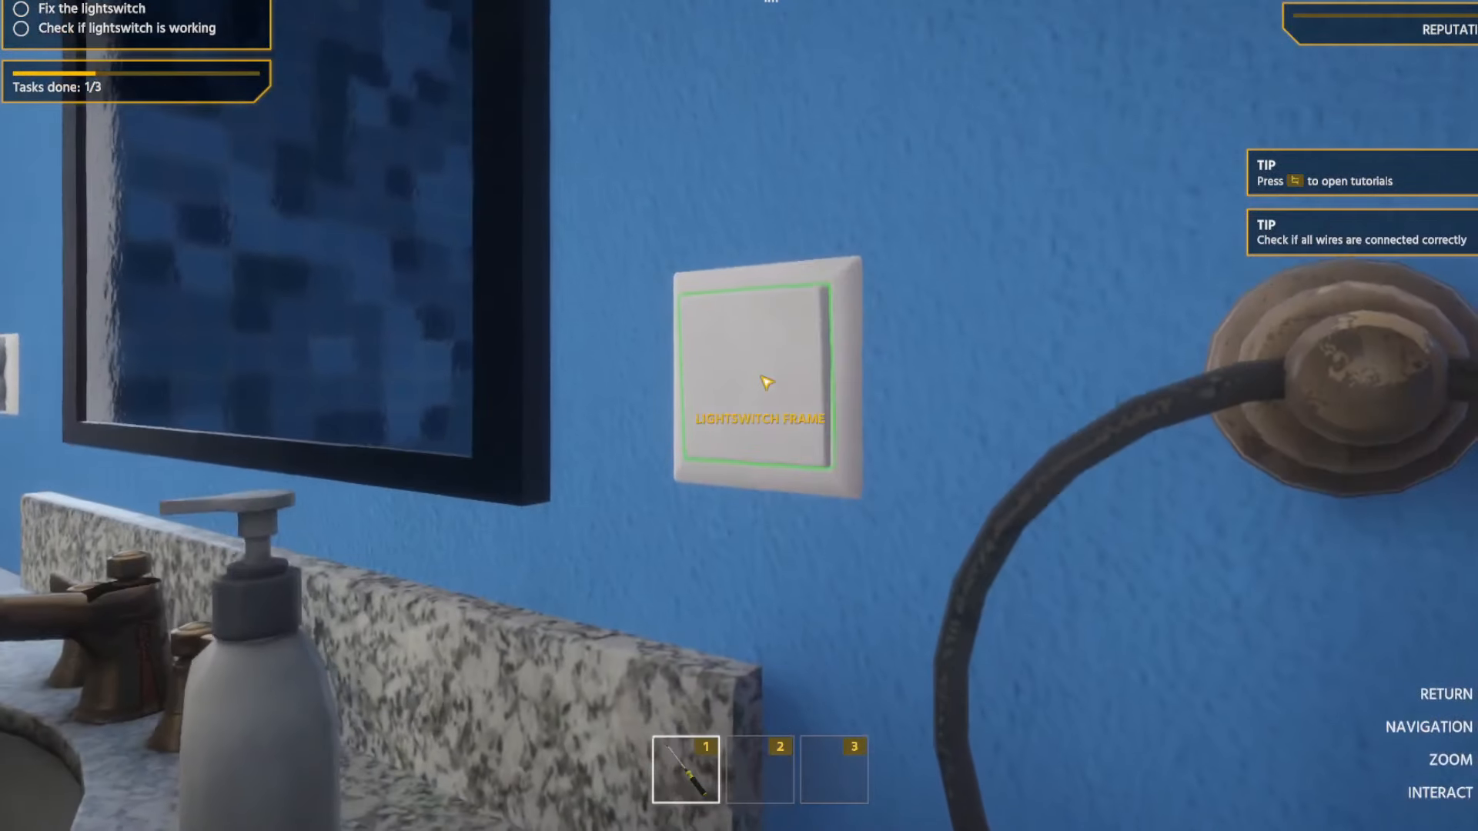
Disassemble the light switch and connect both wires to it.
click(764, 382)
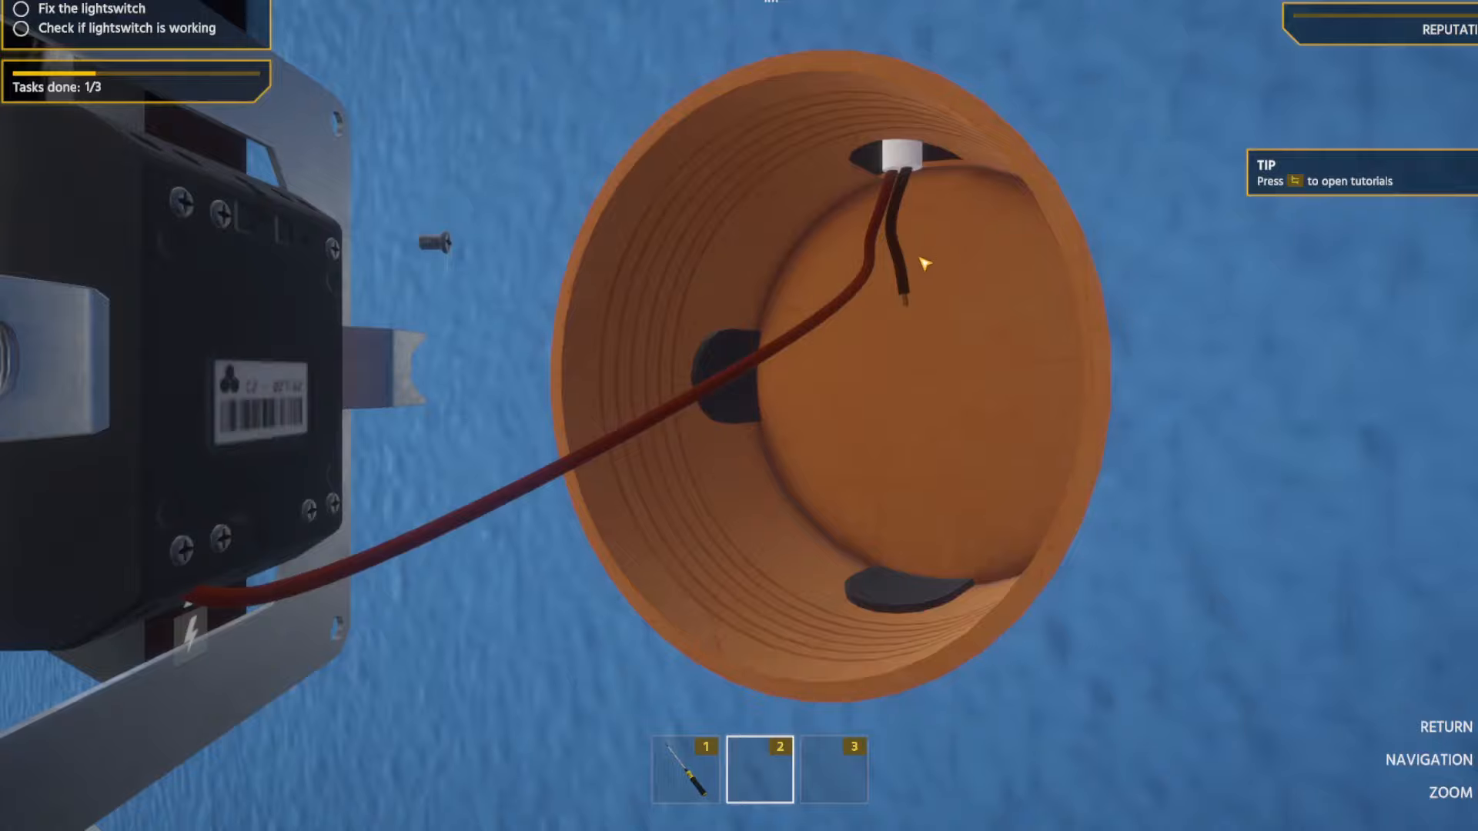
click(900, 169)
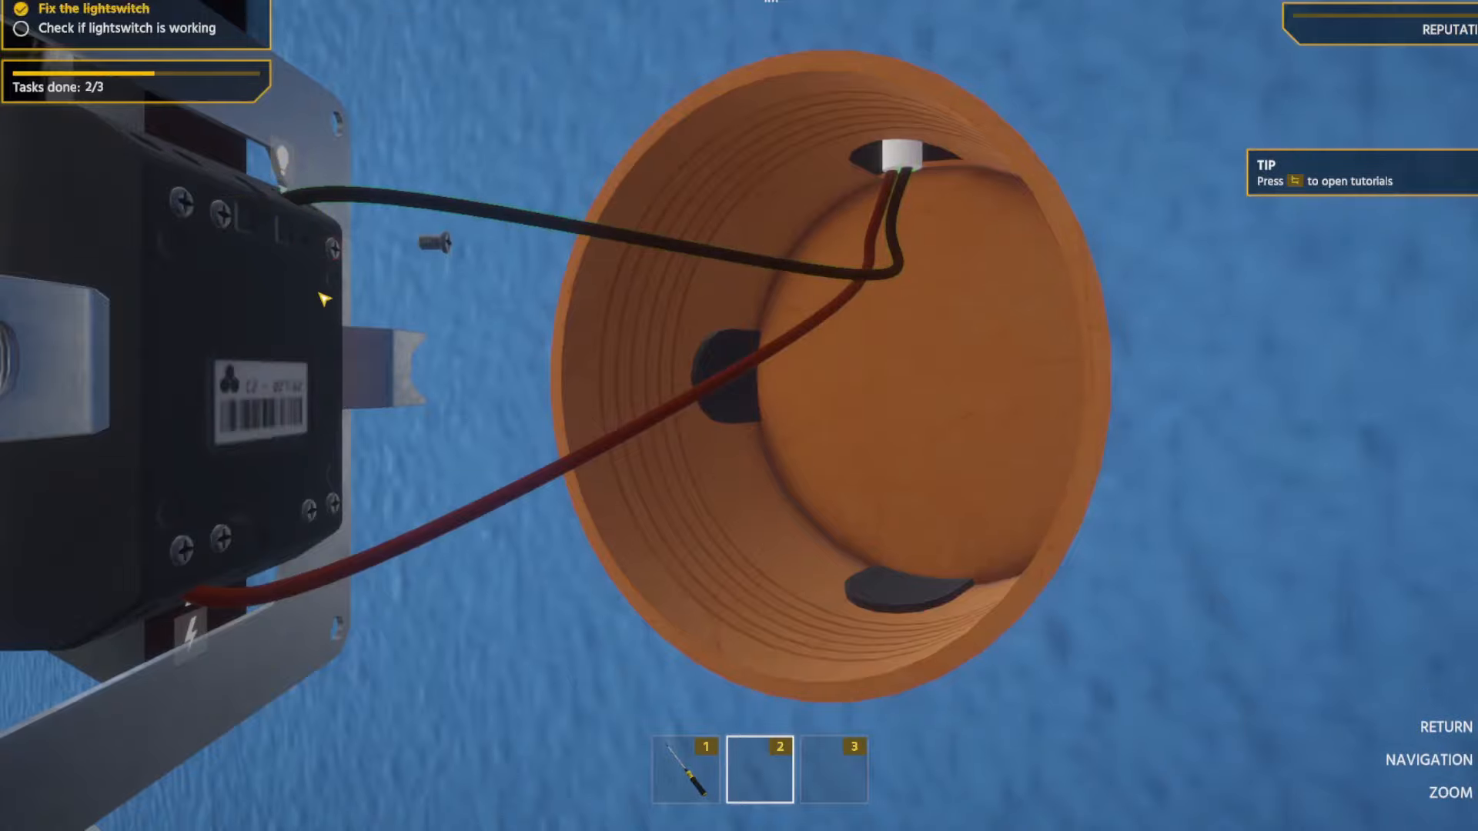
click(683, 767)
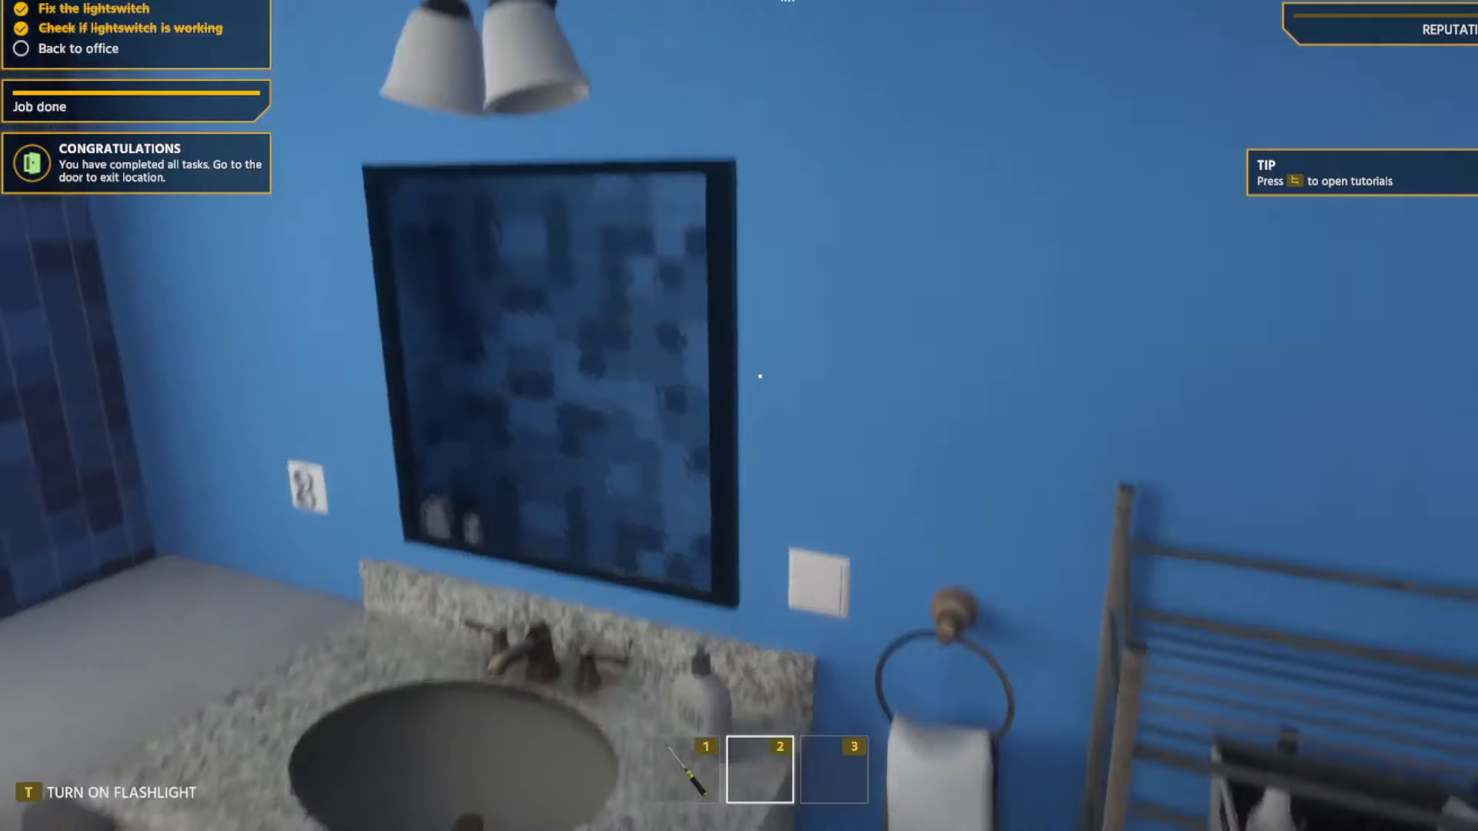
mouse_move(739, 377)
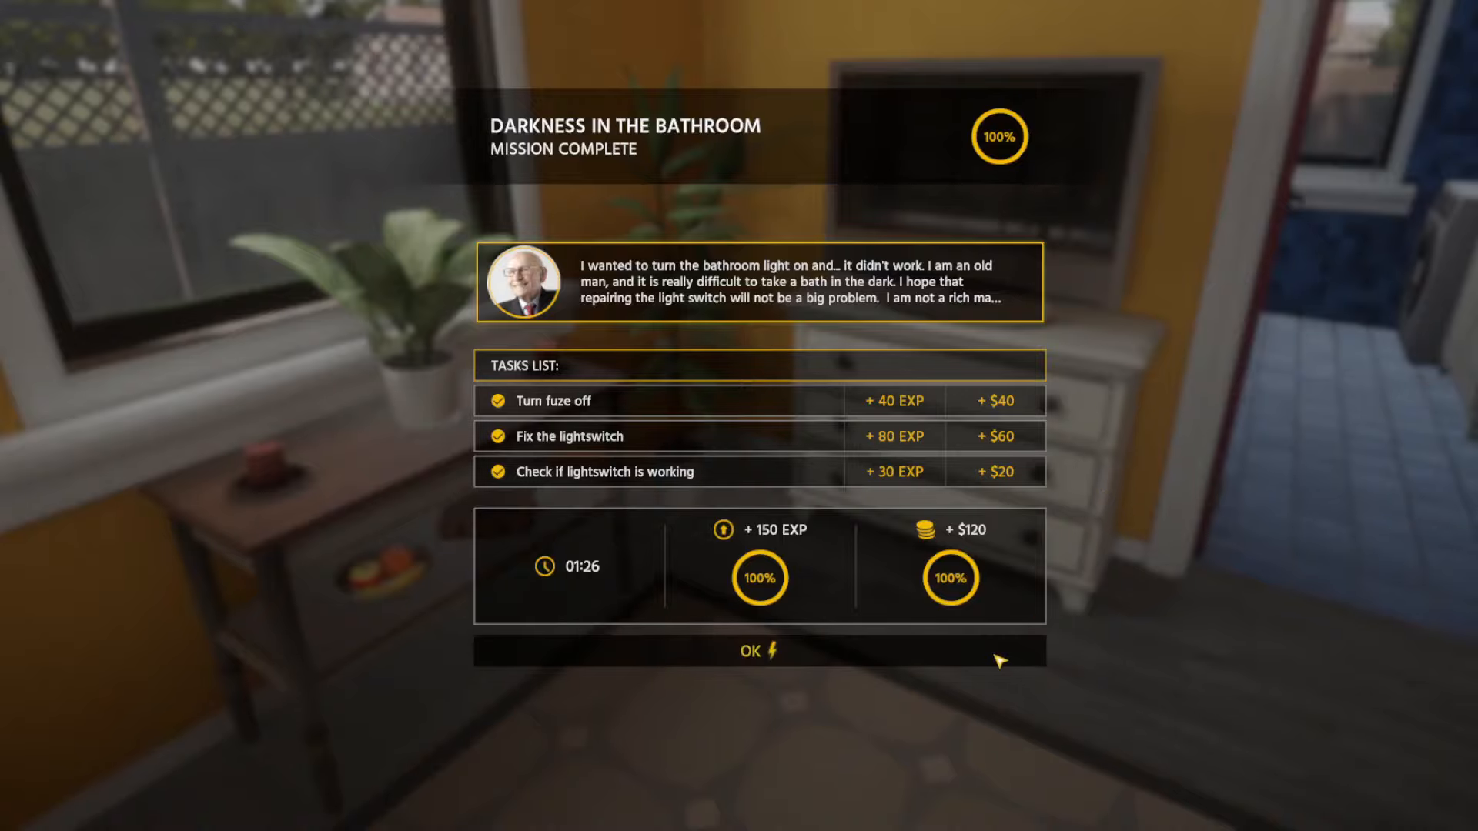
Dismiss the 100% Mission Complete summary for the bathroom job.
click(758, 649)
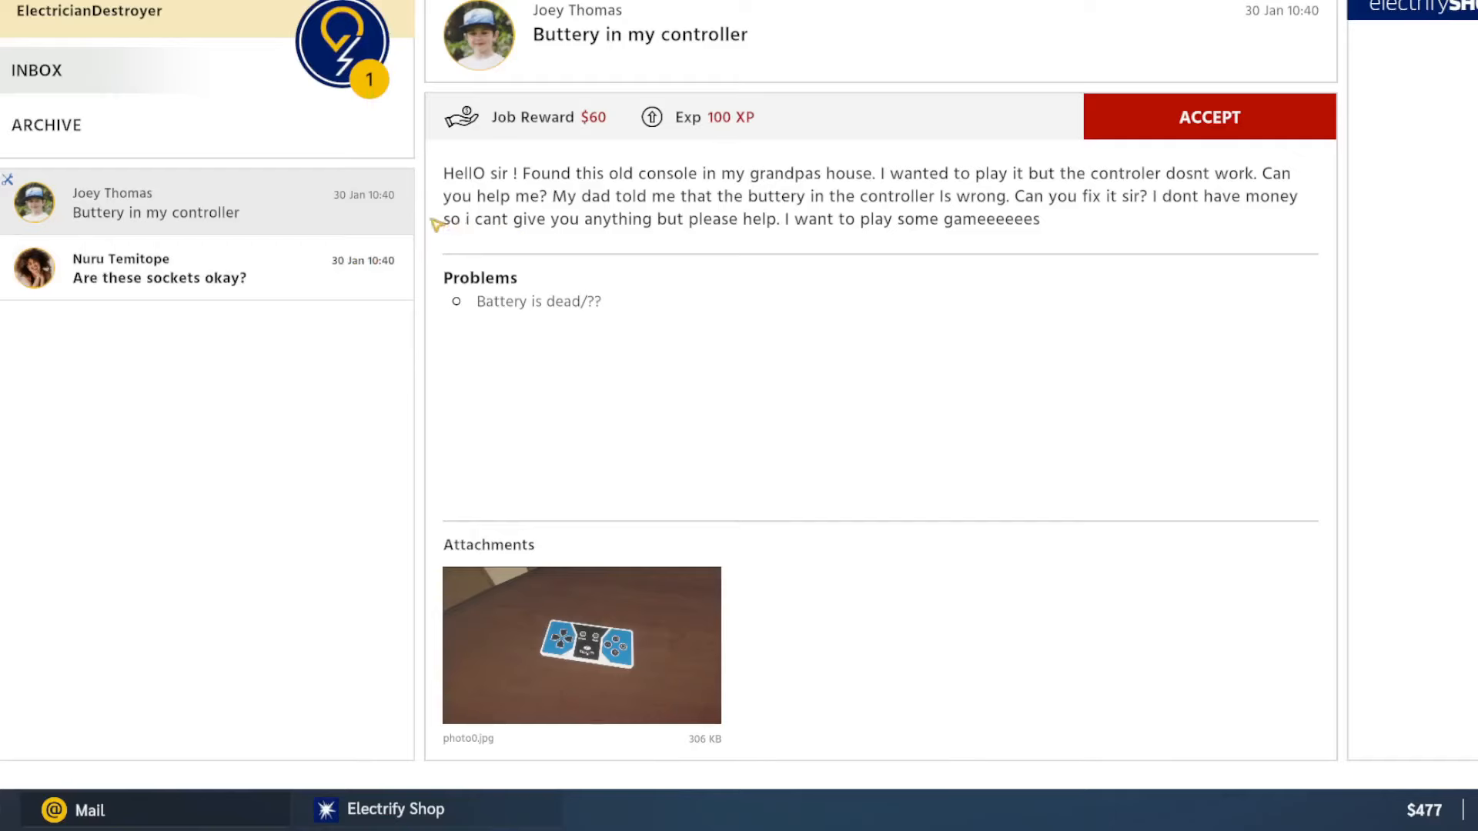
mouse_move(979, 262)
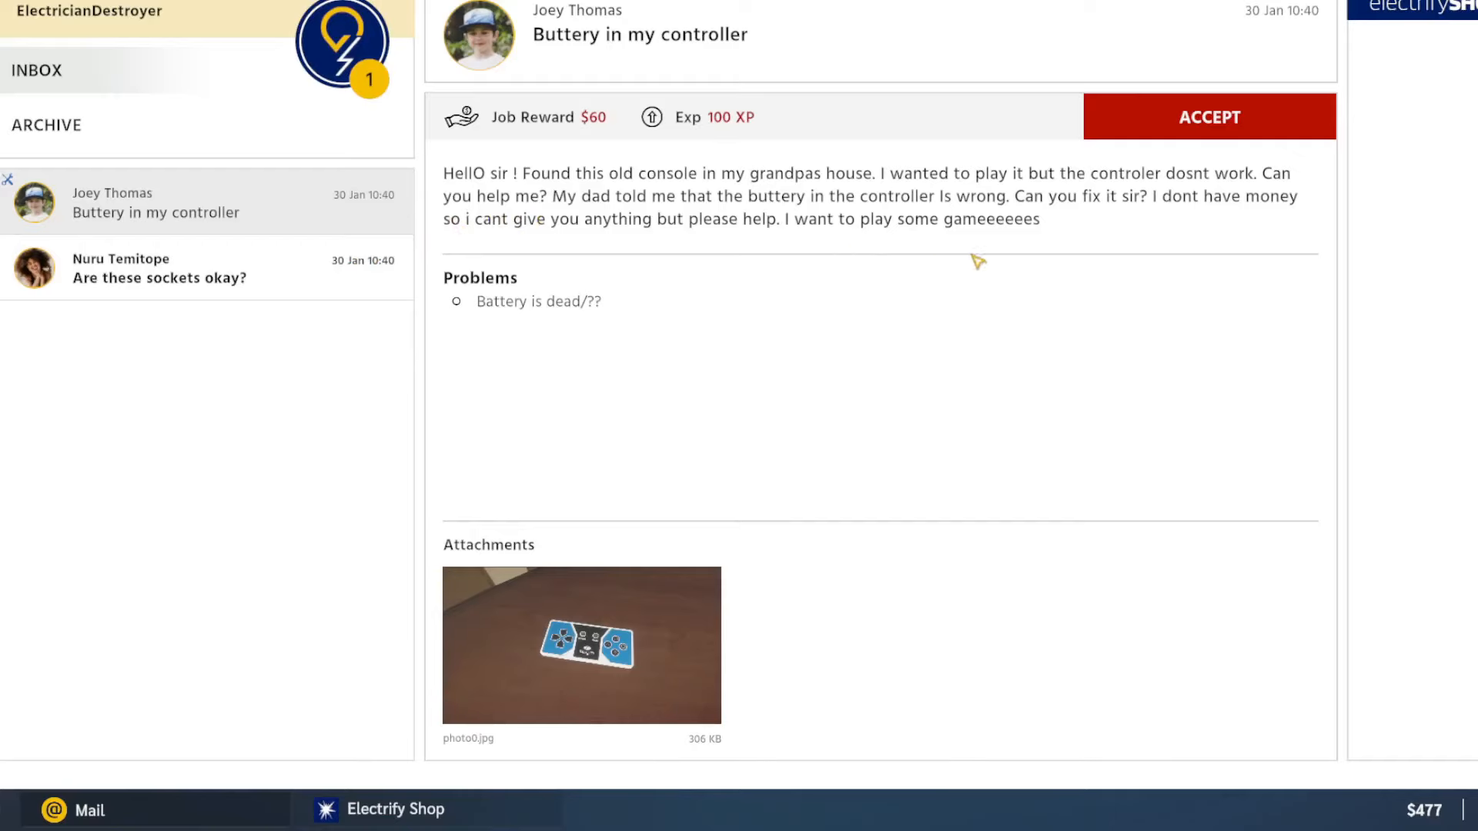
mouse_move(956, 144)
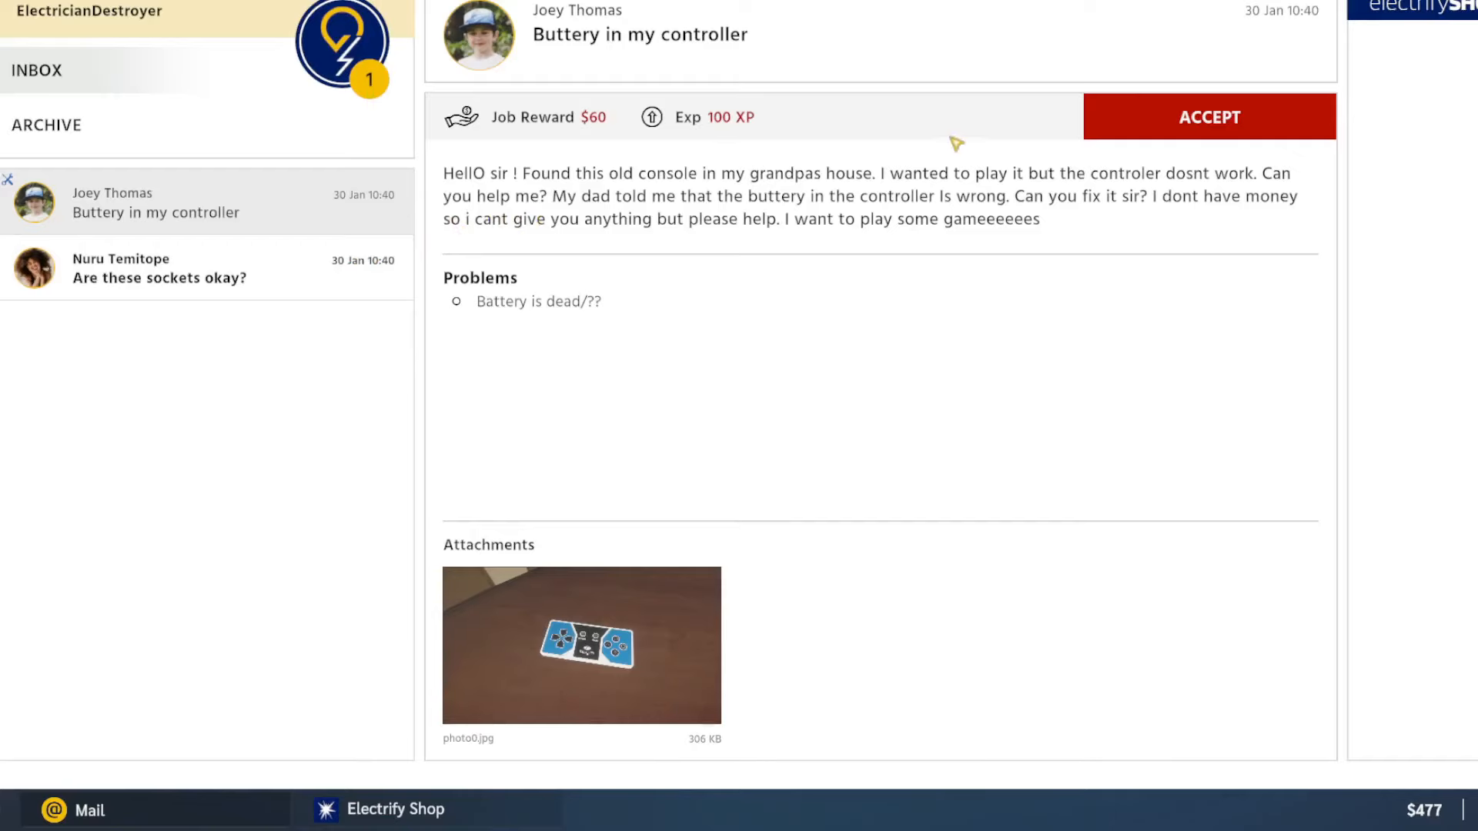
mouse_move(1094, 262)
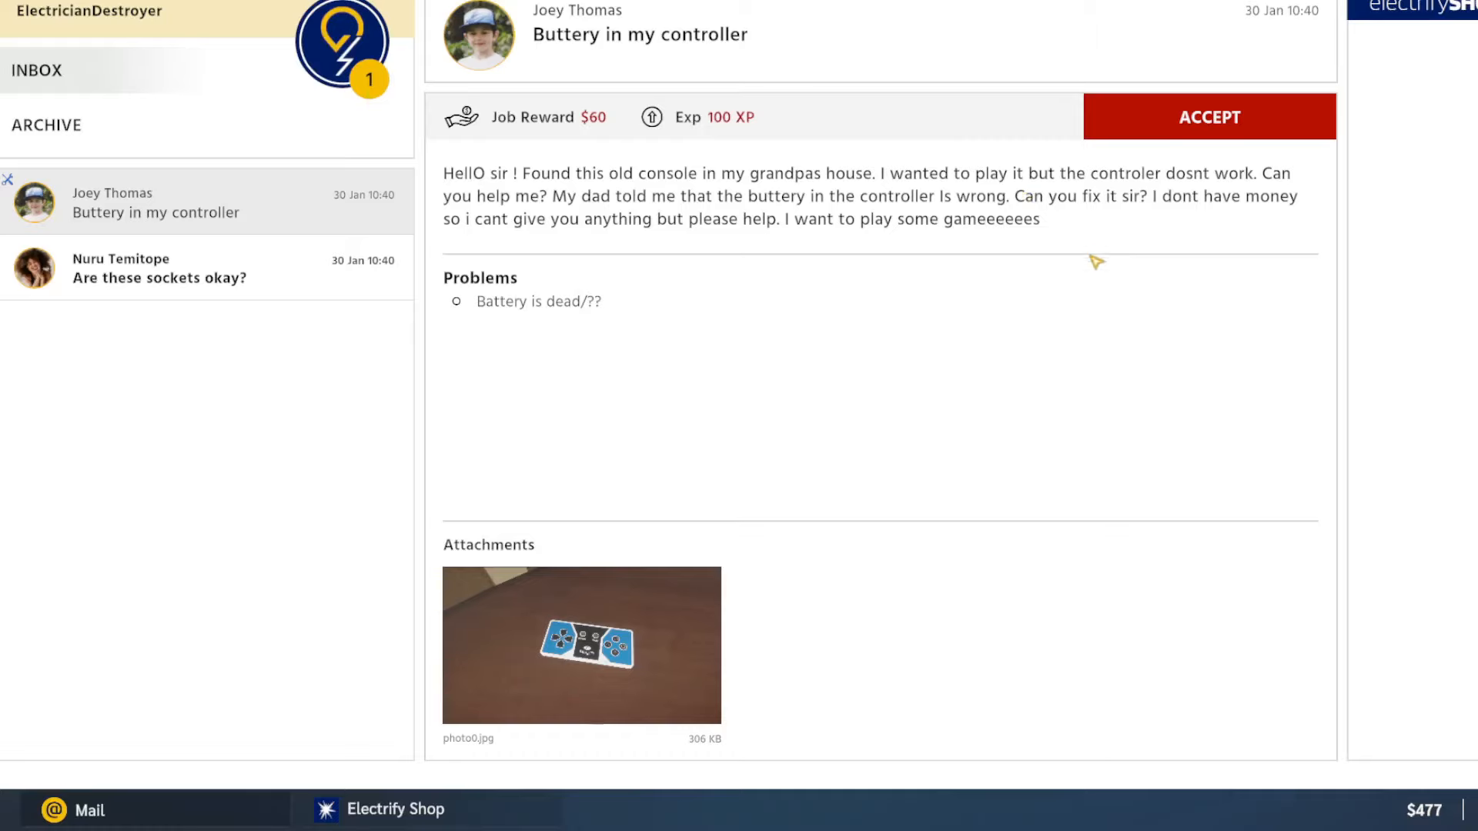
mouse_move(1266, 233)
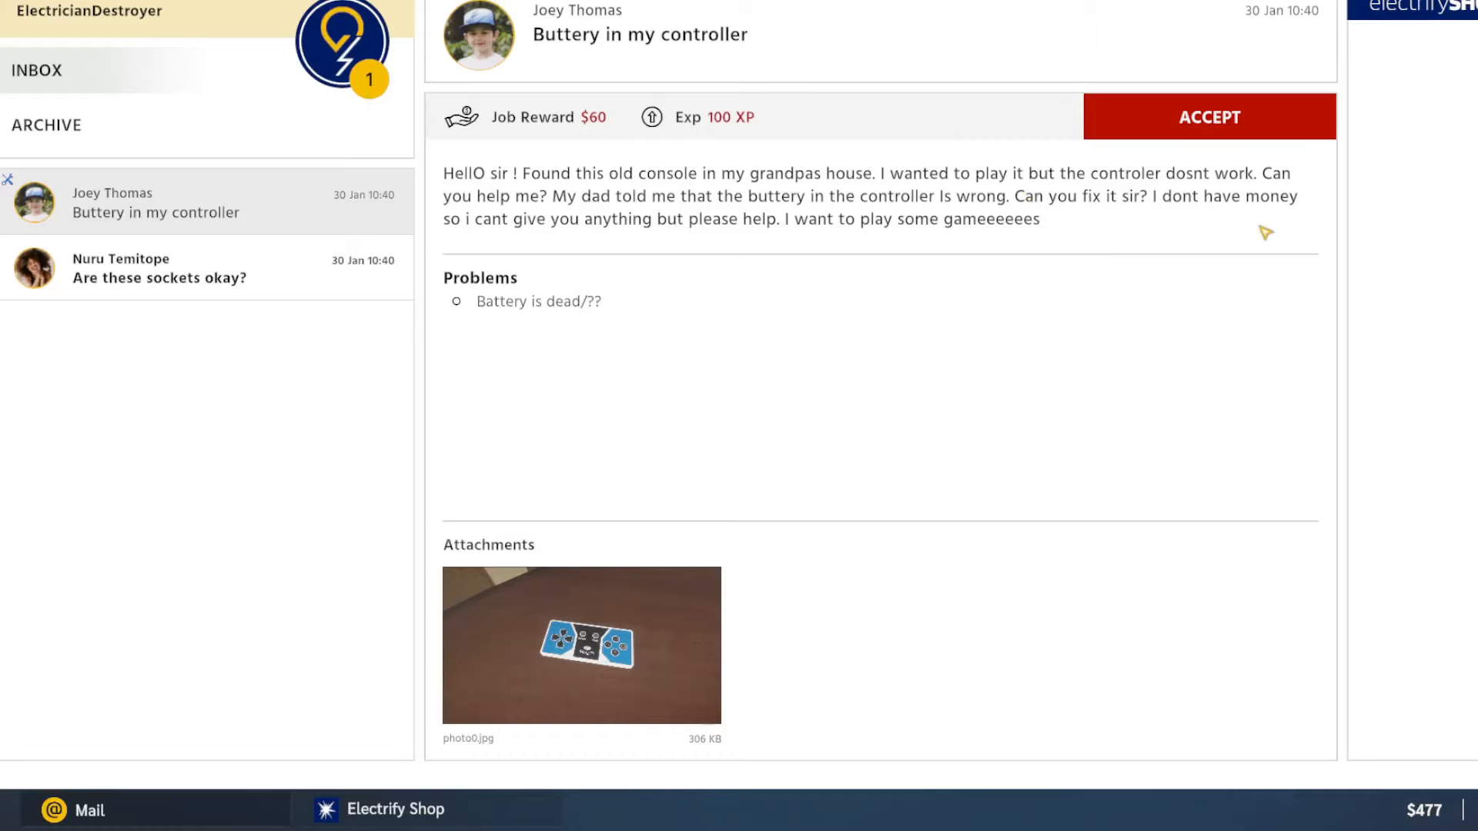
mouse_move(1262, 178)
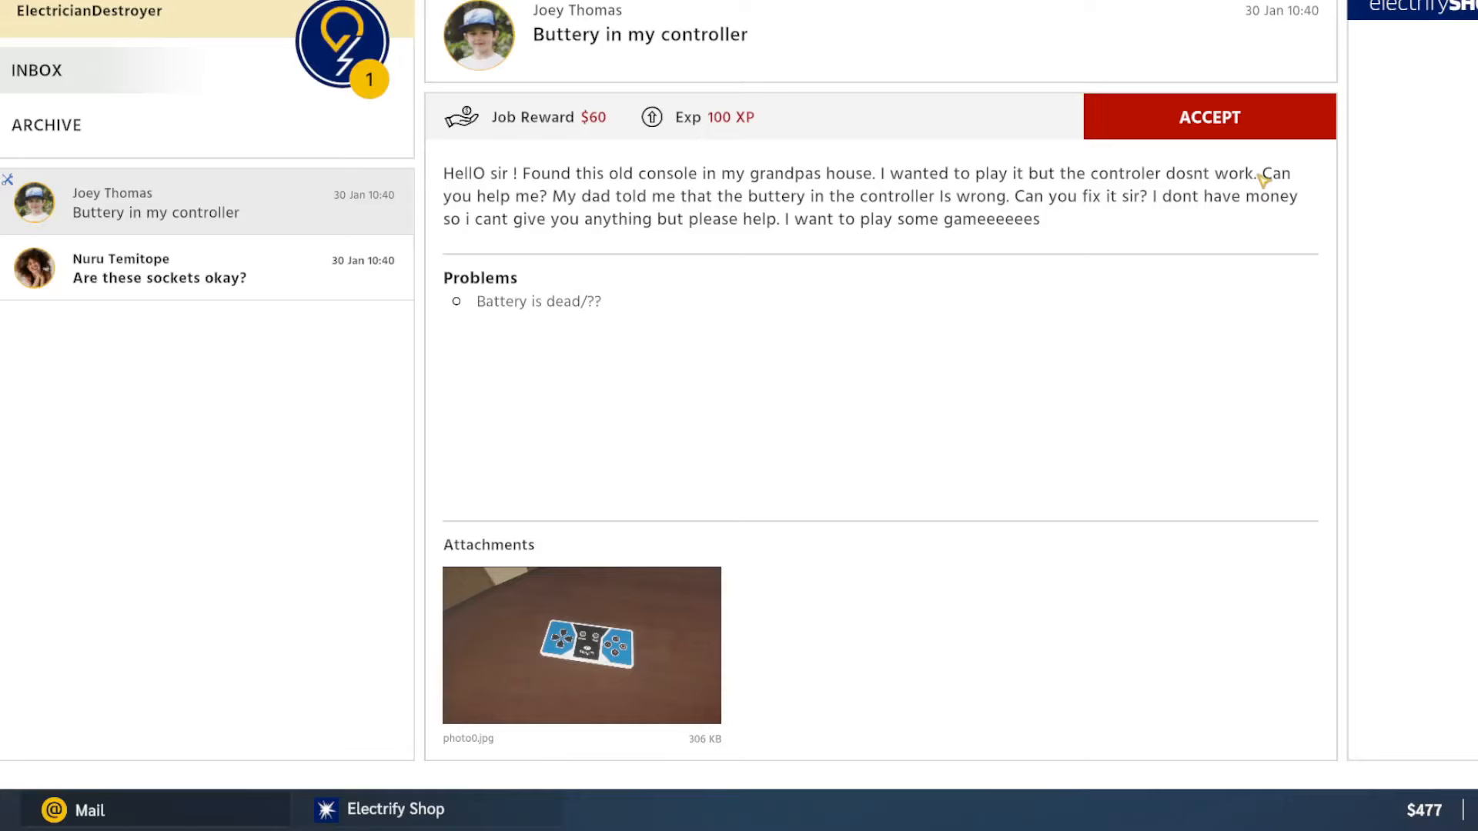
mouse_move(1333, 259)
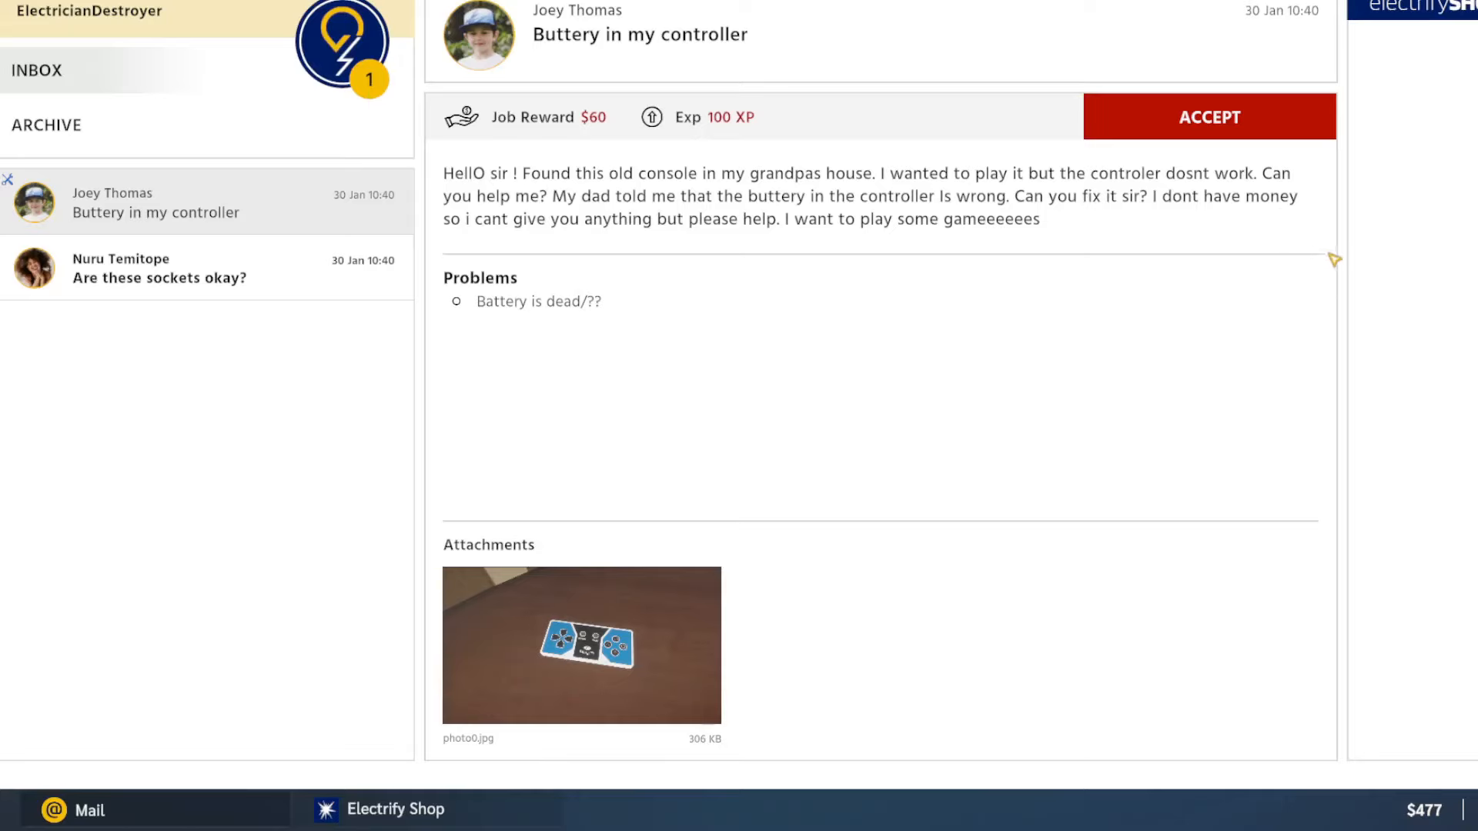
mouse_move(1387, 237)
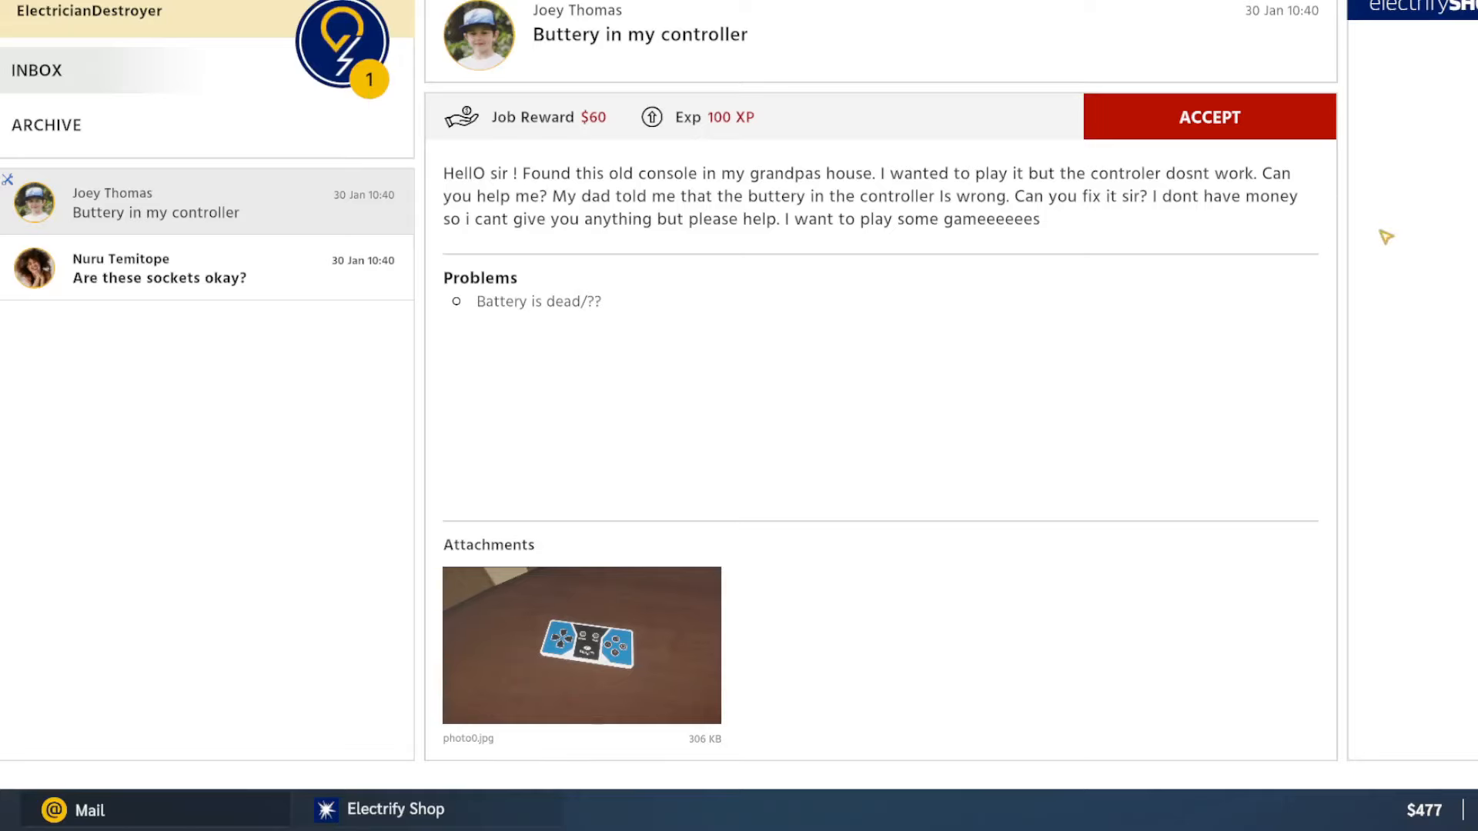
mouse_move(1337, 227)
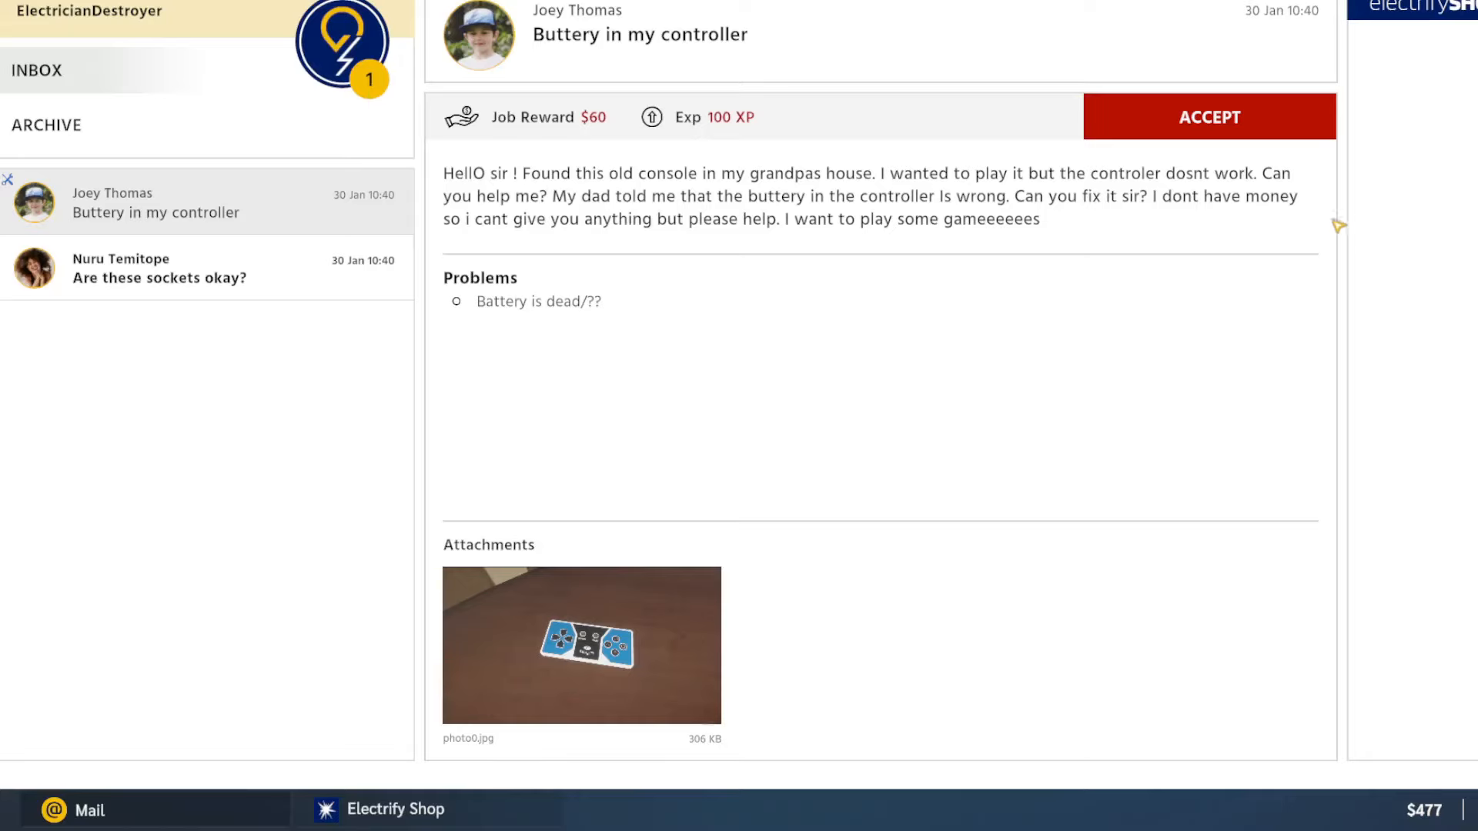
mouse_move(1242, 263)
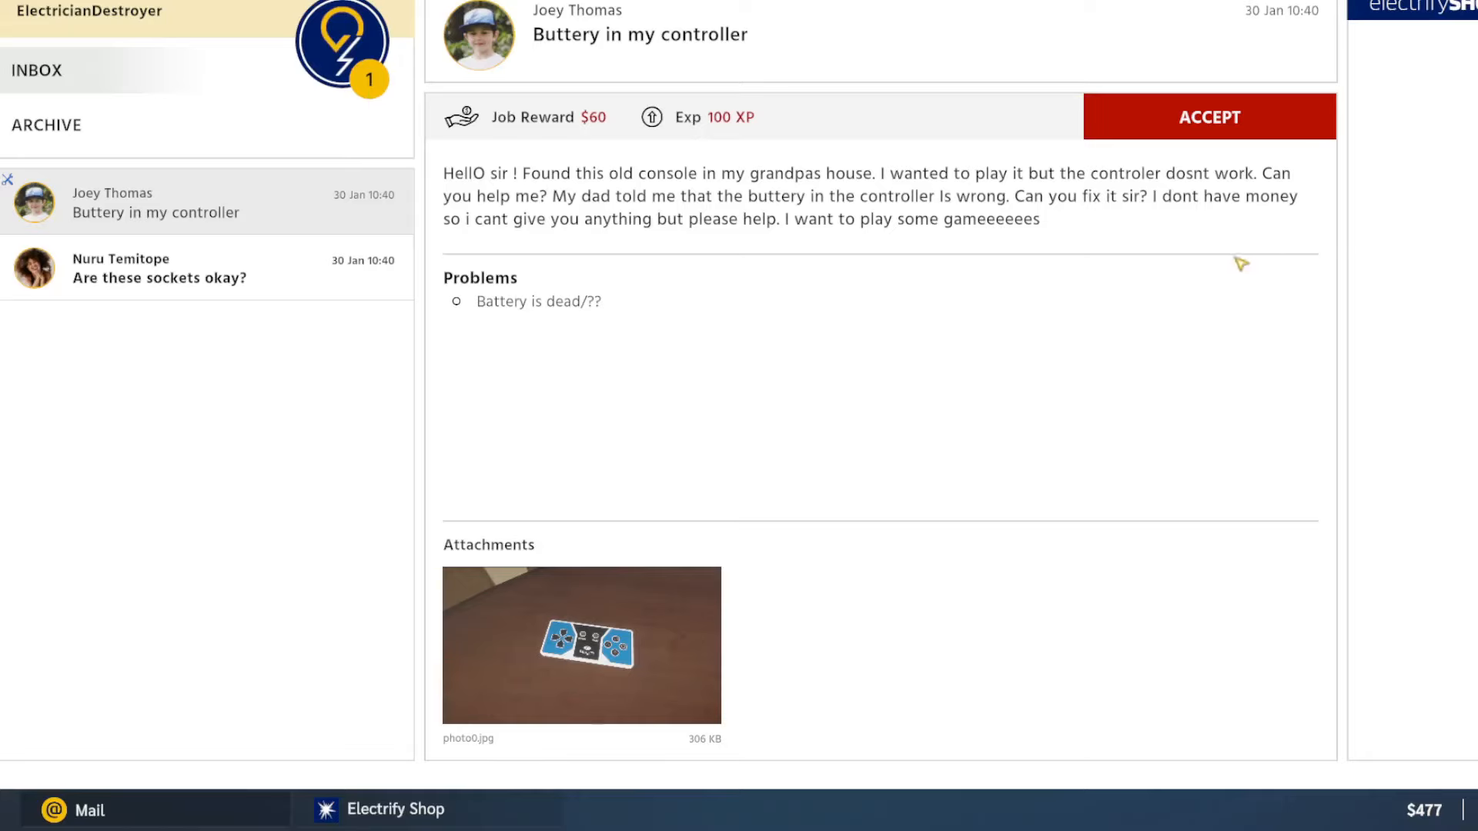
mouse_move(1198, 279)
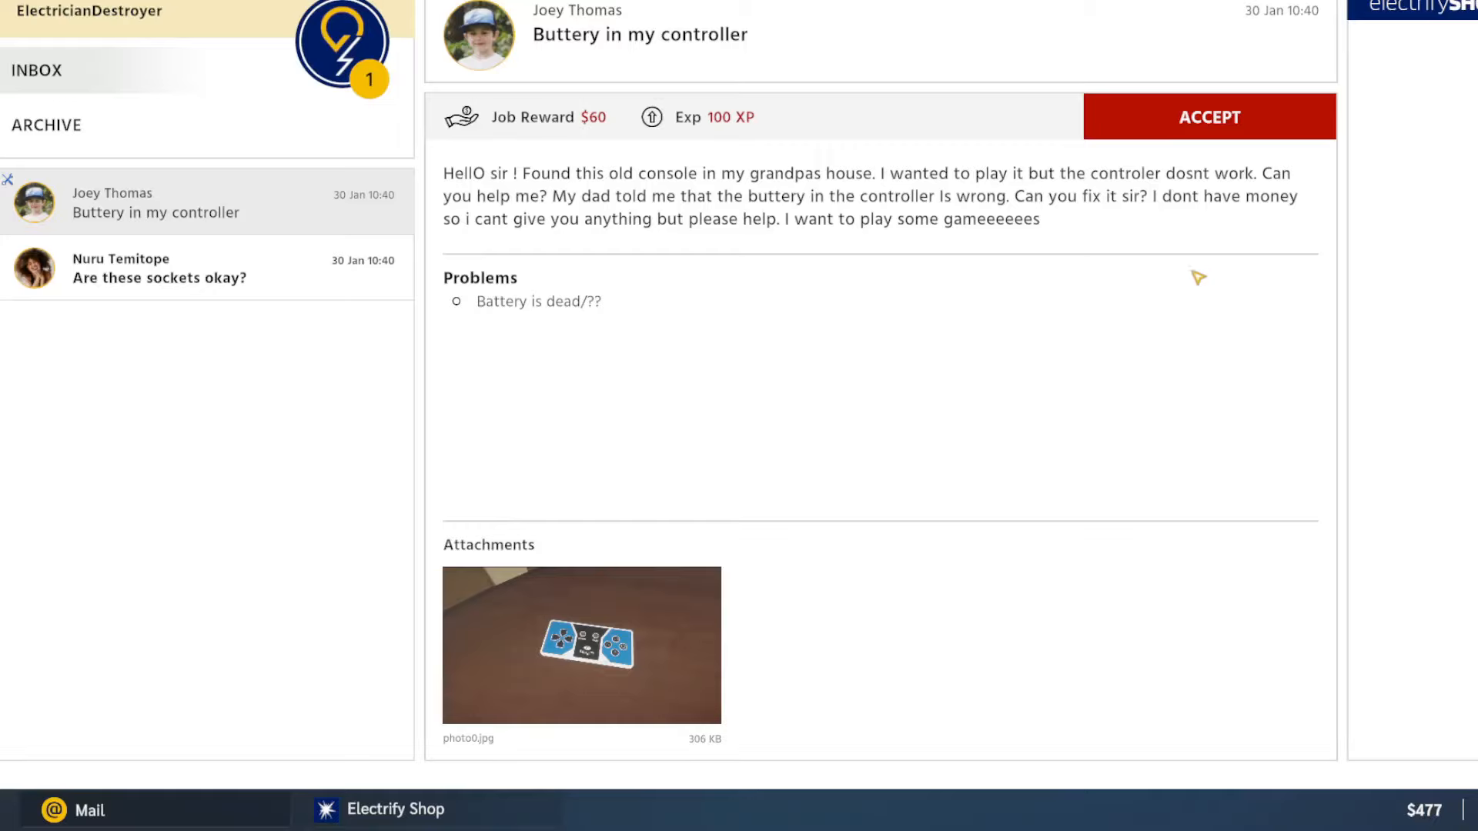
mouse_move(1182, 279)
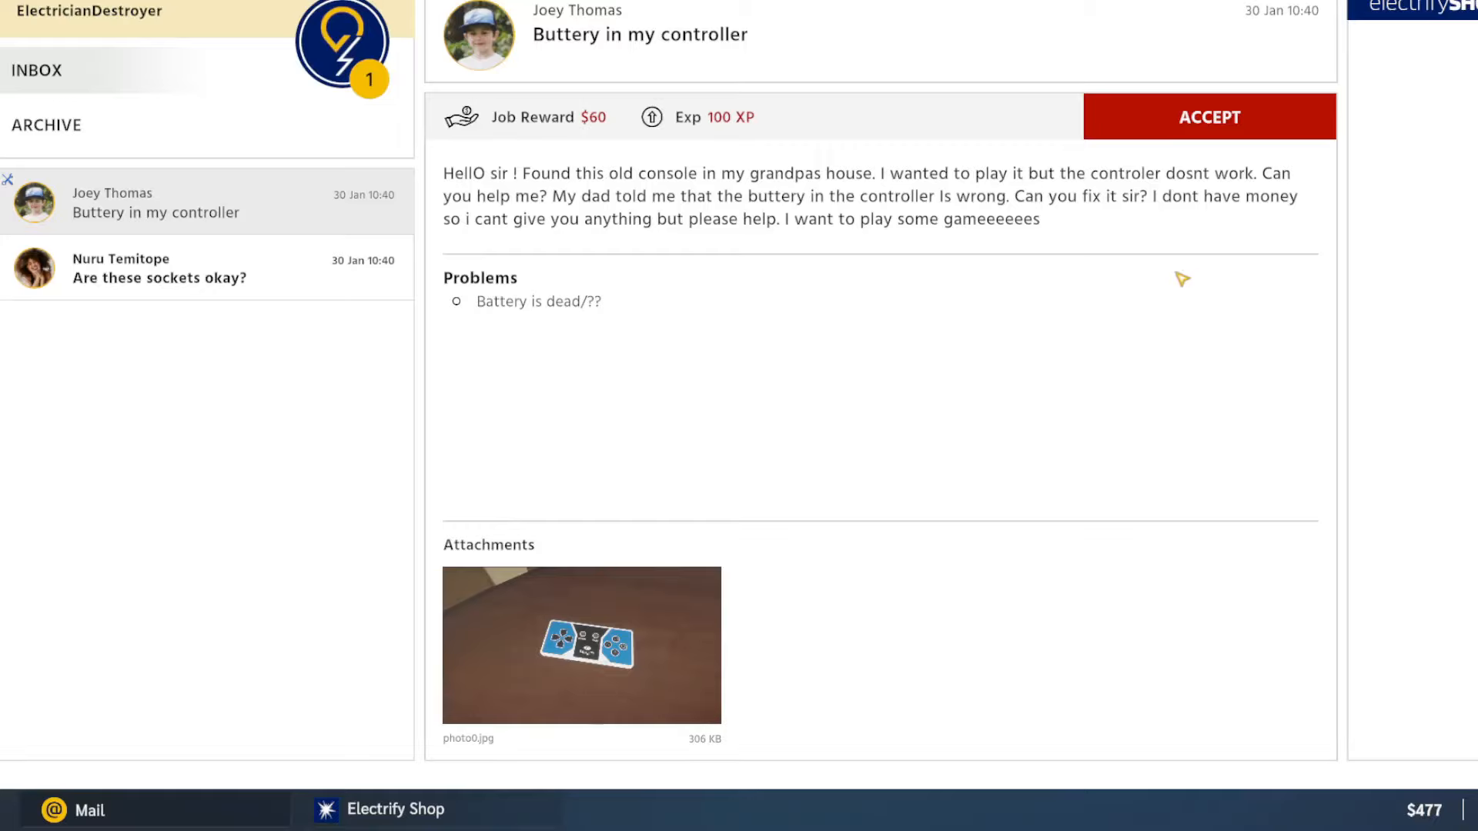
Accept the 'Buttery in my controller' email job and dismiss the workbench mission notice.
click(1208, 116)
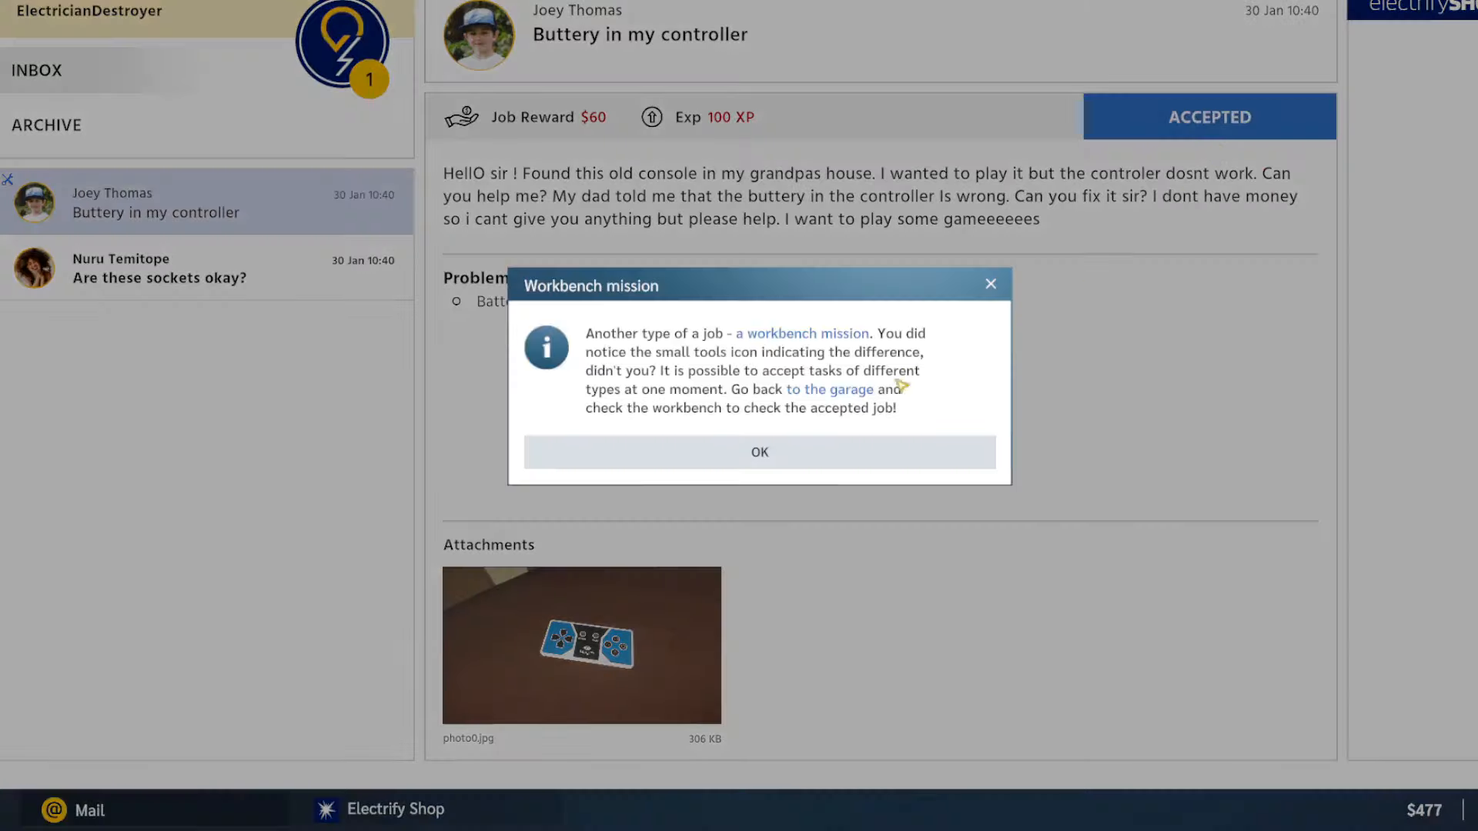
click(759, 451)
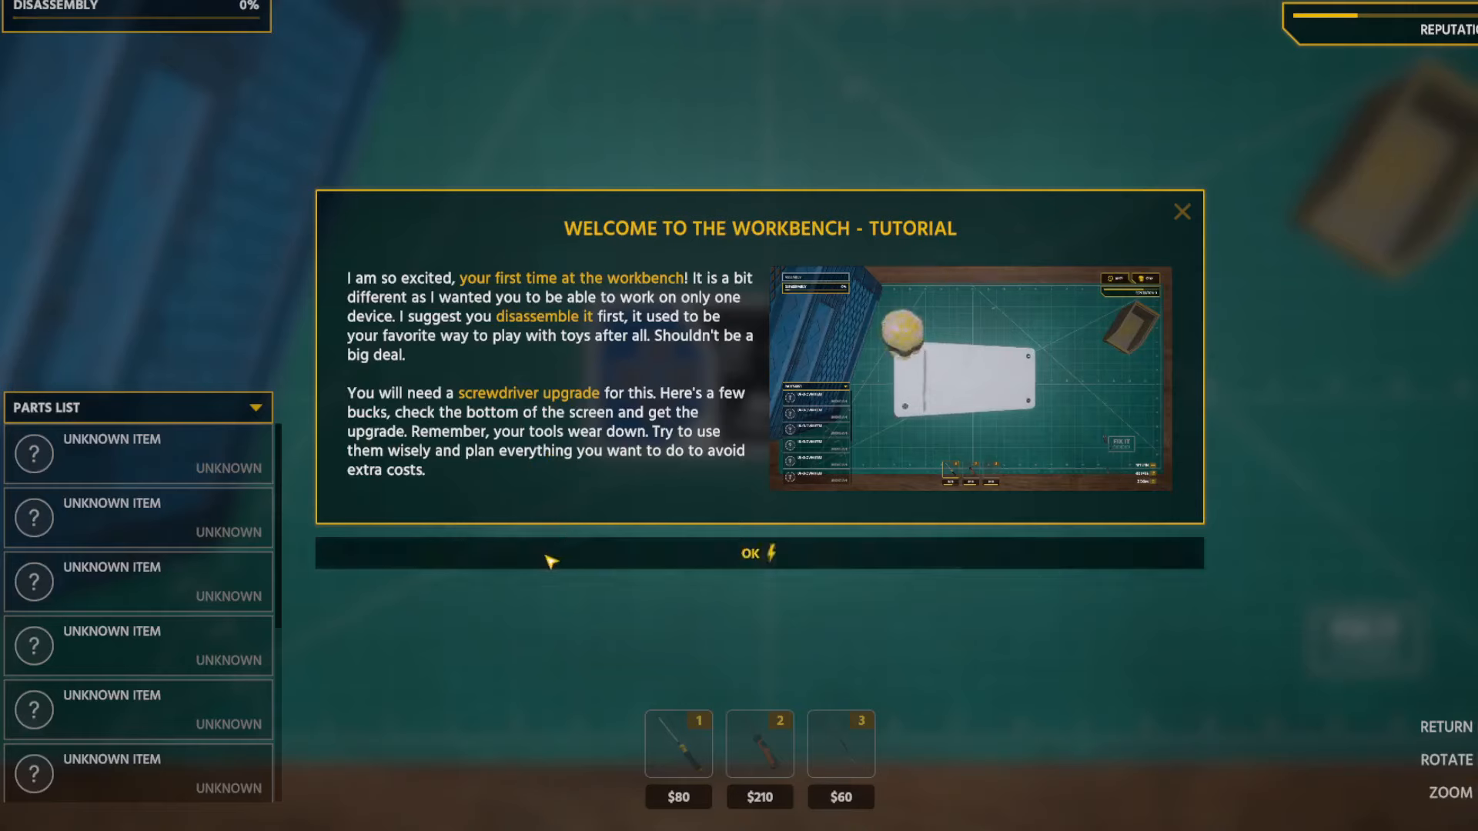
mouse_move(555, 521)
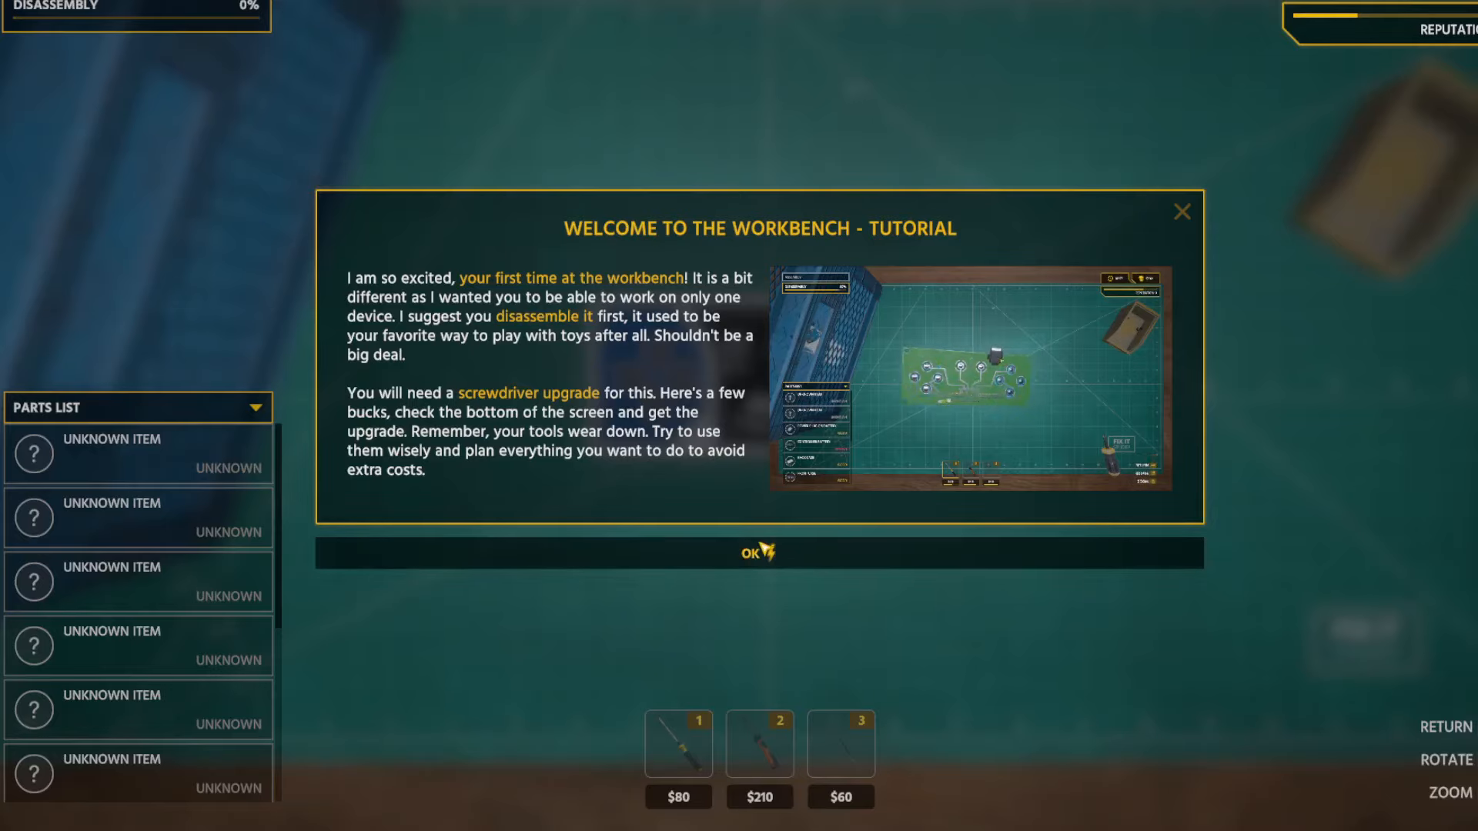
Close the workbench tutorial and buy the $60 third screwdriver upgrade.
click(755, 553)
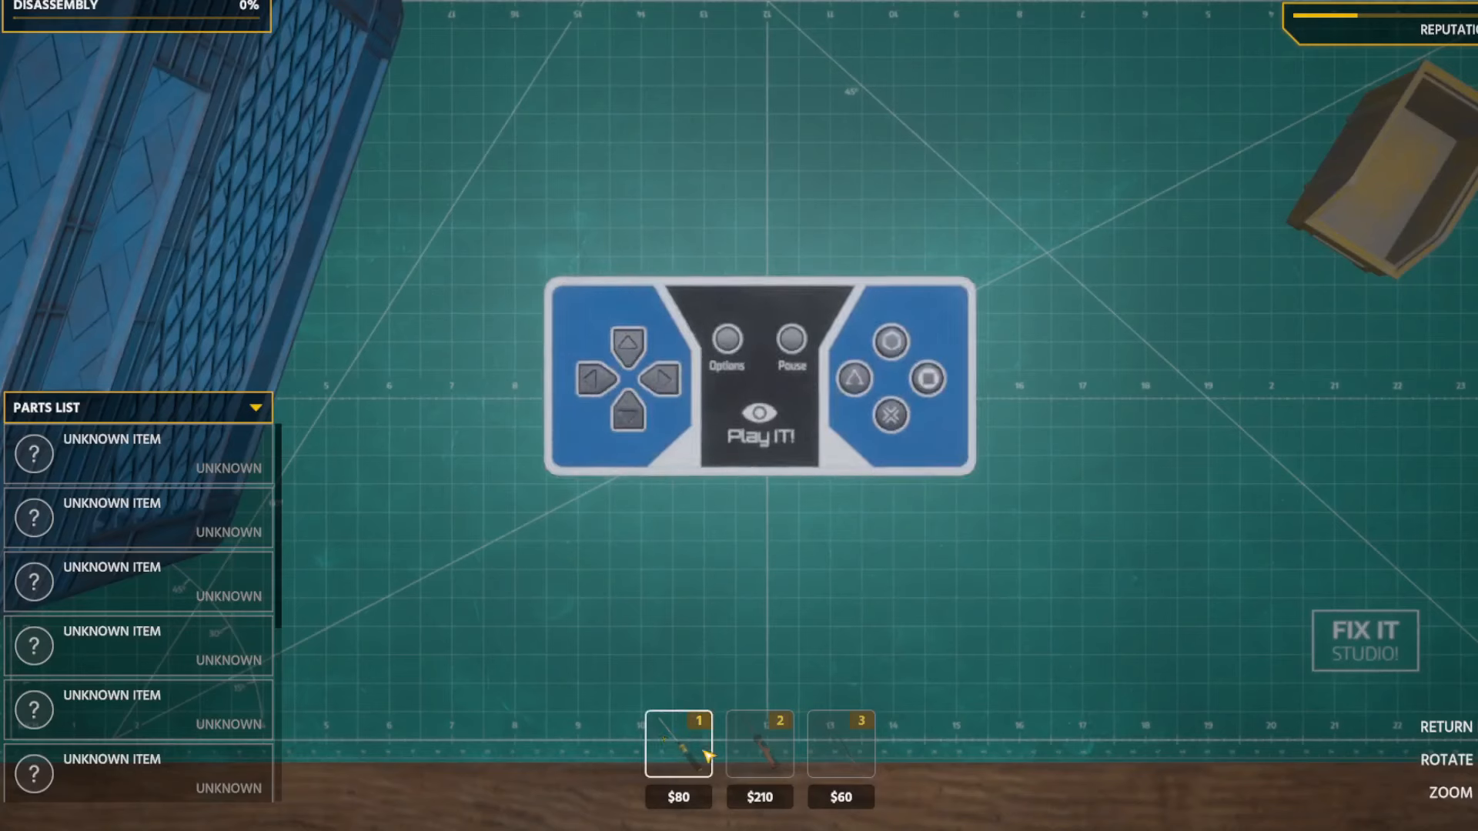
click(677, 740)
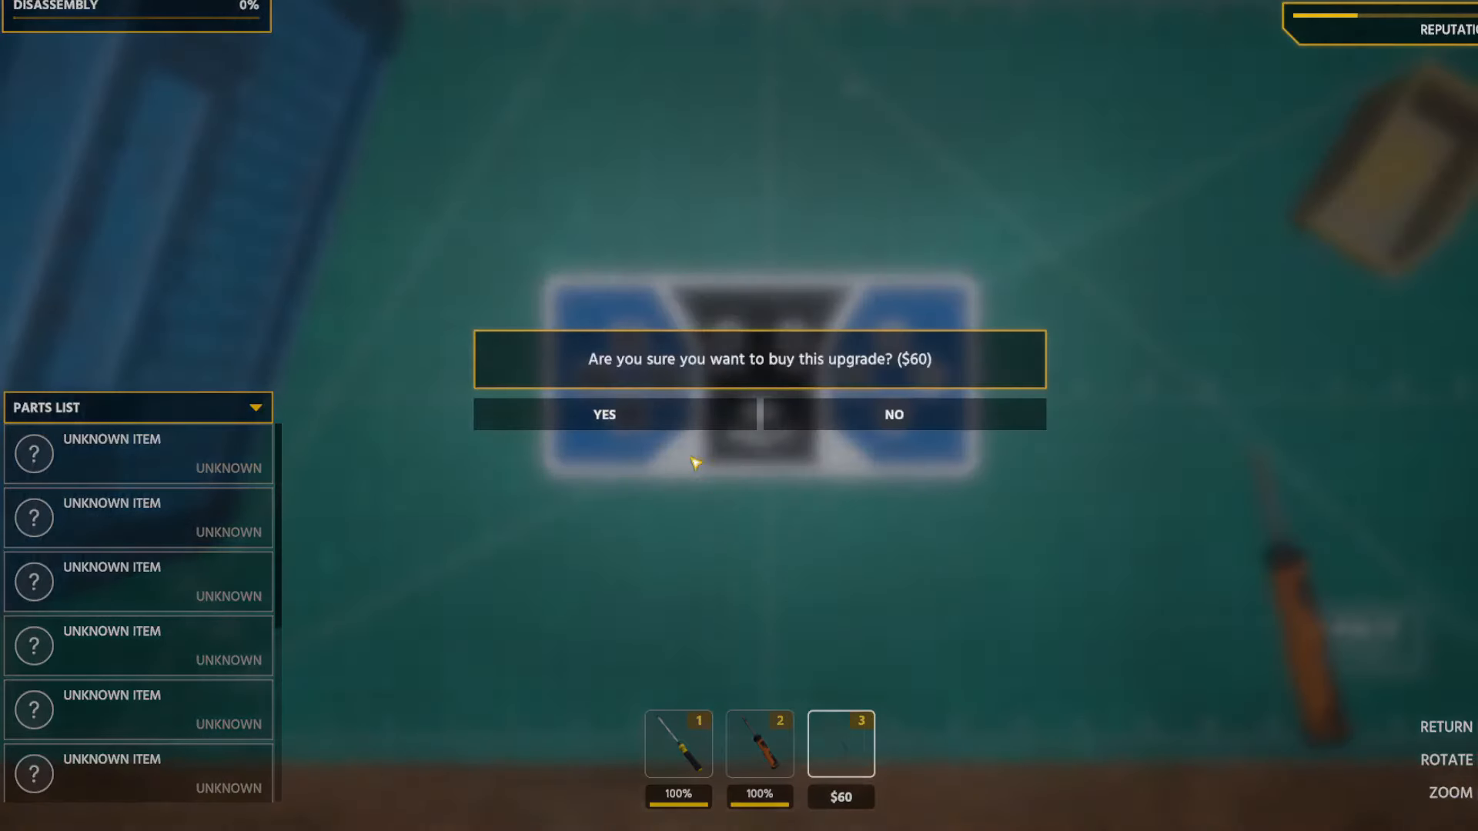
click(604, 414)
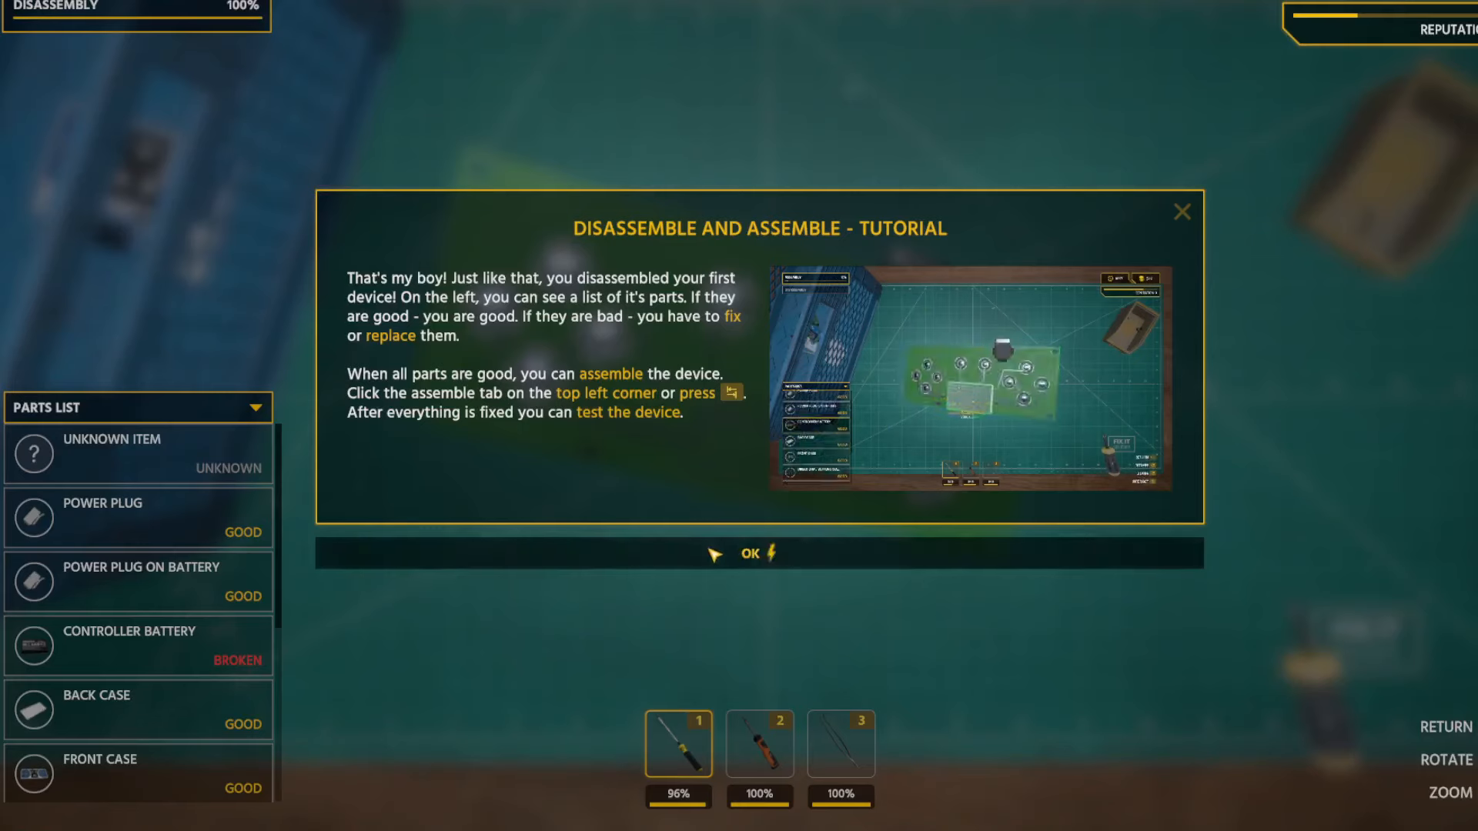
mouse_move(645, 482)
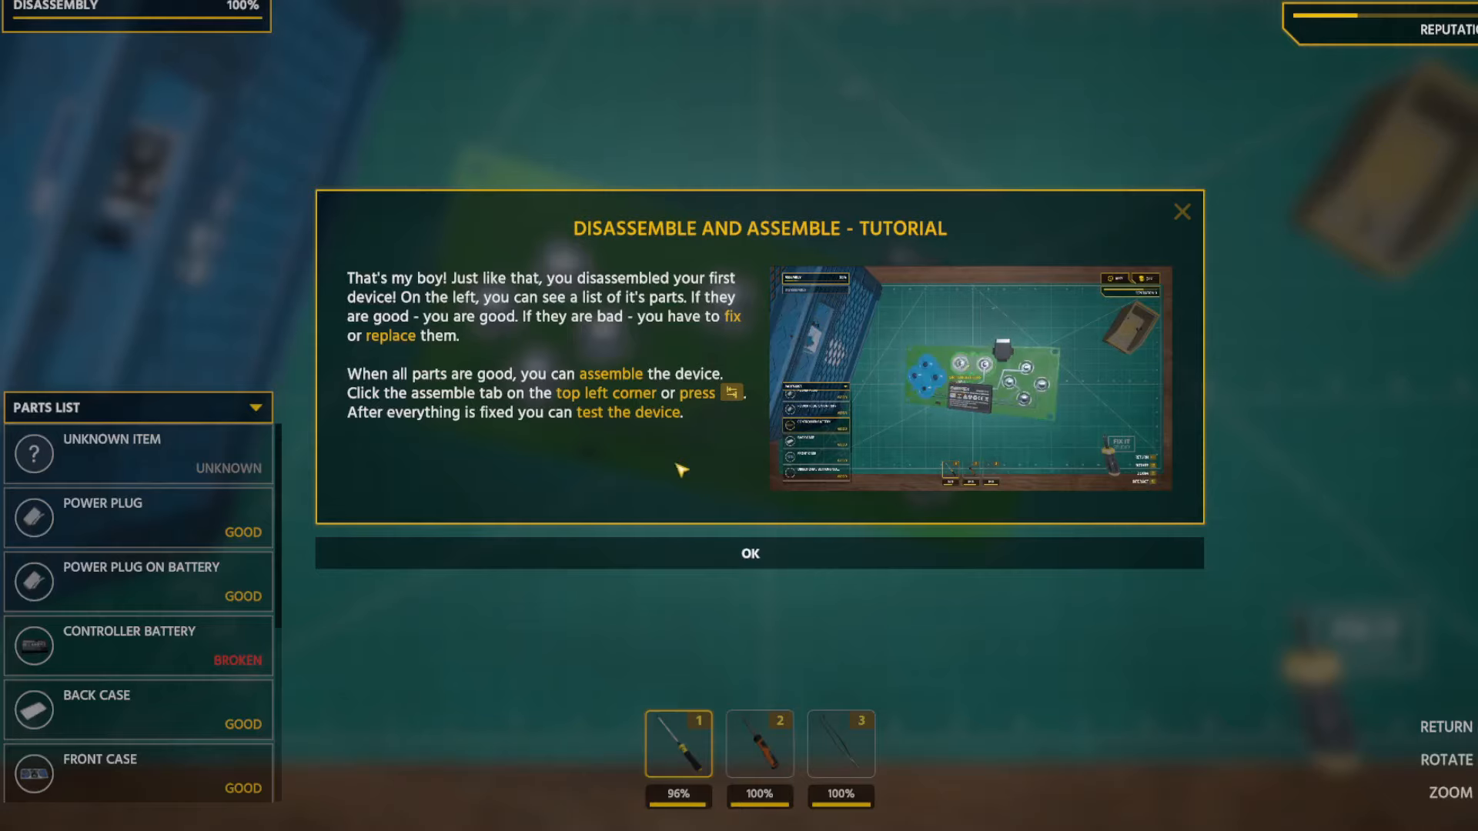
Dismiss the tutorial and replace the broken controller battery for $15 via the parts list.
click(748, 553)
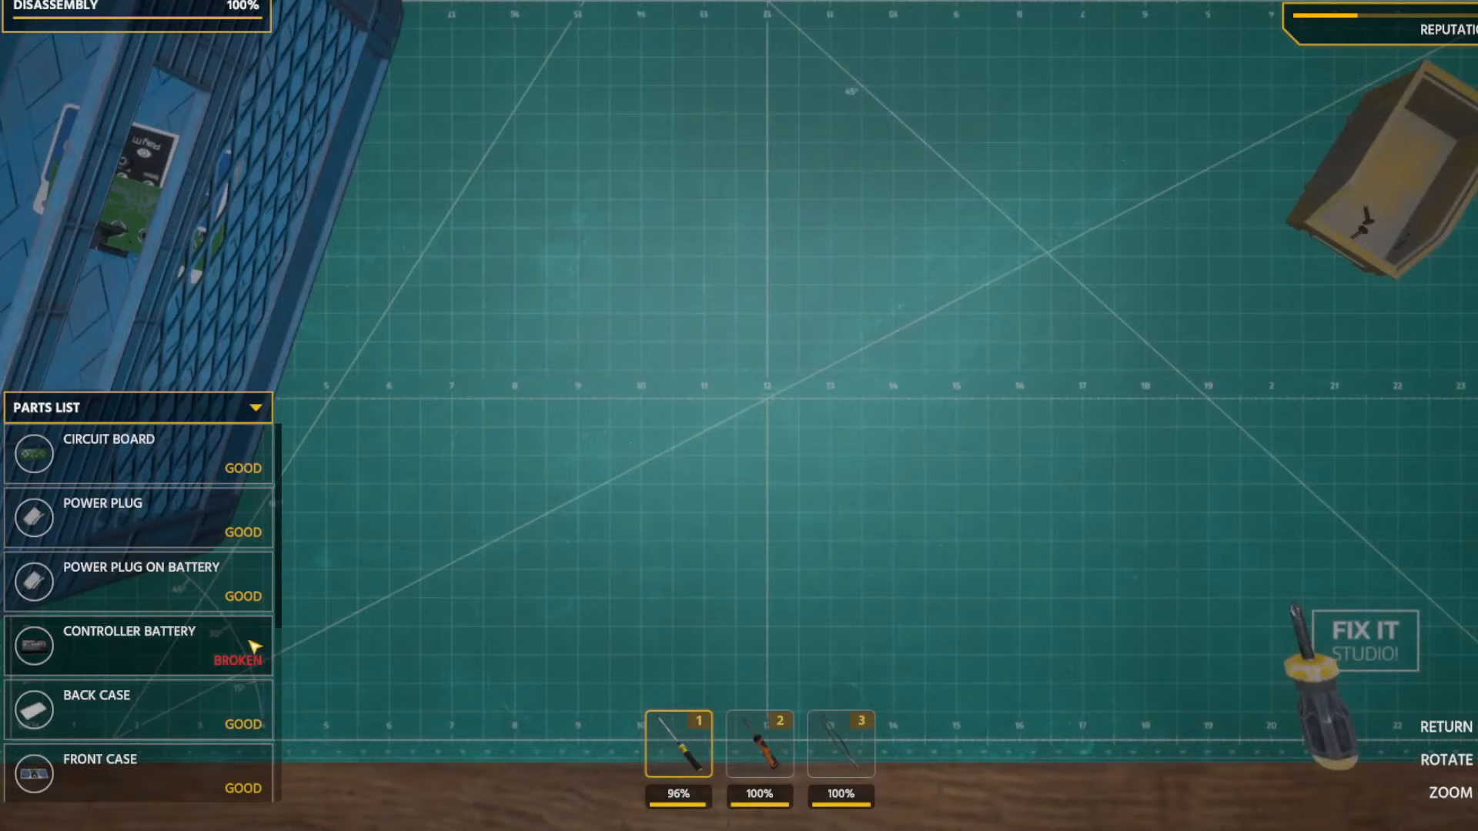
click(137, 645)
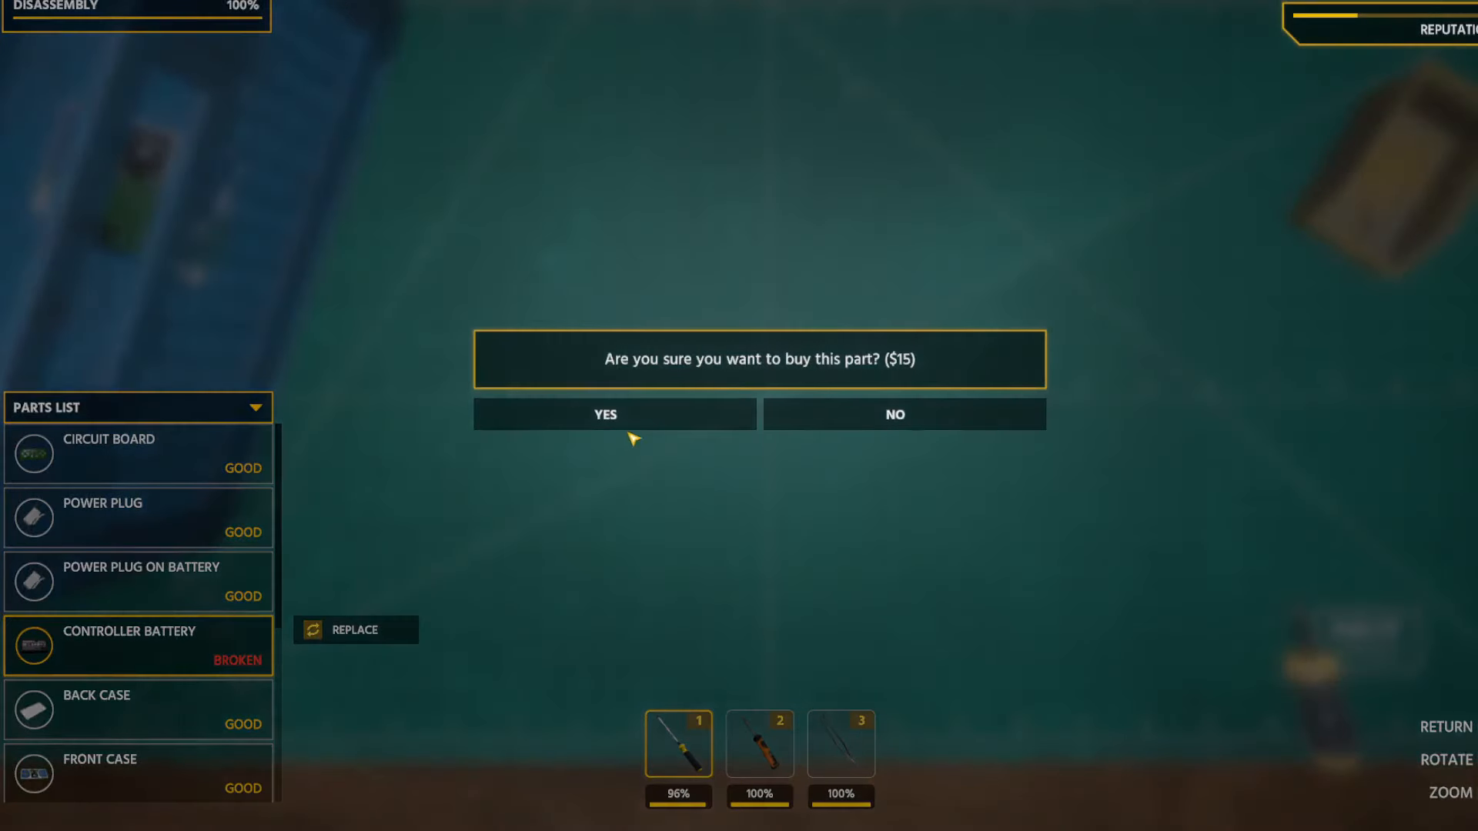
click(613, 414)
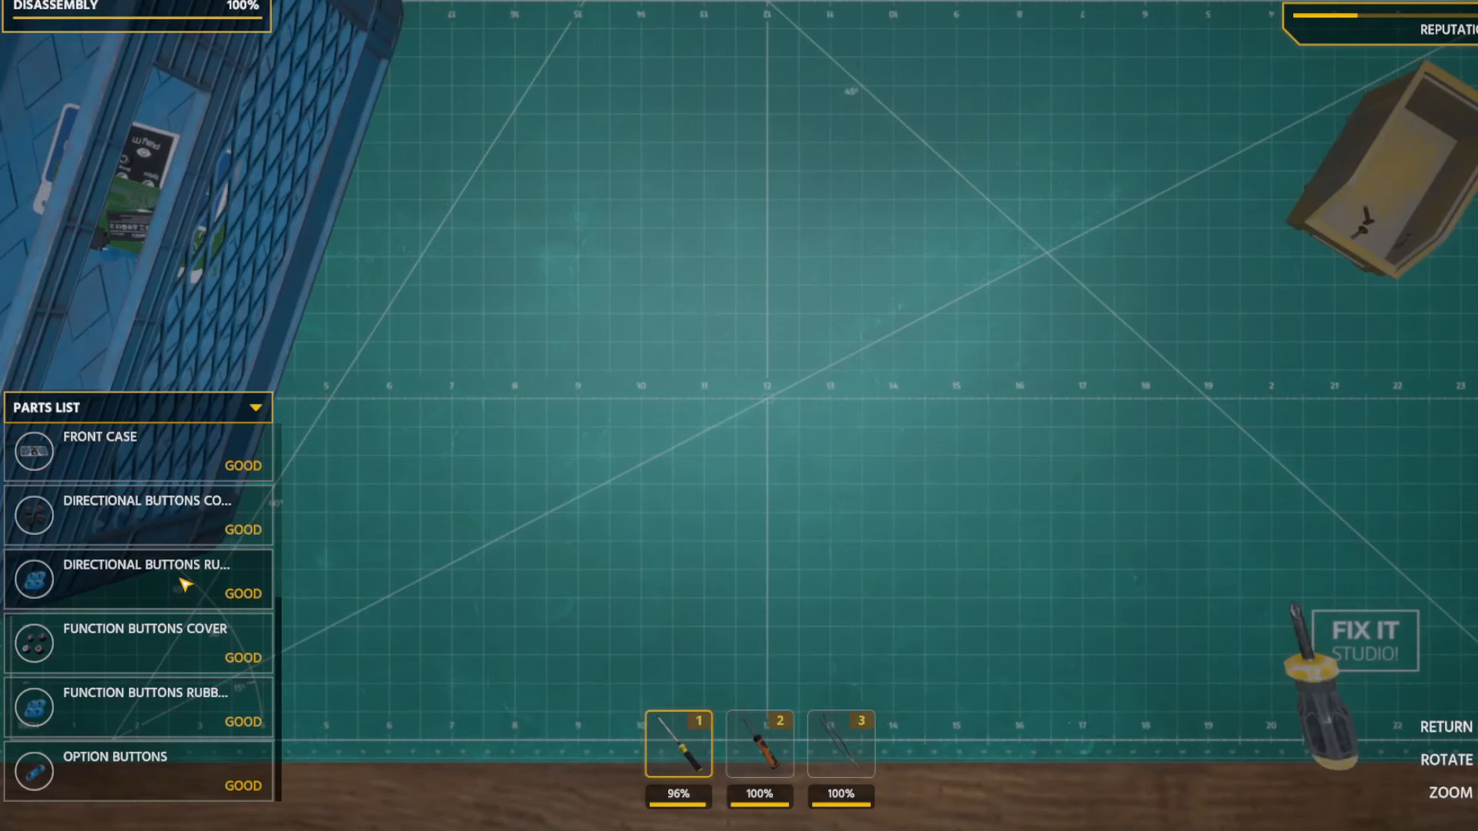
scroll(down, 3)
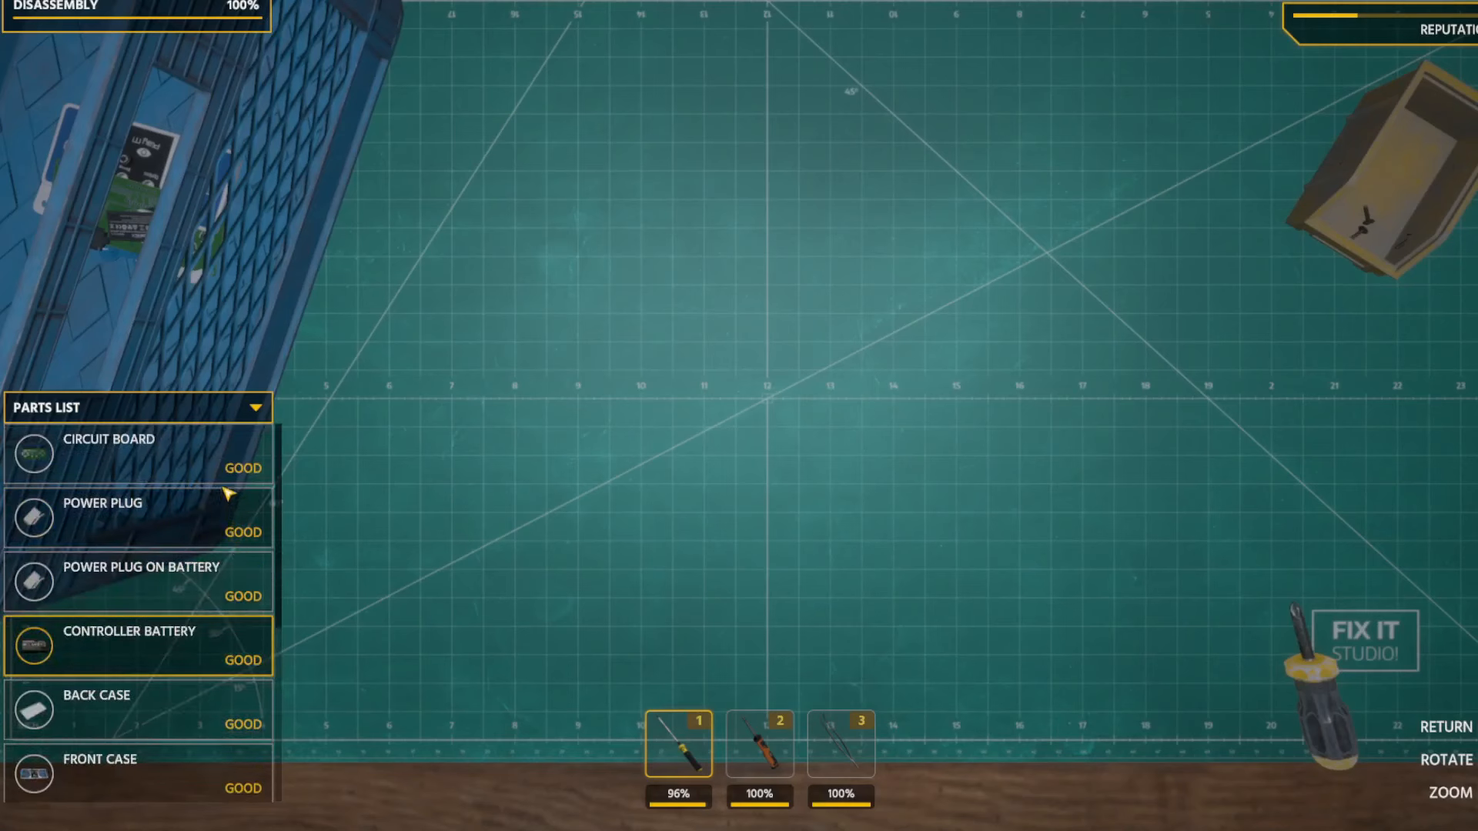
click(137, 453)
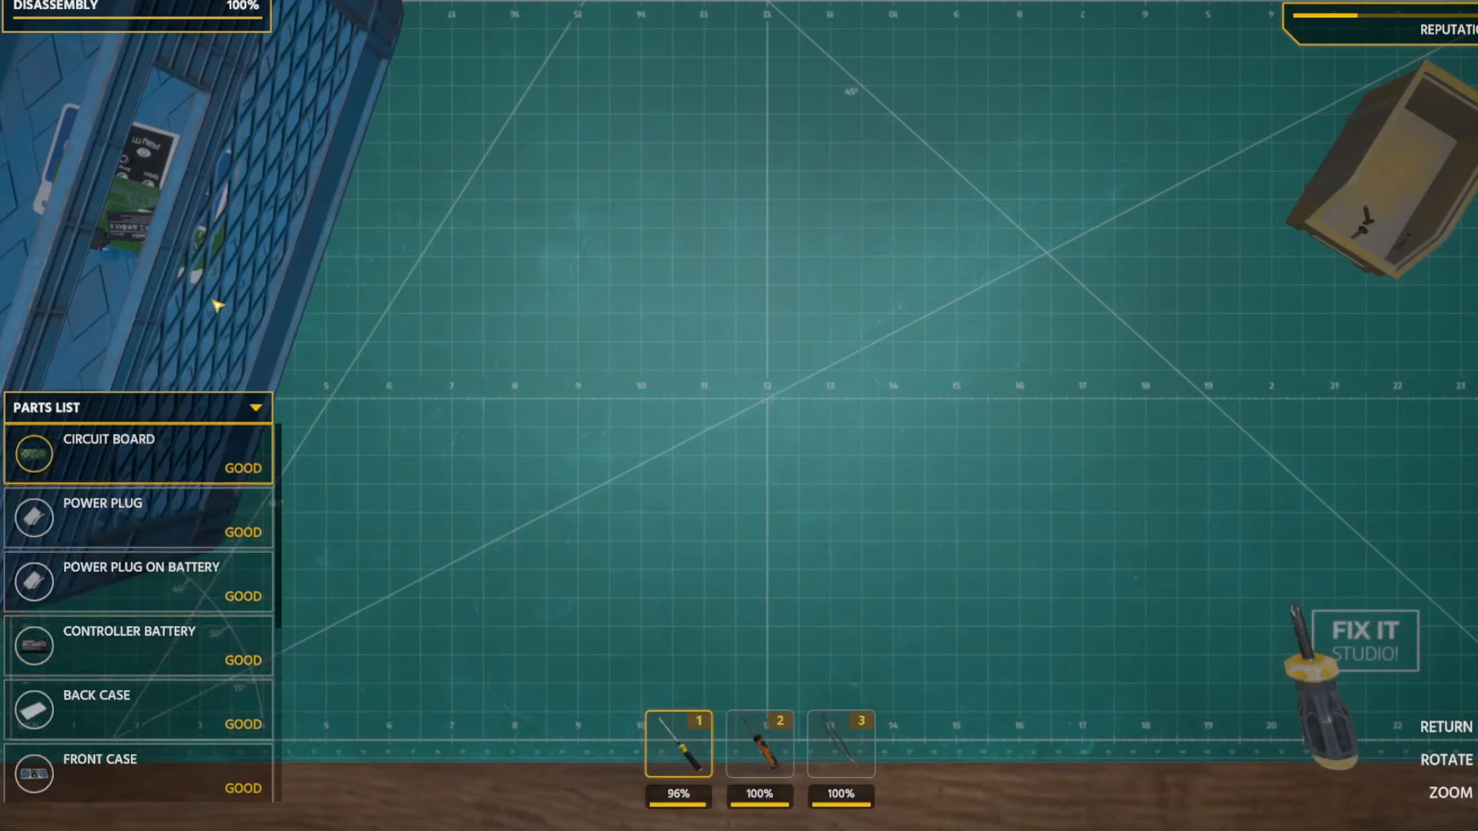
click(108, 439)
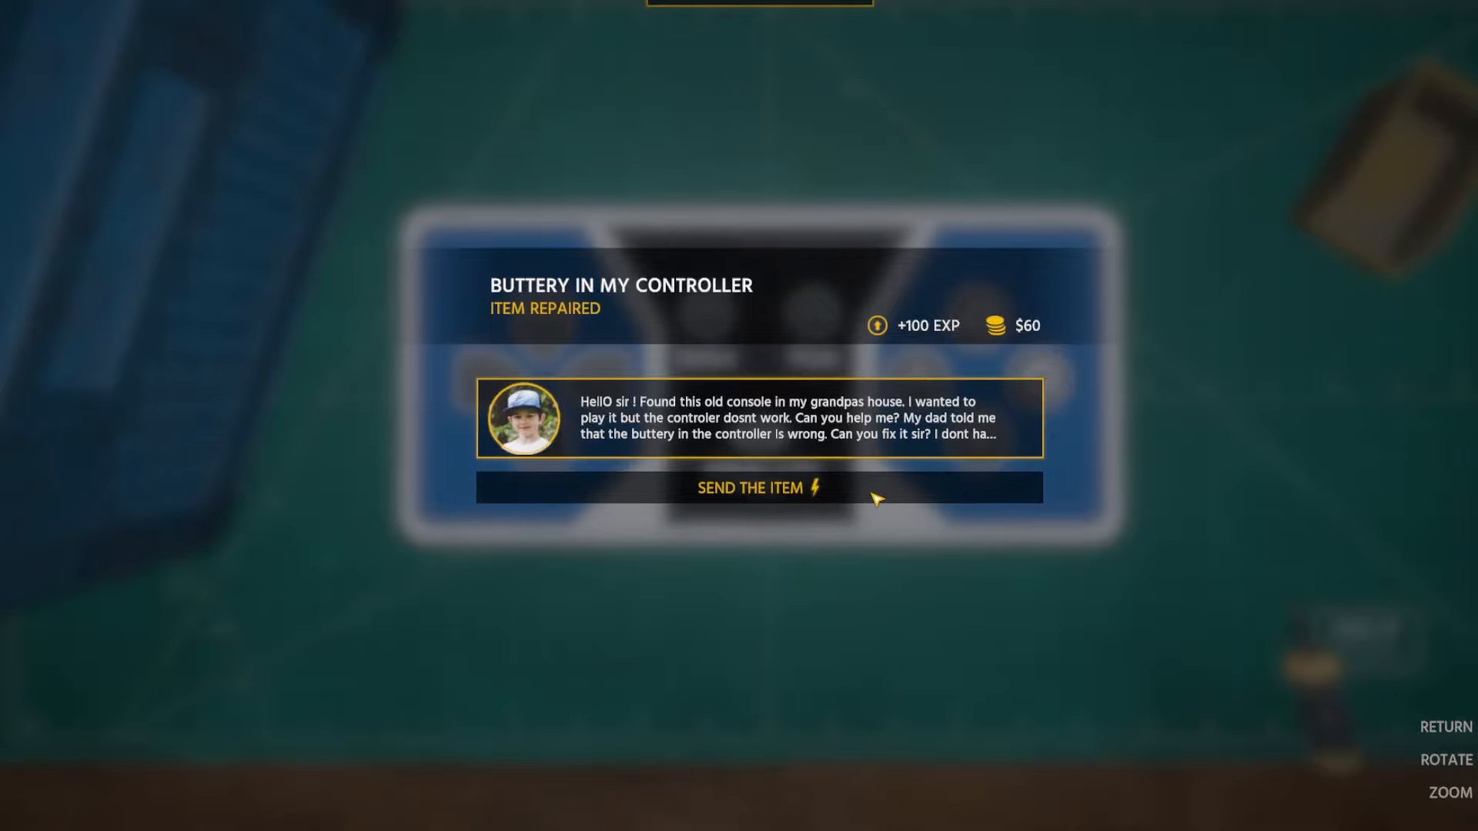
Send the repaired controller to the customer from the Item Repaired summary.
click(759, 488)
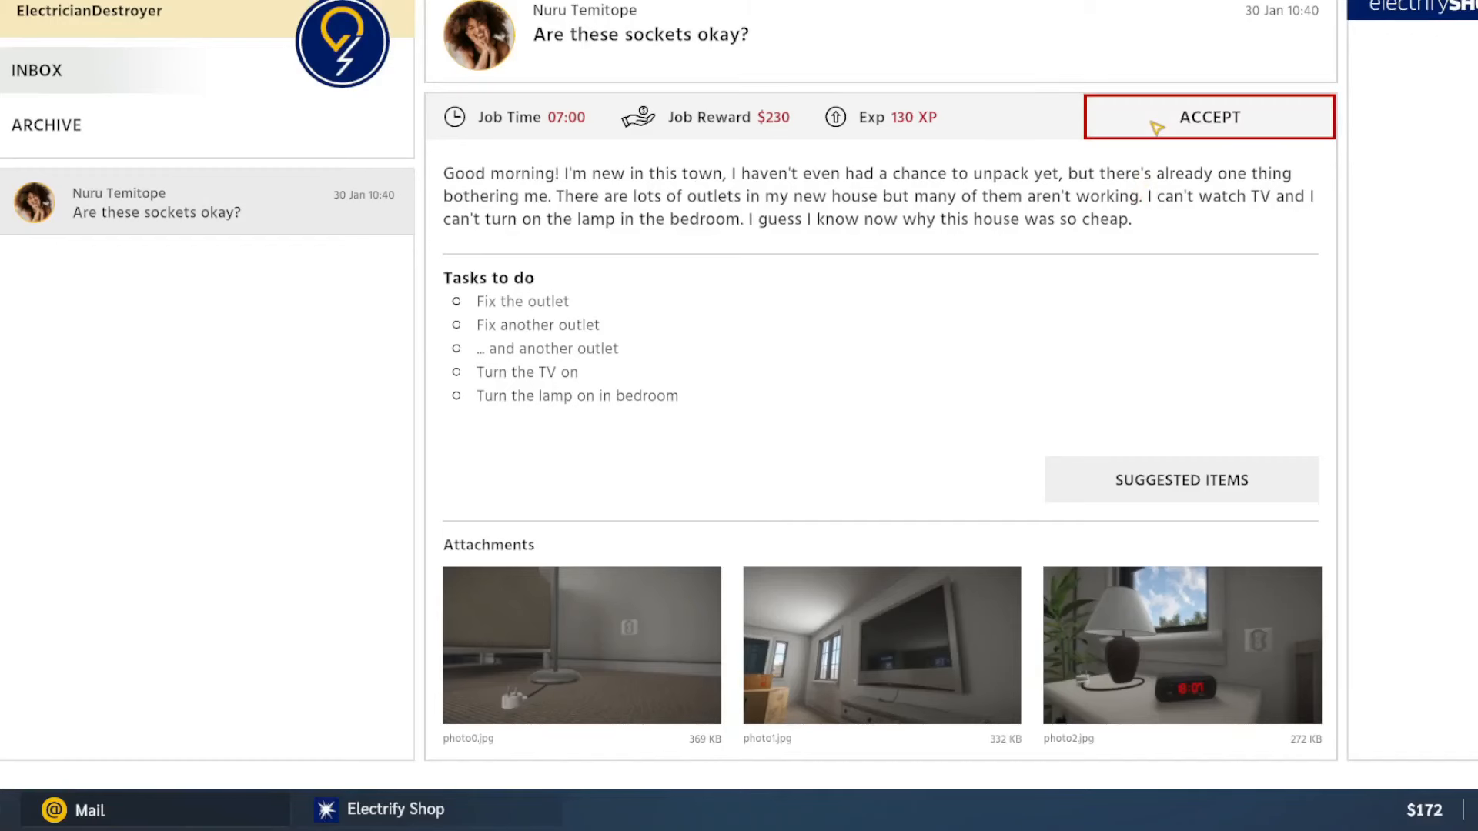
Accept the 'Are these sockets okay?' email, view the suggested items, and close the list.
click(1210, 115)
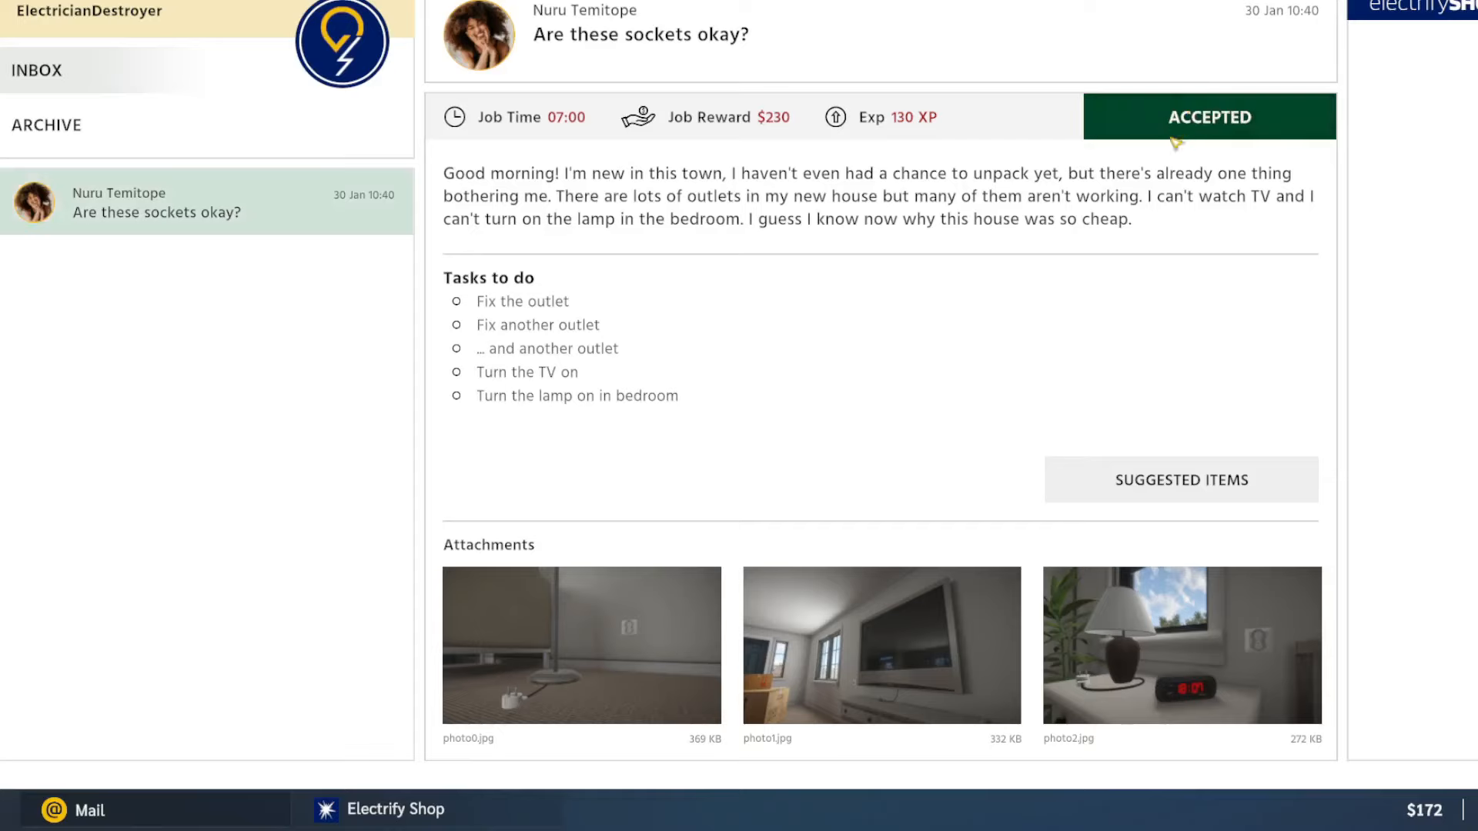
mouse_move(1231, 274)
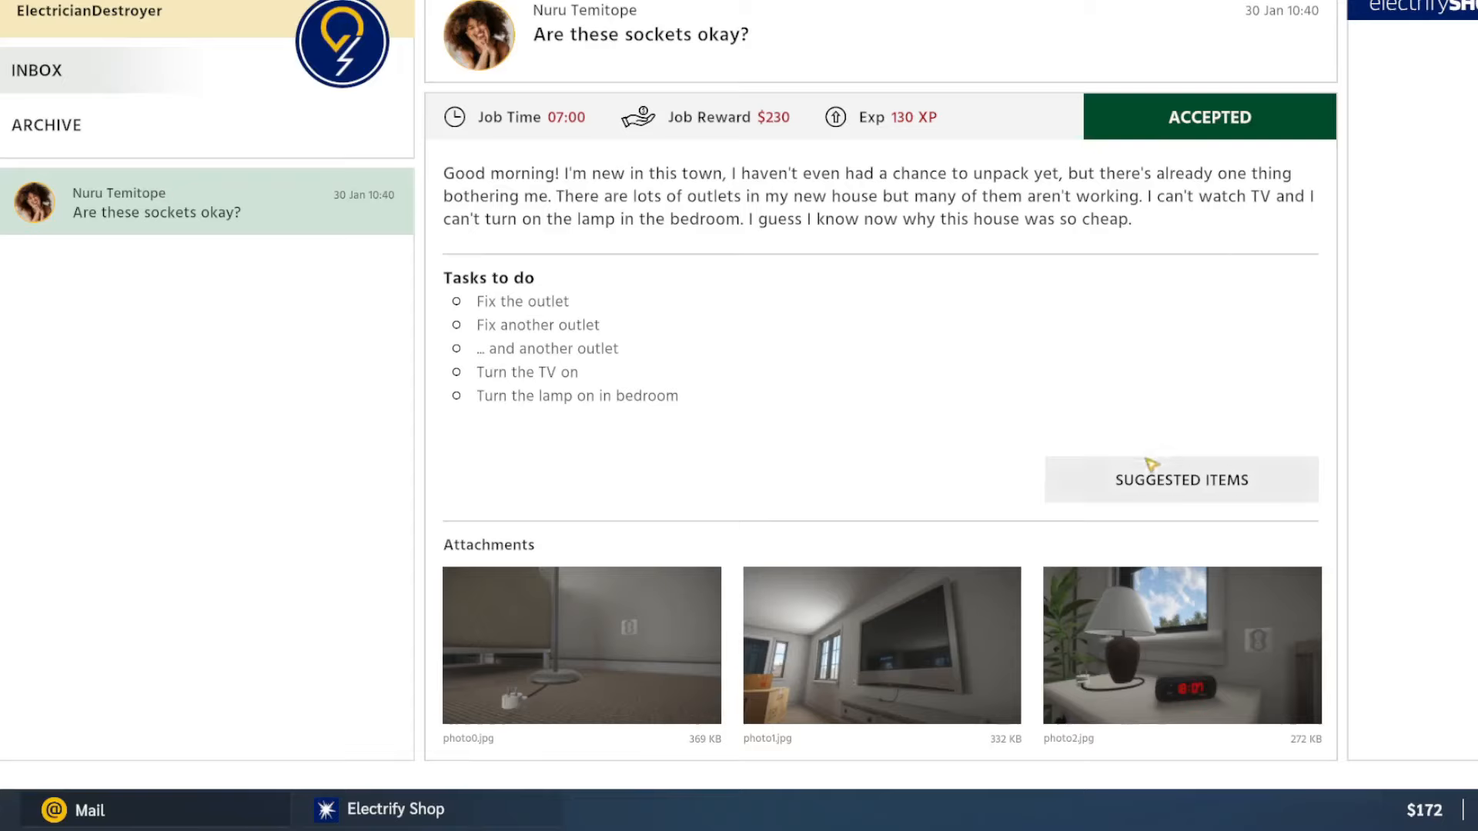
click(1180, 480)
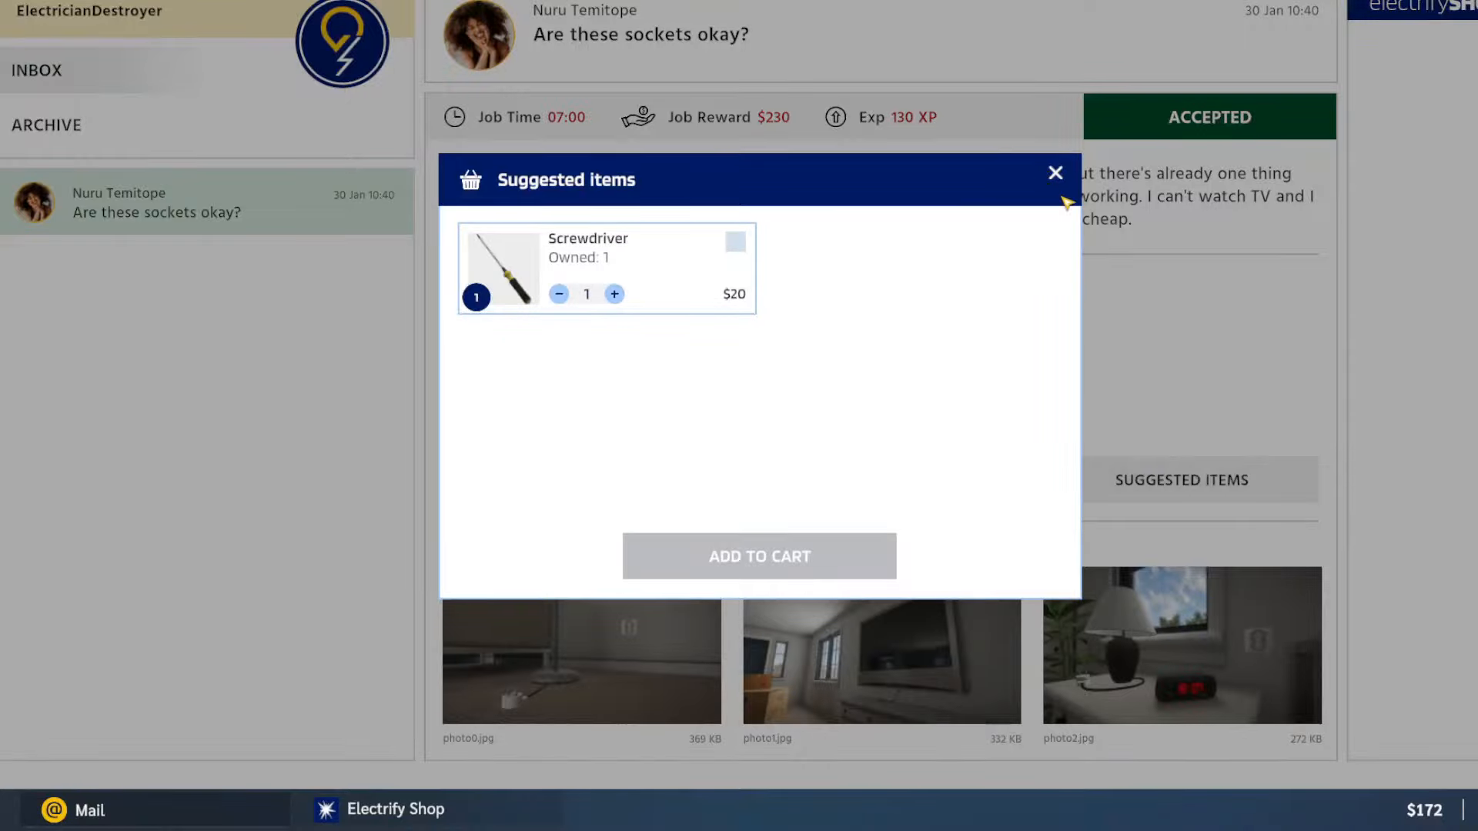
click(1055, 174)
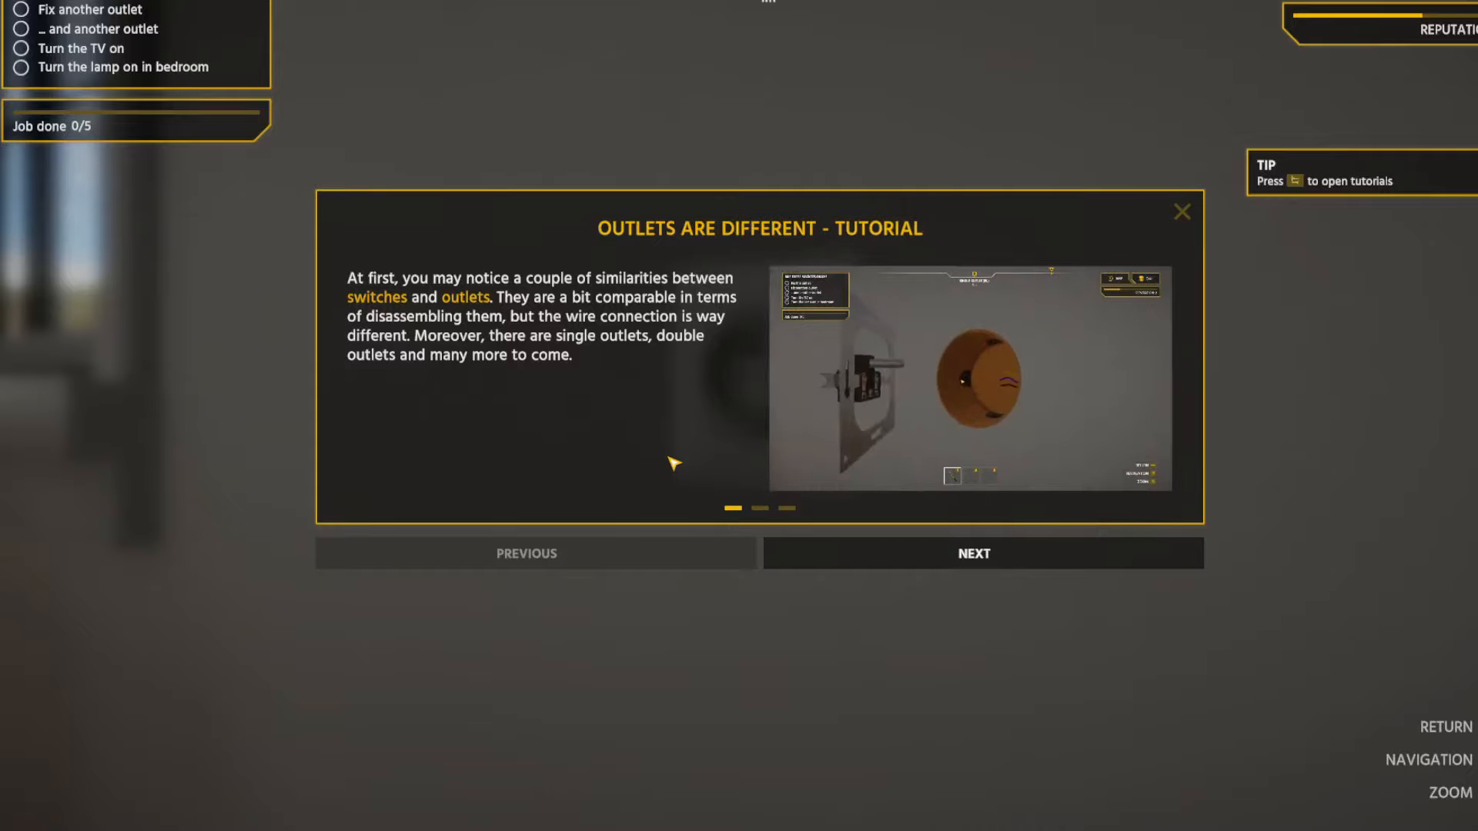
mouse_move(822, 552)
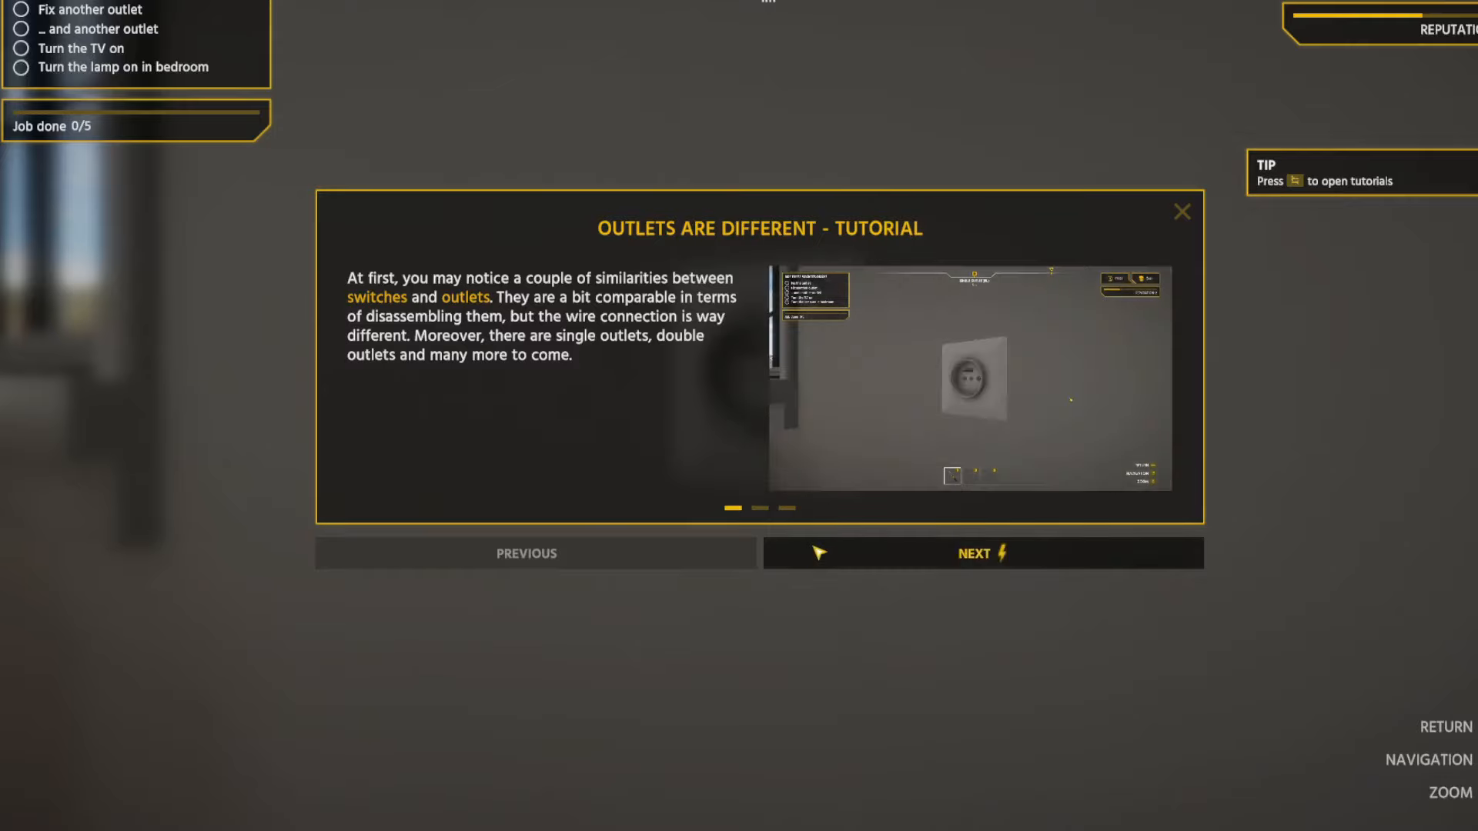
Page through the Outlets Are Different tutorial to its last page and close it.
click(982, 552)
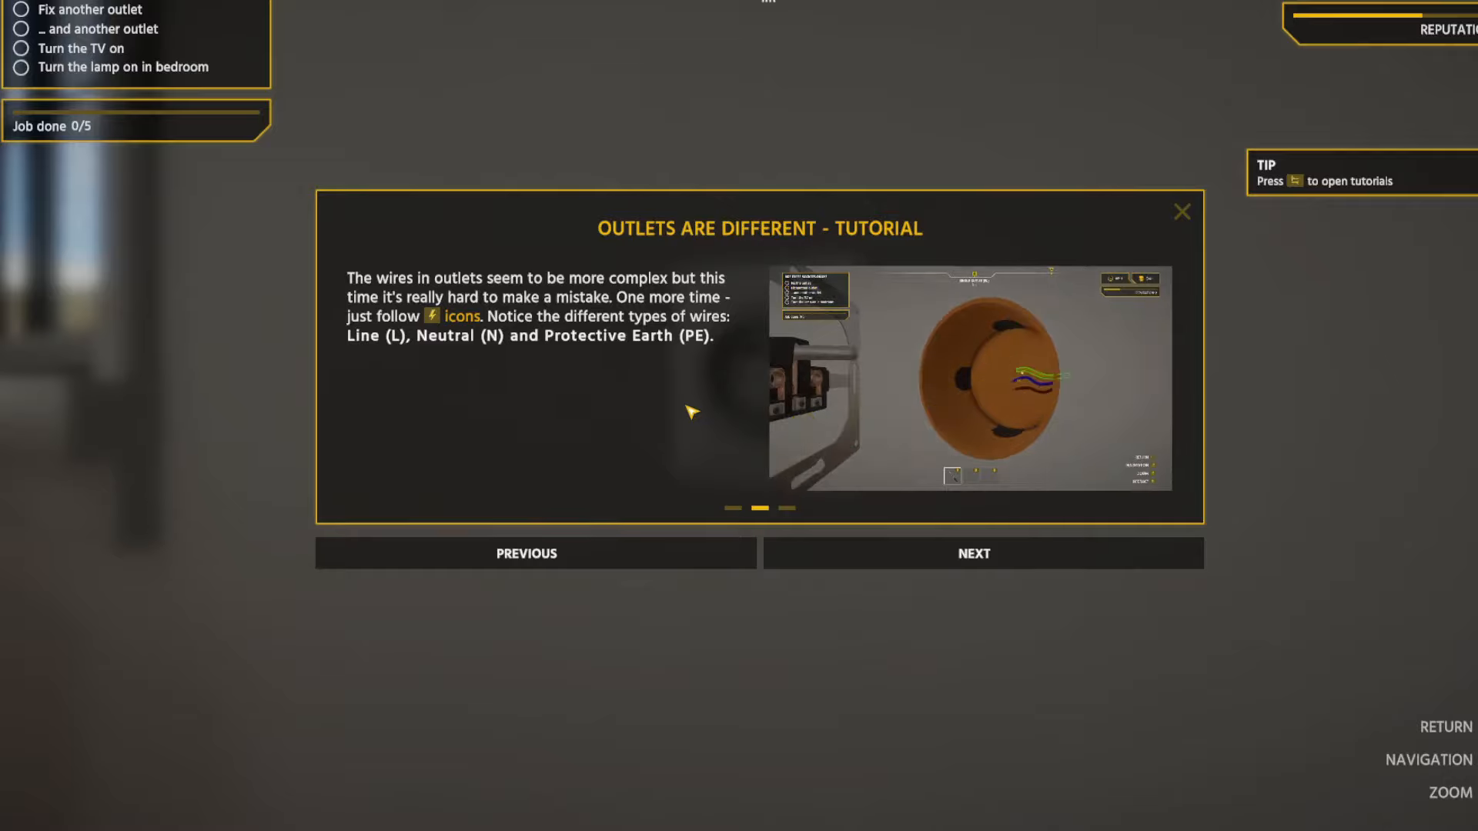
click(972, 553)
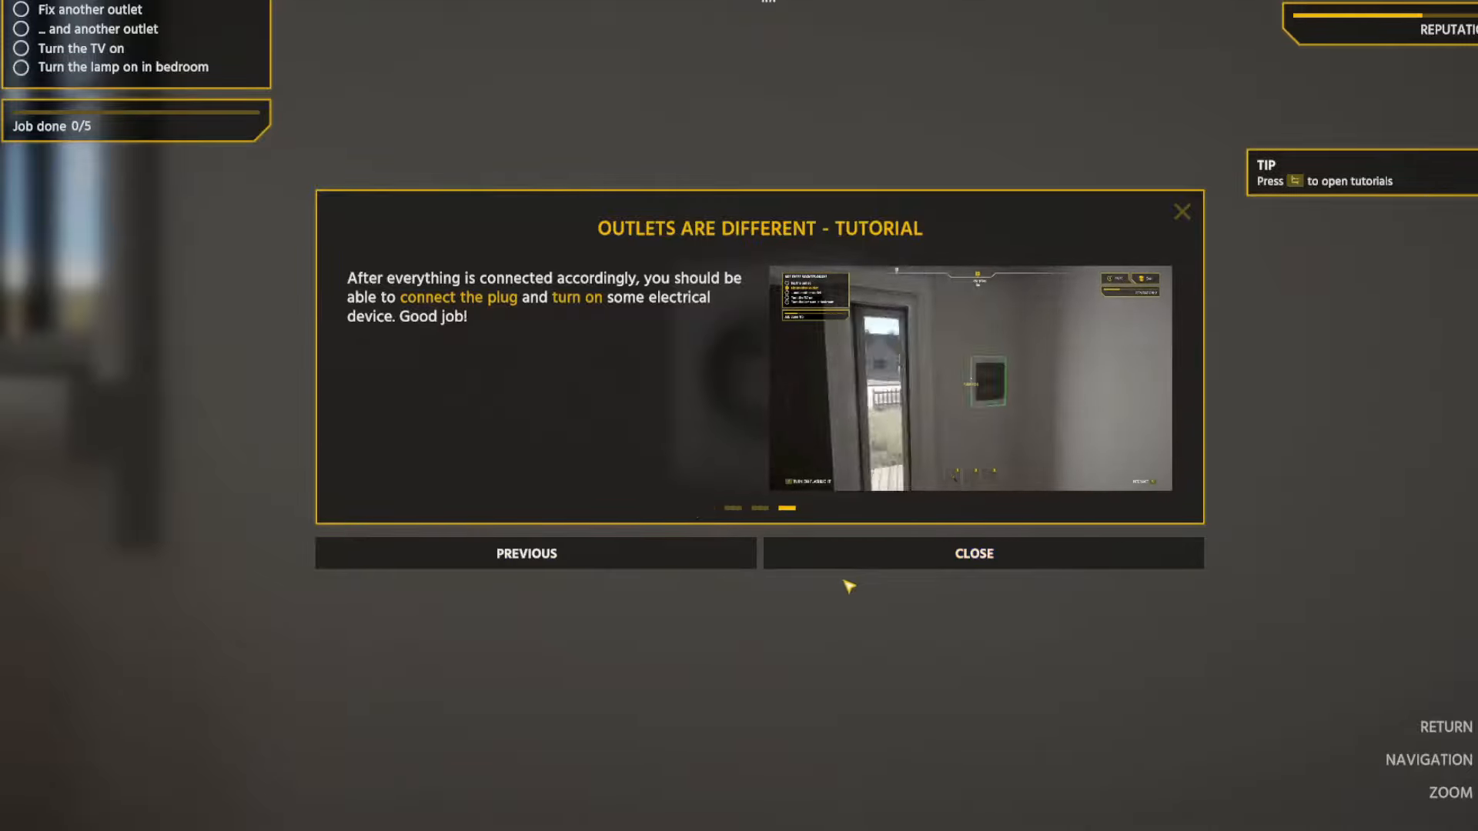
click(973, 553)
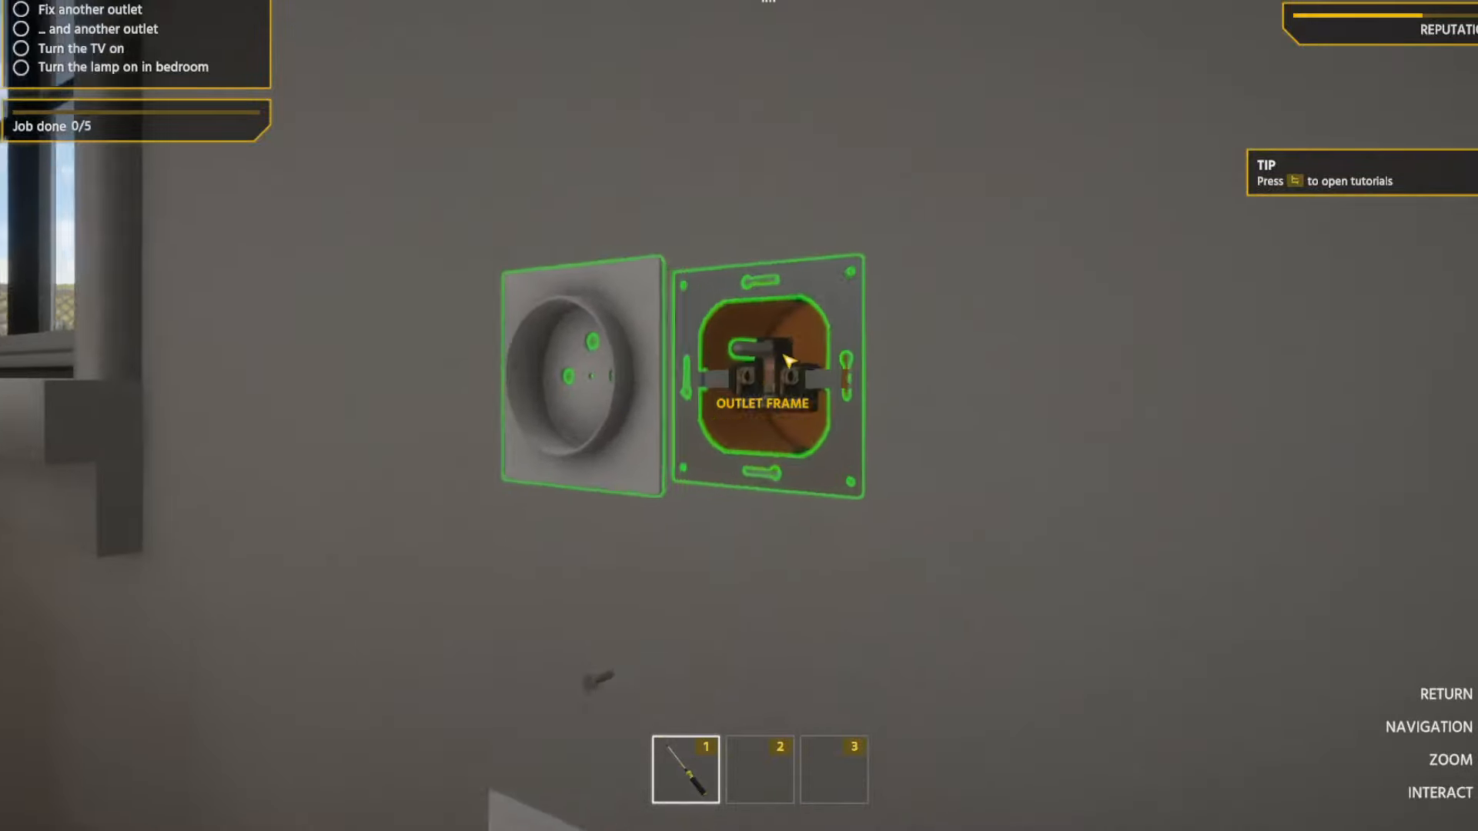
Work on the live outlet frame, get electrocuted, and acknowledge the warning.
click(764, 368)
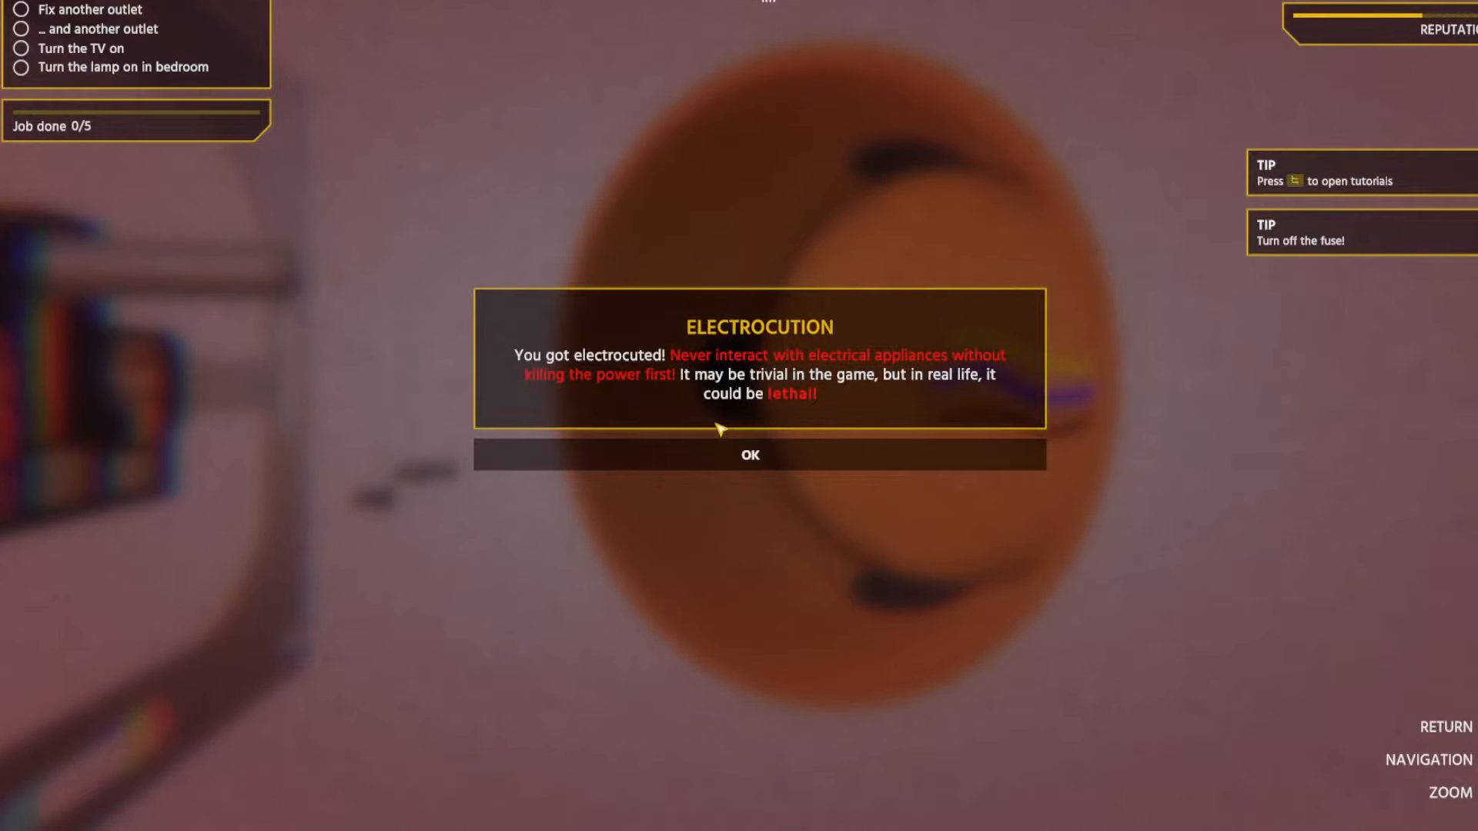
mouse_move(749, 456)
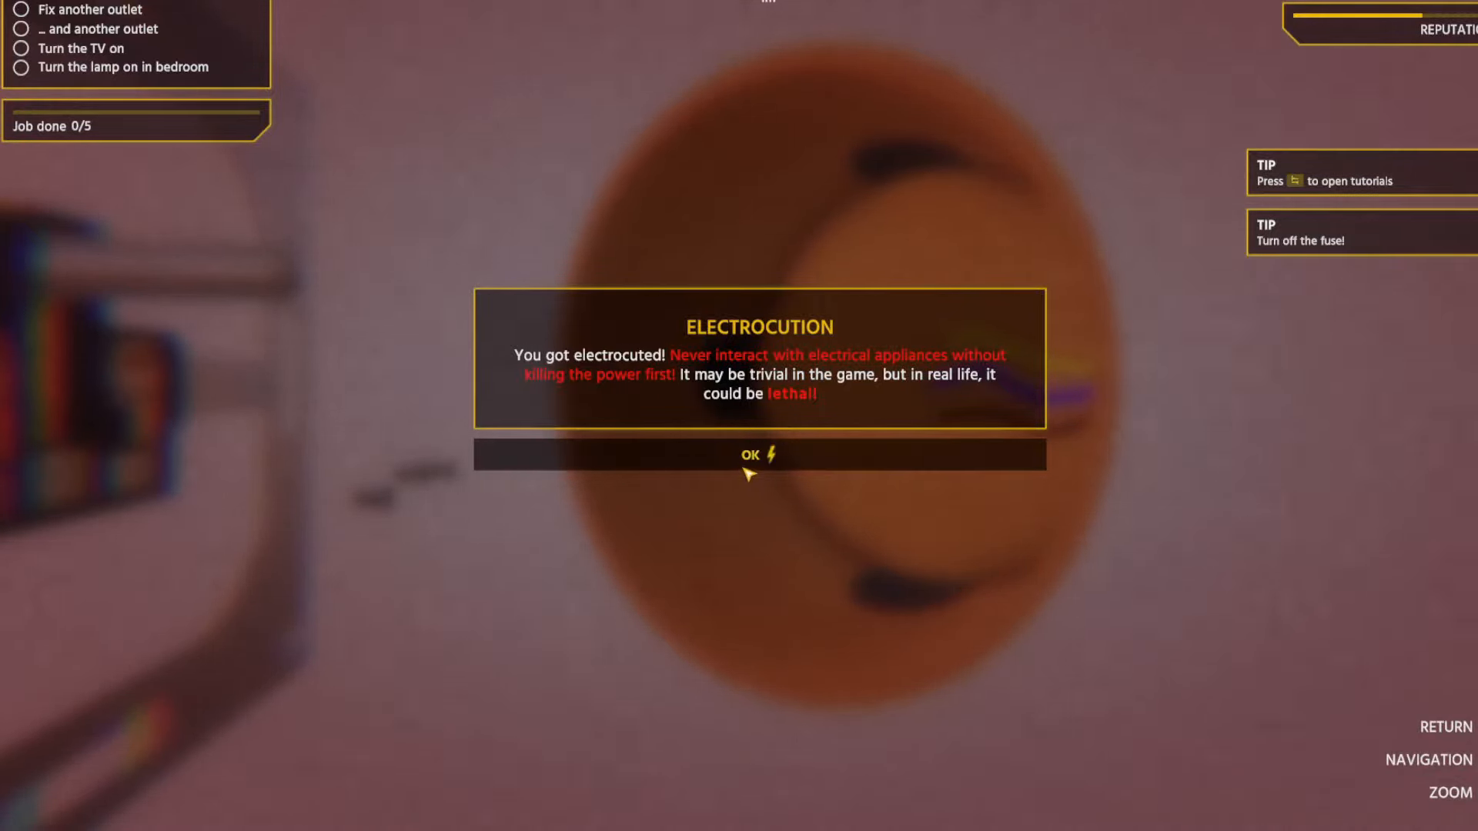
click(757, 455)
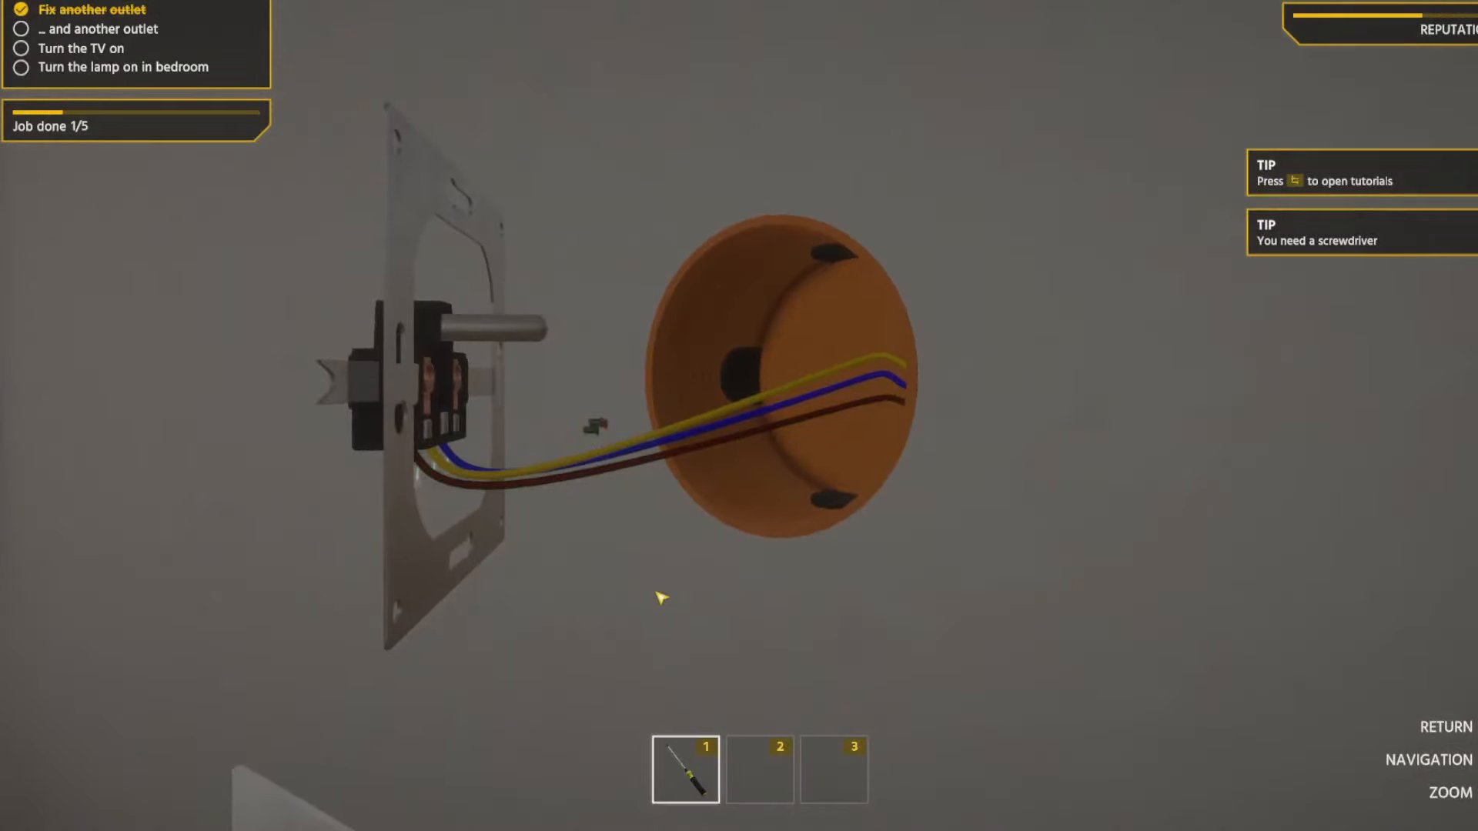
mouse_move(359, 480)
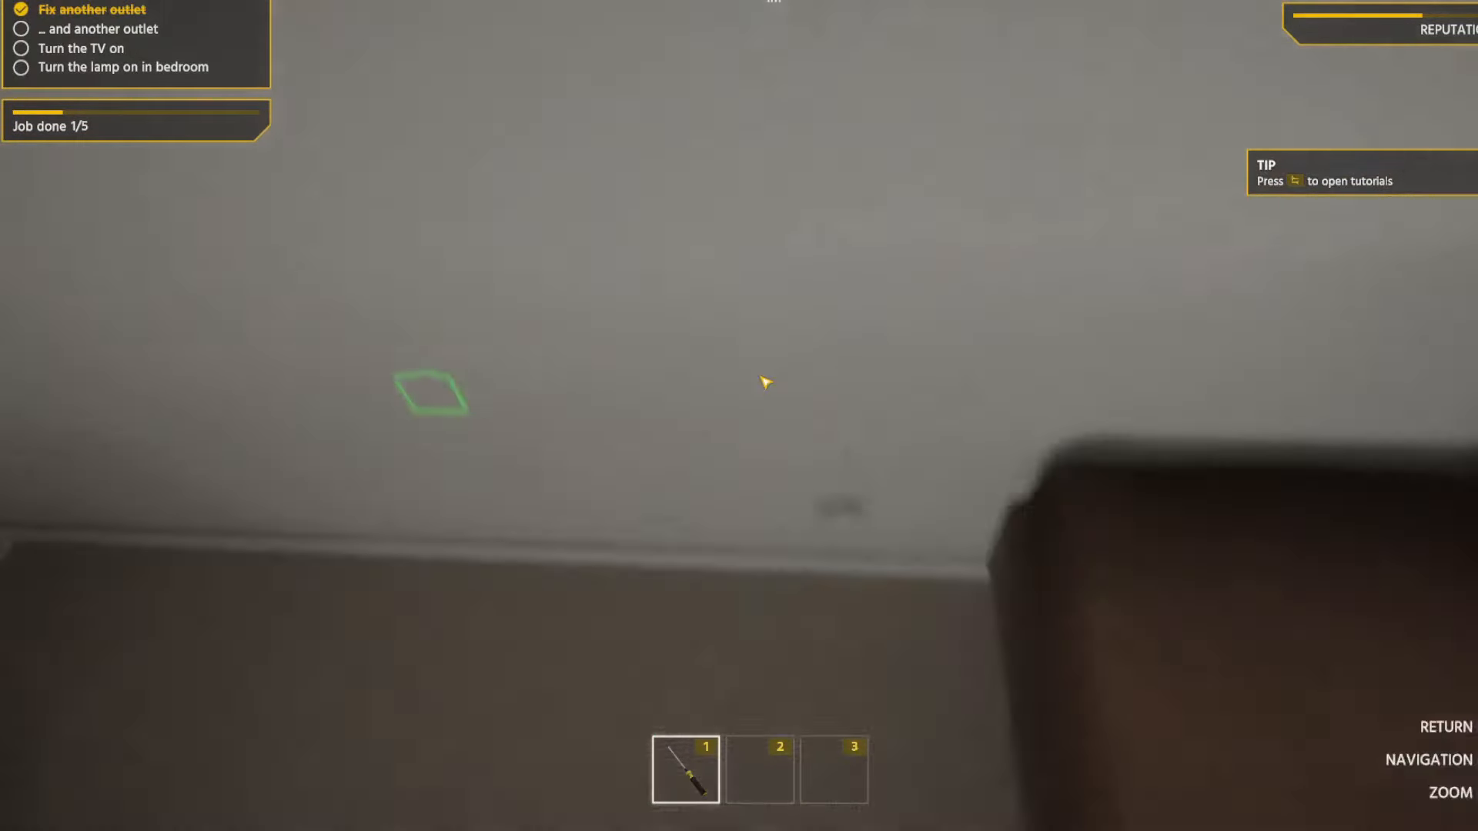
mouse_move(764, 382)
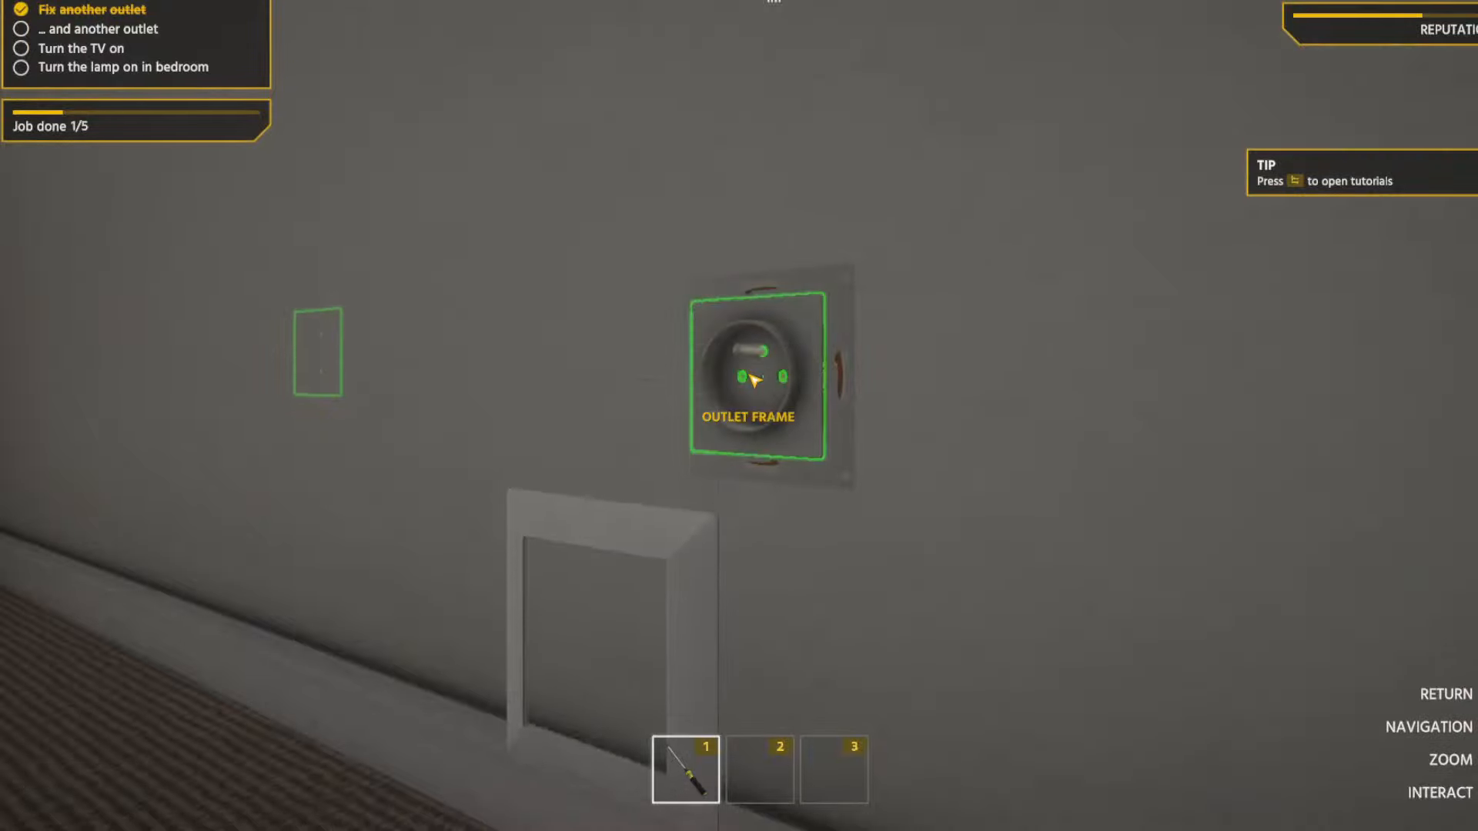
Open the second wall outlet for inspection so progress reaches 2 of 5.
click(746, 377)
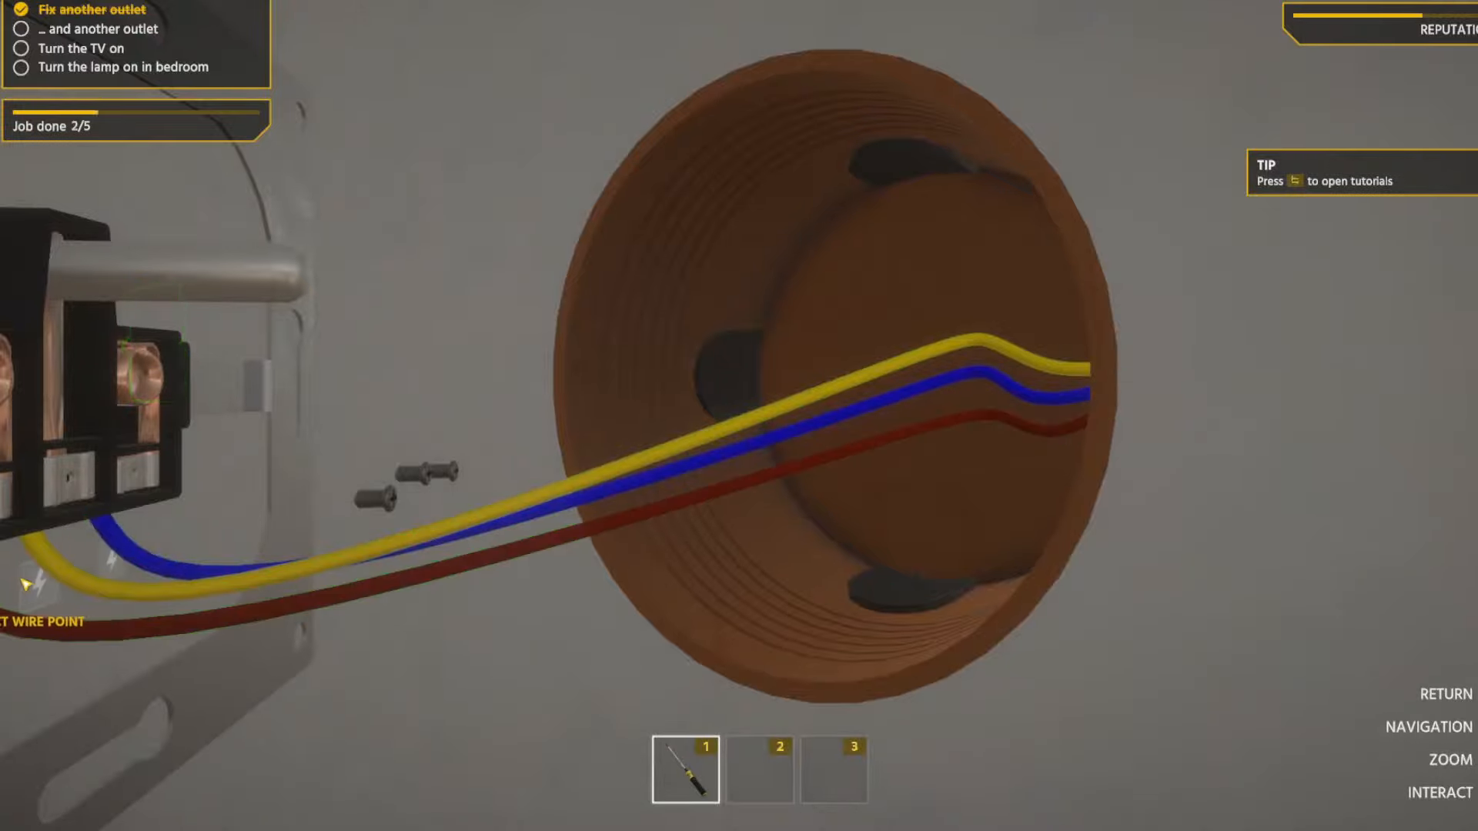
mouse_move(403, 476)
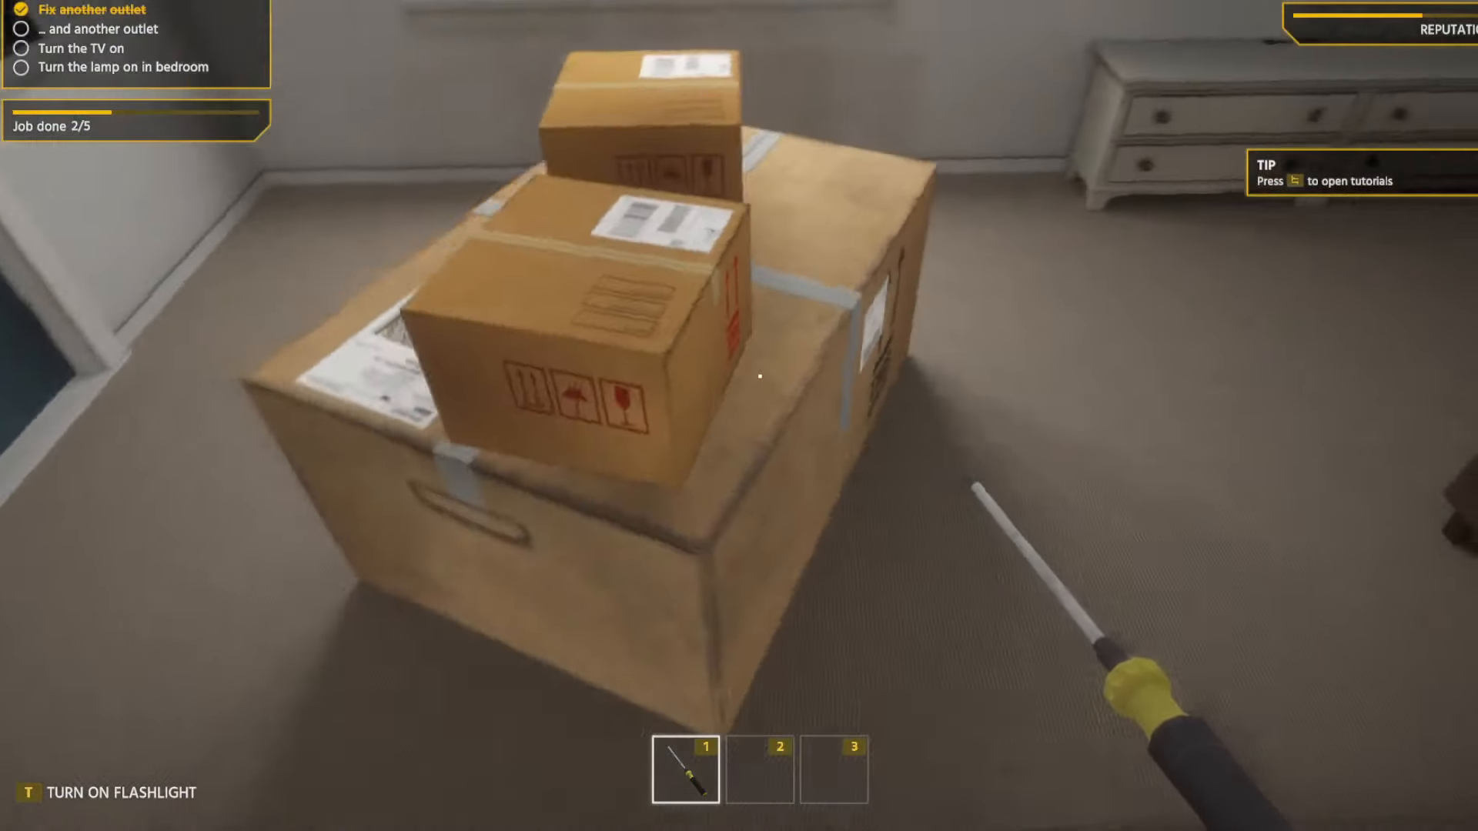
mouse_move(759, 375)
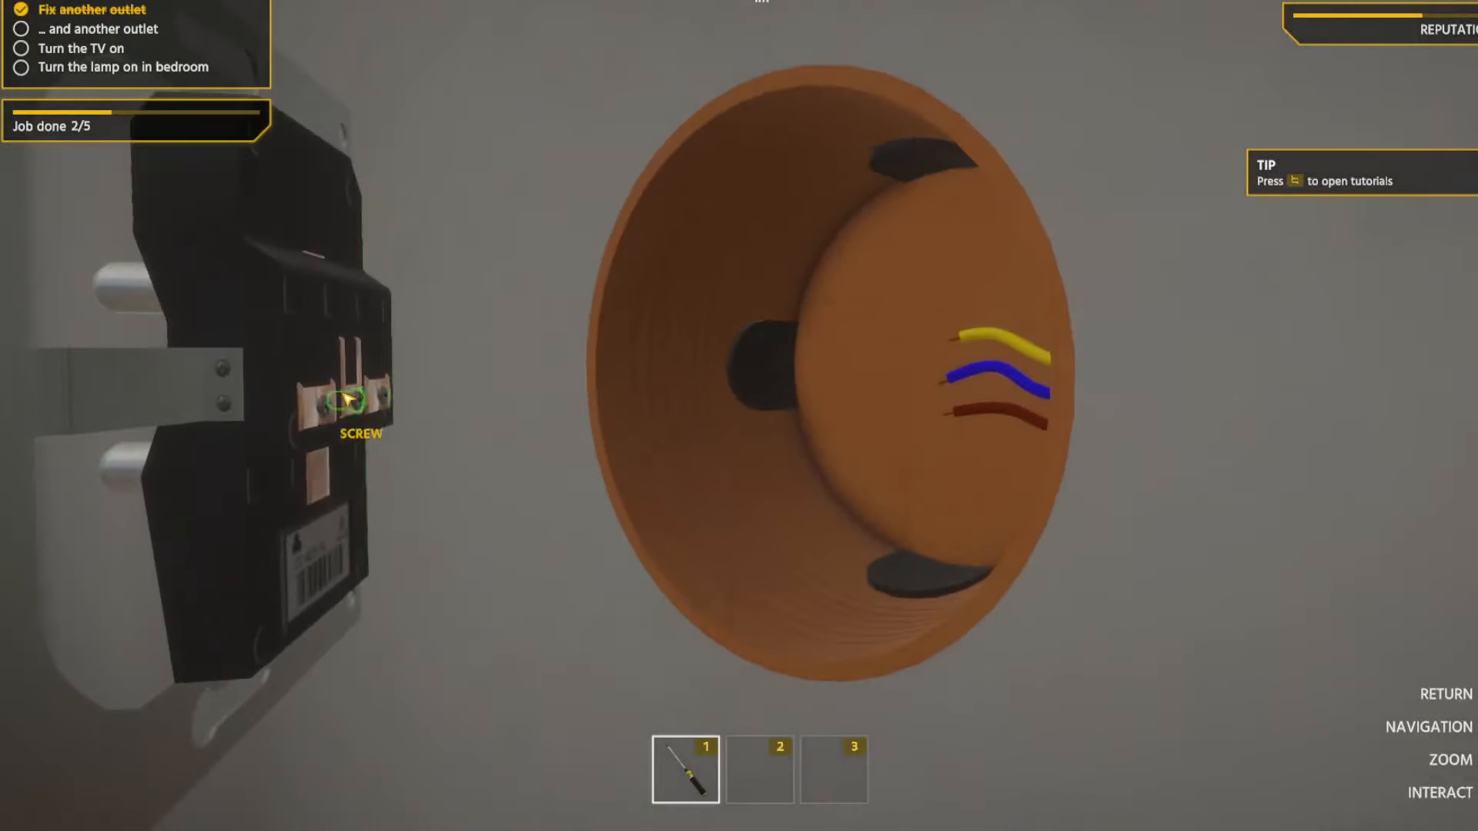
Tighten the wire terminal screw on the third outlet, completing the task at 3 of 5.
click(354, 395)
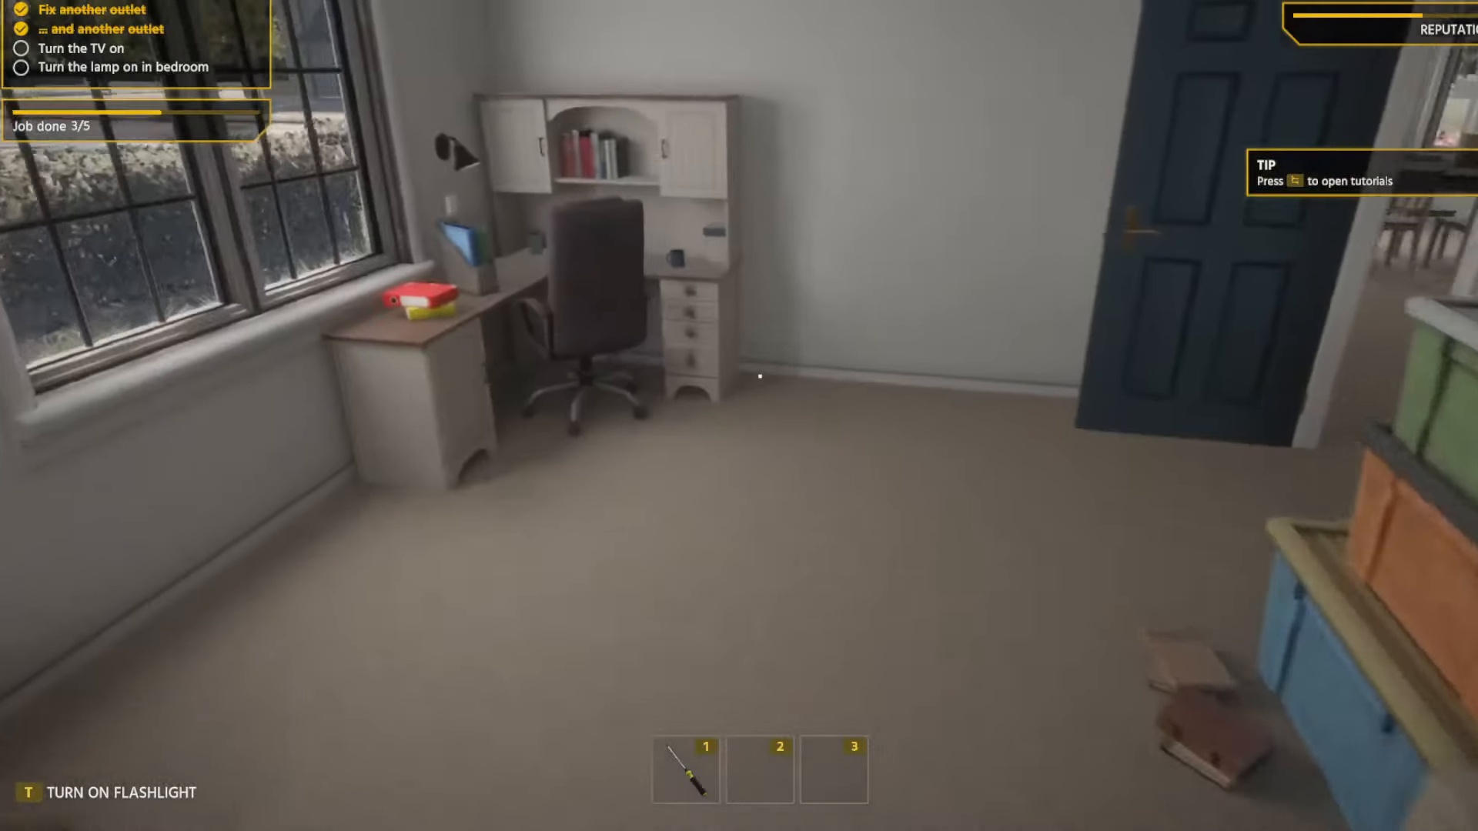
mouse_move(738, 386)
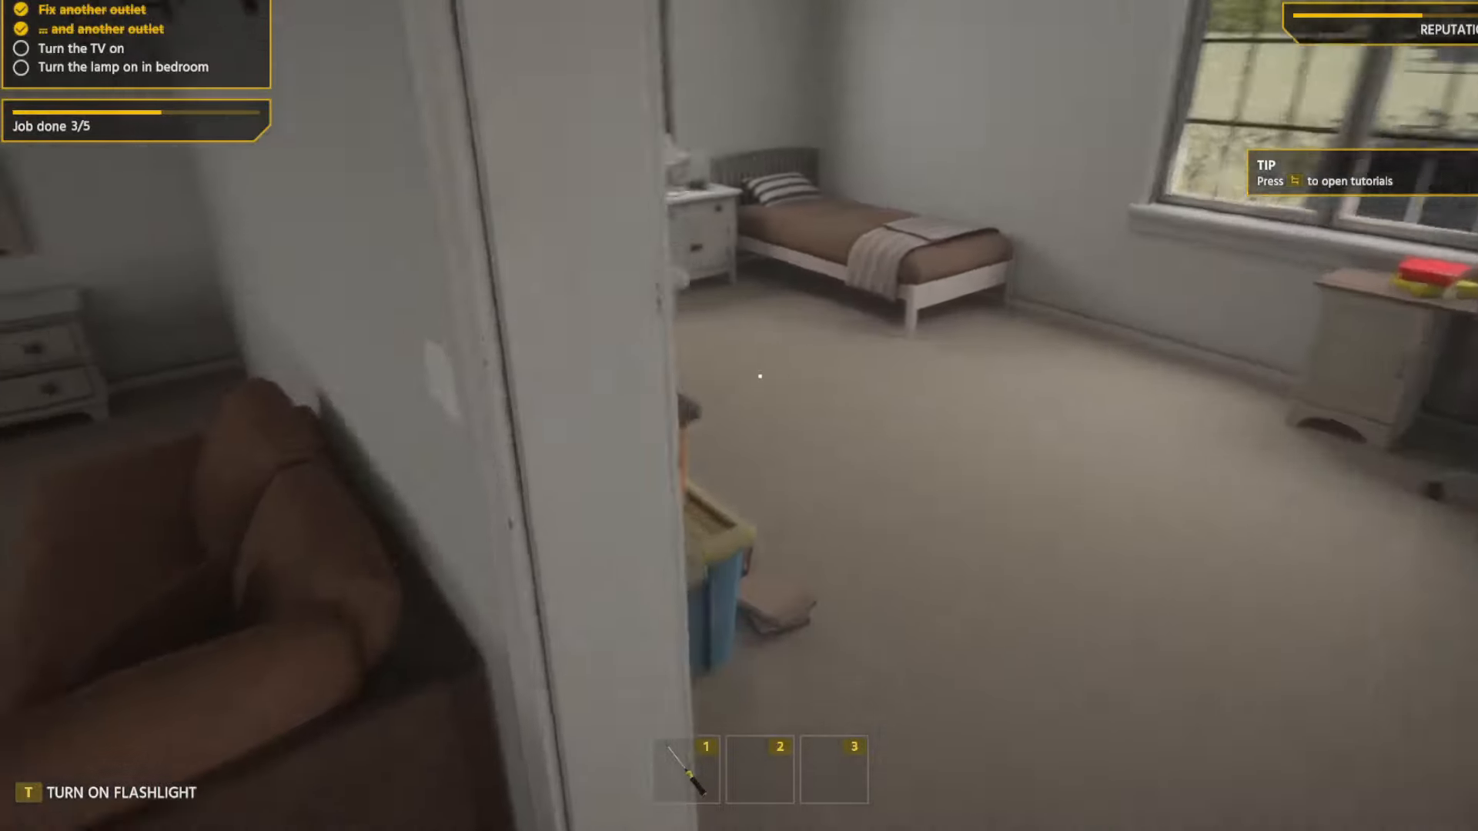
Turn on the bedroom lamp to finish the sockets mission at 100%.
click(754, 377)
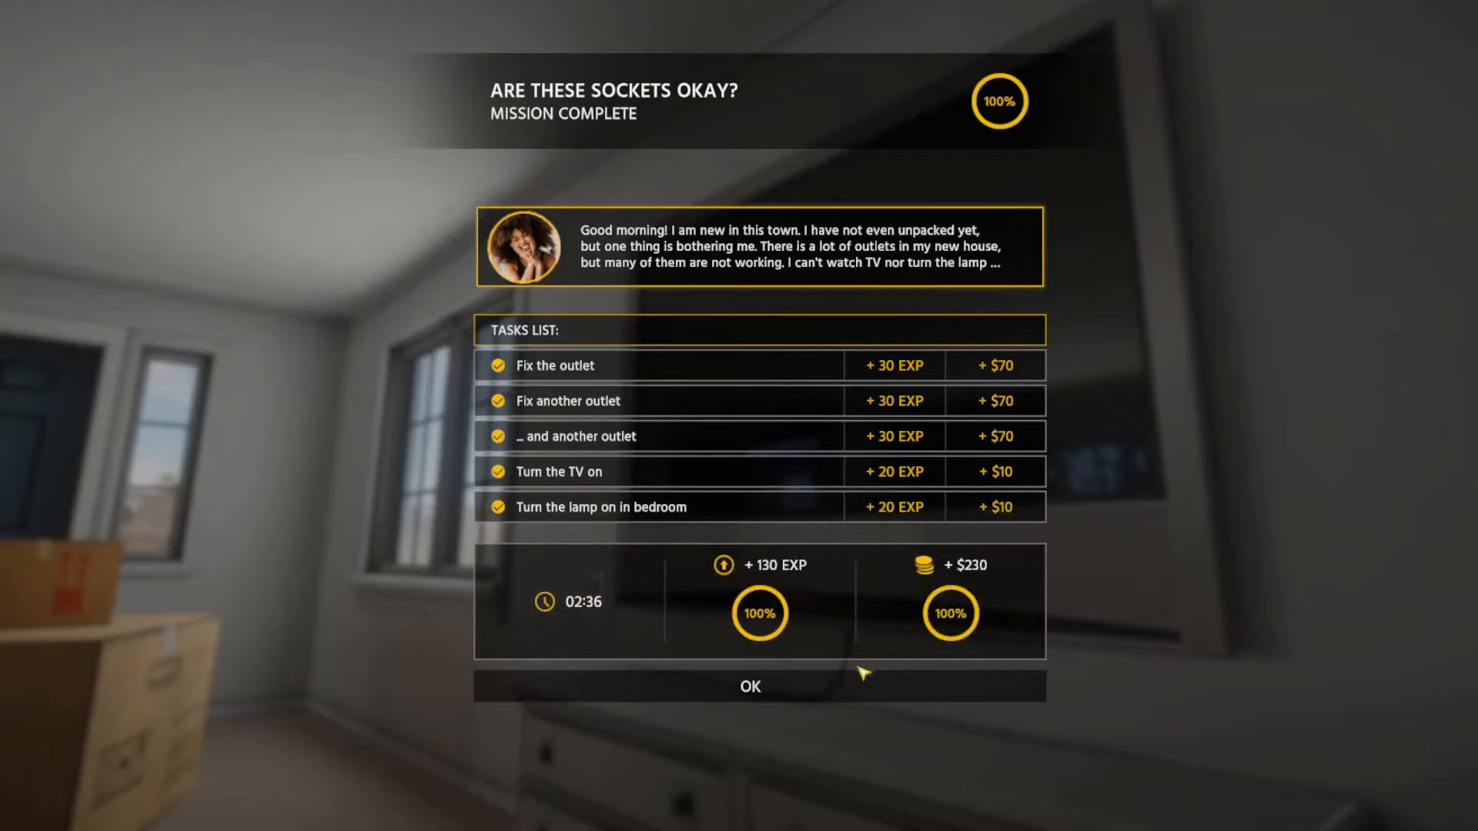
Dismiss the 100% Mission Complete summary for the sockets job.
click(750, 685)
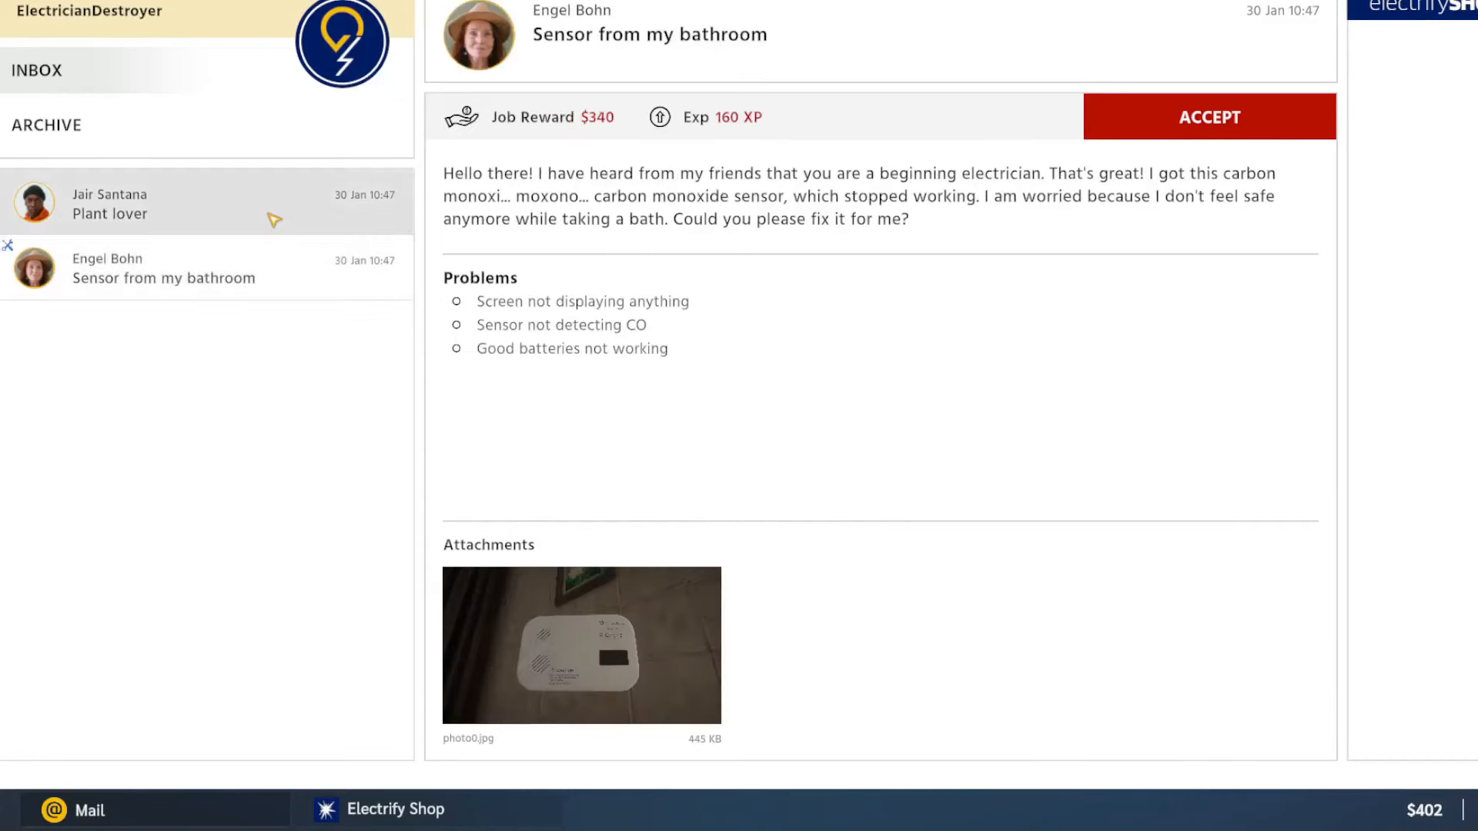
mouse_move(772, 216)
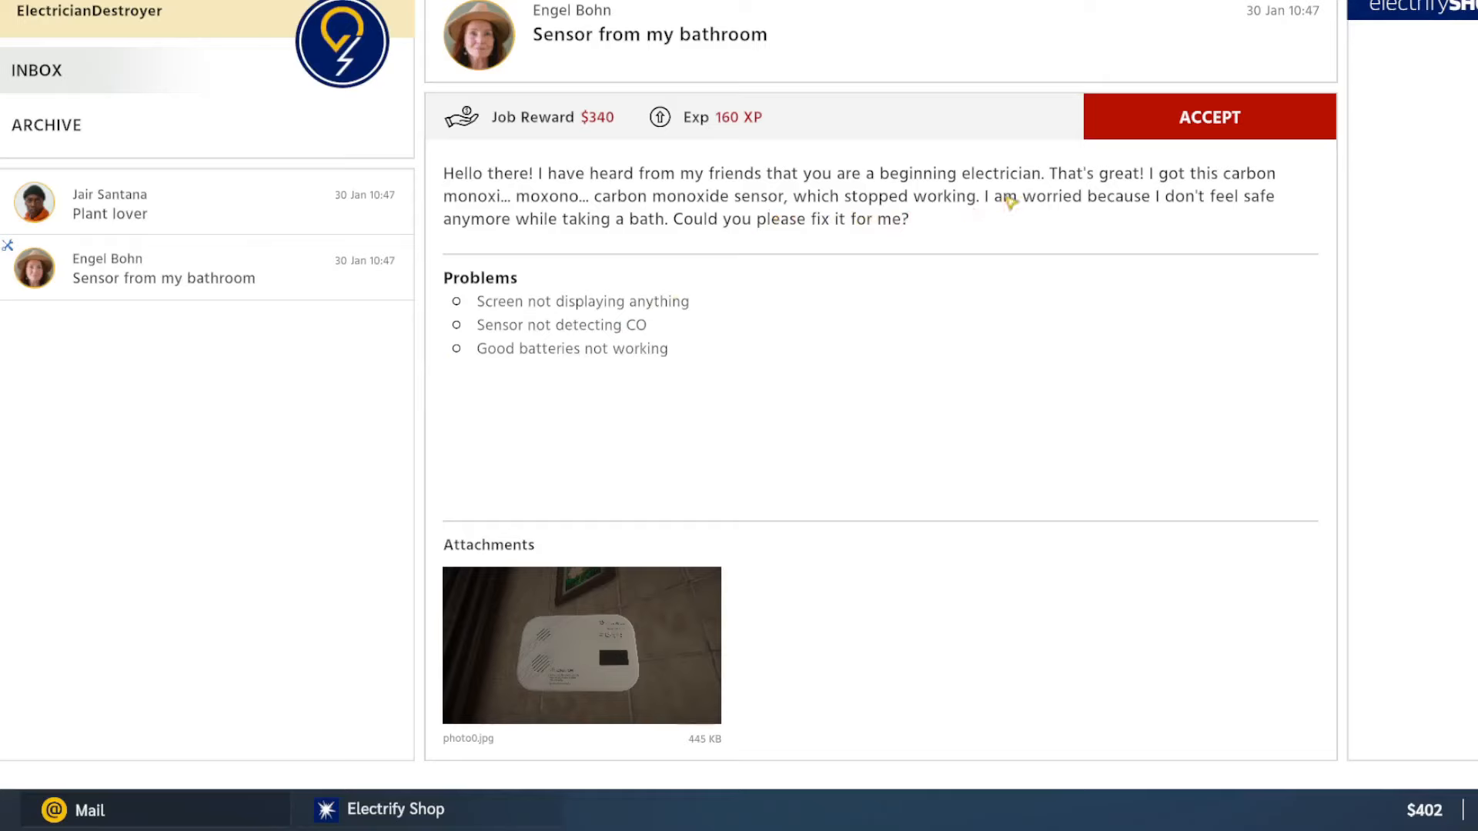
mouse_move(1033, 228)
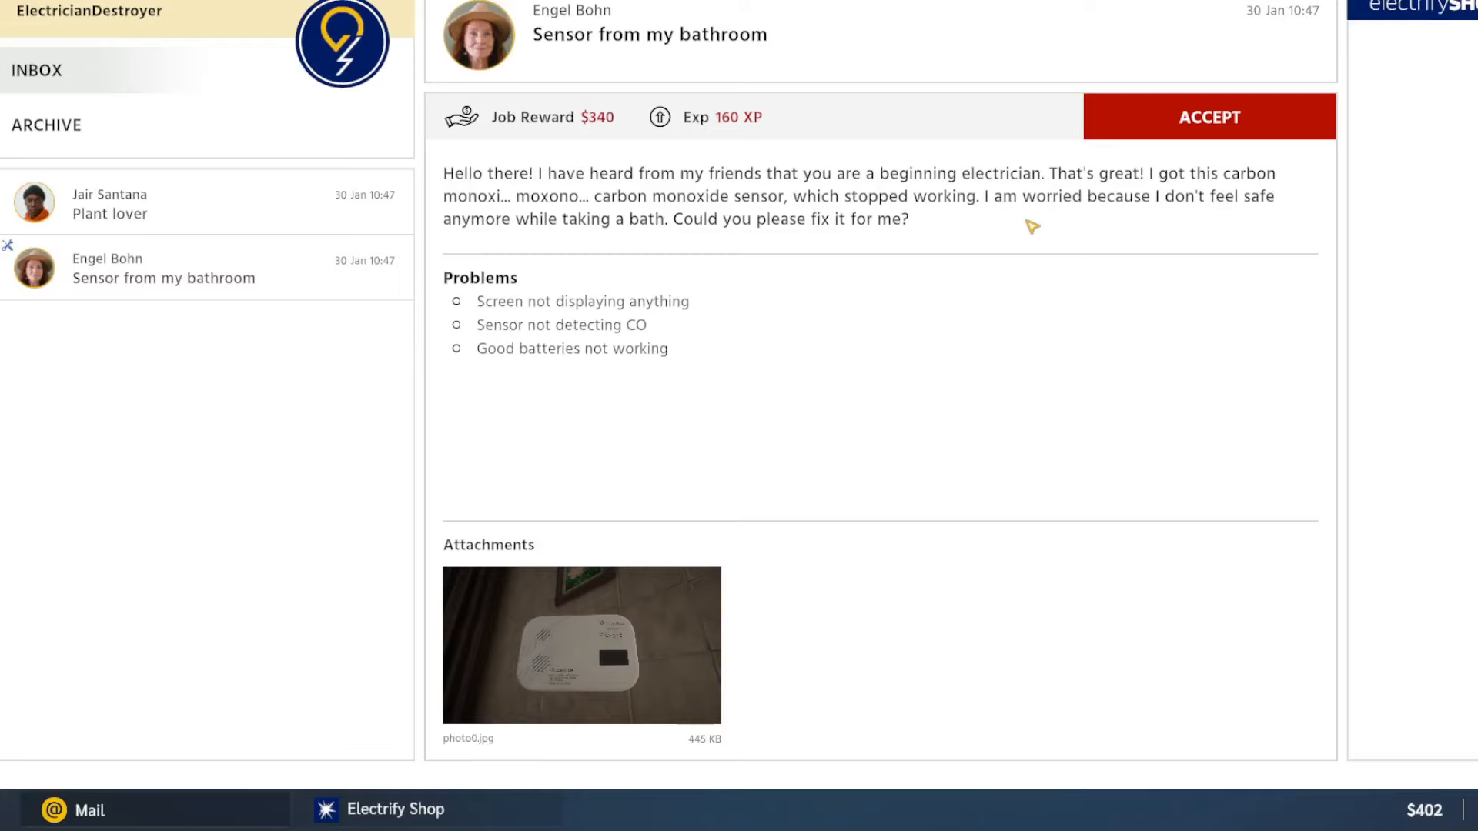
mouse_move(1024, 237)
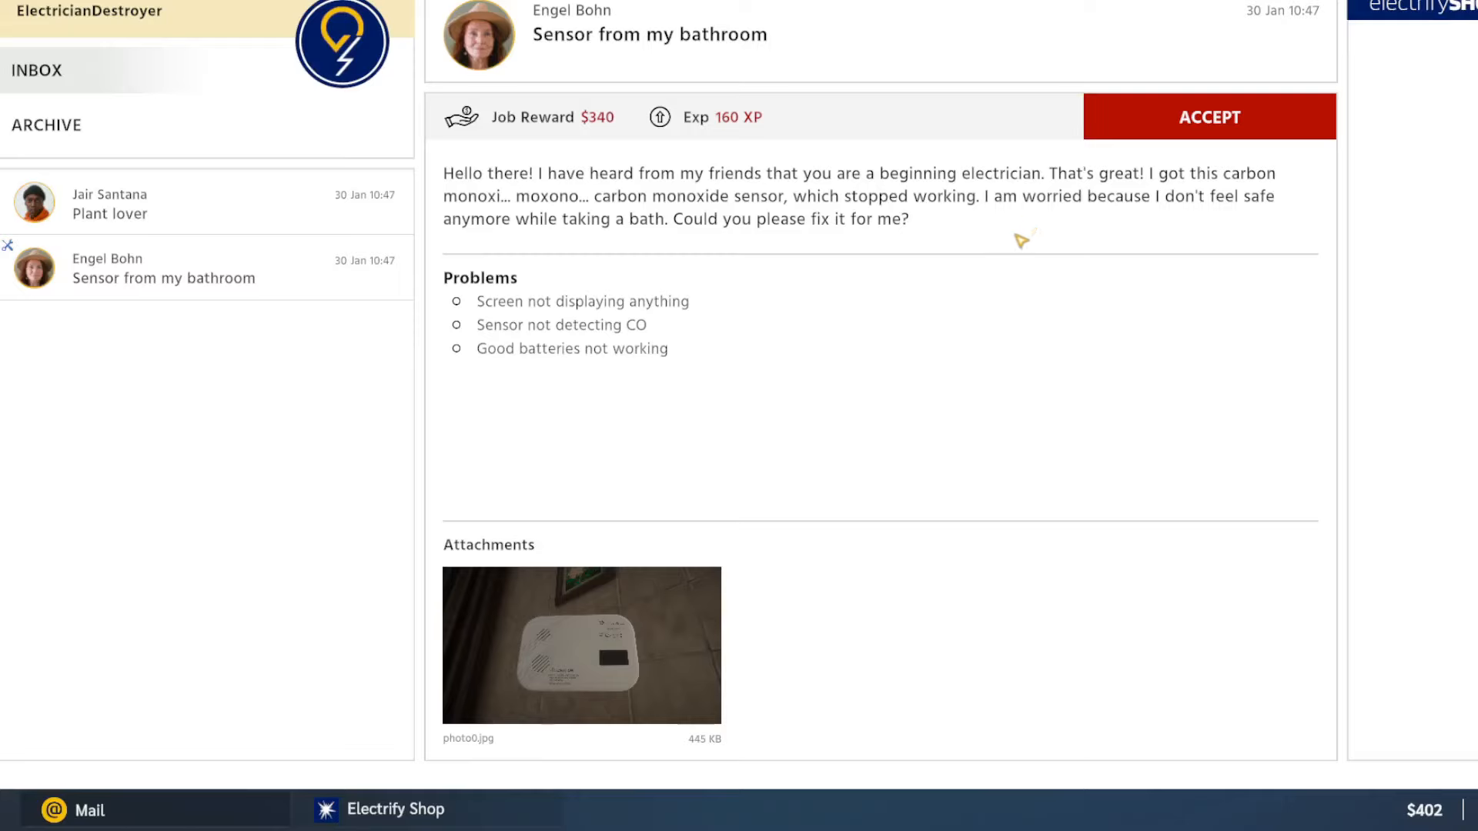
mouse_move(1131, 245)
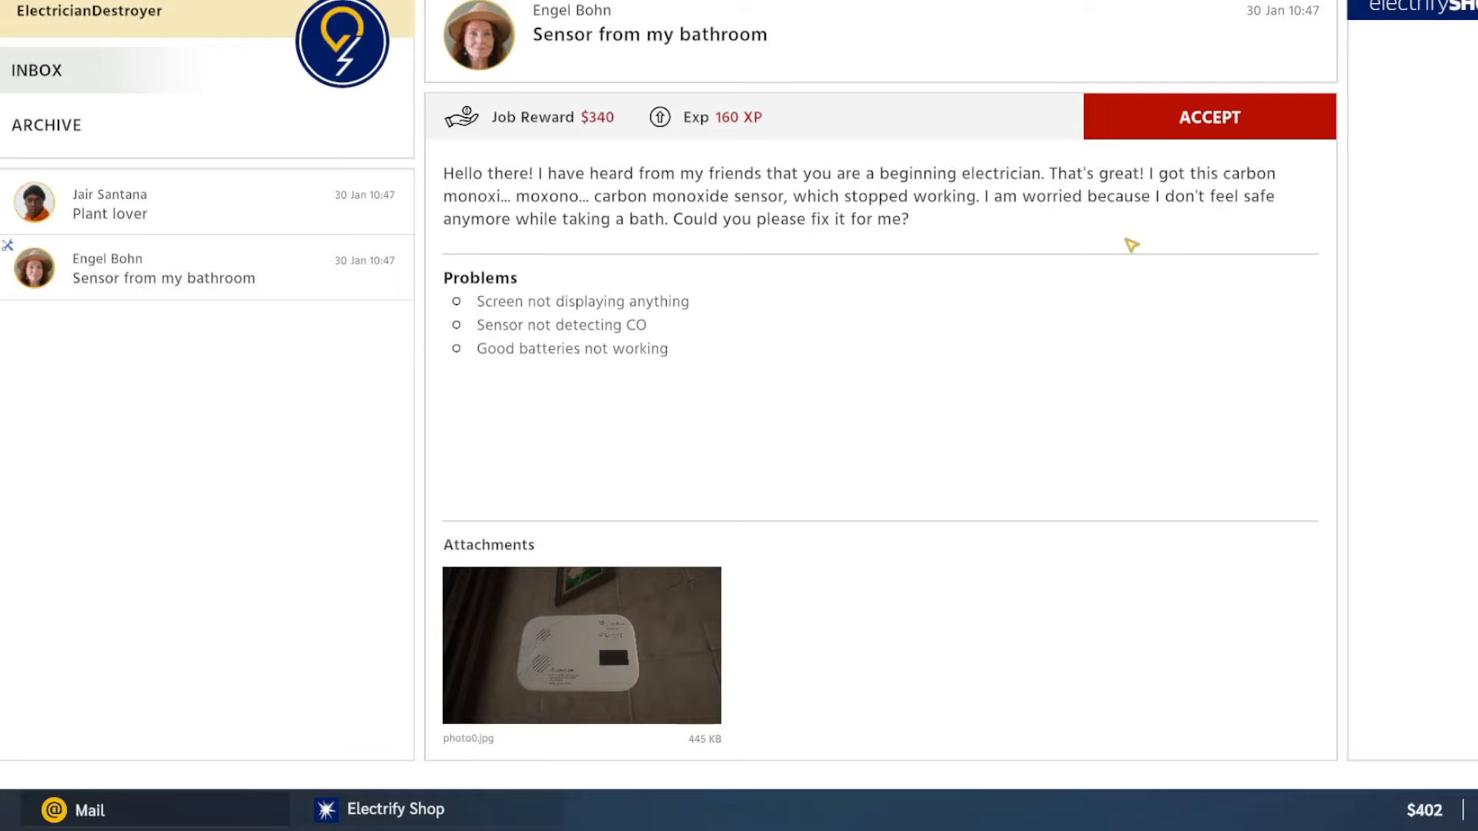
mouse_move(1241, 268)
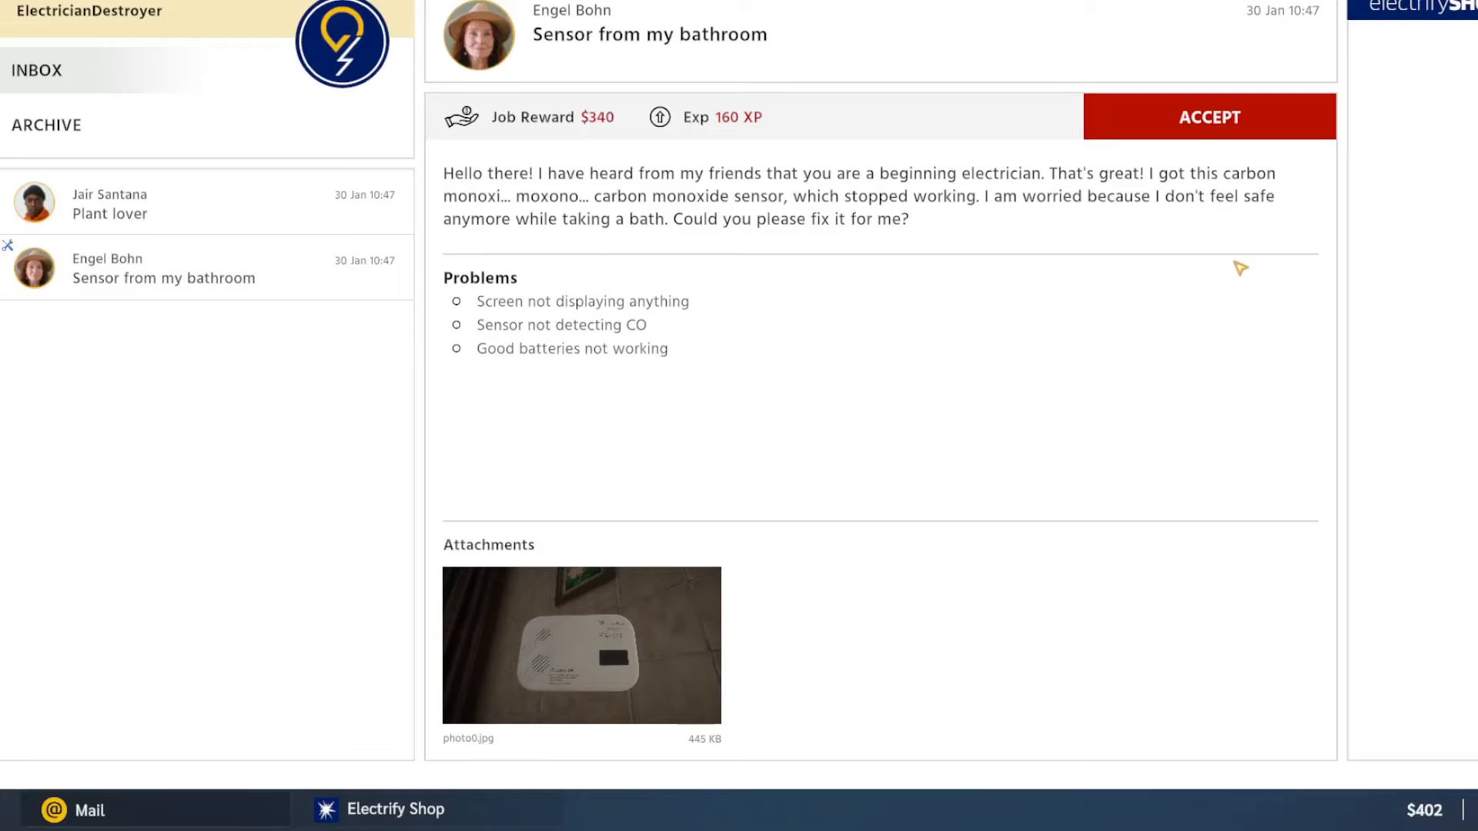
mouse_move(1217, 276)
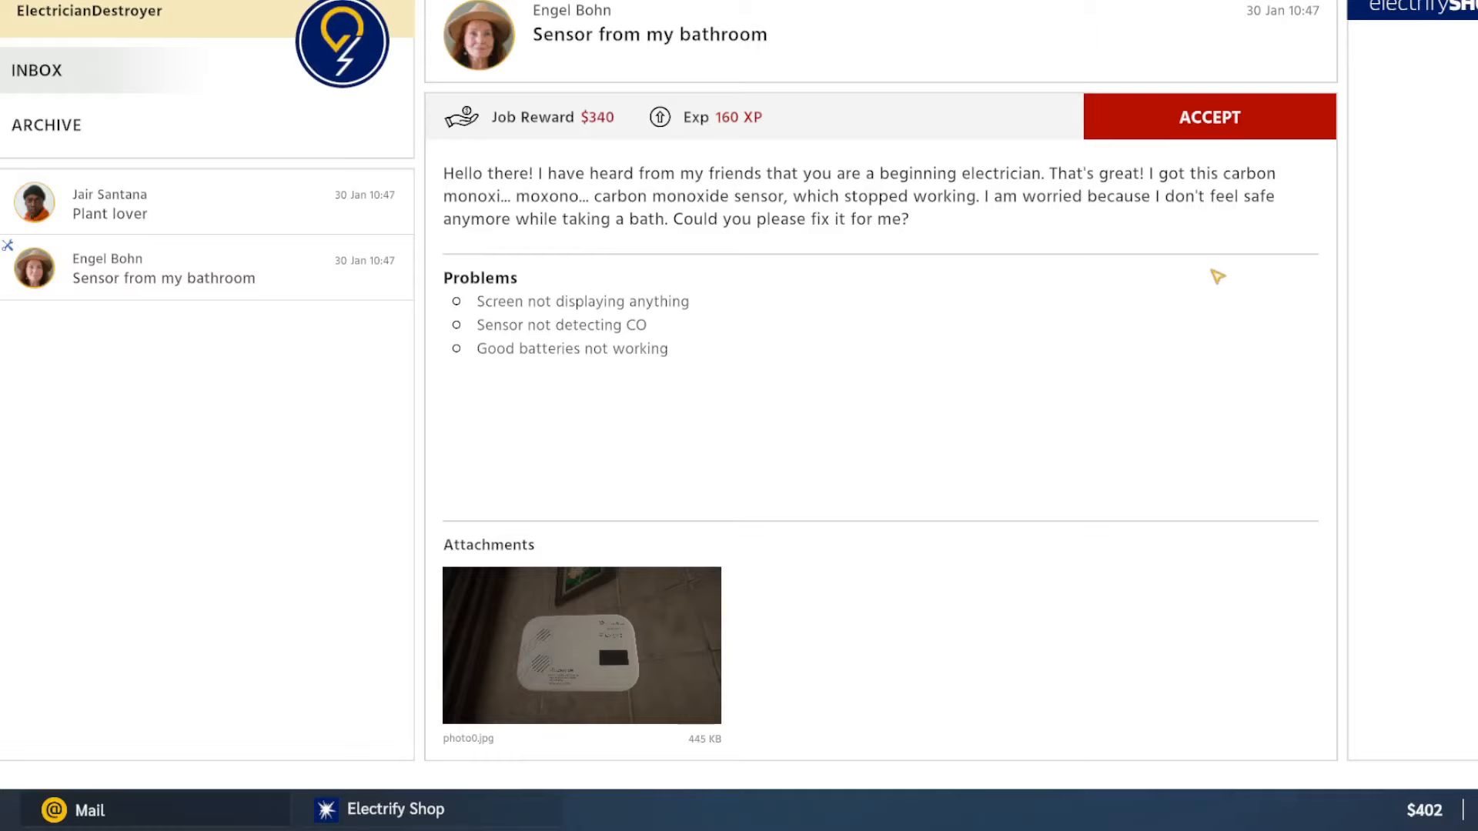
mouse_move(953, 225)
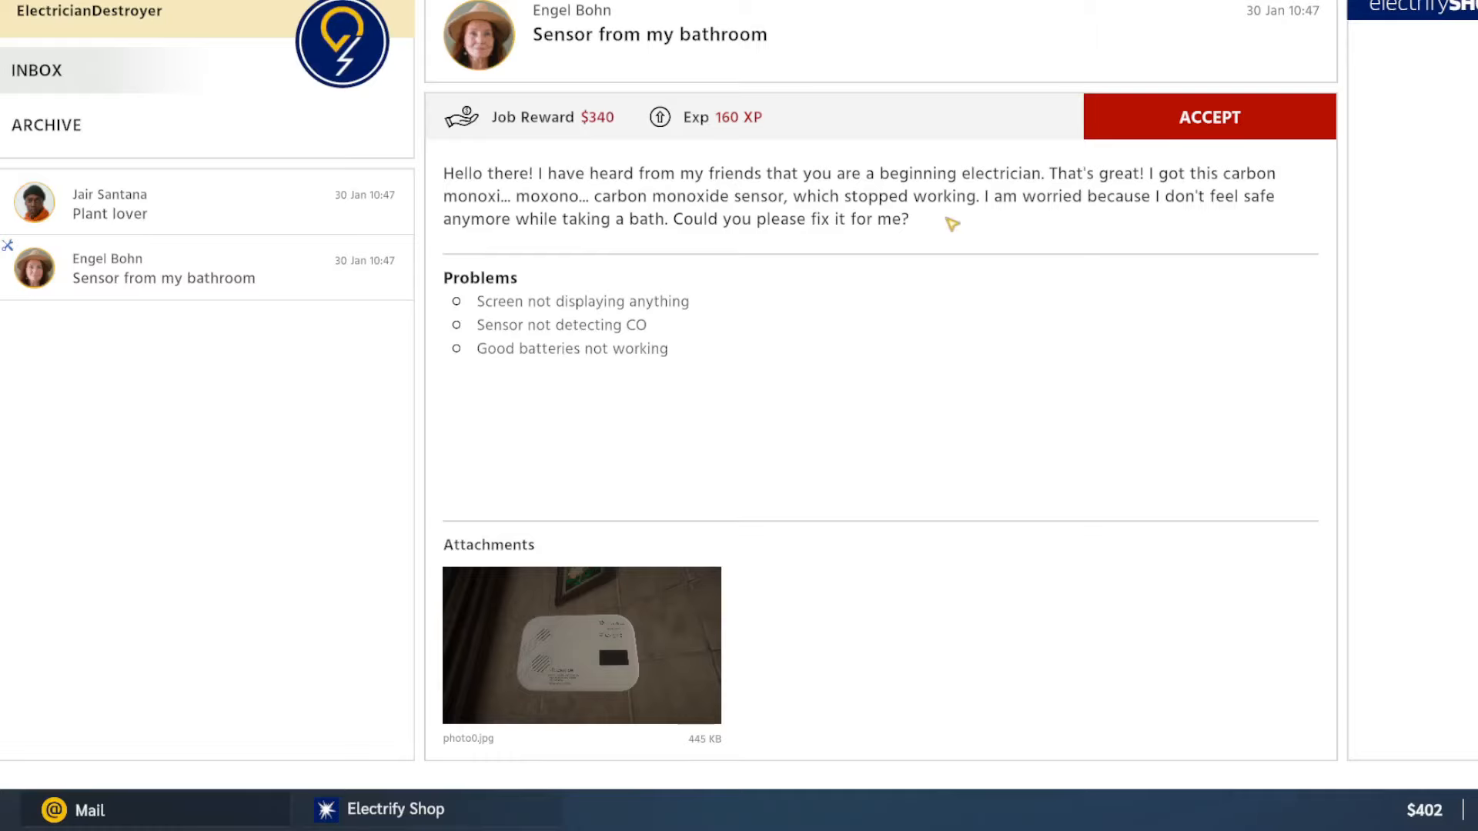
Accept the 'Sensor from my bathroom' repair job paying $340 and 160 XP.
click(1210, 116)
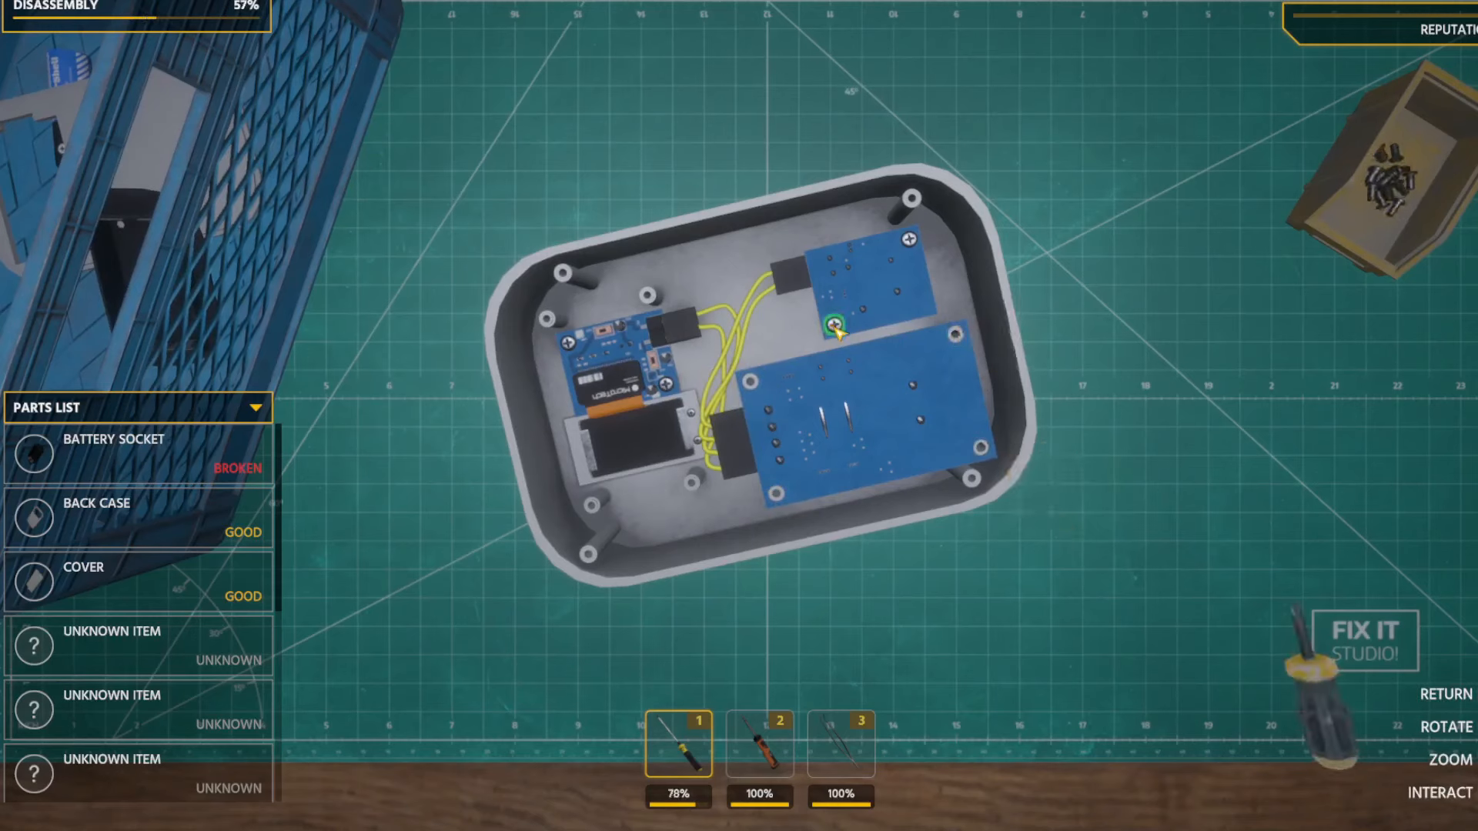
Remove the screw holding the sensor board to finish disassembly.
click(837, 325)
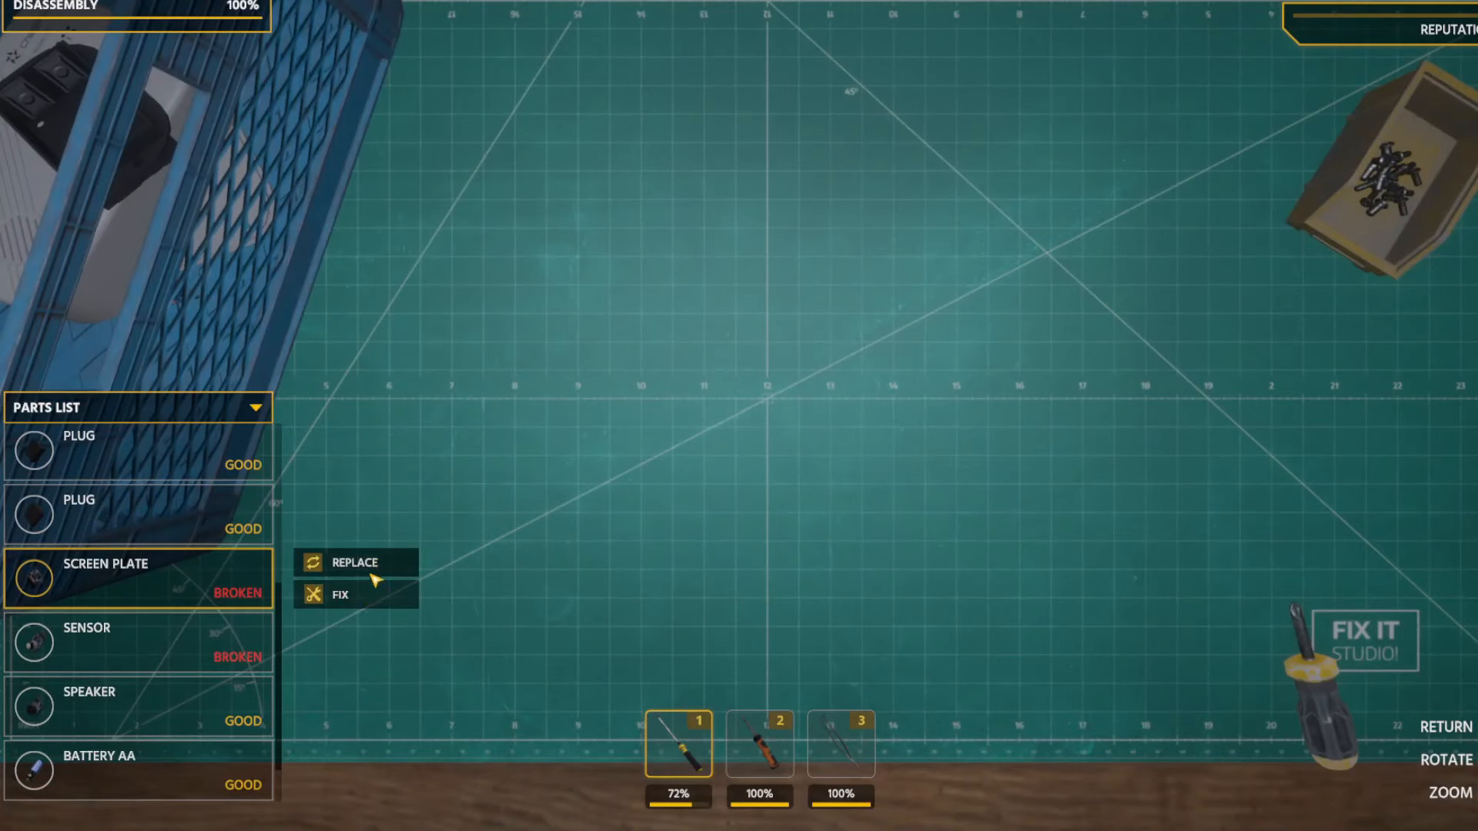
Choose Replace for the broken screen plate and dismiss the Part View tutorial.
click(356, 563)
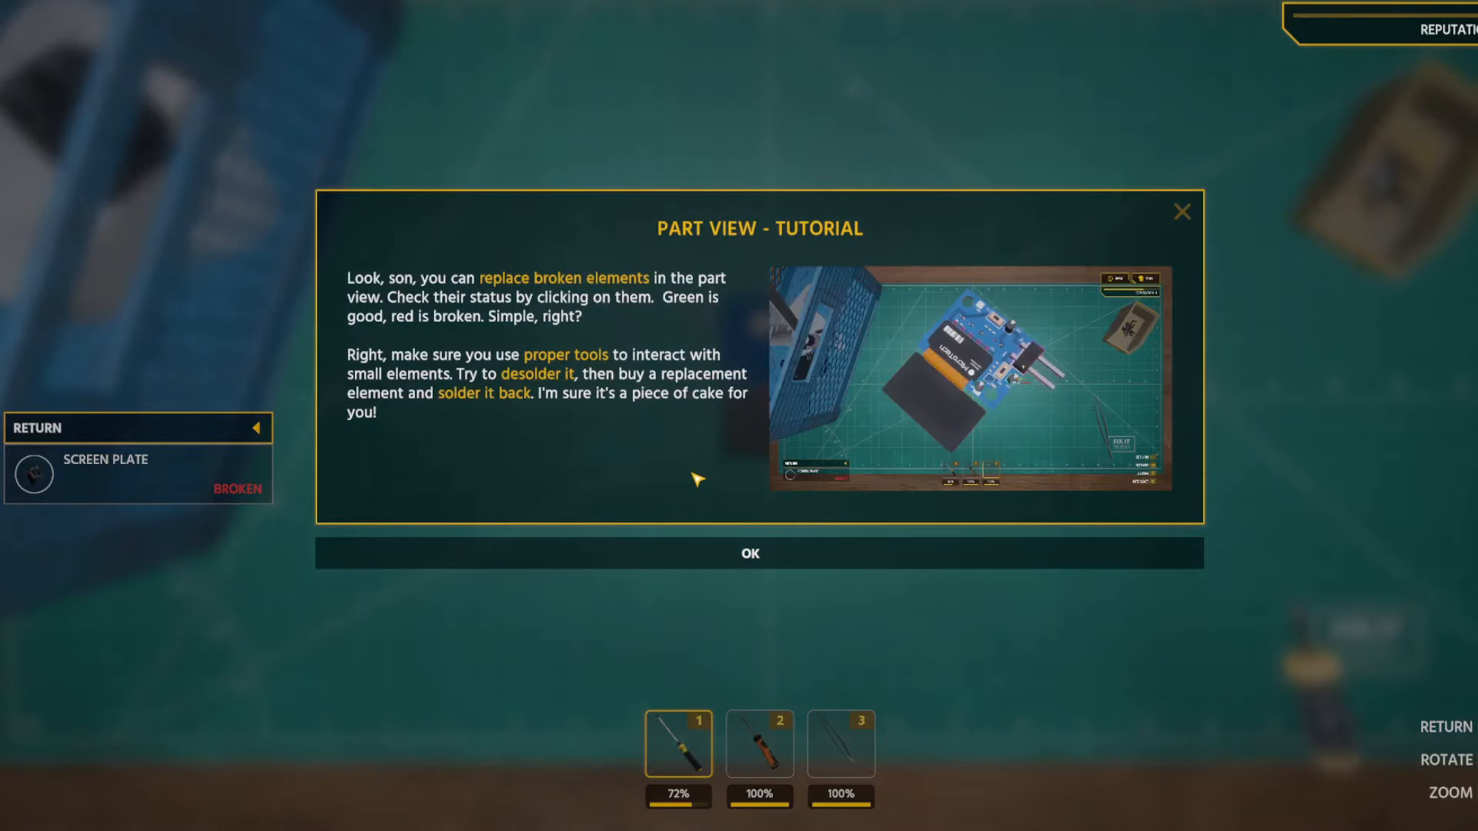
mouse_move(708, 488)
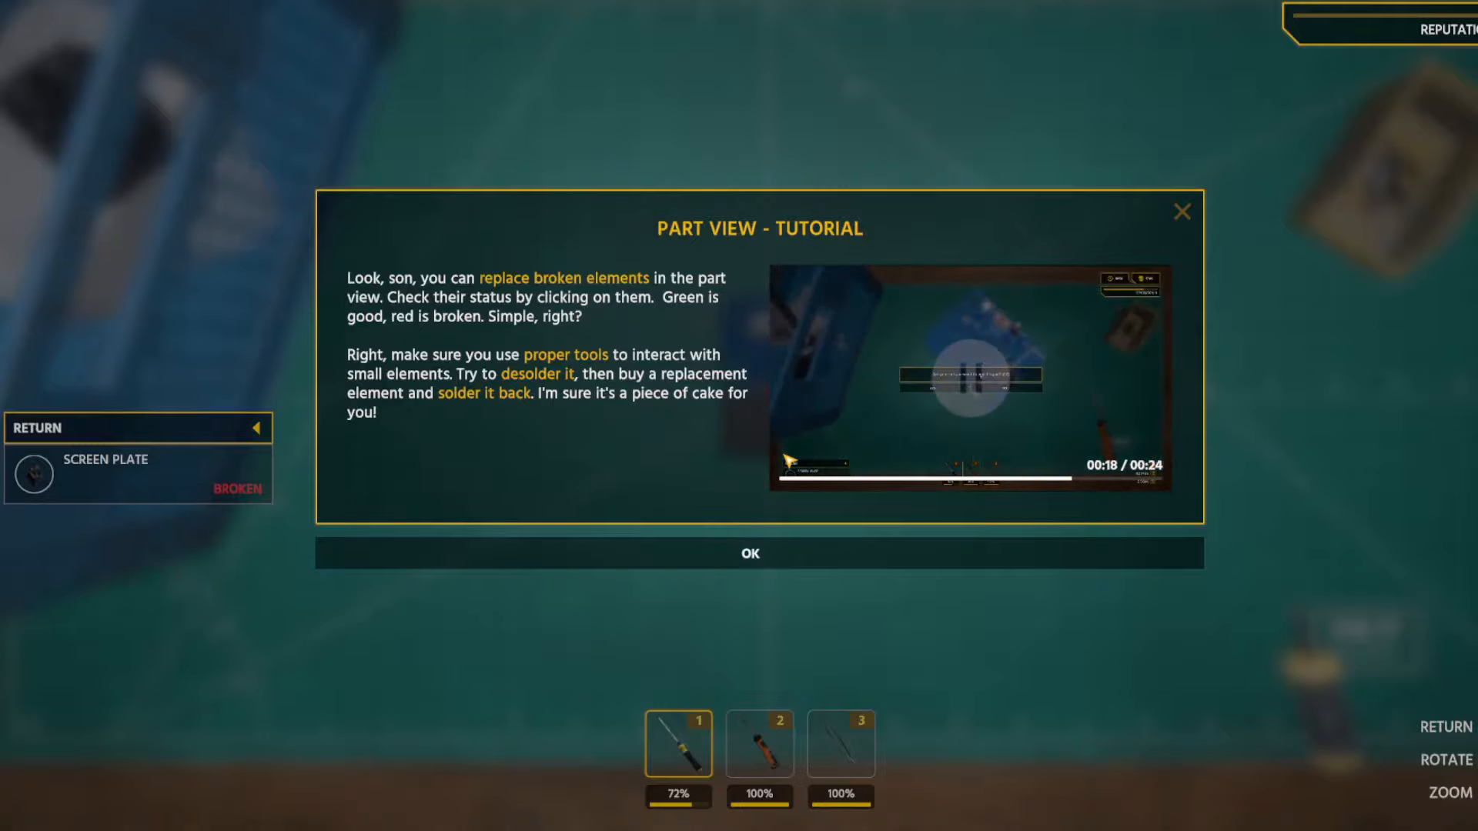
click(749, 553)
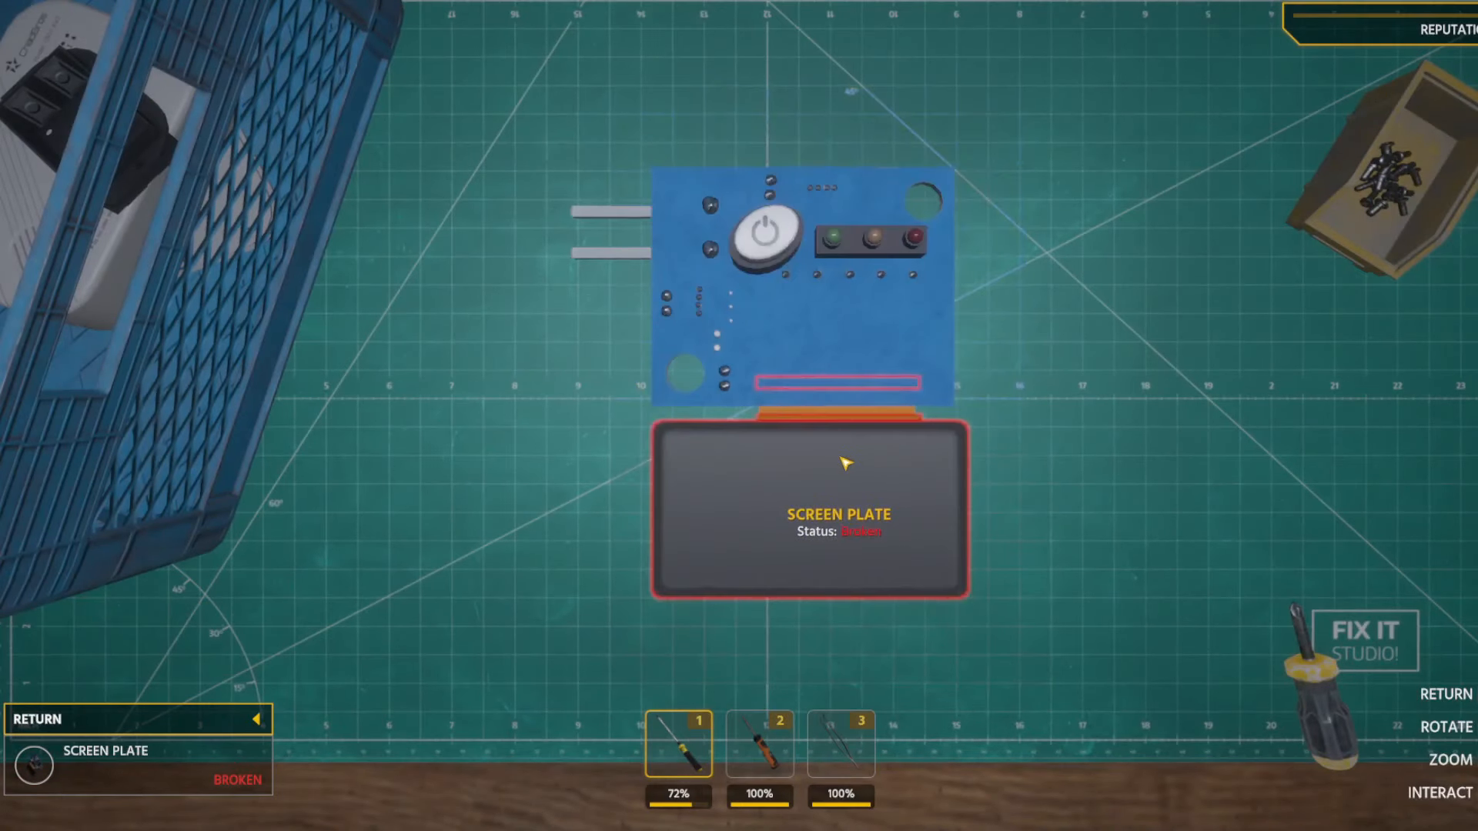
Inspect the screen plate board with the soldering iron and answer the buy-part prompt.
click(757, 744)
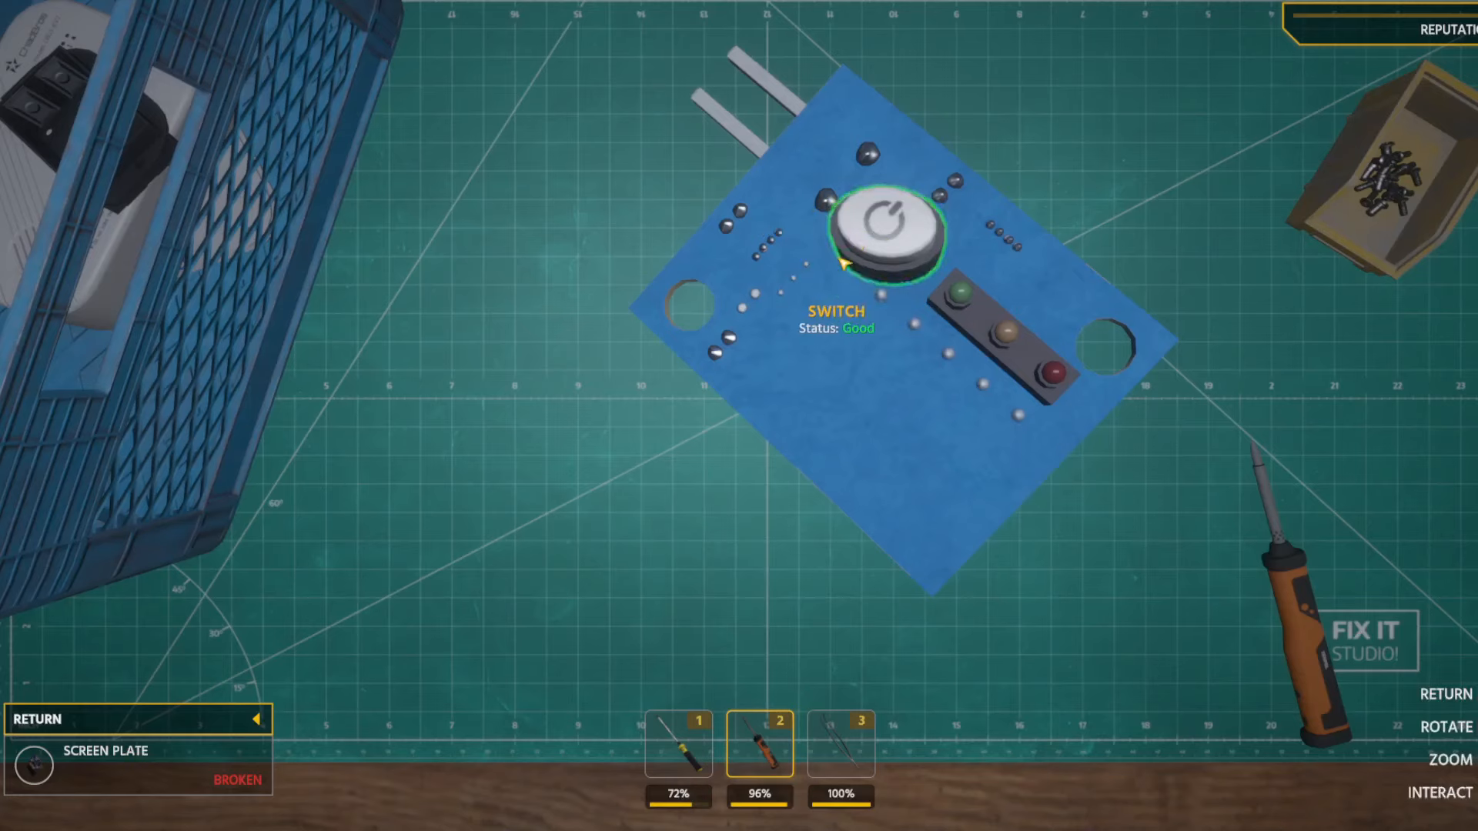
mouse_move(1016, 370)
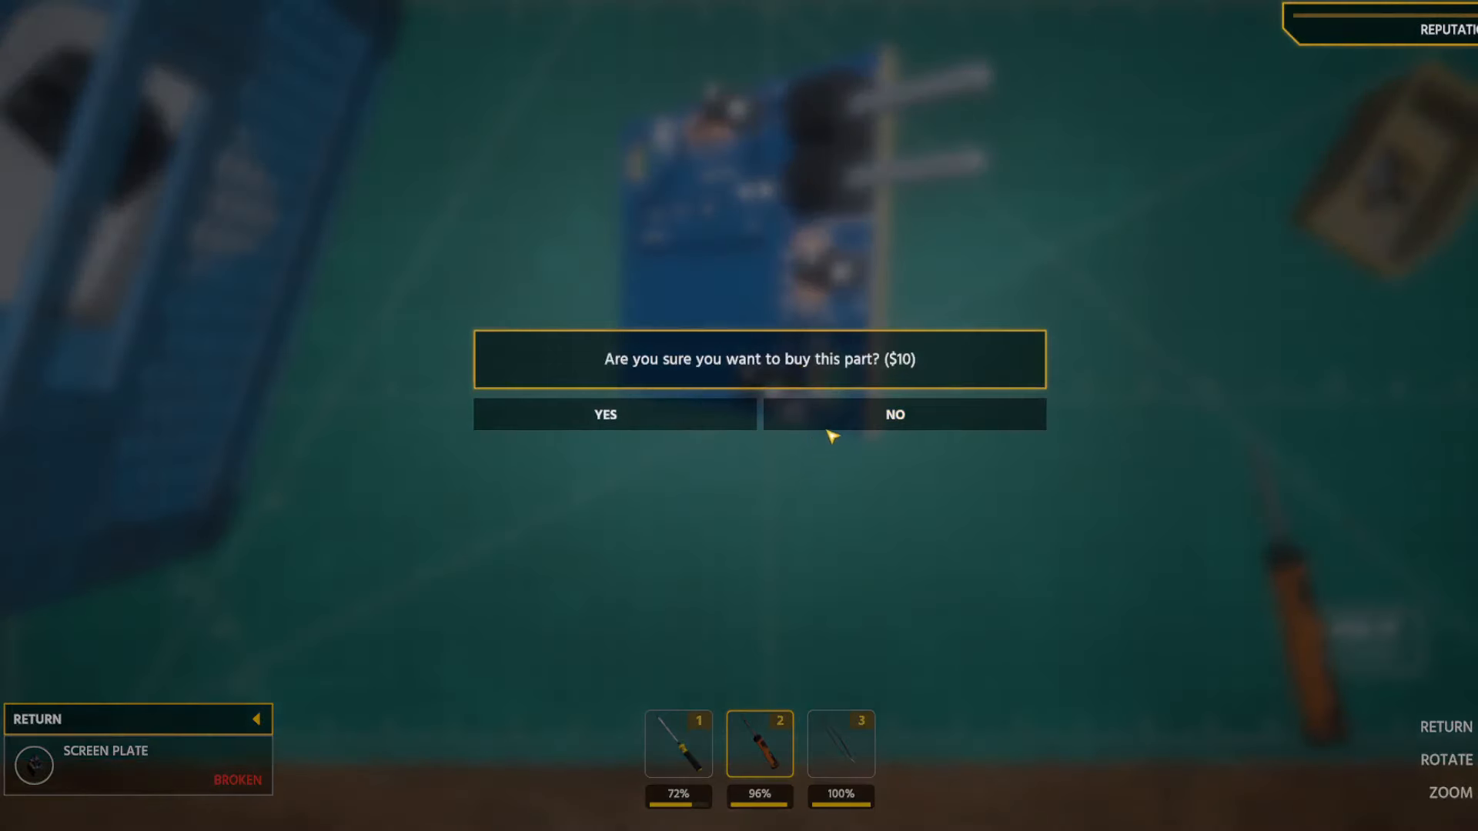
click(603, 414)
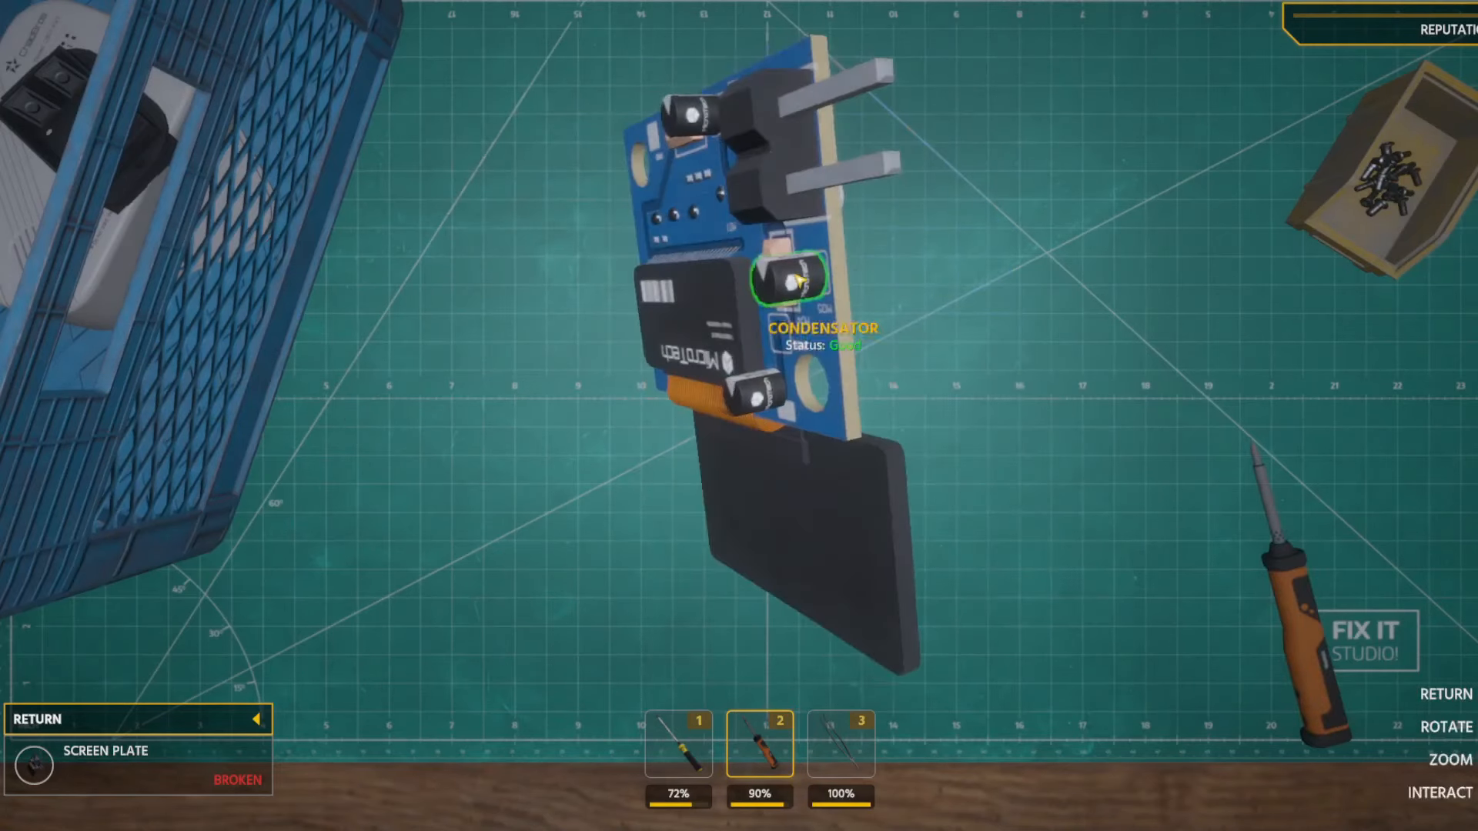
mouse_move(763, 395)
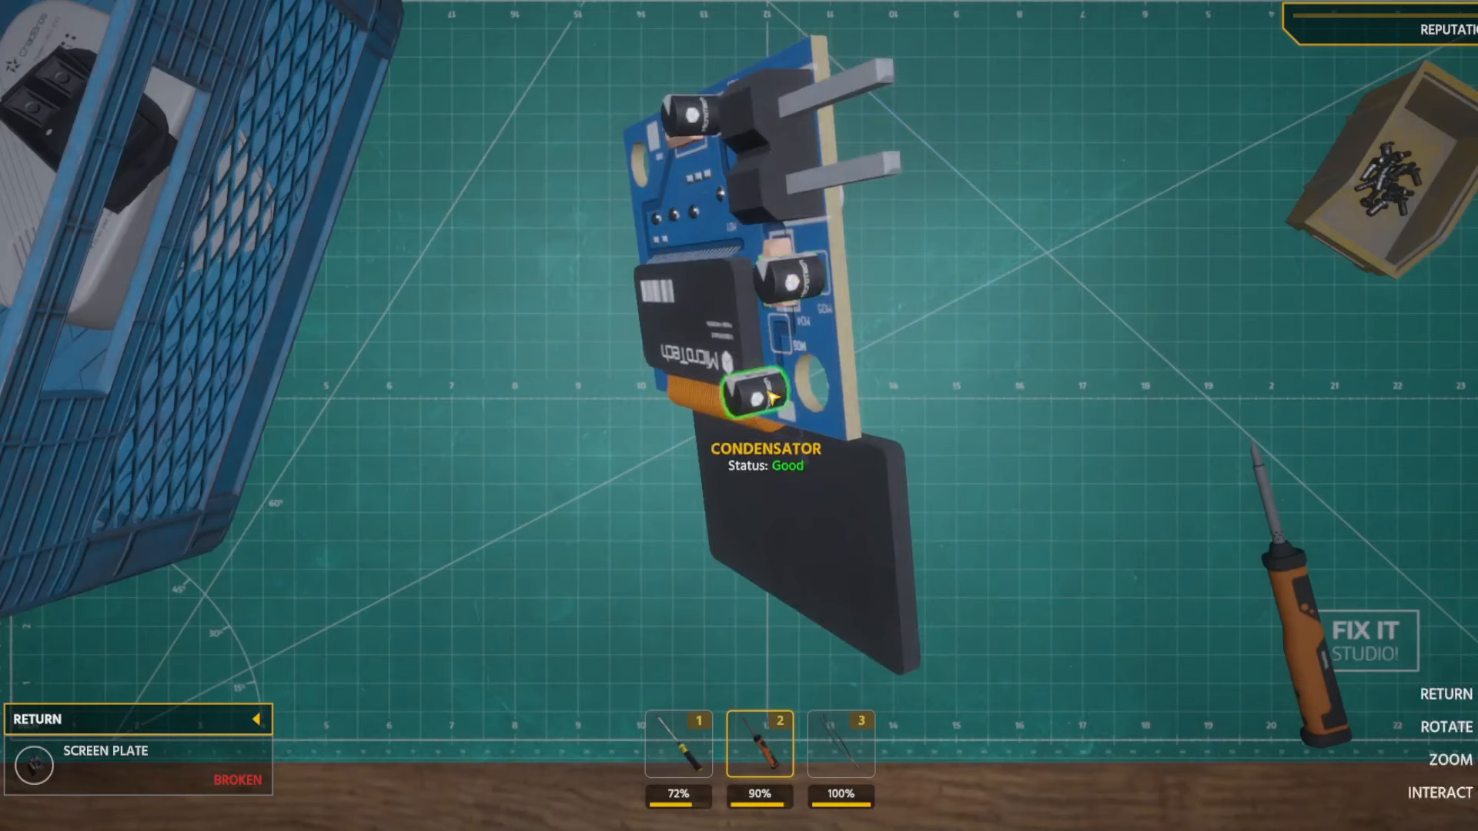
mouse_move(766, 129)
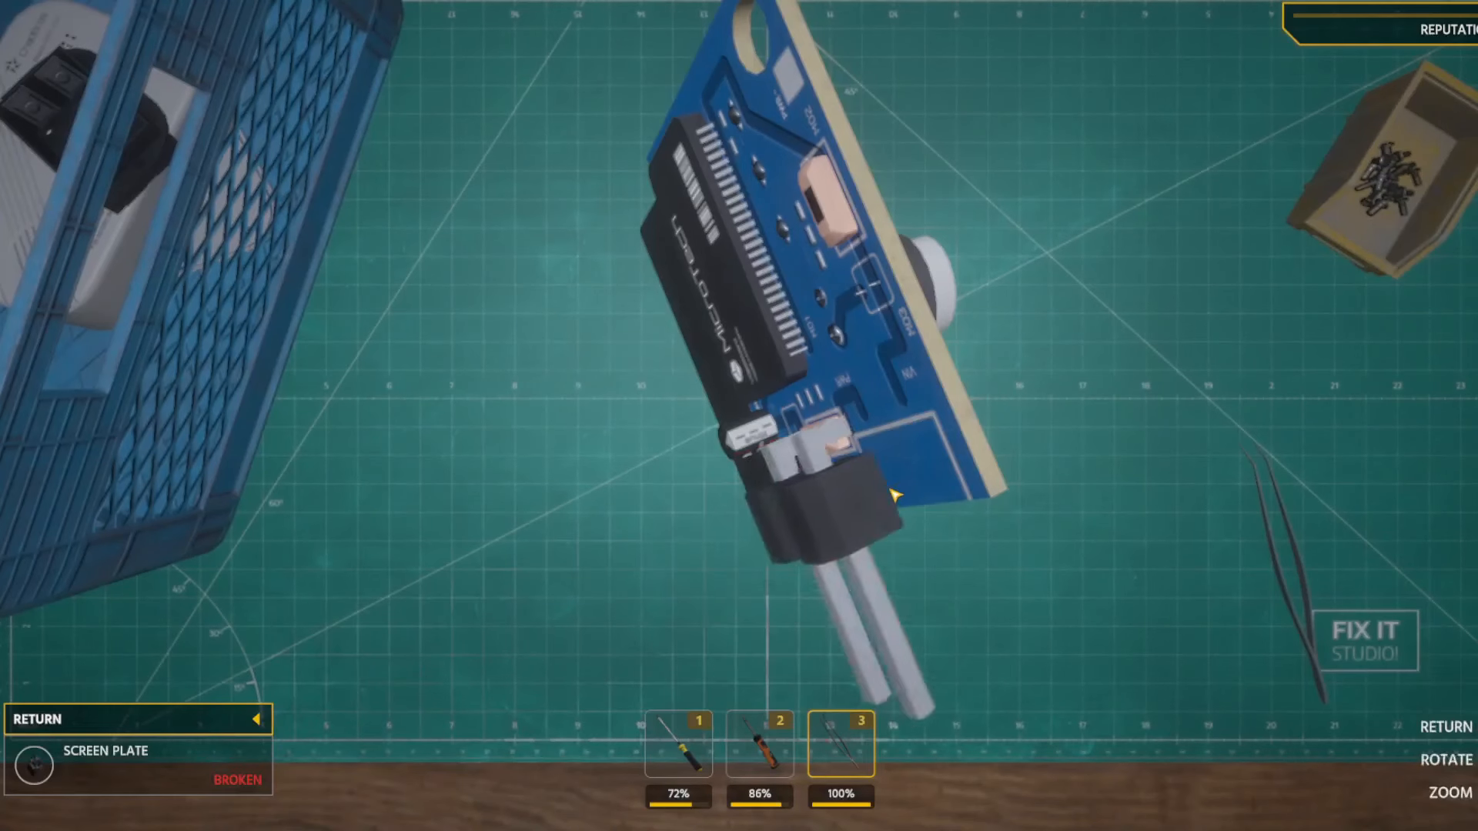
Desolder the bad condensator, fit the new one and dismiss the part-fixed message.
click(759, 744)
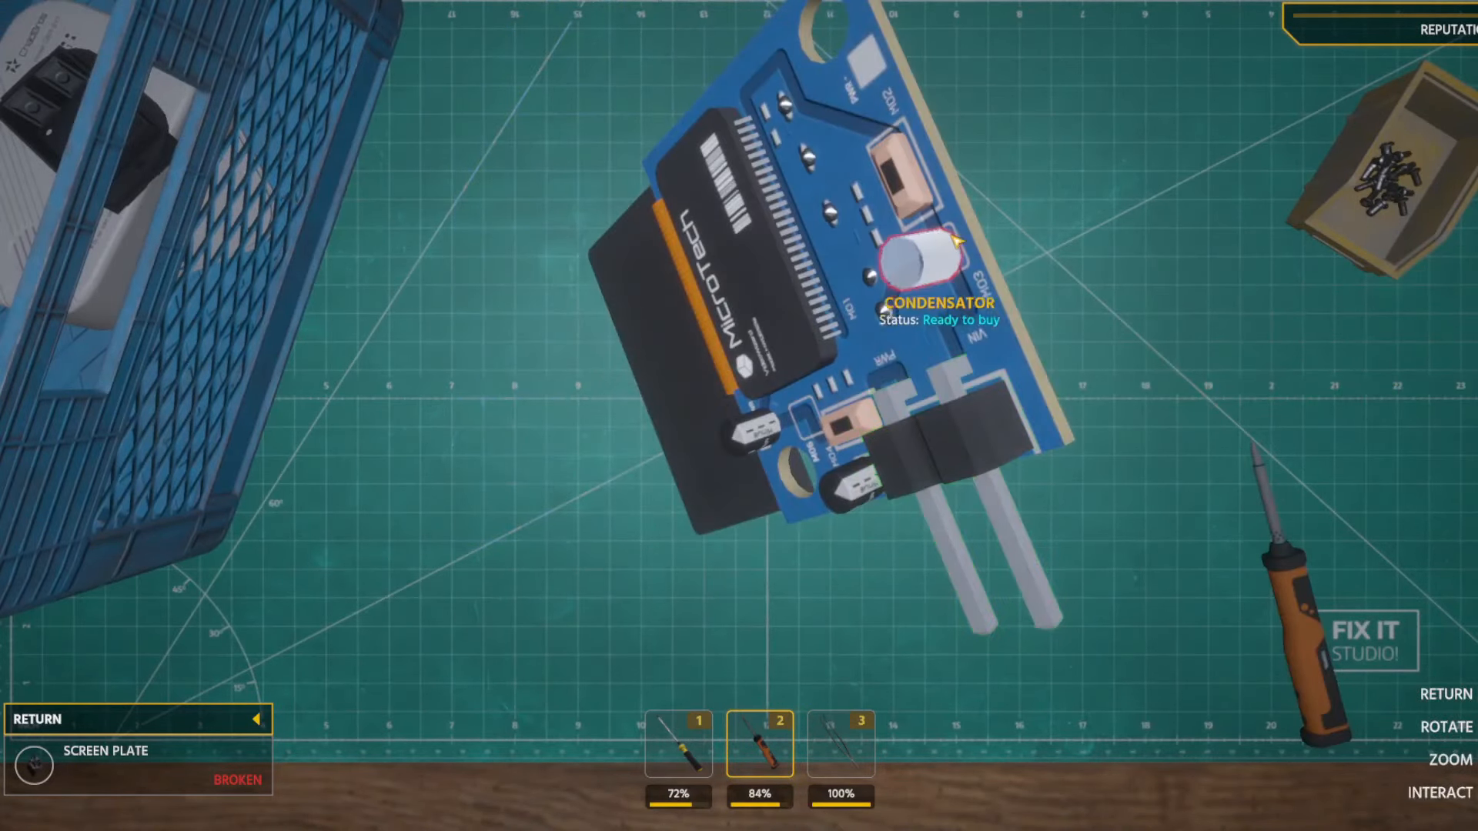
click(928, 257)
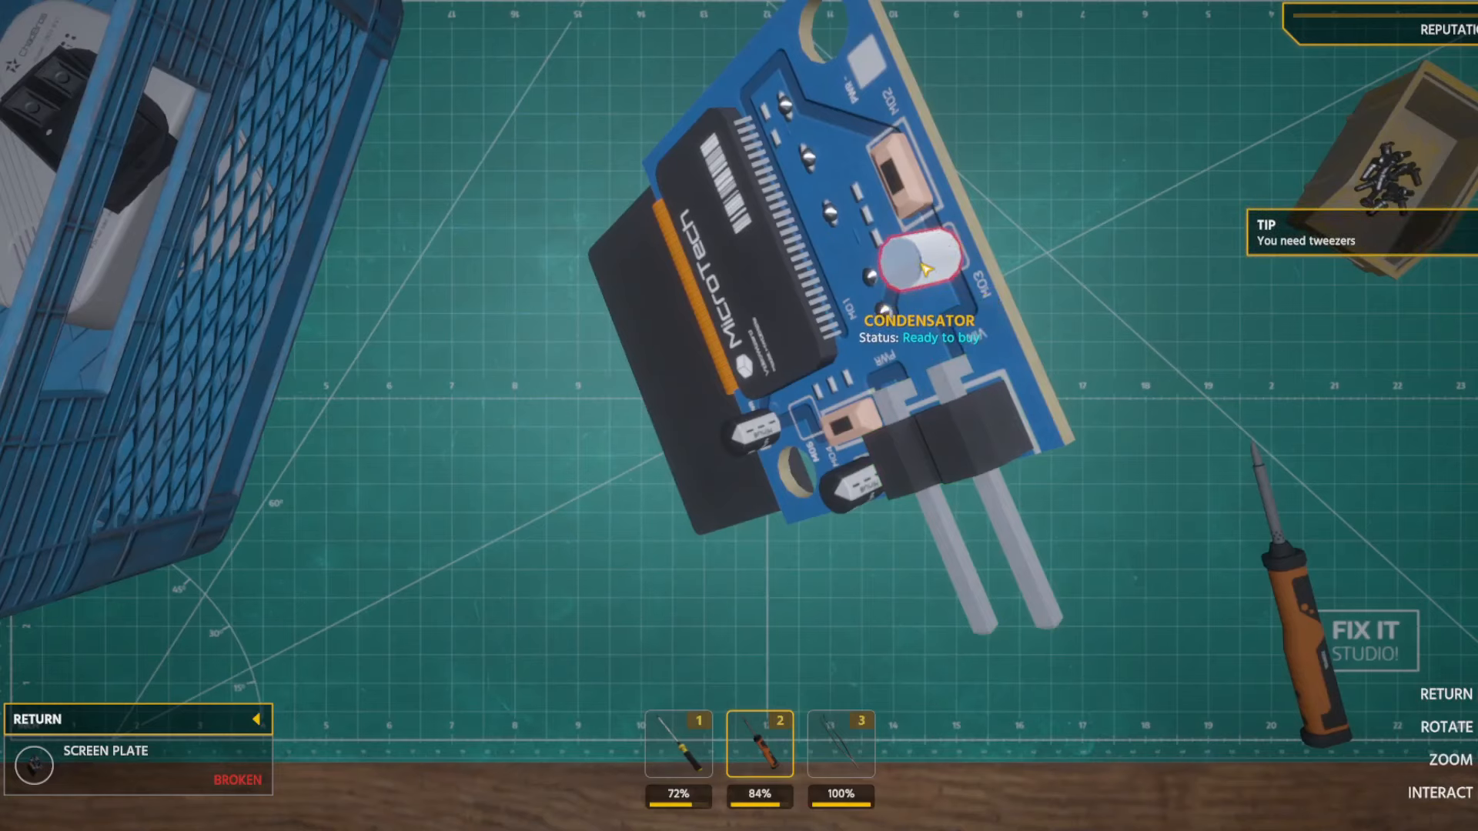
click(836, 742)
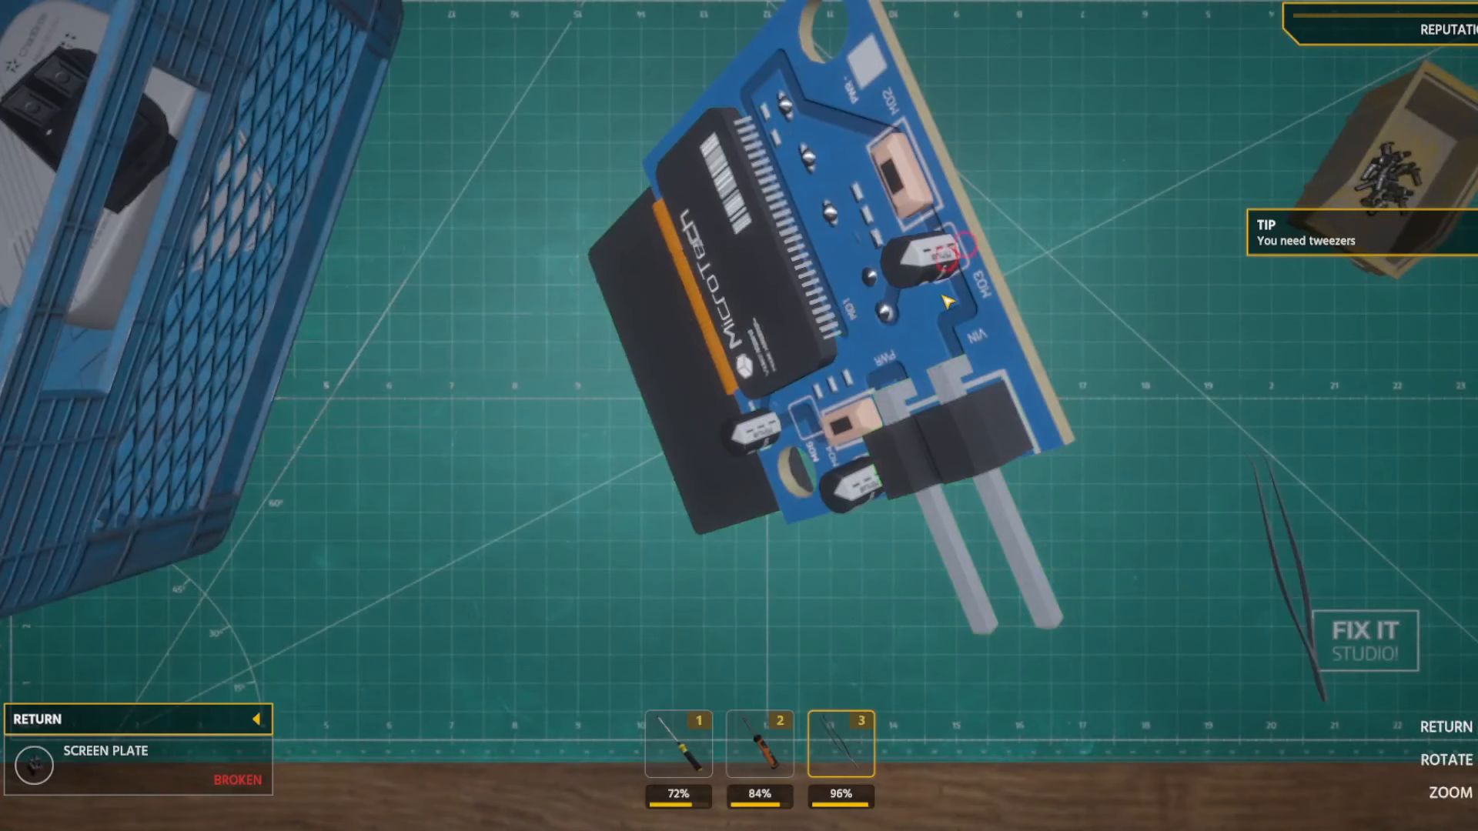
click(759, 745)
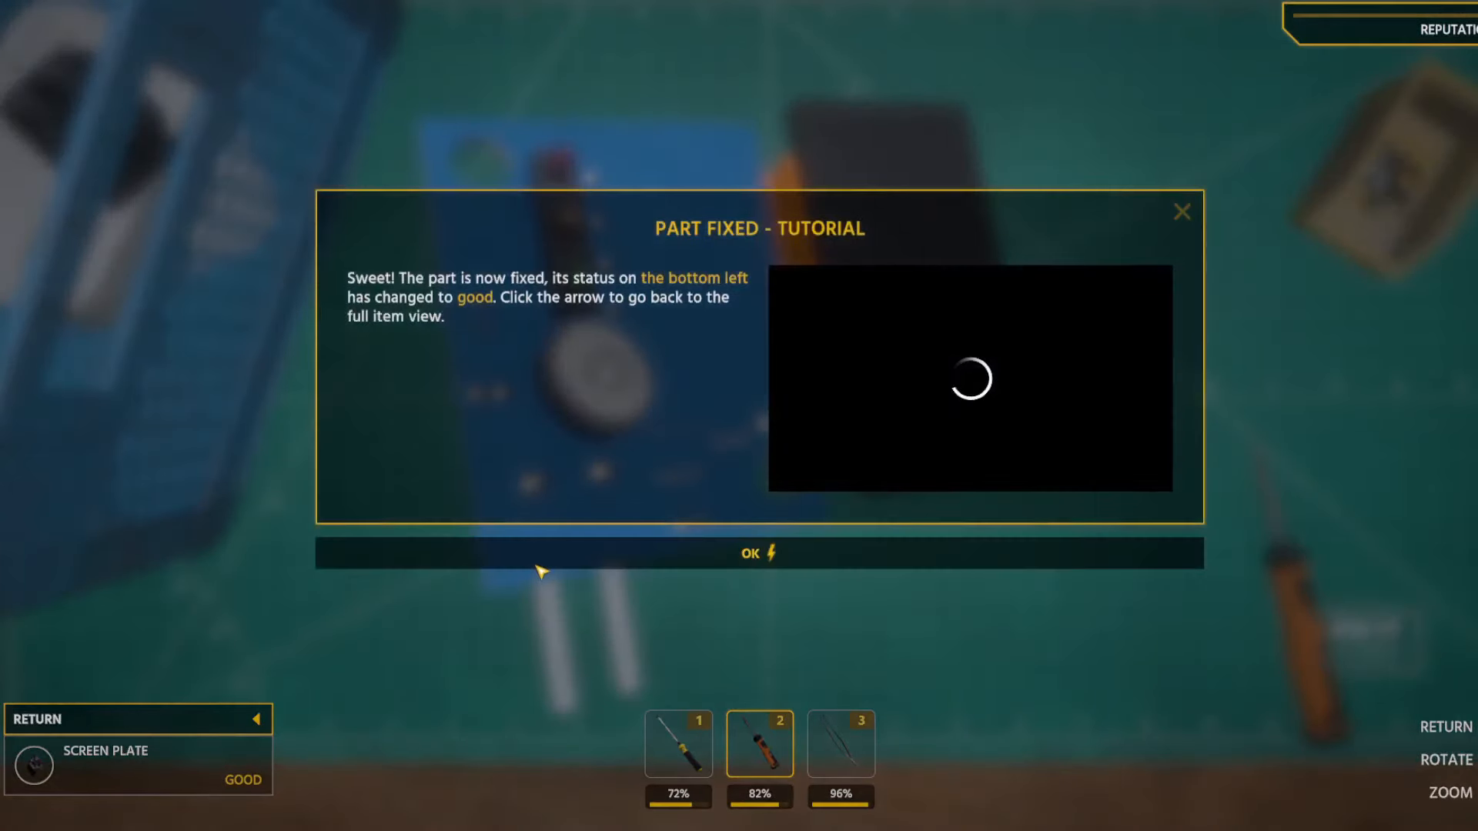
click(758, 552)
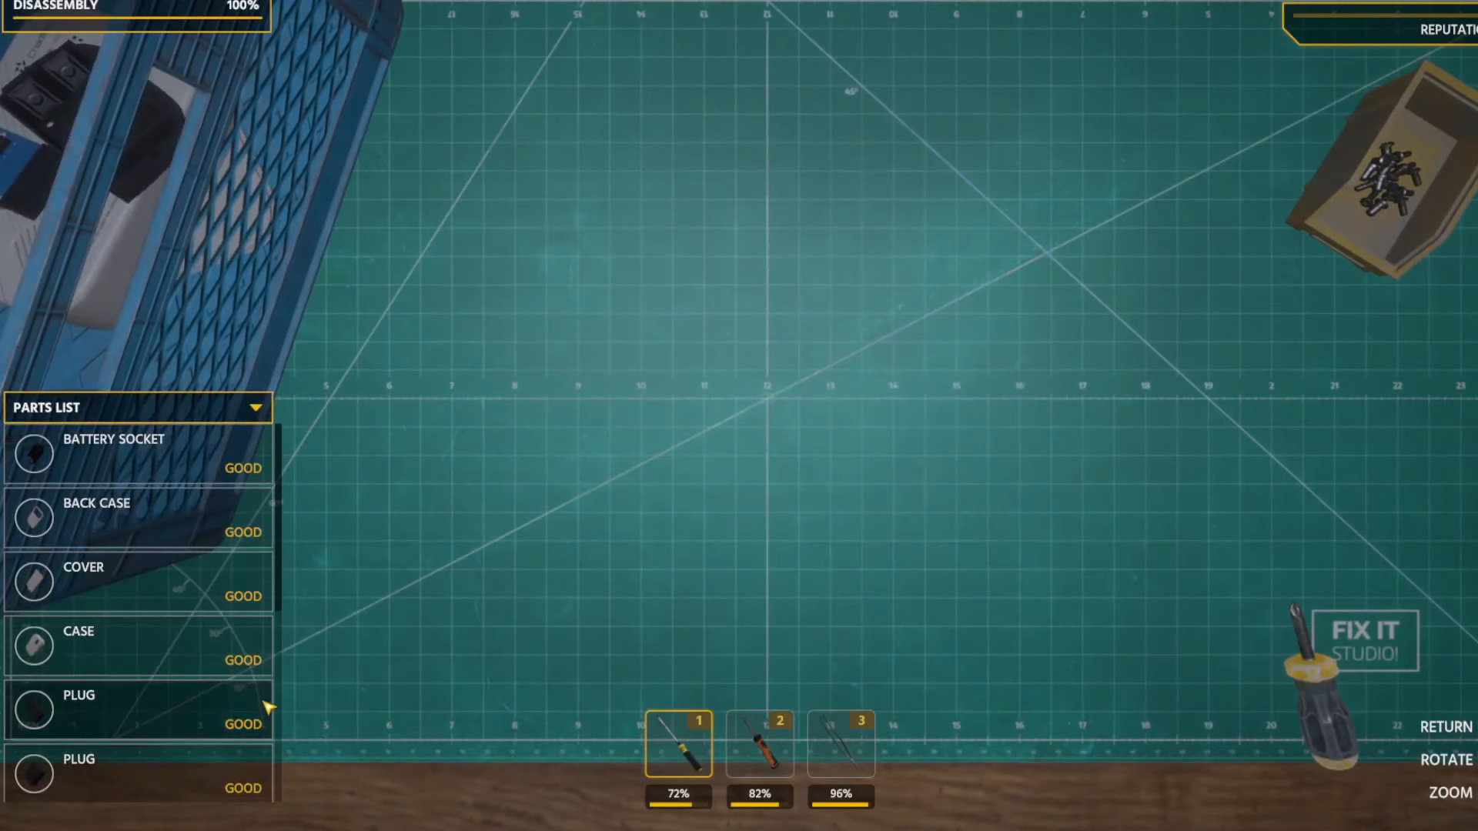
Select the broken Sensor entry in the Parts List for close-up repair.
click(137, 579)
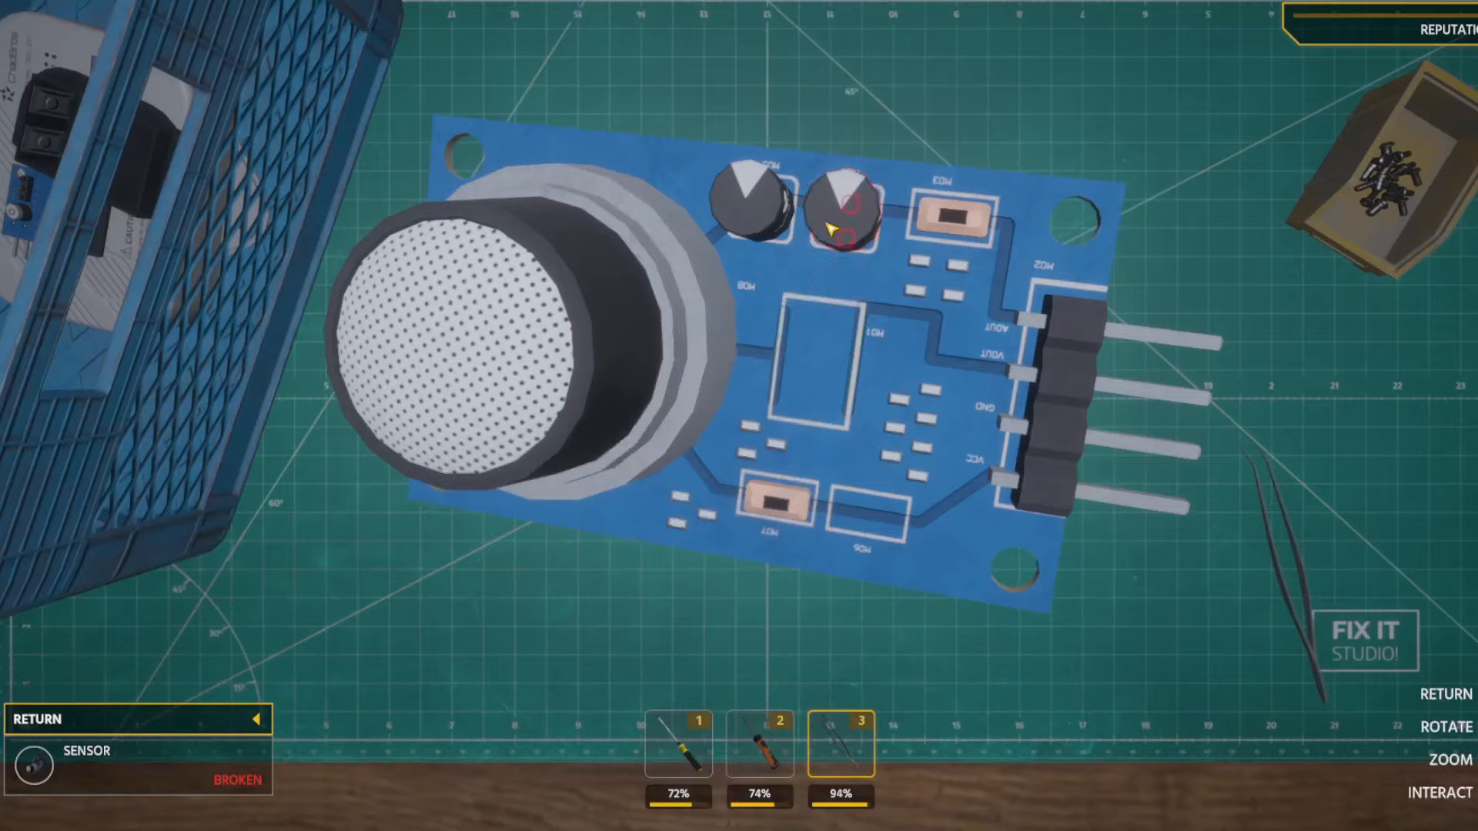
Remove the sensor's broken condensator and confirm buying a $2 replacement.
click(759, 745)
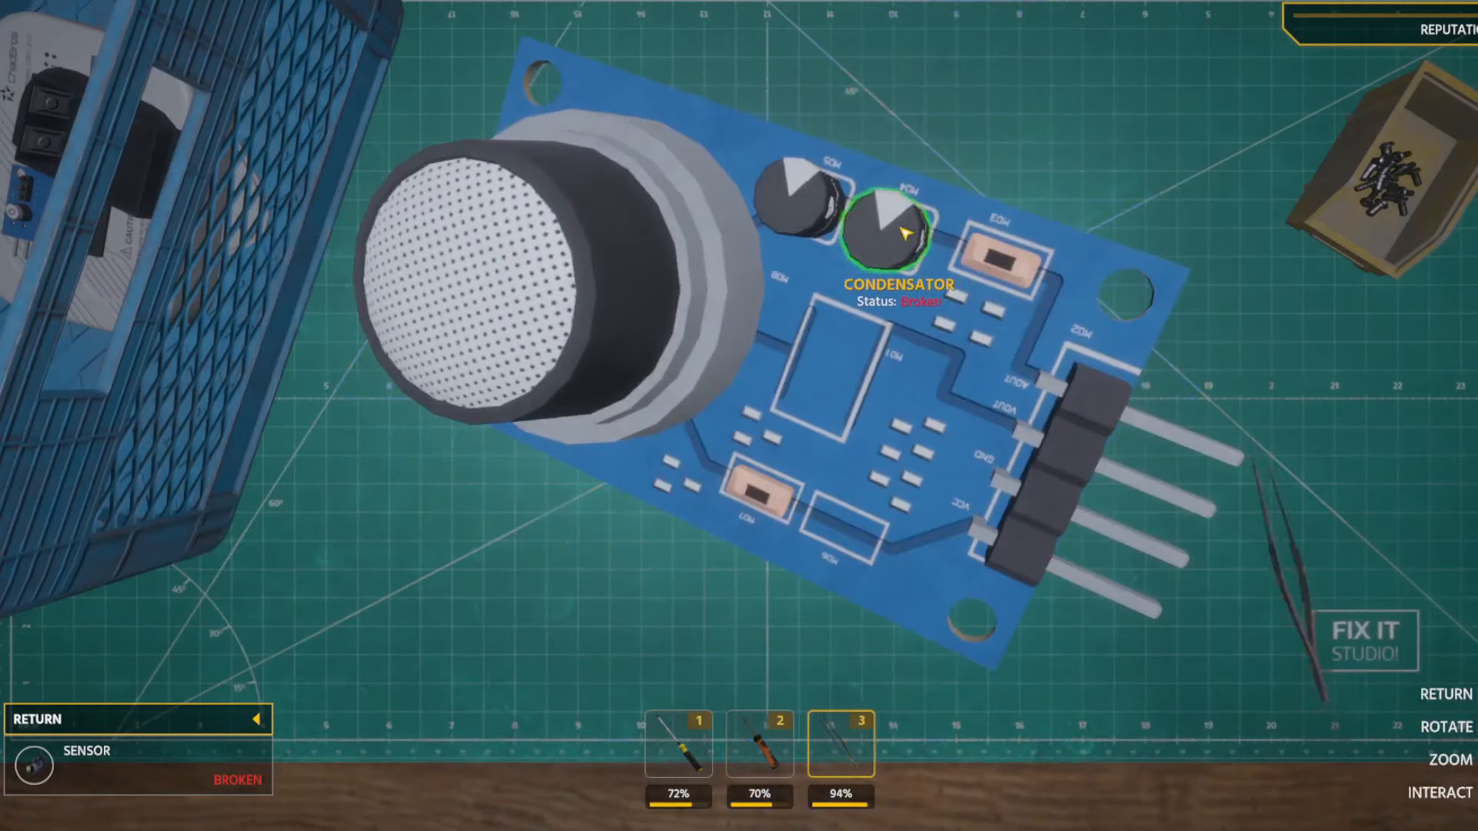
click(892, 234)
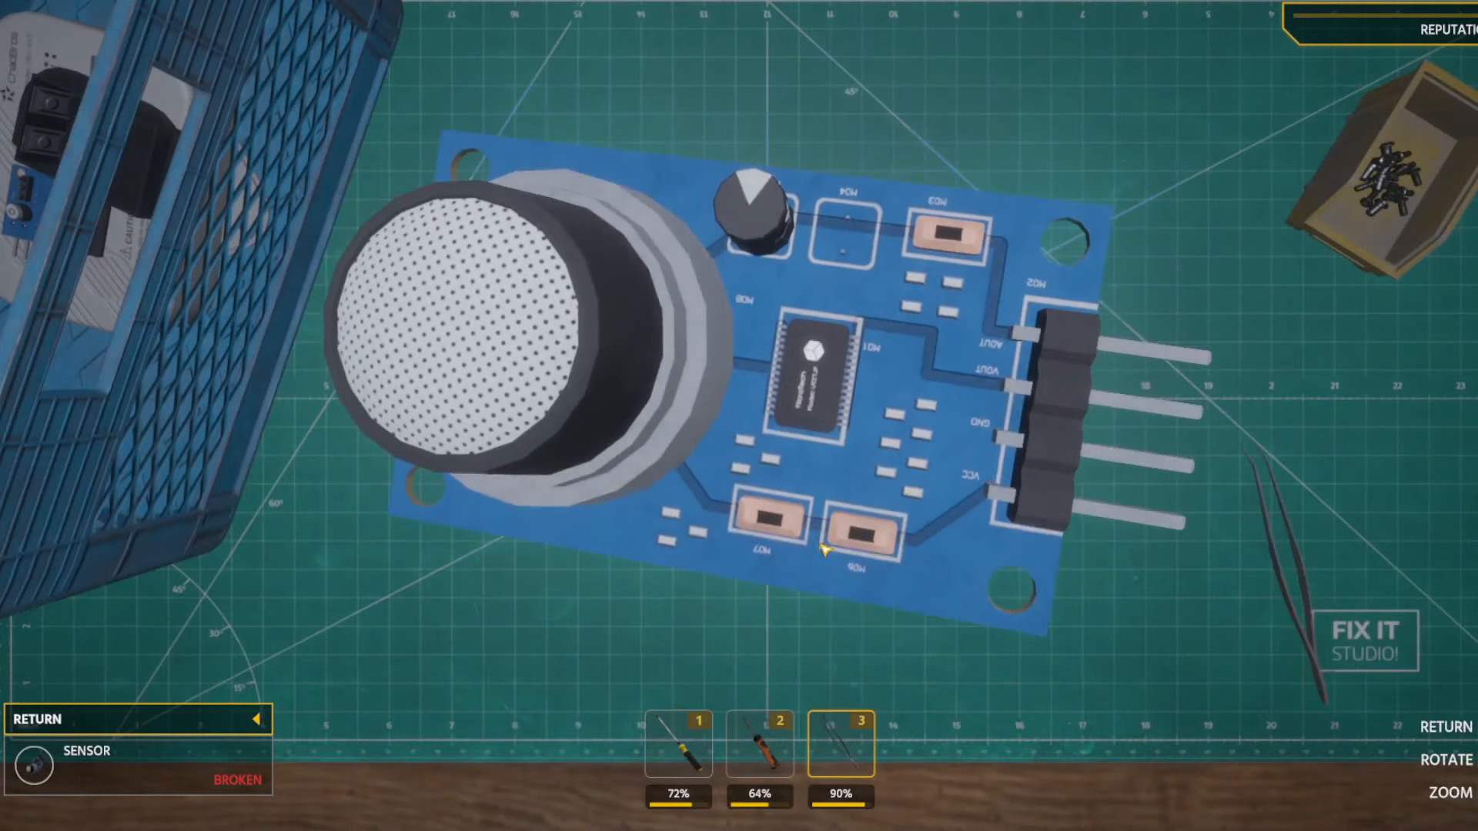
click(830, 551)
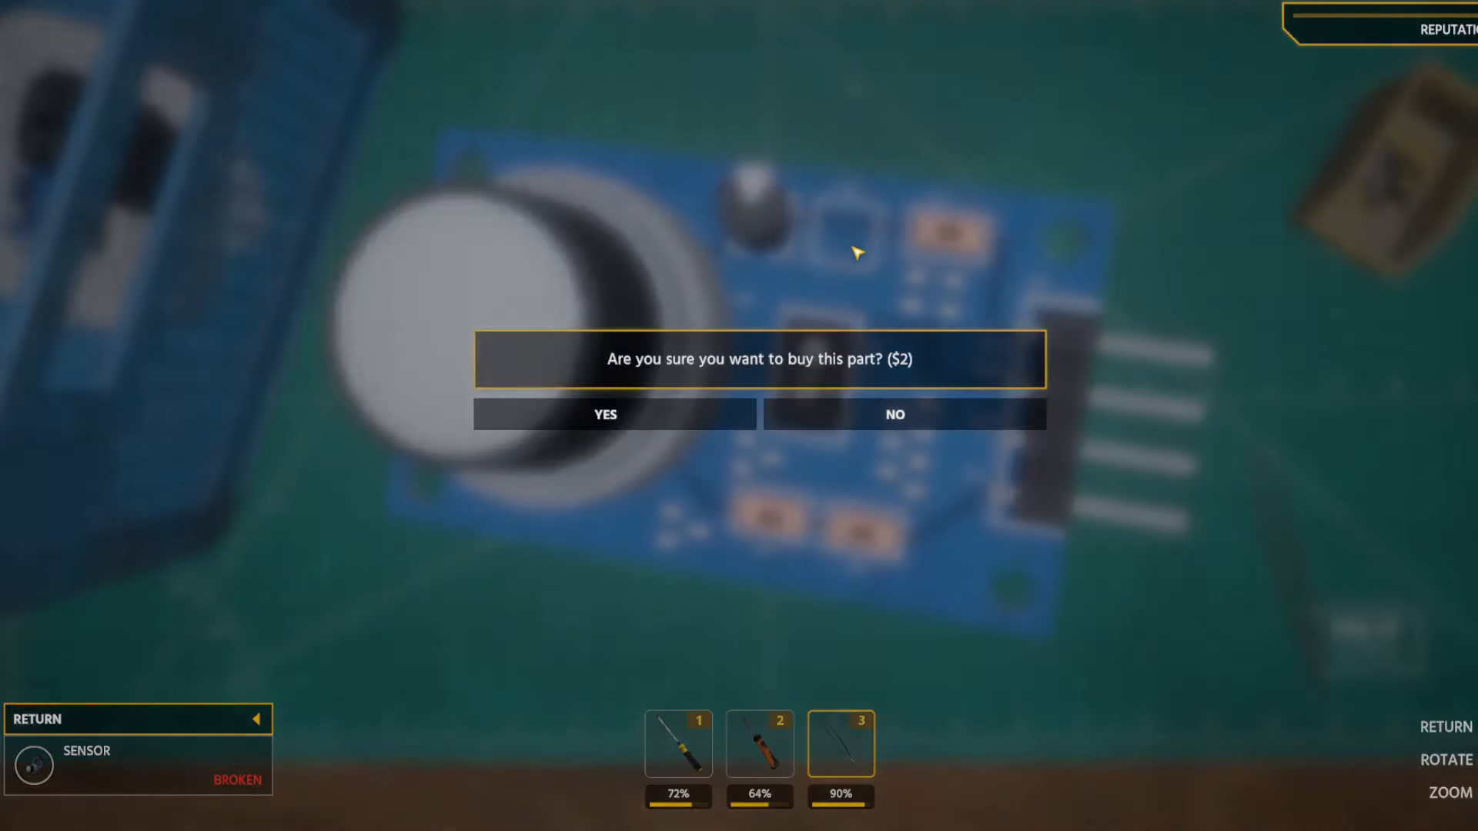
click(604, 414)
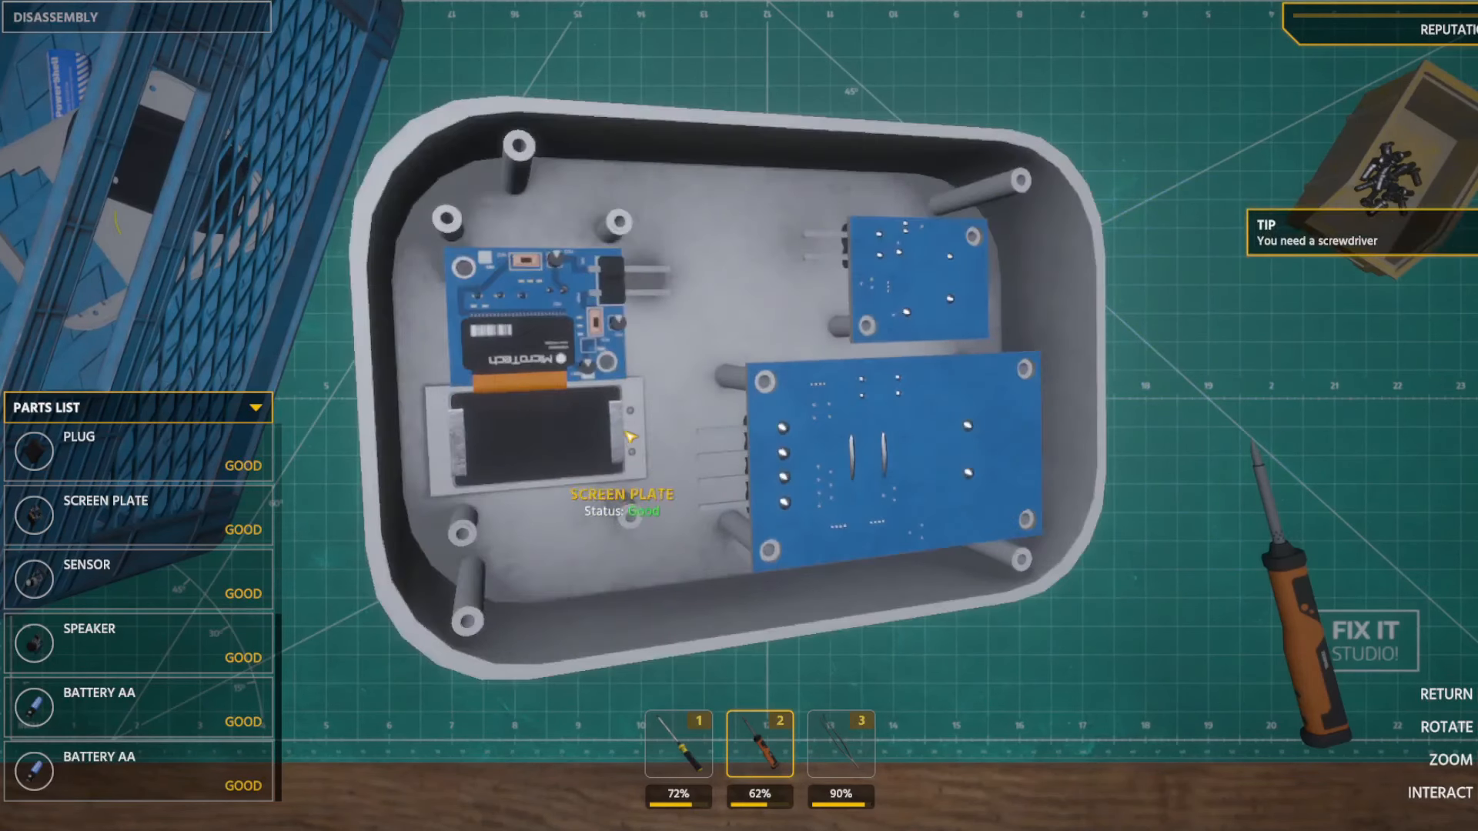
Complete the whole sensor repair to get the Item Repaired summary of +160 EXP and $340.
click(677, 742)
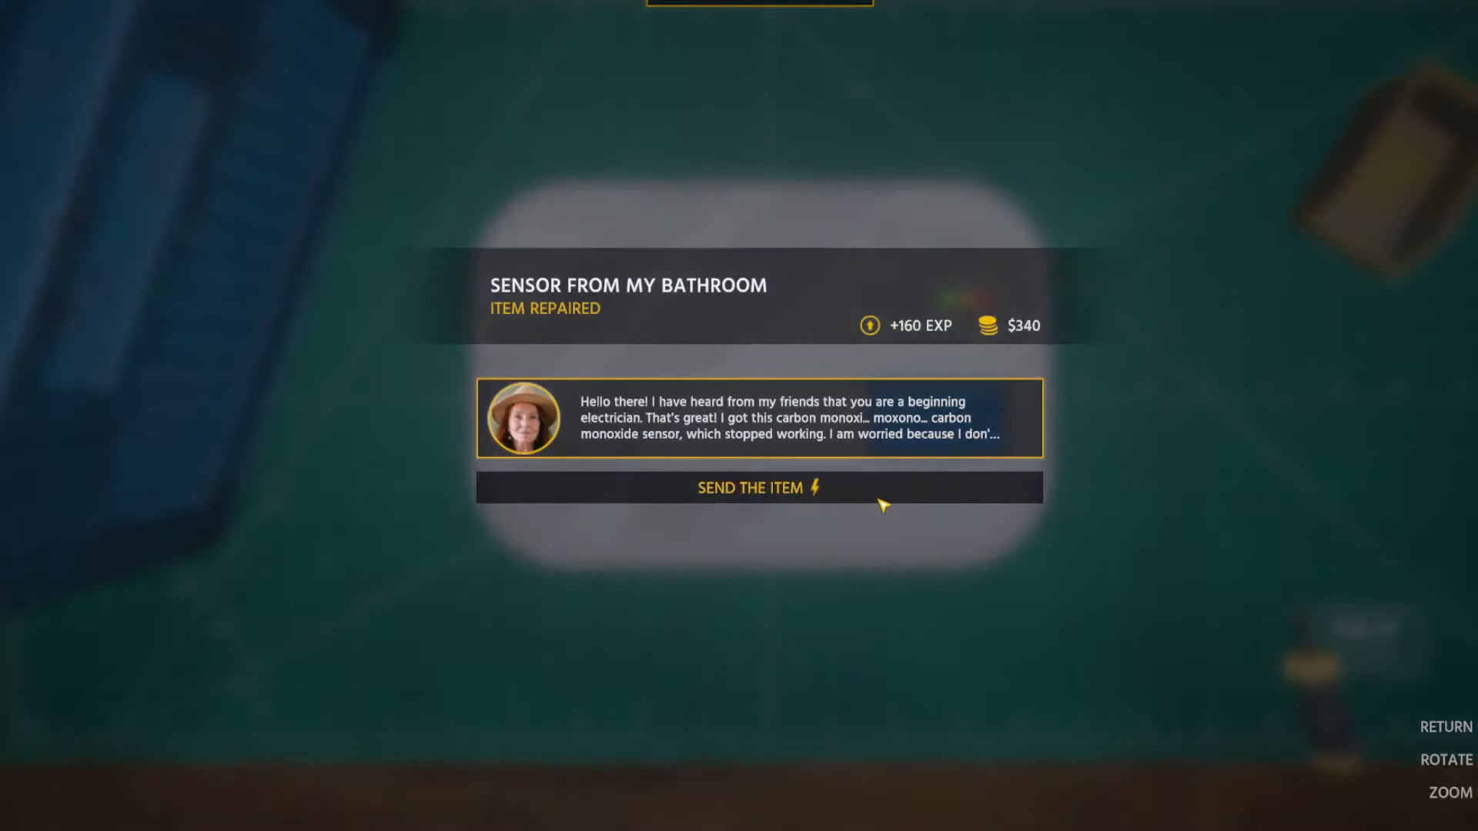
Send the repaired carbon monoxide sensor back to its owner.
click(757, 488)
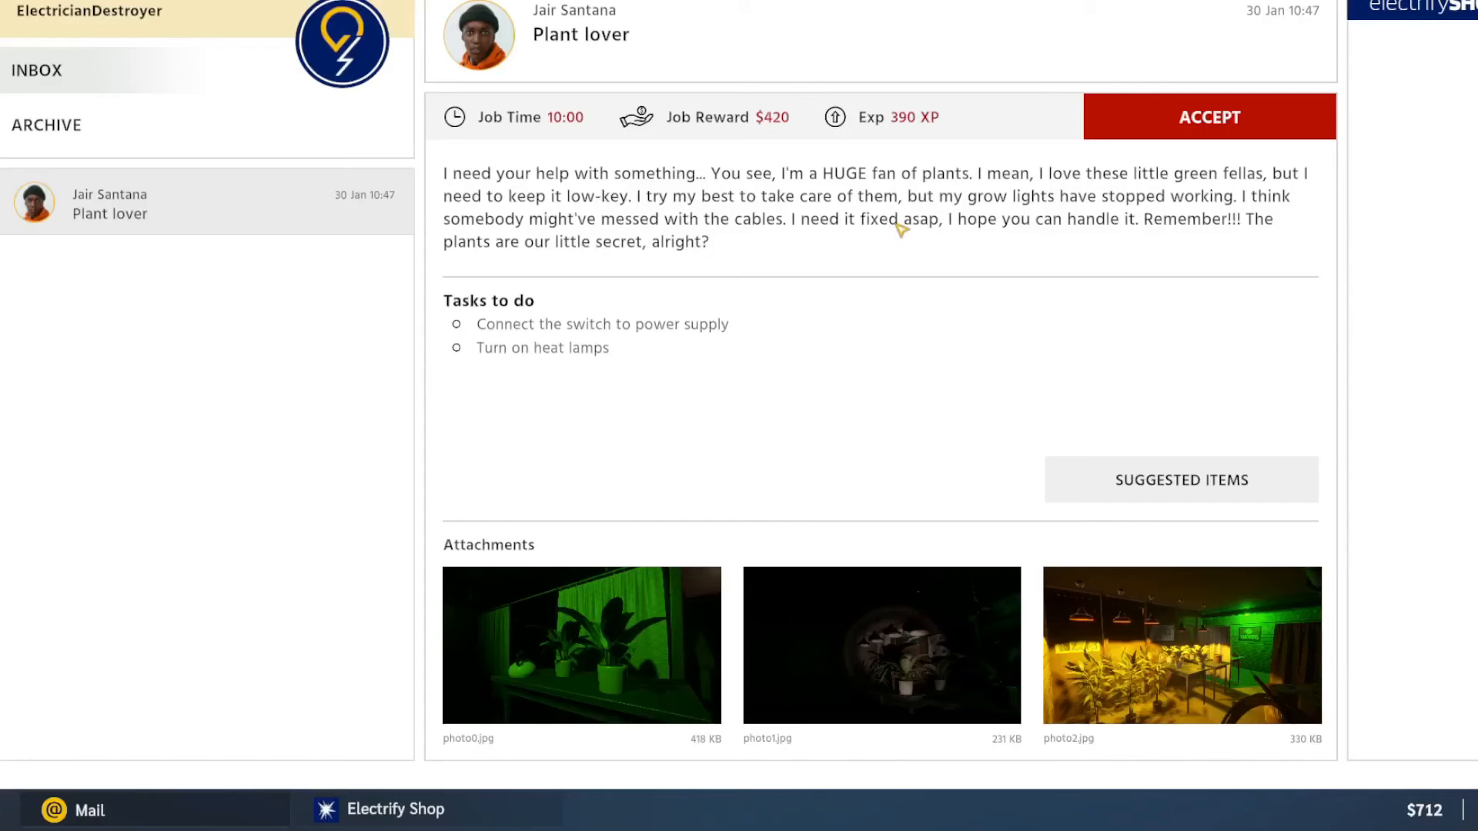
mouse_move(1027, 102)
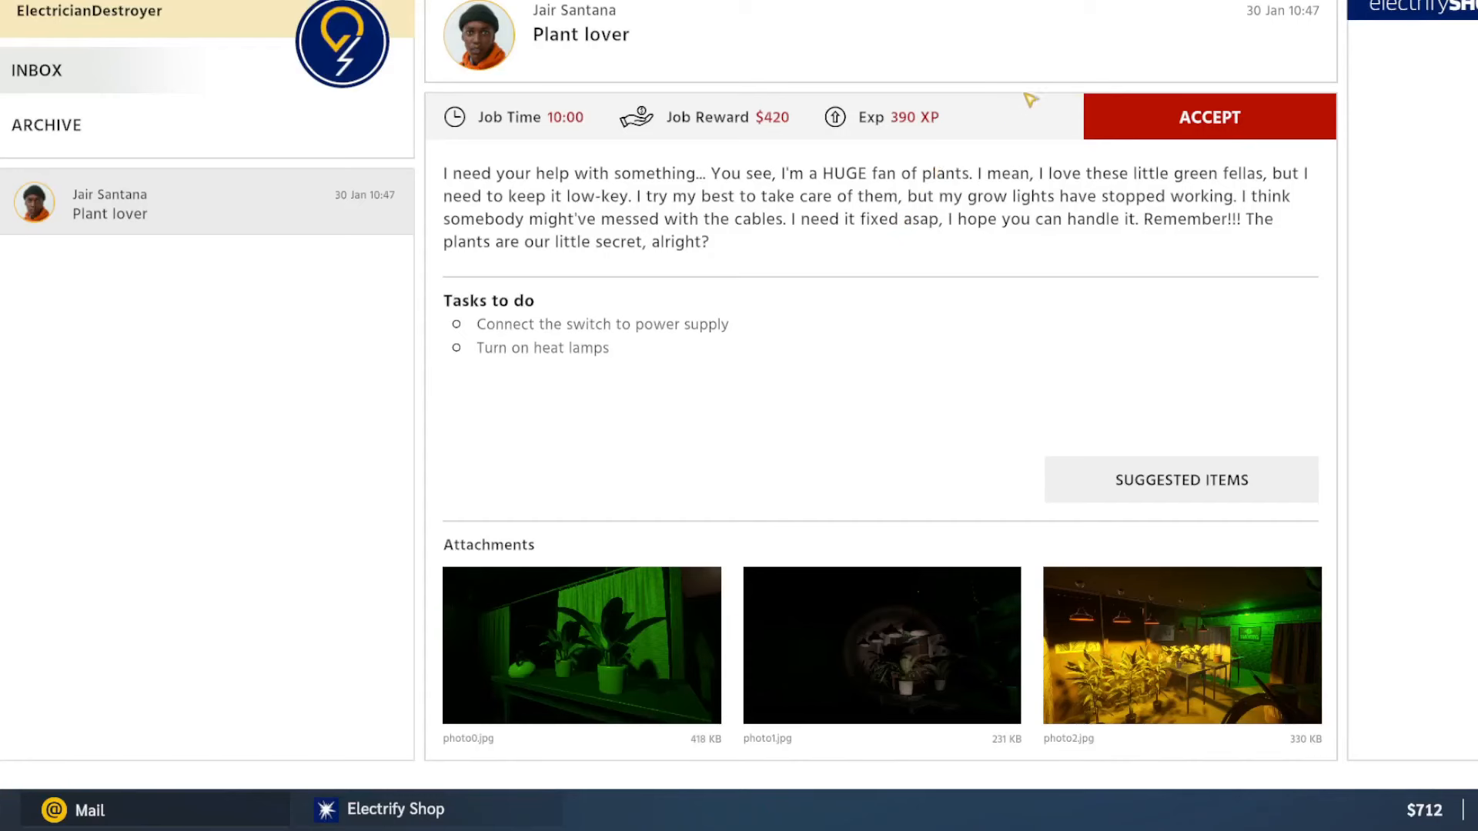
mouse_move(1440, 318)
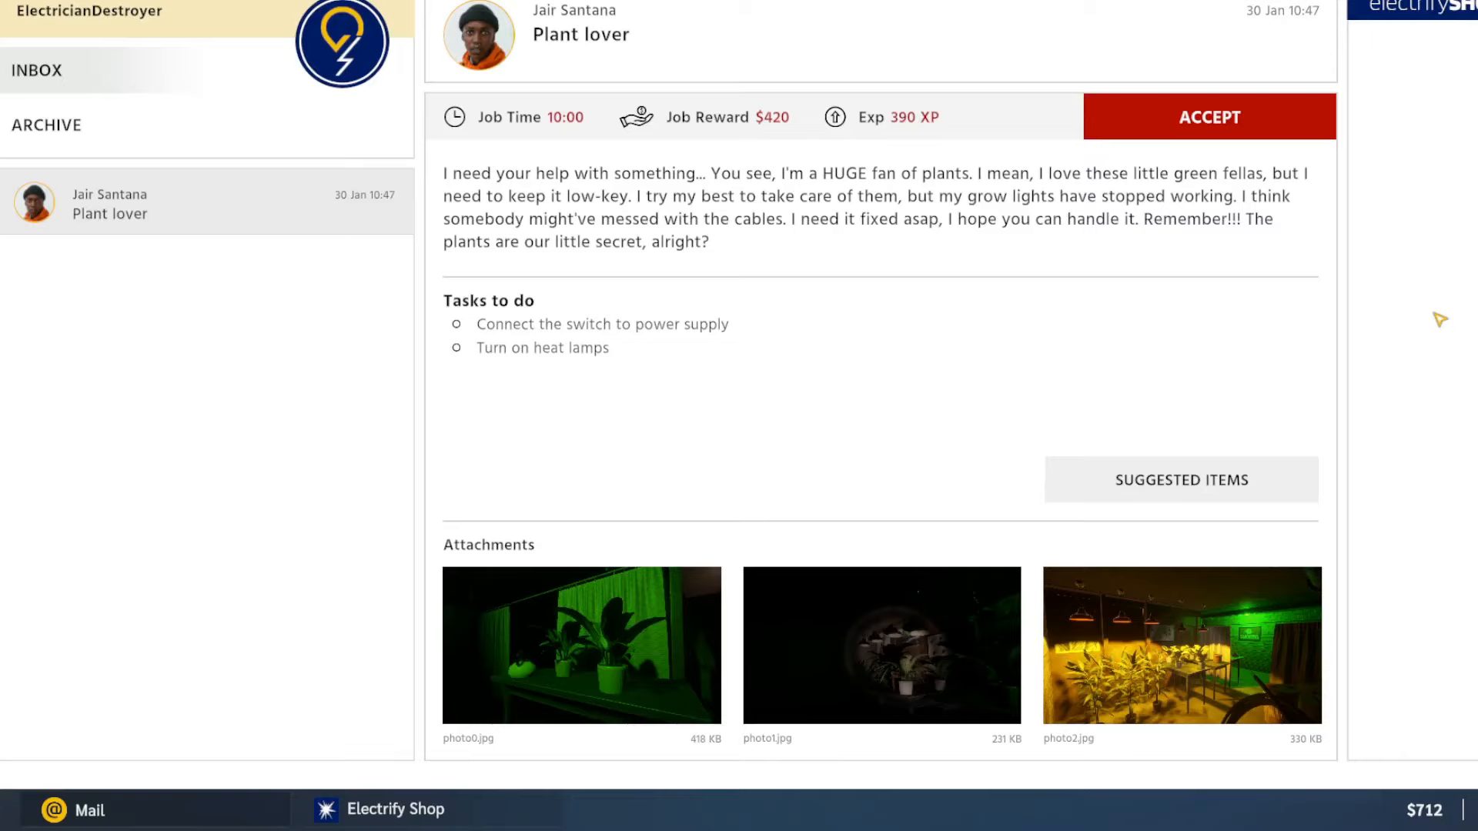
mouse_move(1190, 464)
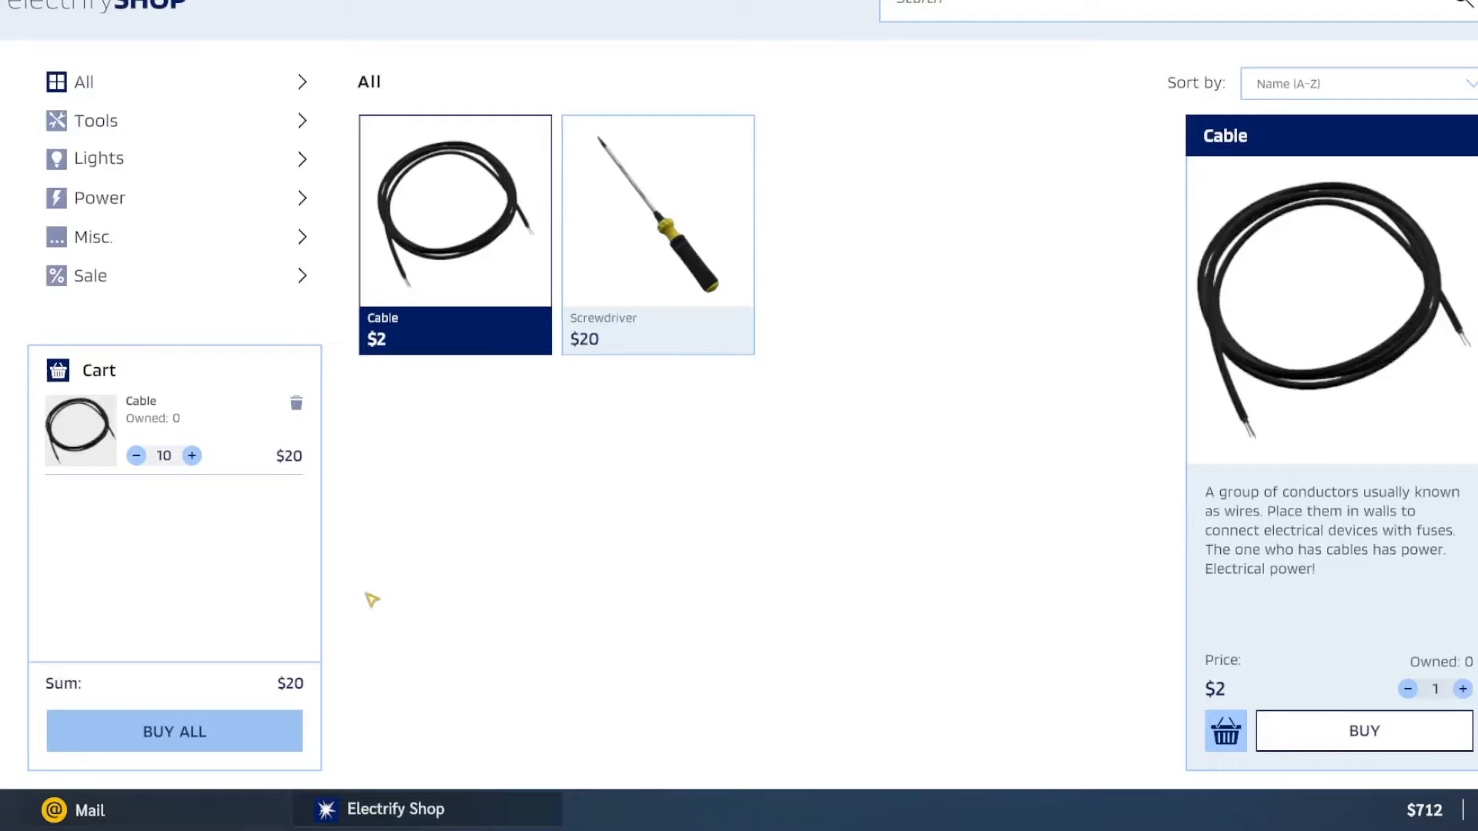
Buy all ten cables in the cart for $20 and travel to the Plant lover job.
click(174, 731)
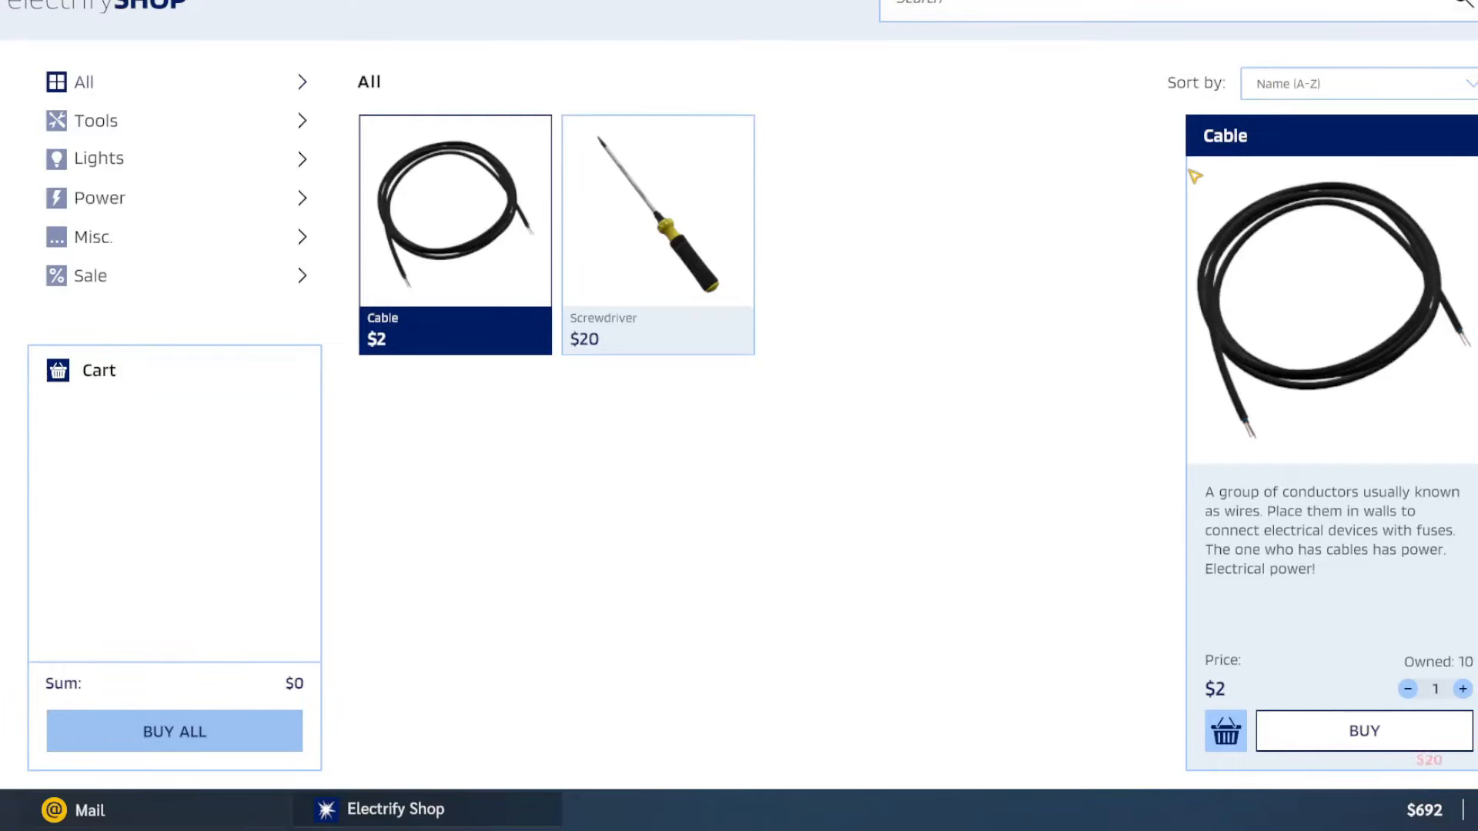
click(70, 811)
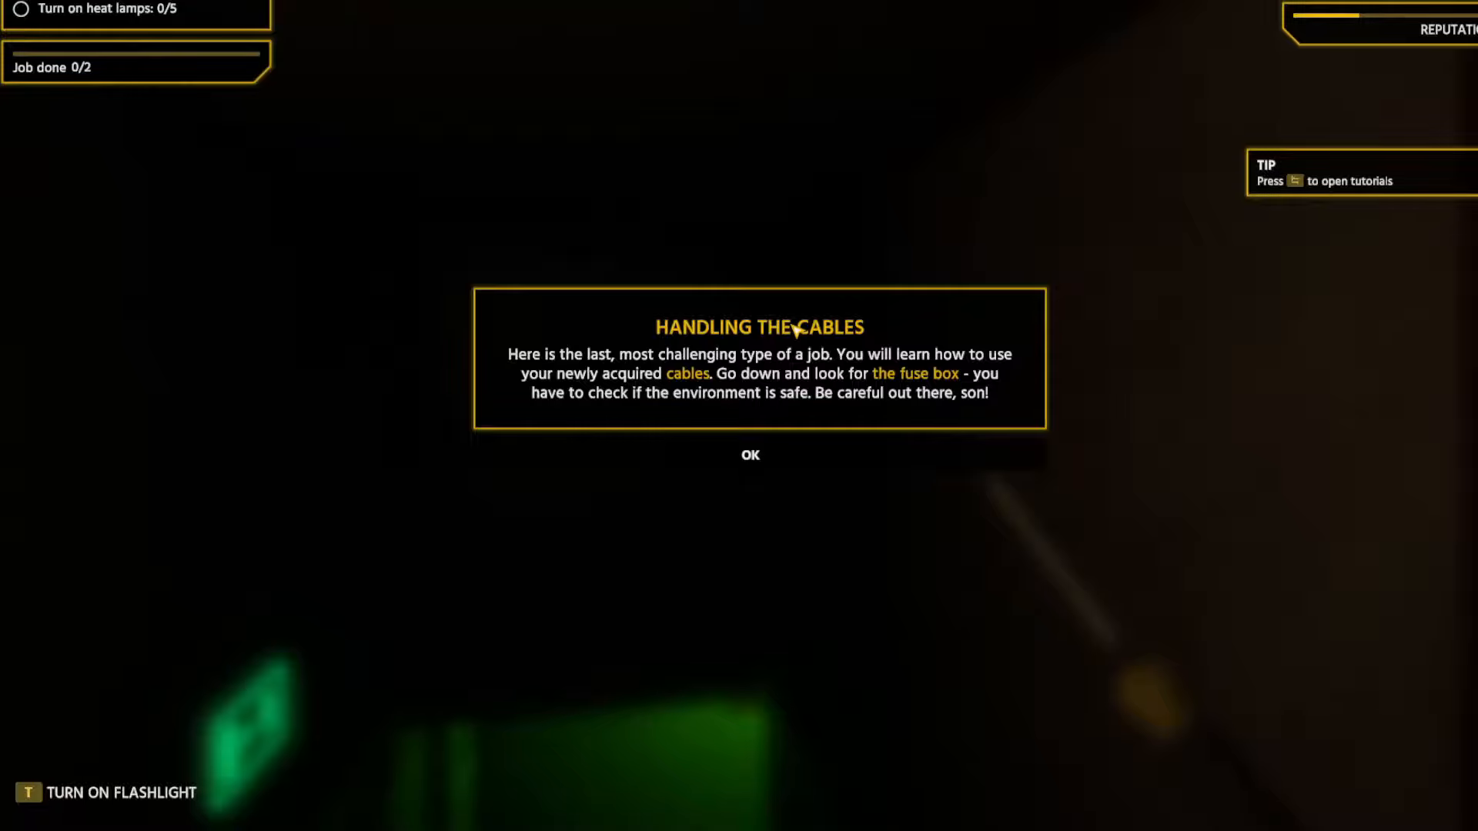
Dismiss the briefing, search with the flashlight through the passage and open the hidden fuse box.
click(750, 456)
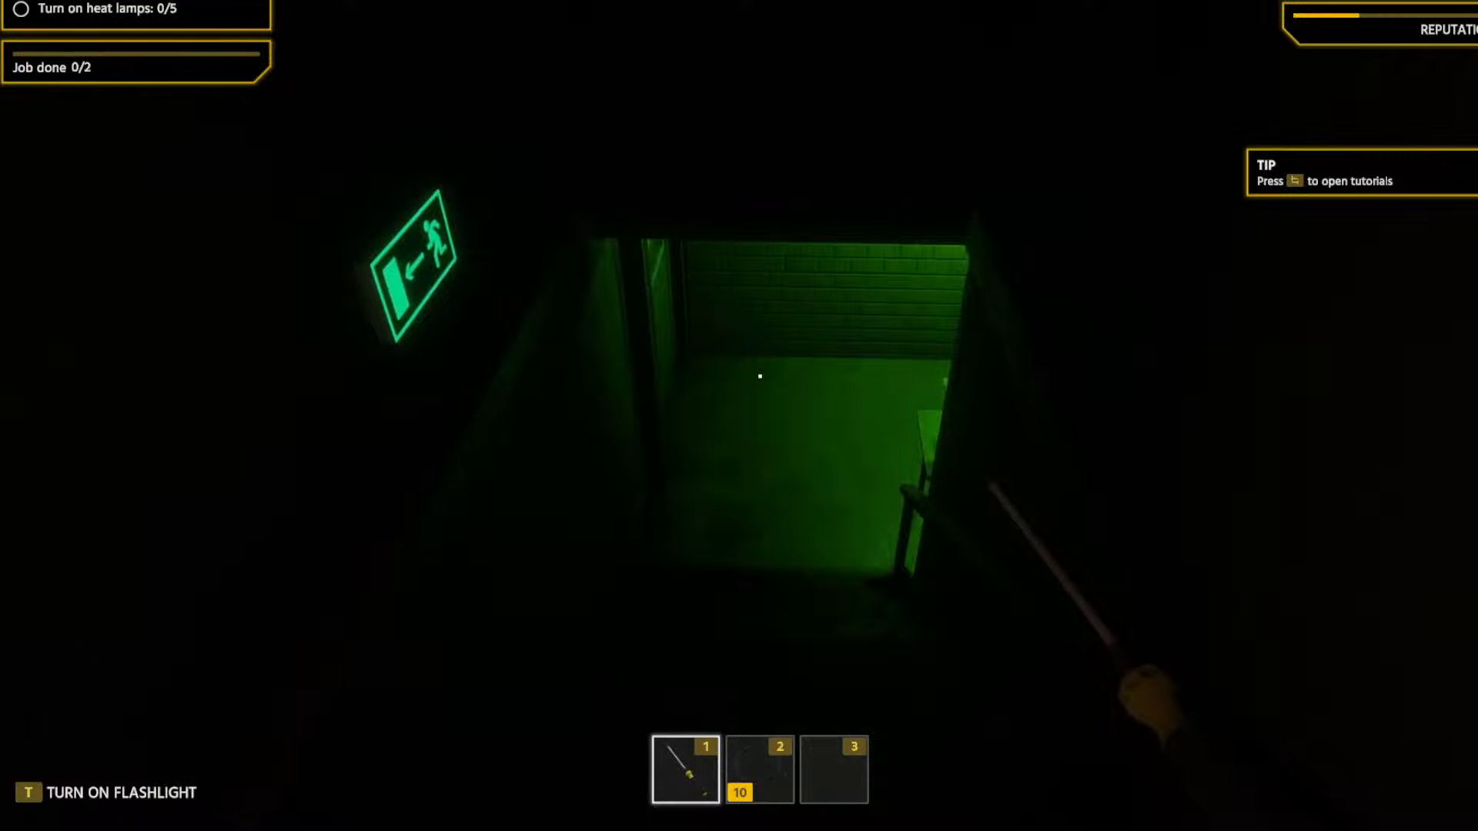
key(t)
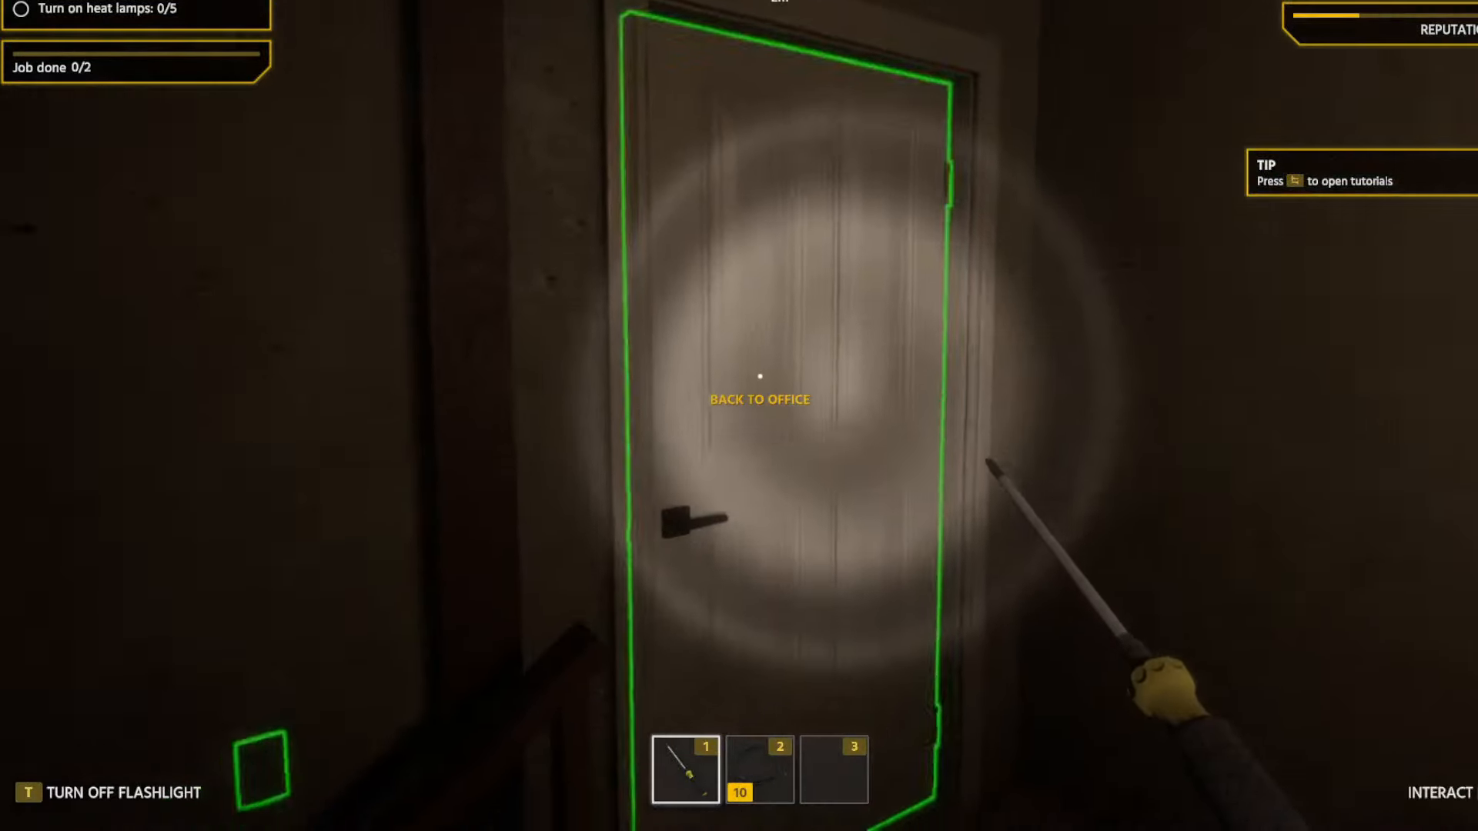
click(759, 377)
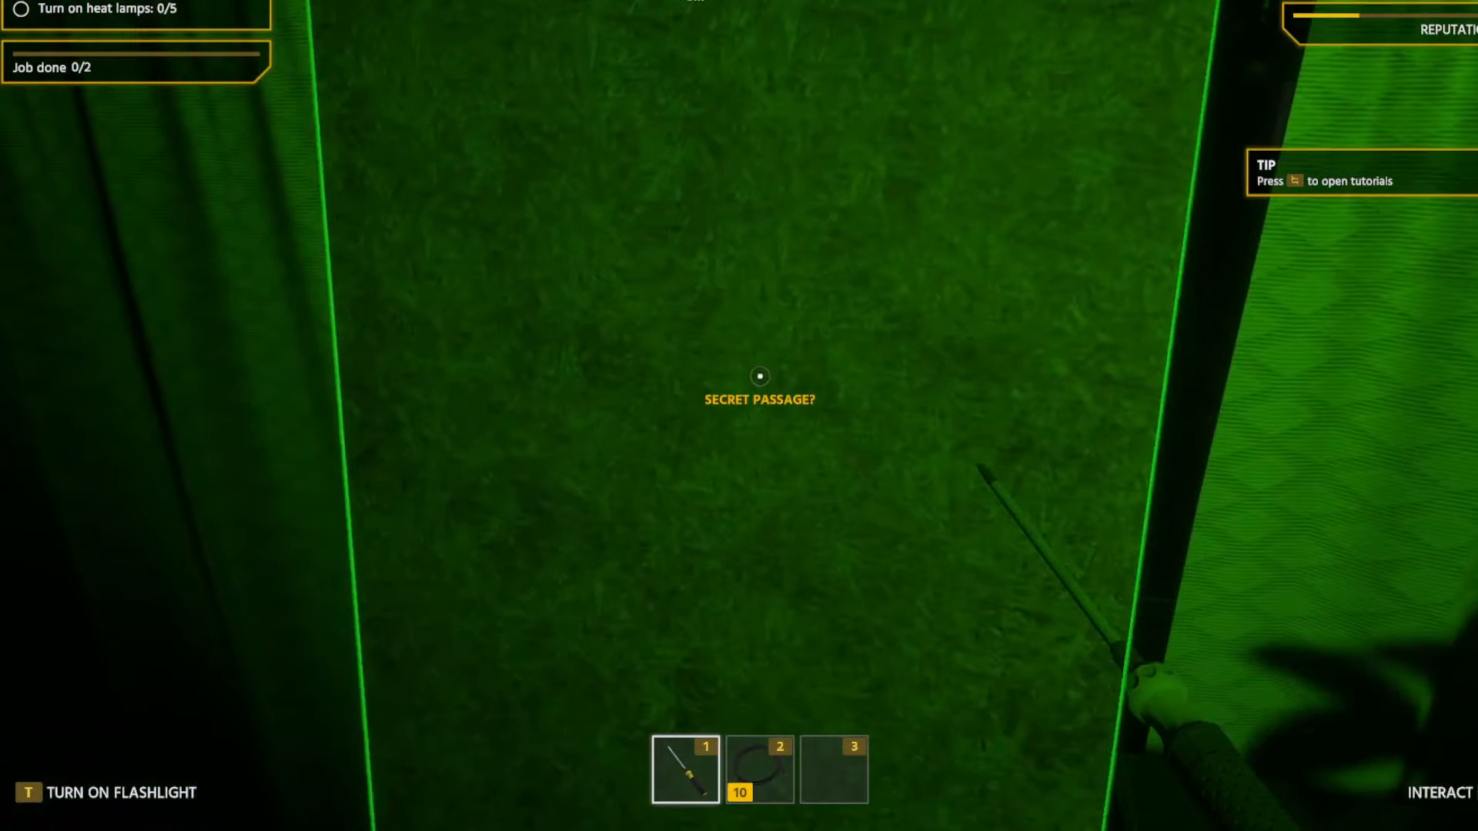
key(t)
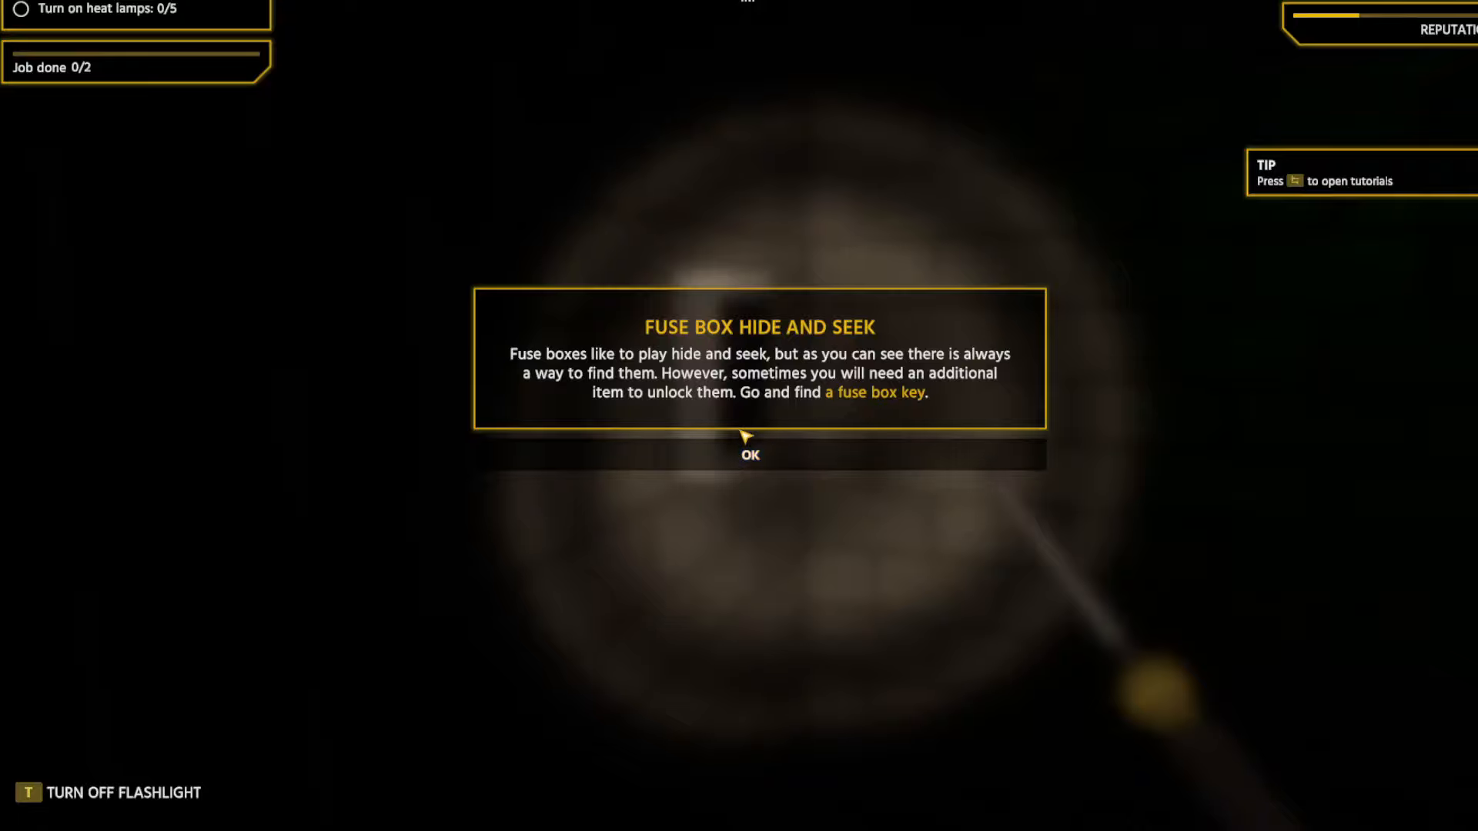
mouse_move(830, 462)
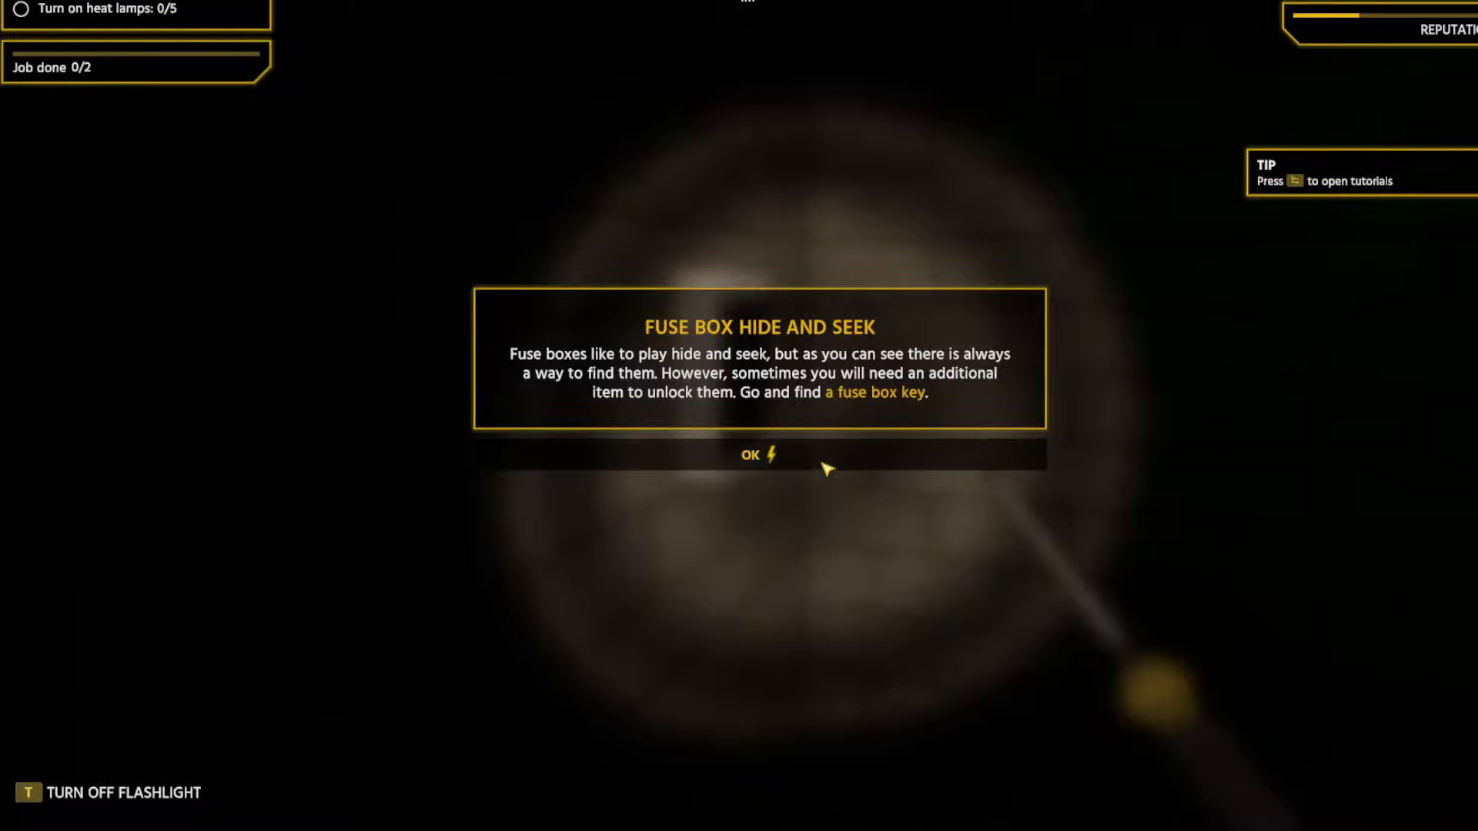
click(758, 456)
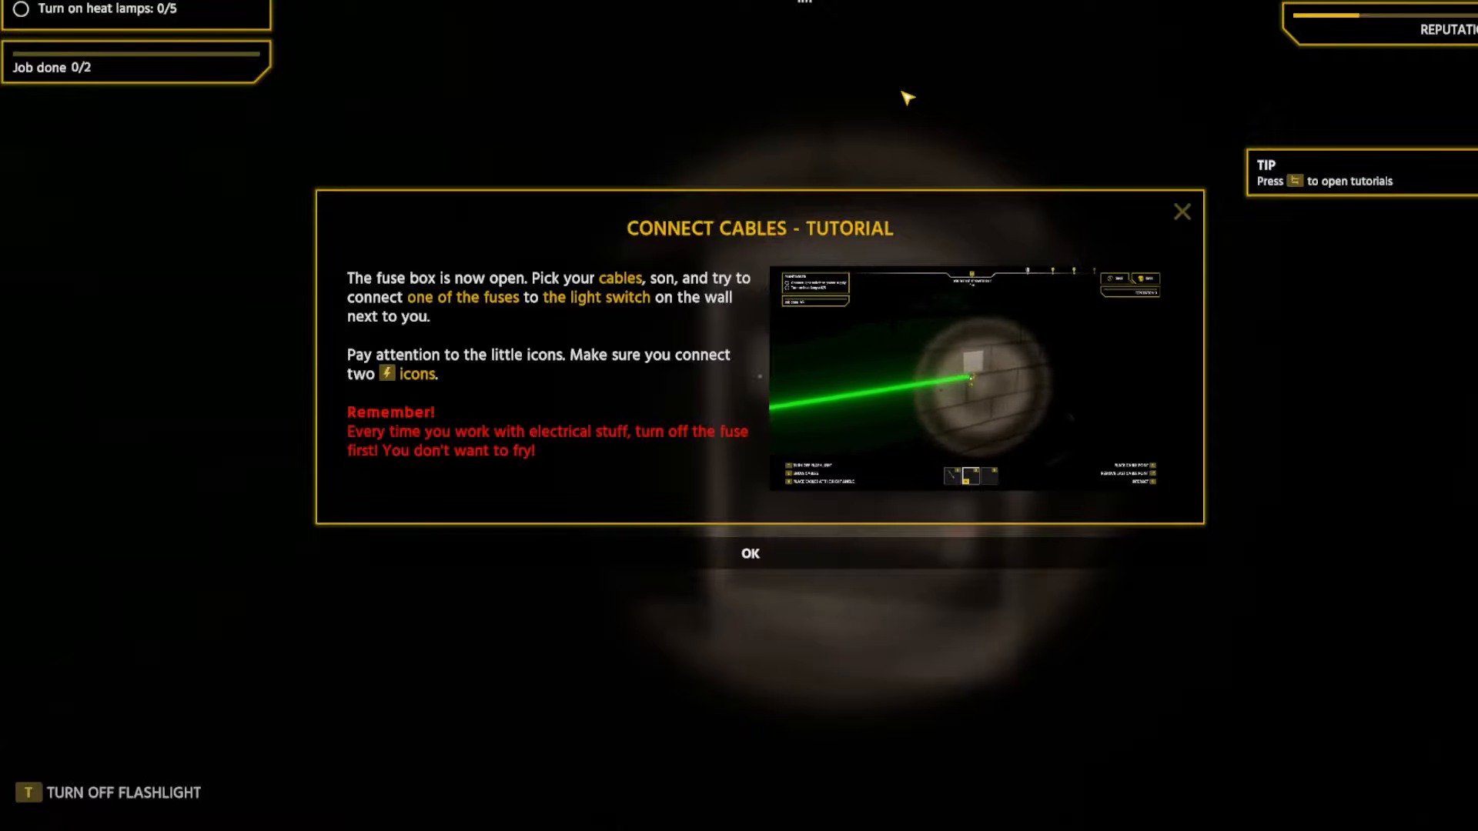
Cable a fuse to the light switch, test it with the flashlight off, and equip cables for the ceiling lights.
click(750, 553)
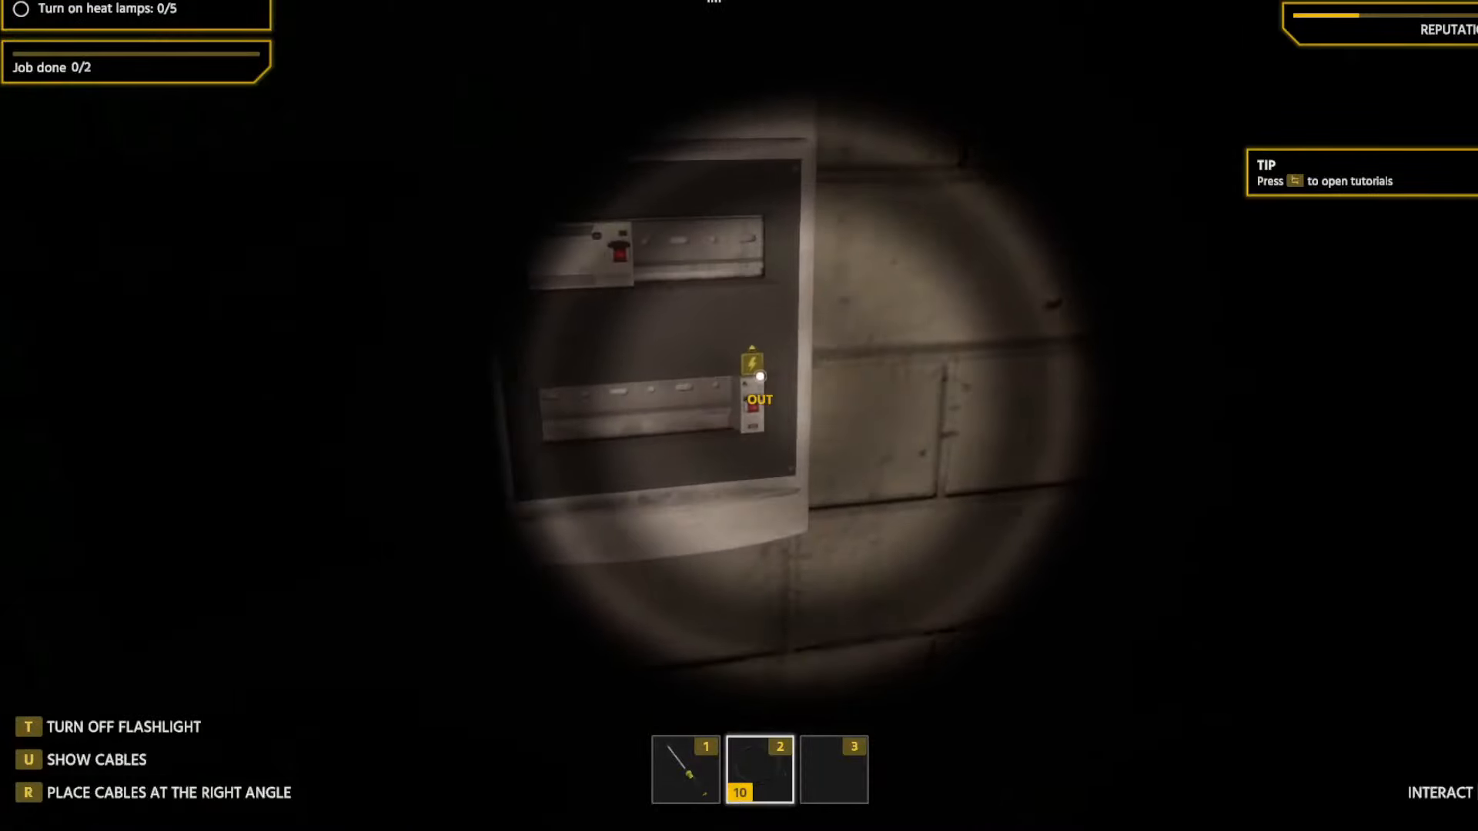
mouse_move(755, 377)
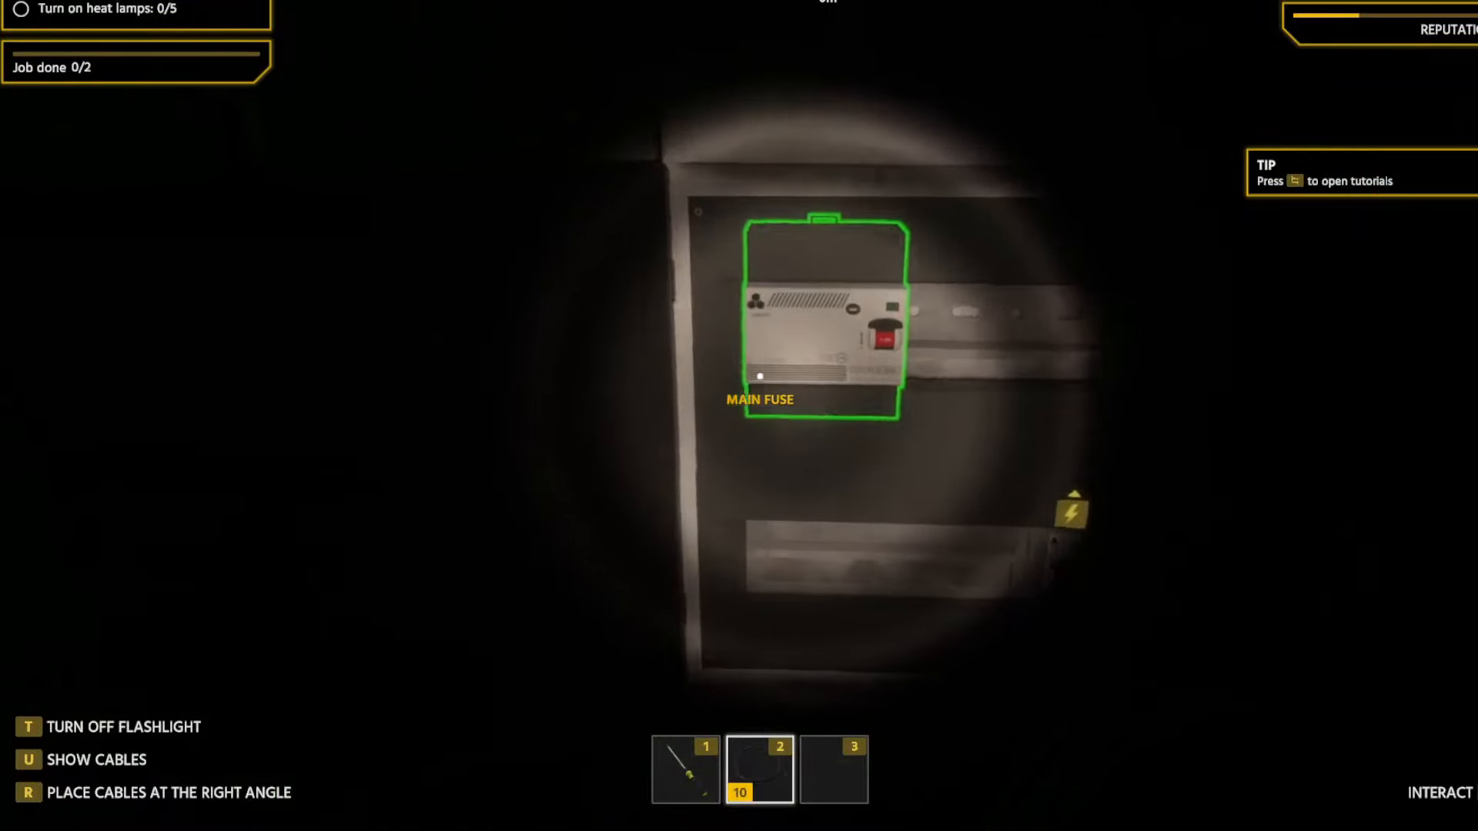
mouse_move(739, 416)
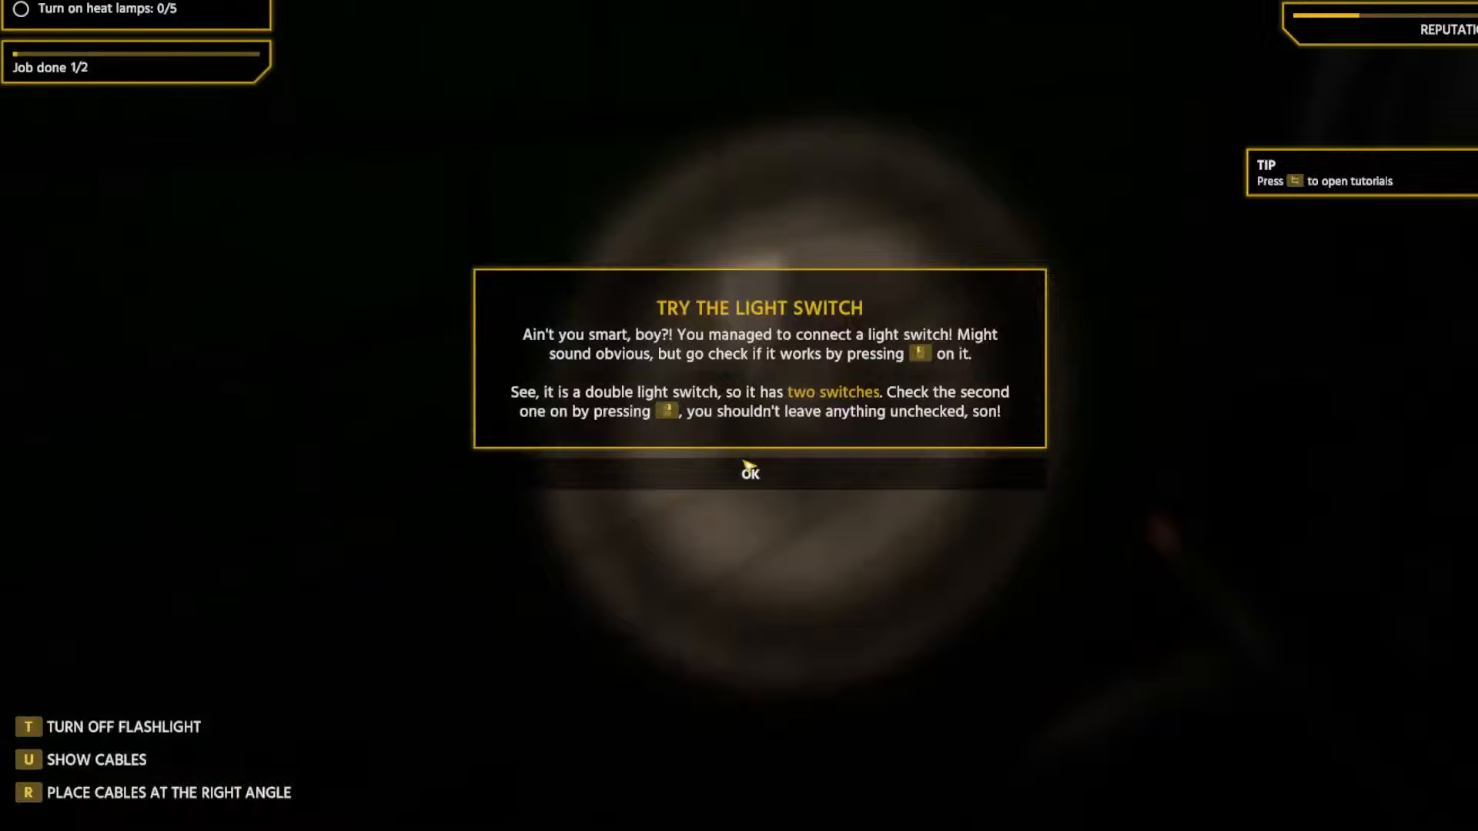
click(750, 472)
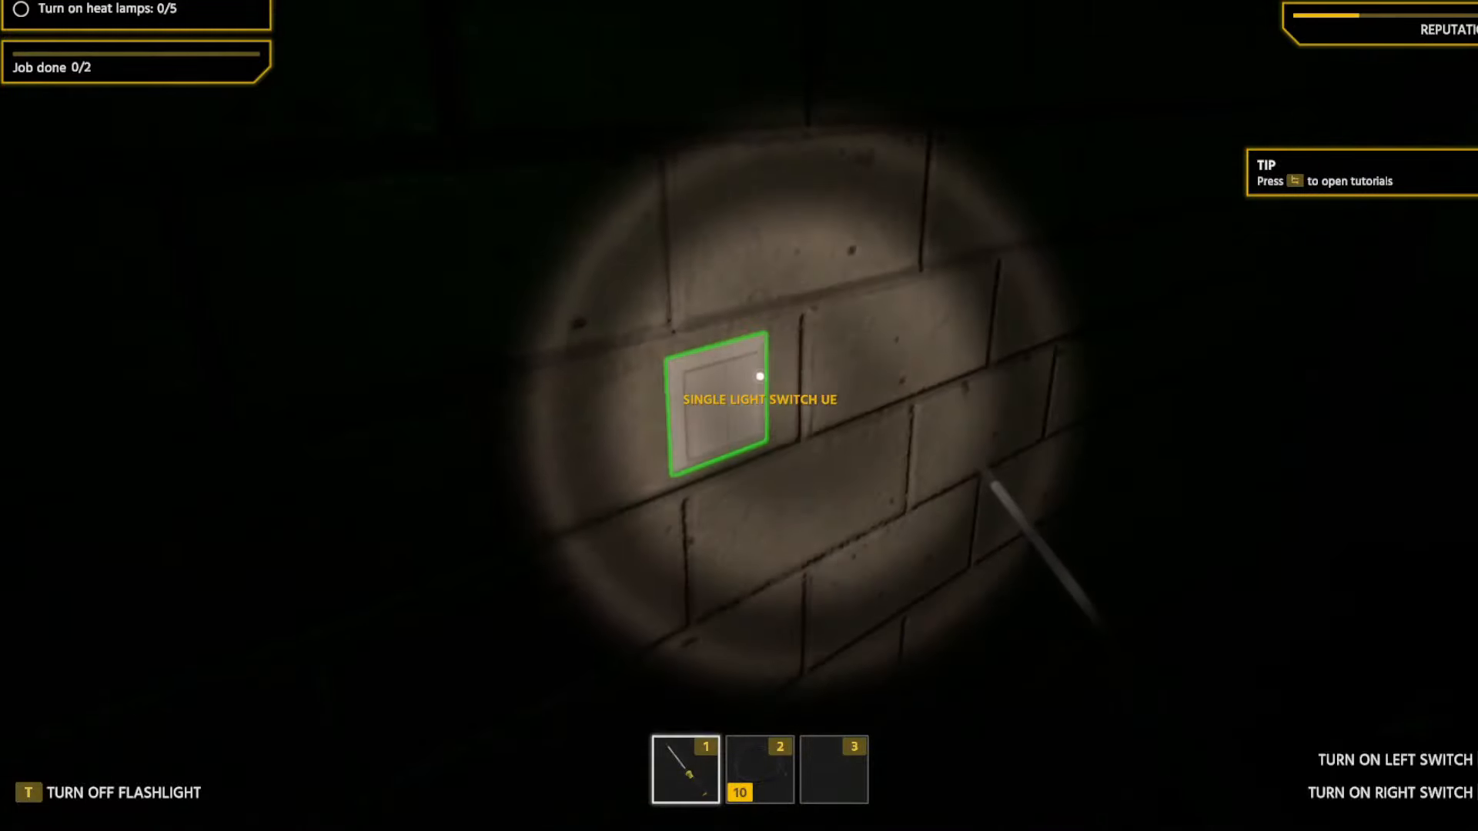
key(t)
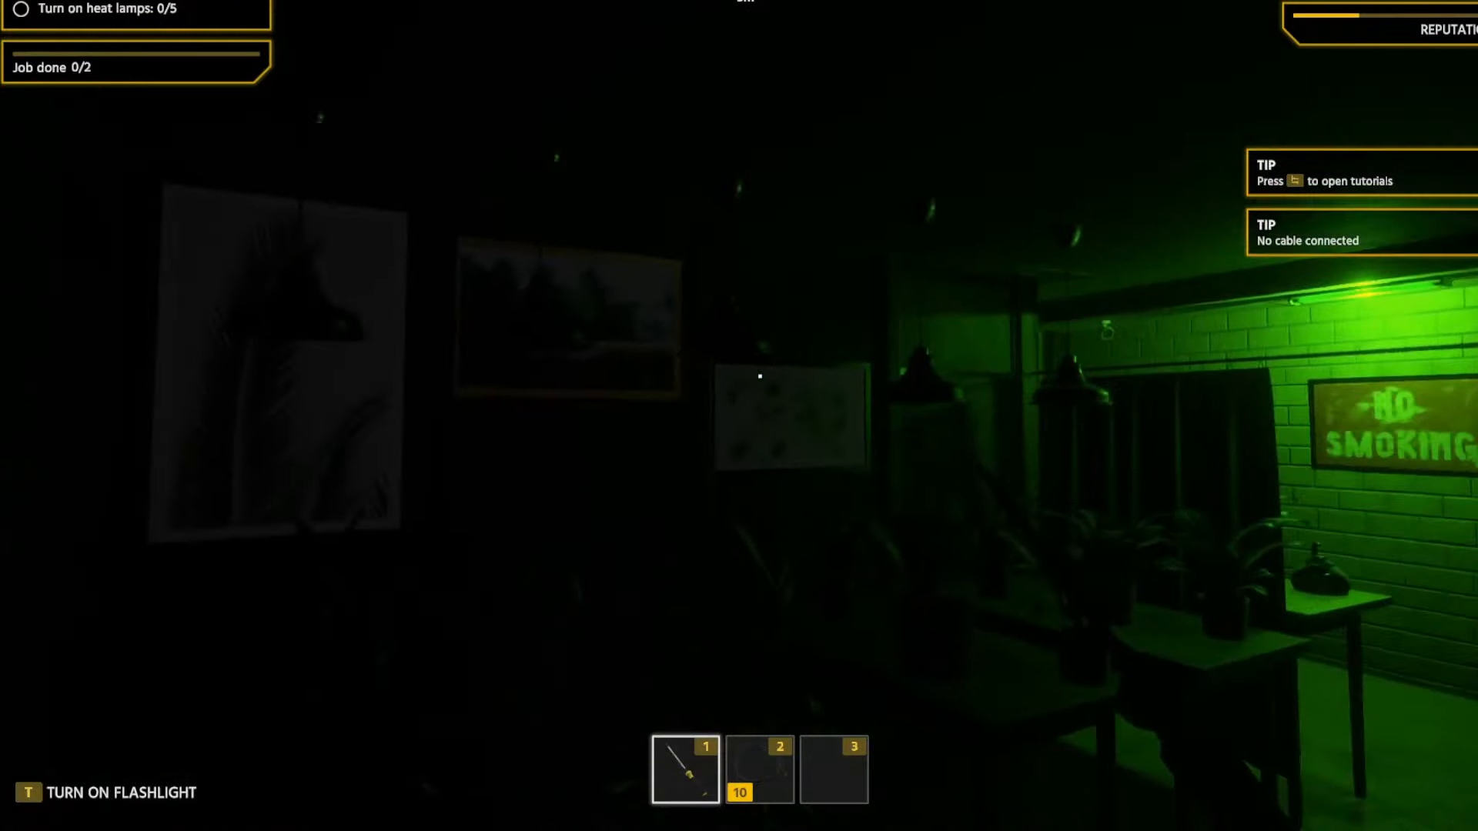
key(t)
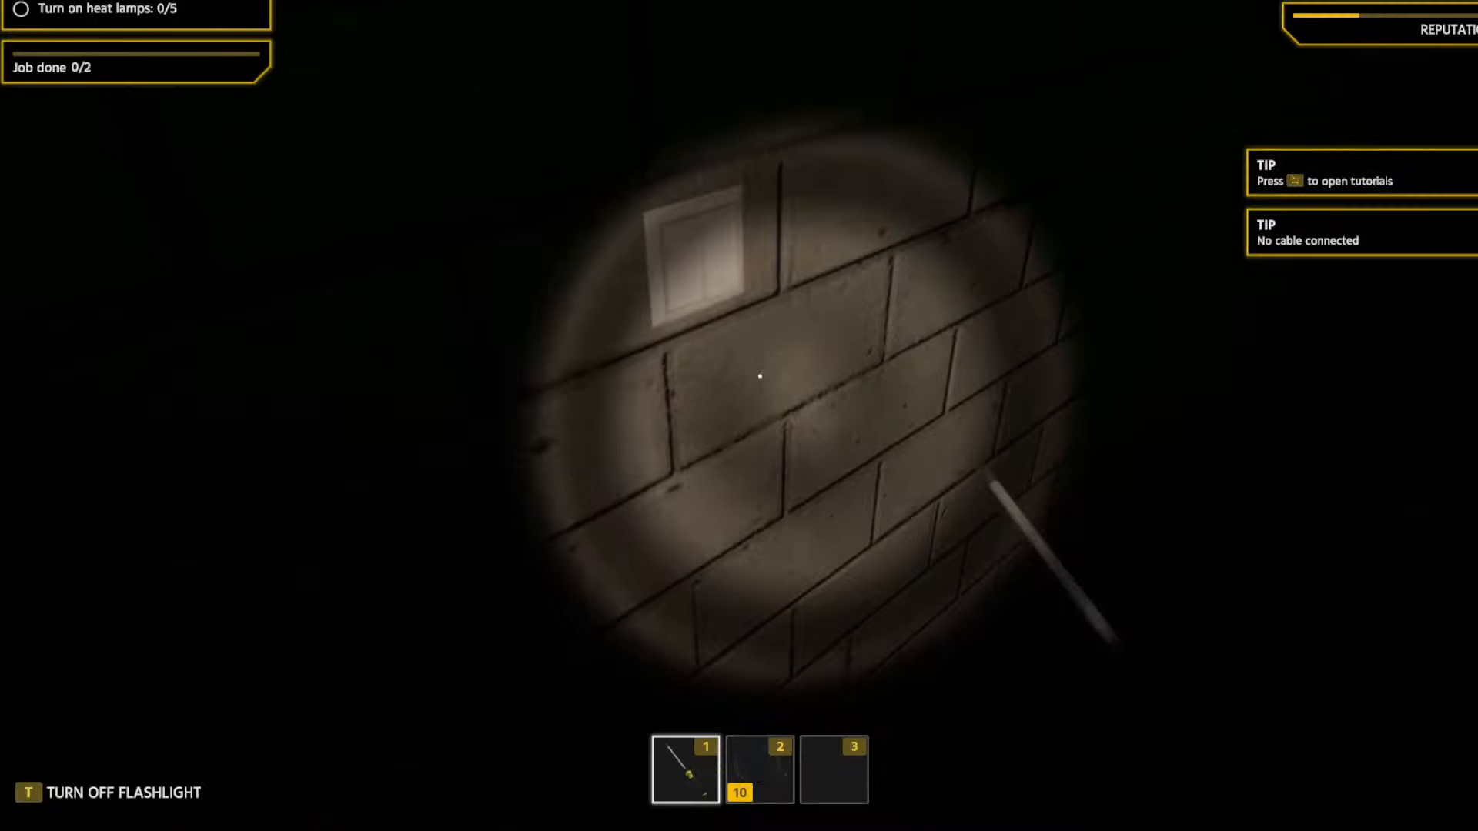
key(2)
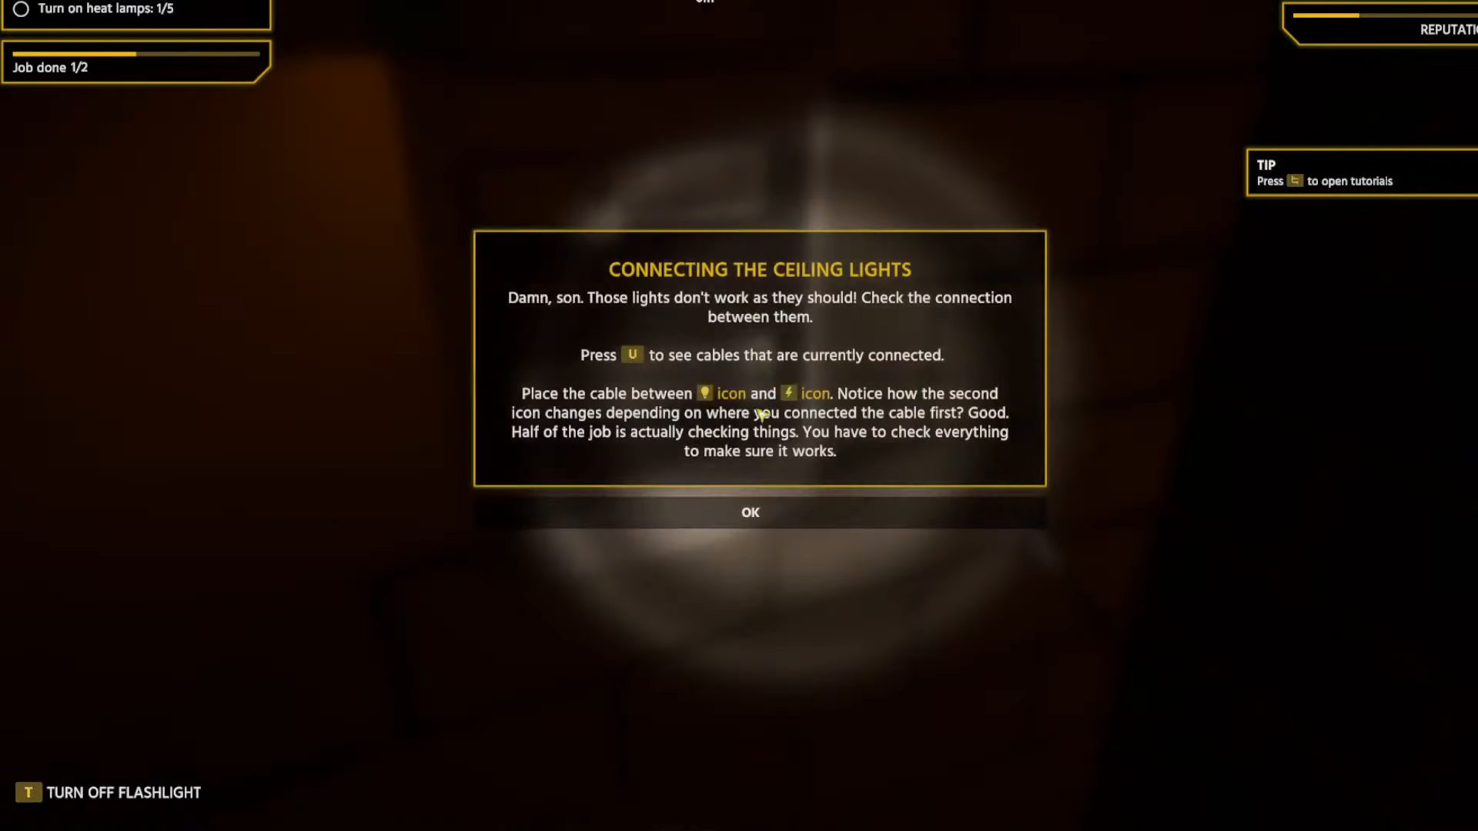
Dismiss the ceiling lights tutorial and start a cable at the lamp's OUT point by flashlight.
click(750, 511)
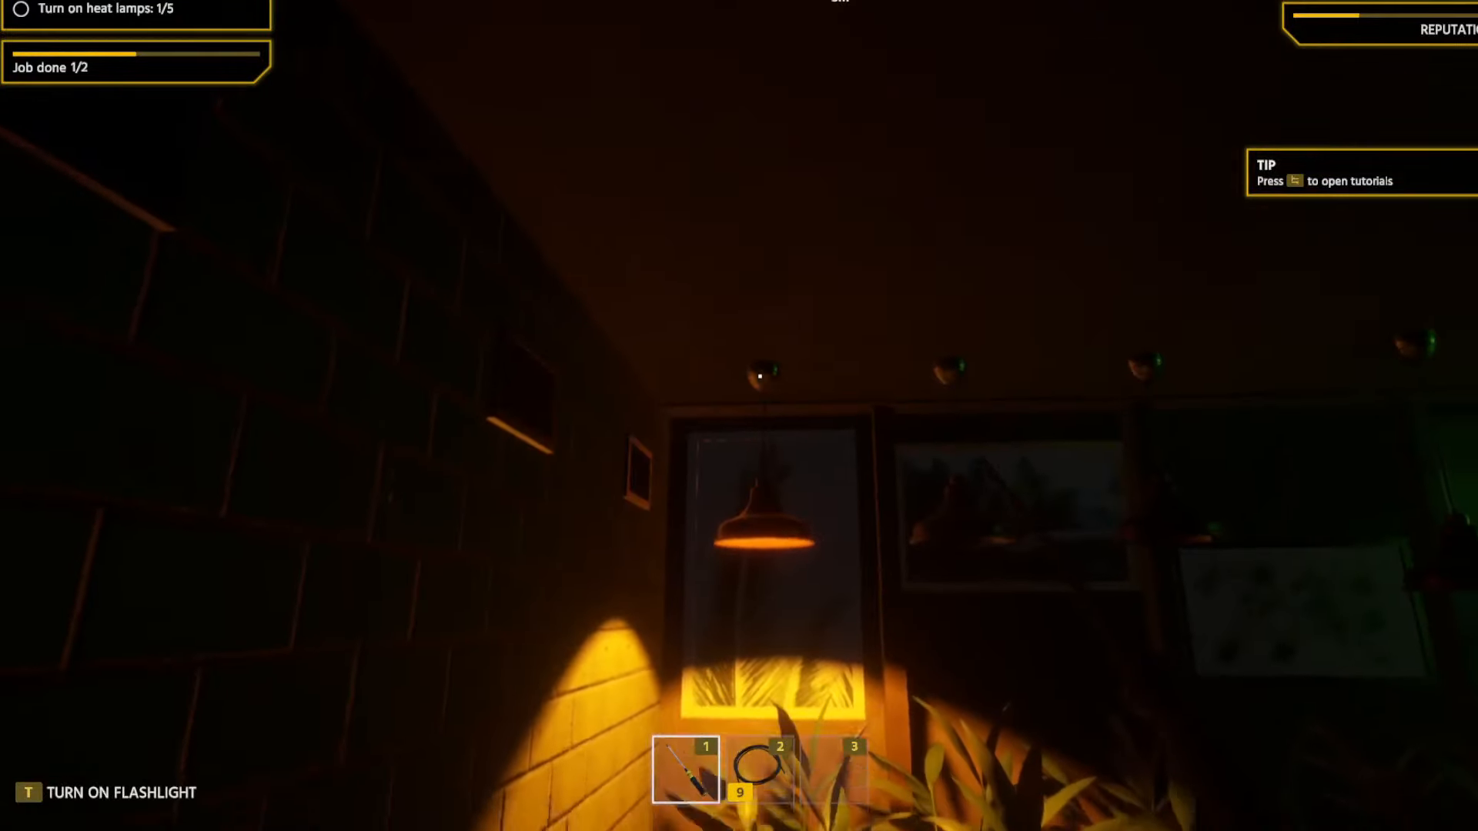
mouse_move(754, 377)
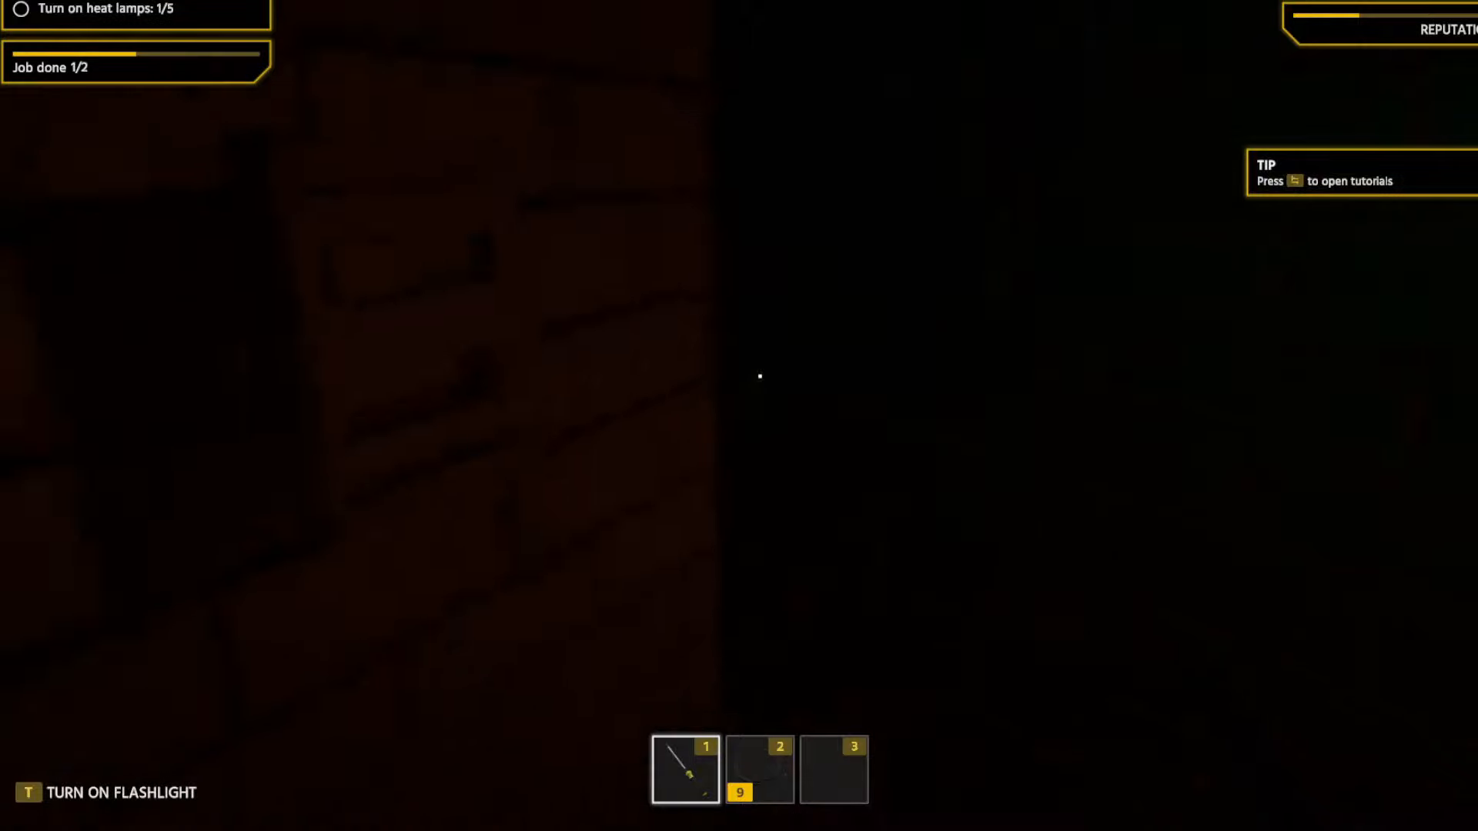
key(t)
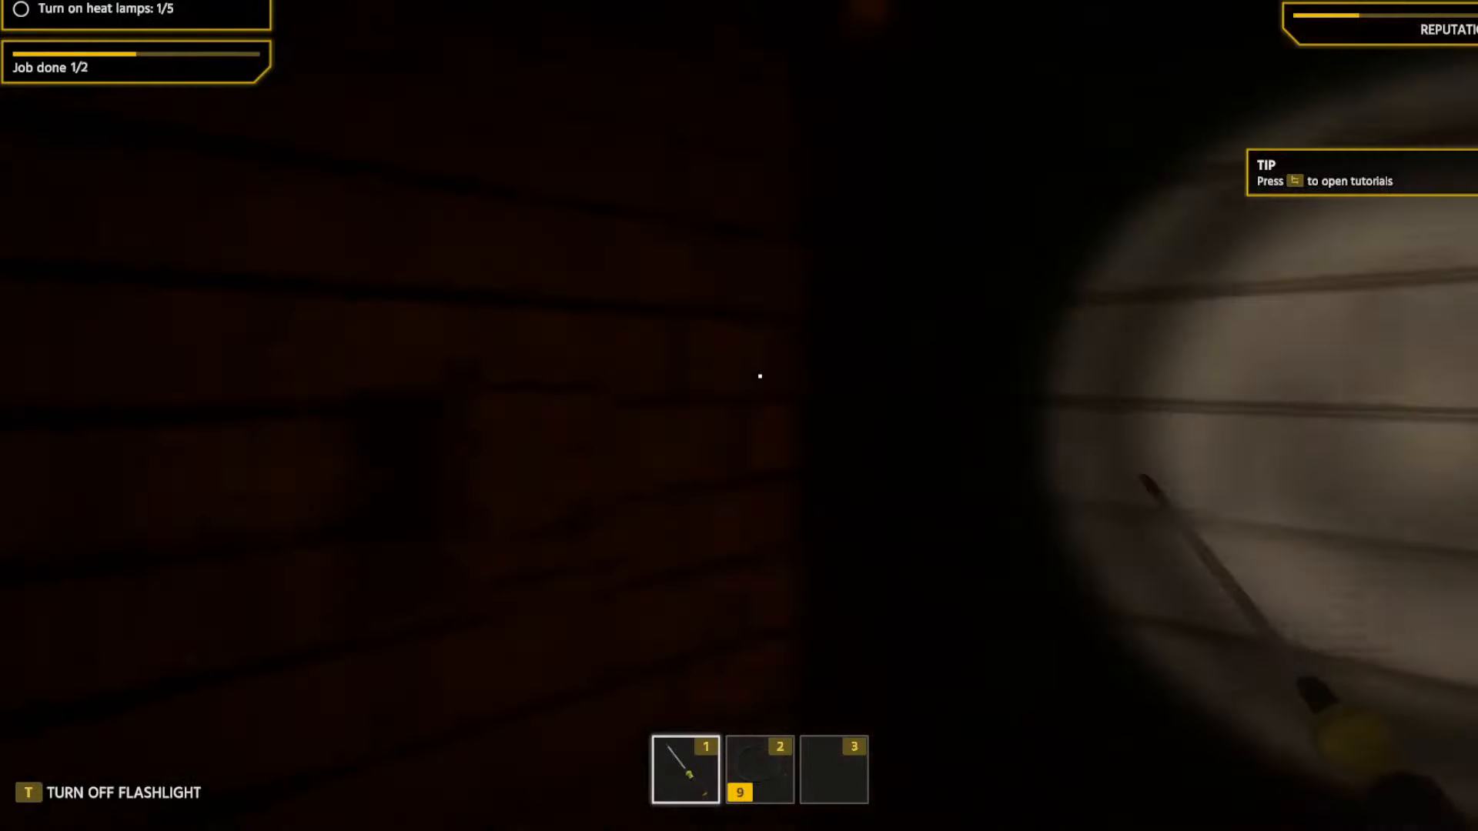
mouse_move(759, 375)
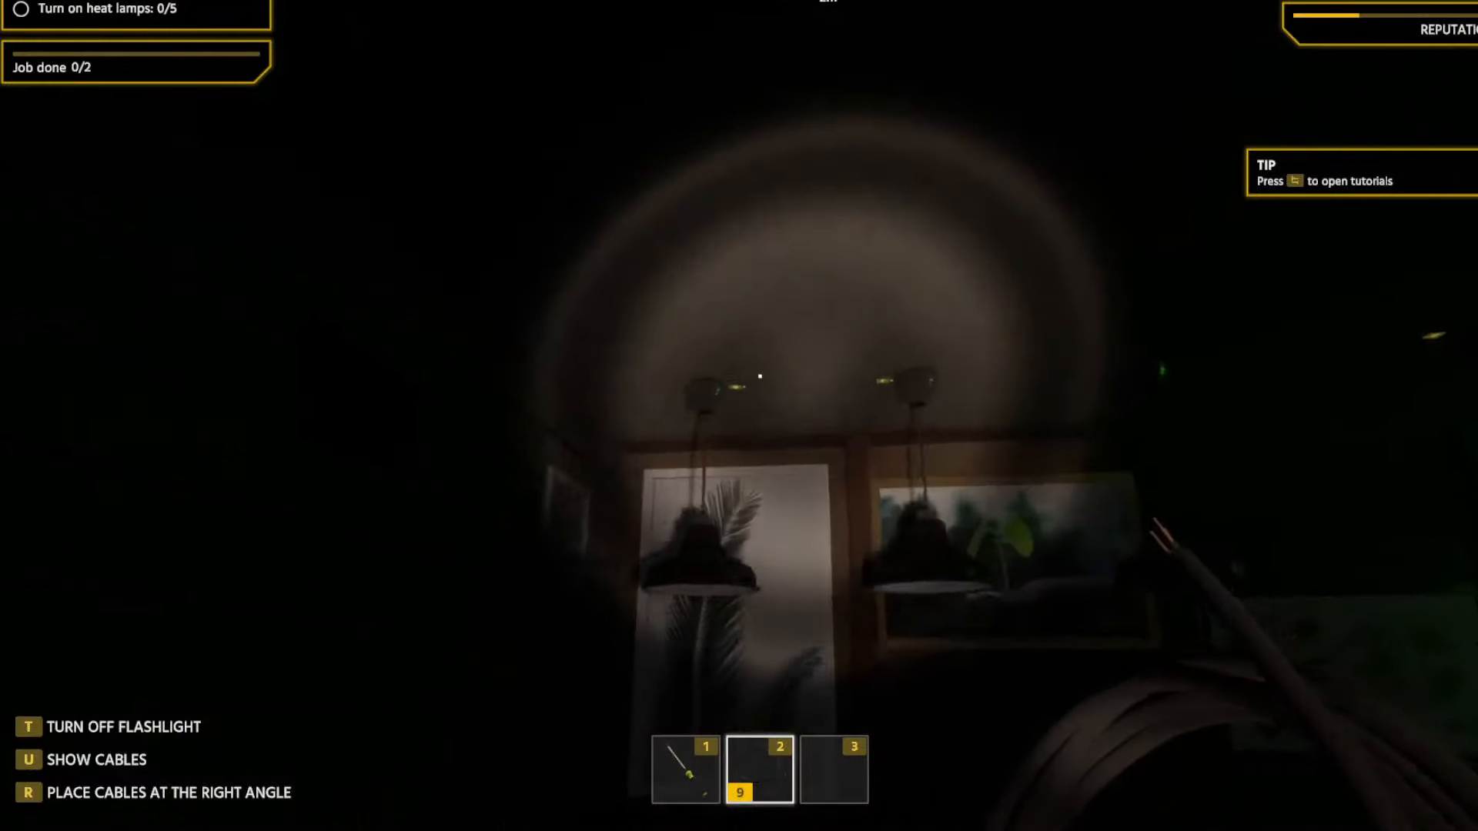
mouse_move(739, 378)
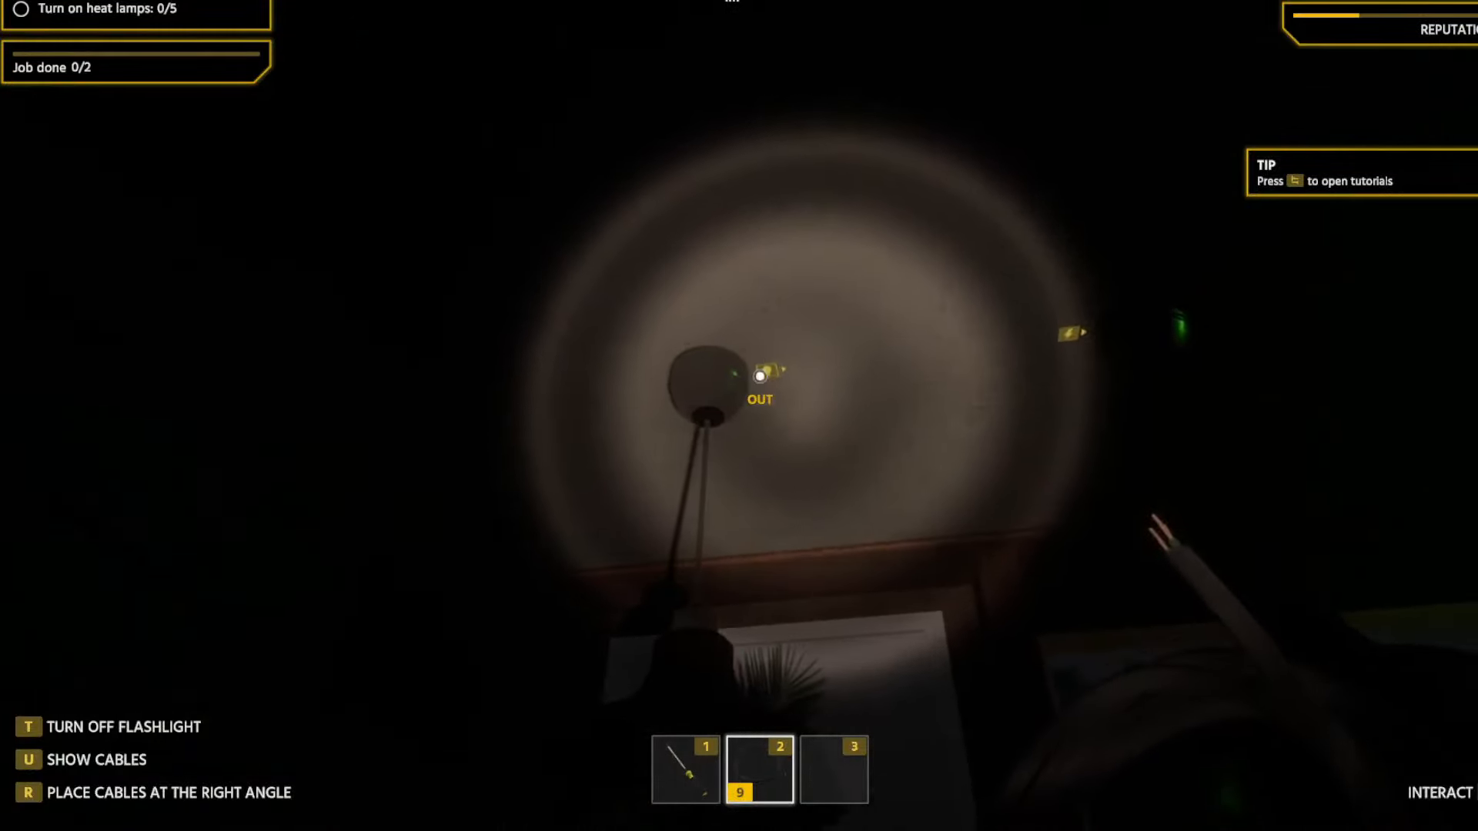
click(759, 377)
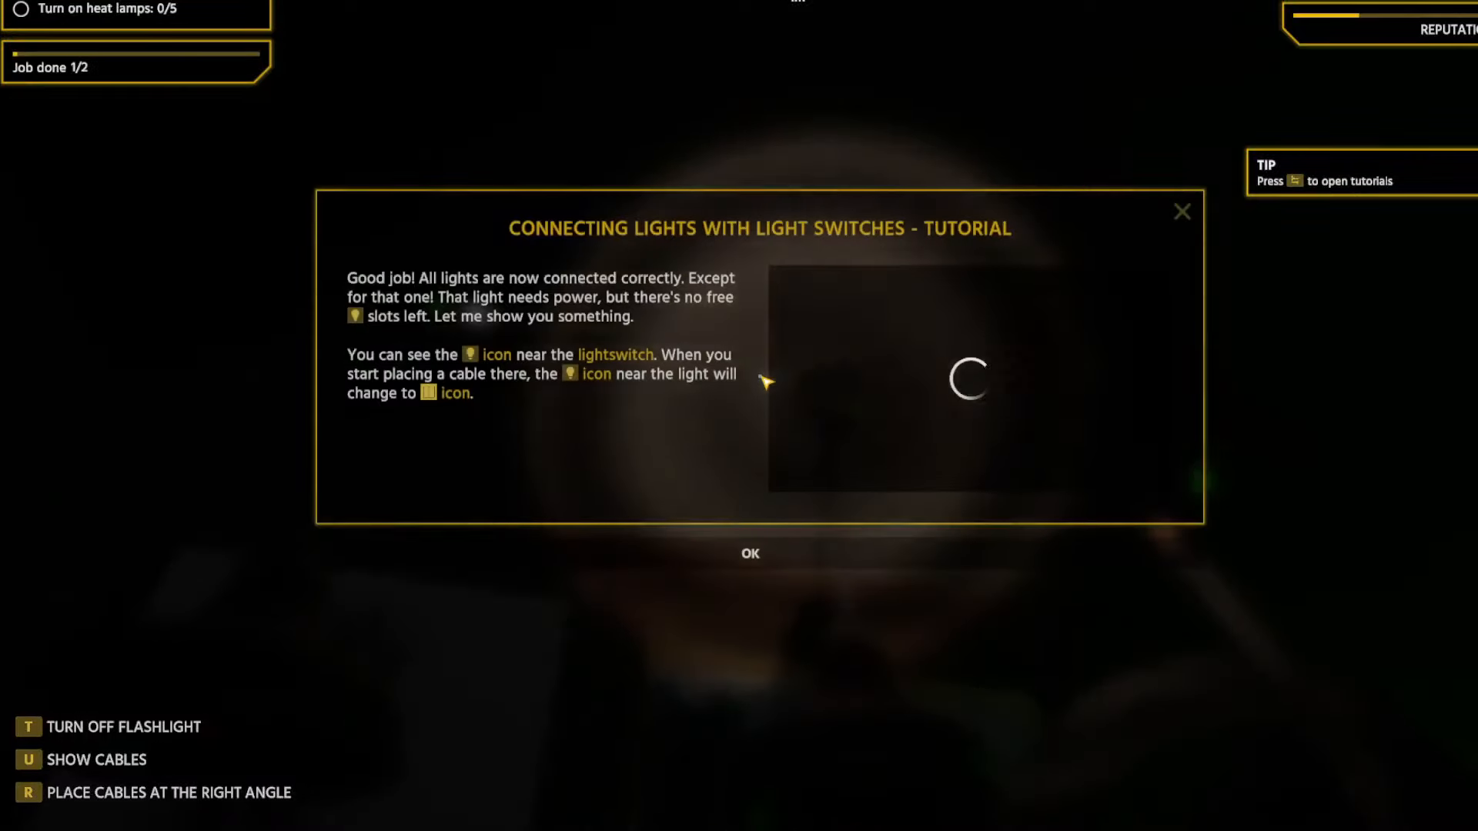
Connect the lamps to each other and check by flashlight which heat lamps are on.
click(750, 552)
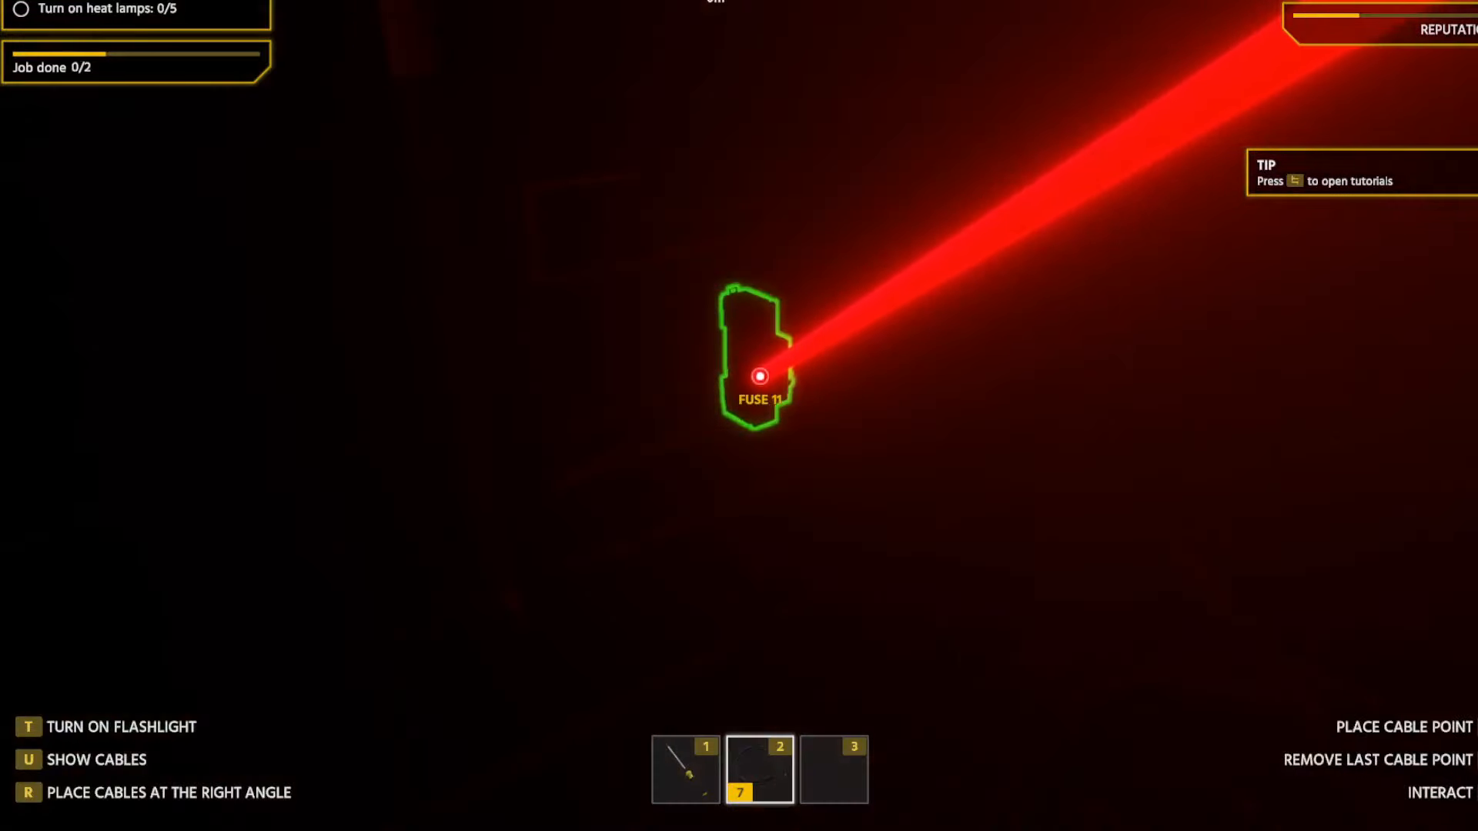
key(t)
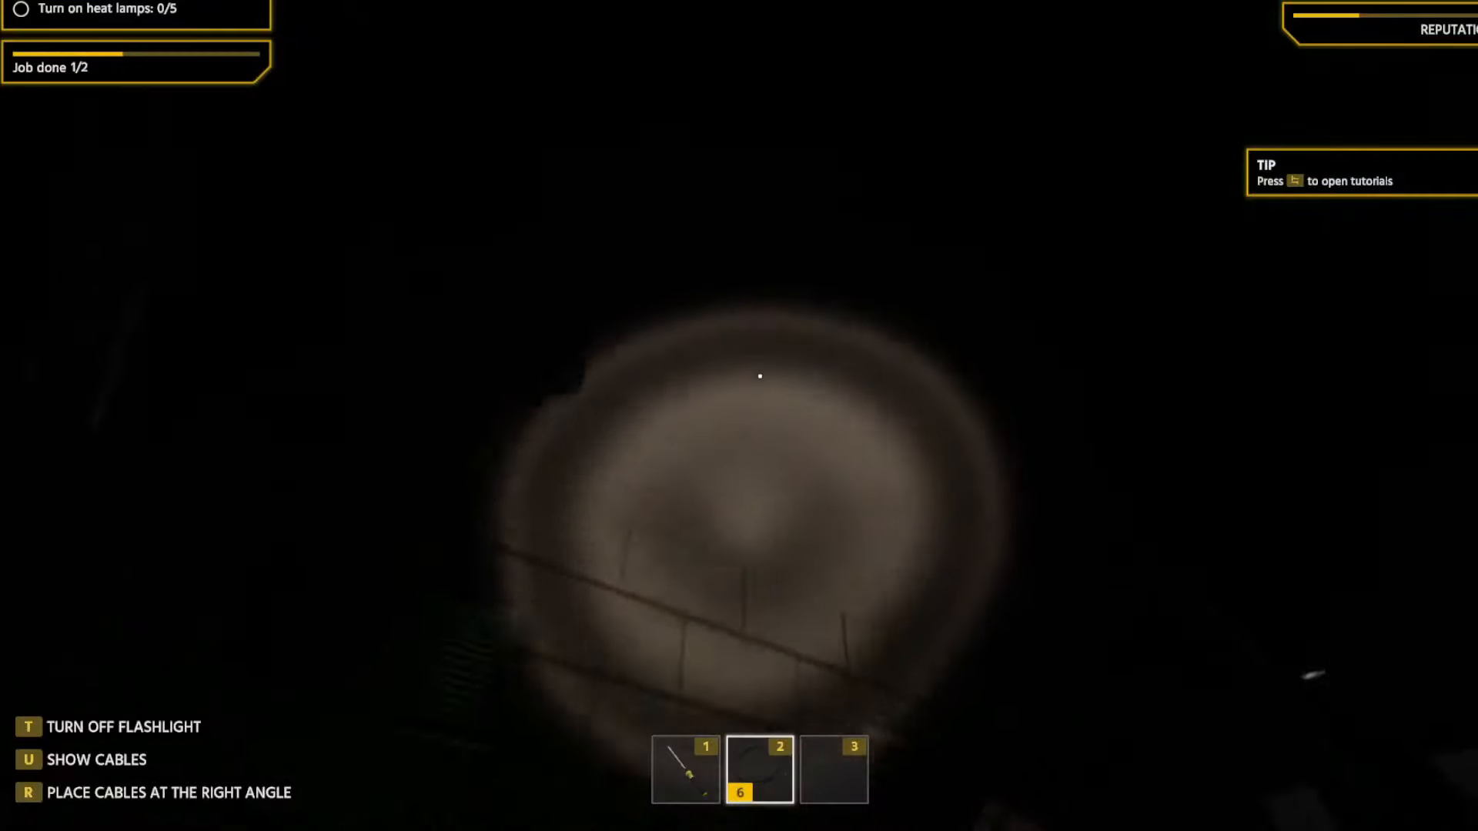
key(t)
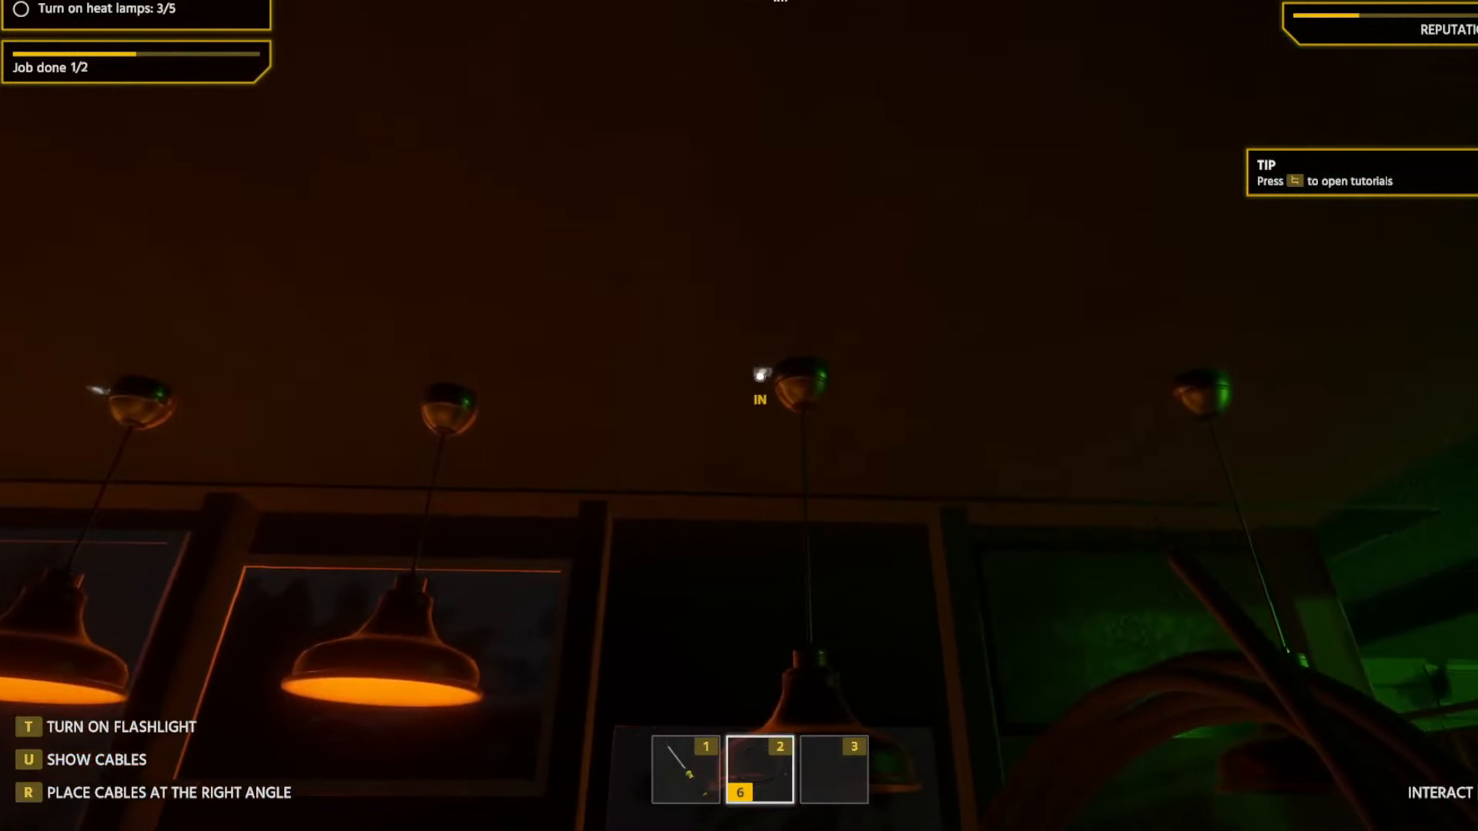
click(759, 382)
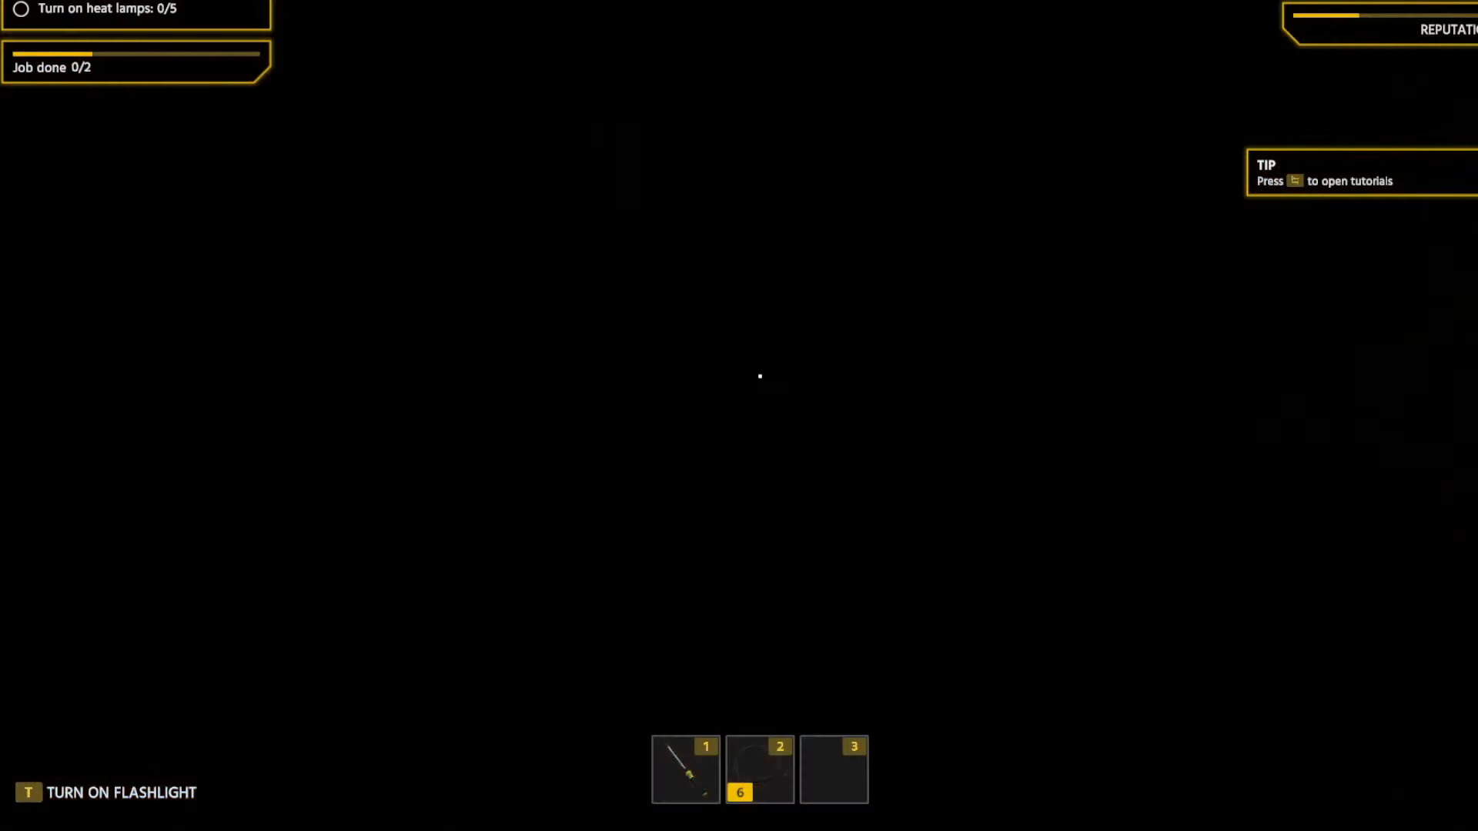
key(t)
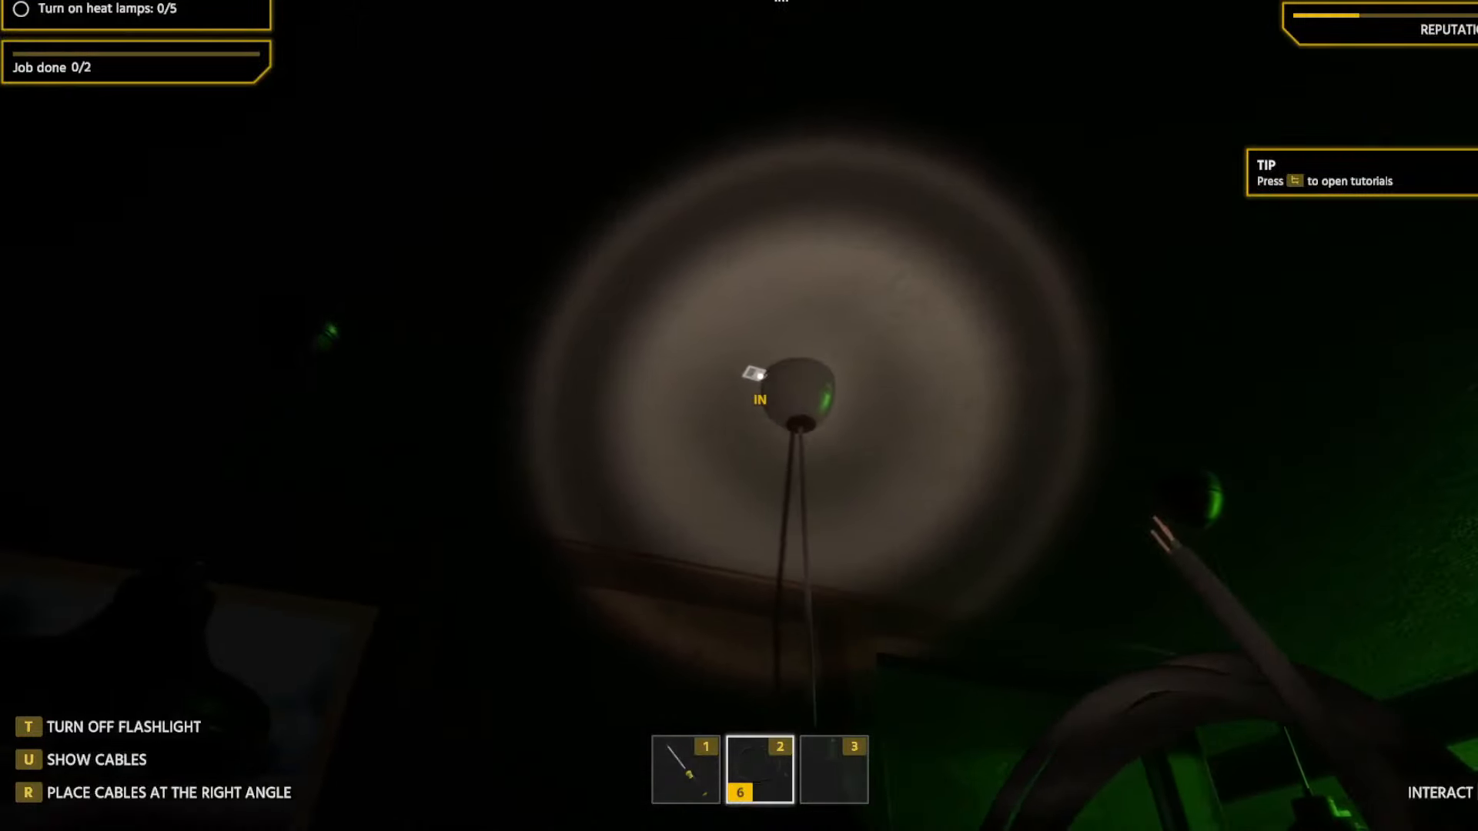
Run a cable from the lamp's IN point toward fuse 11 and flip the light switch so all five lamps turn on.
click(759, 388)
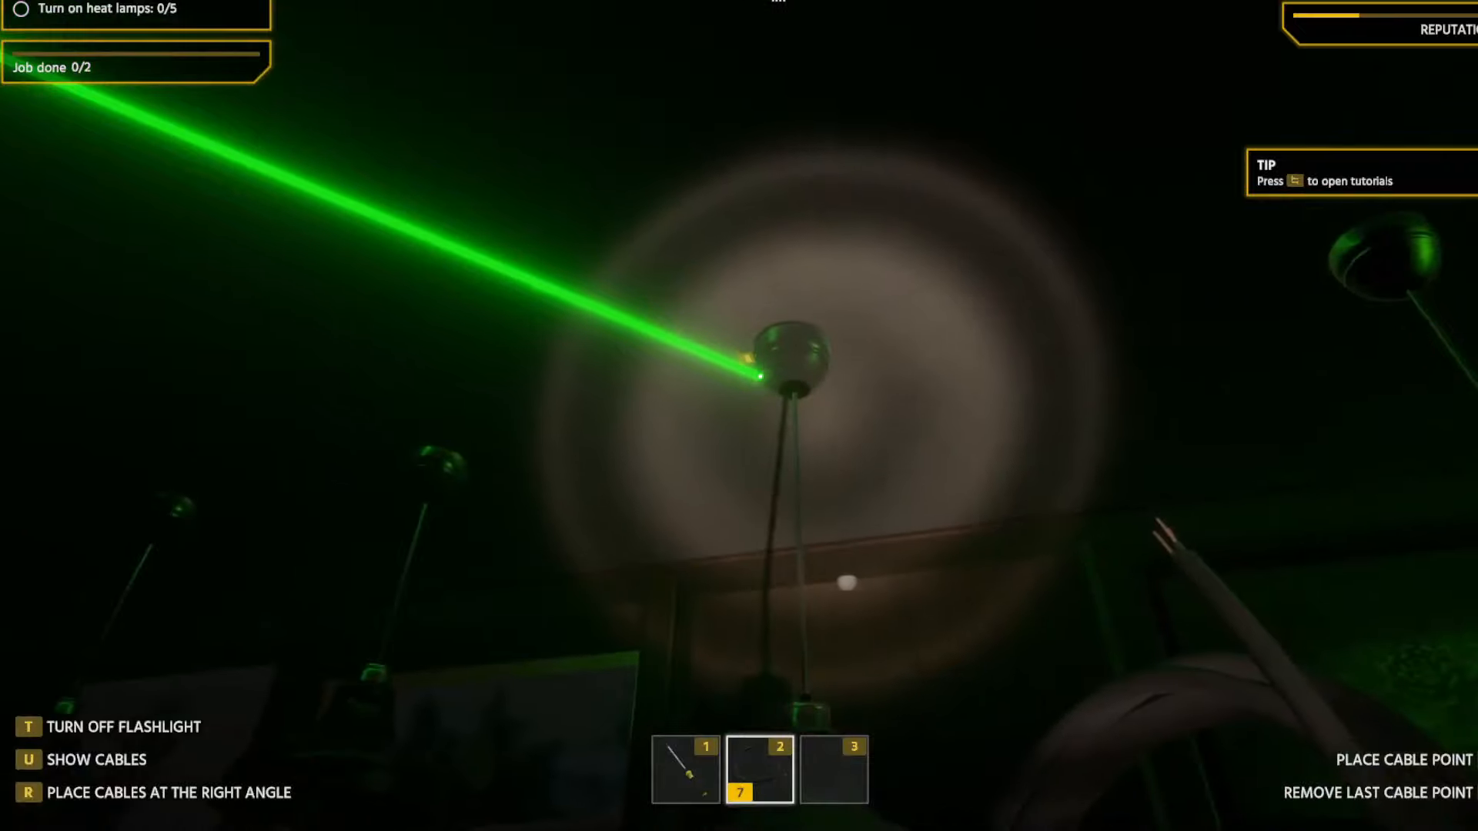
click(791, 363)
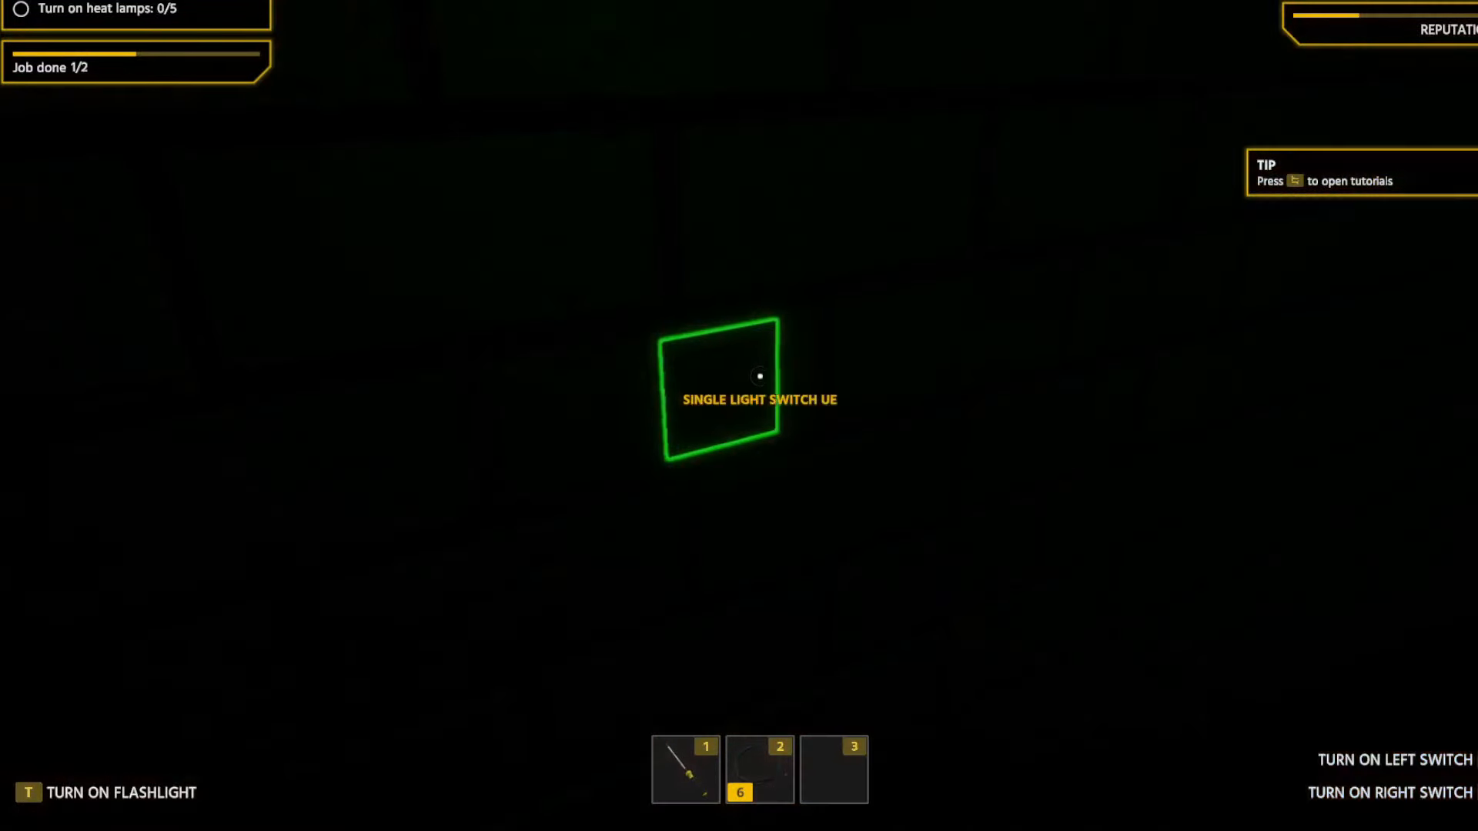
click(759, 386)
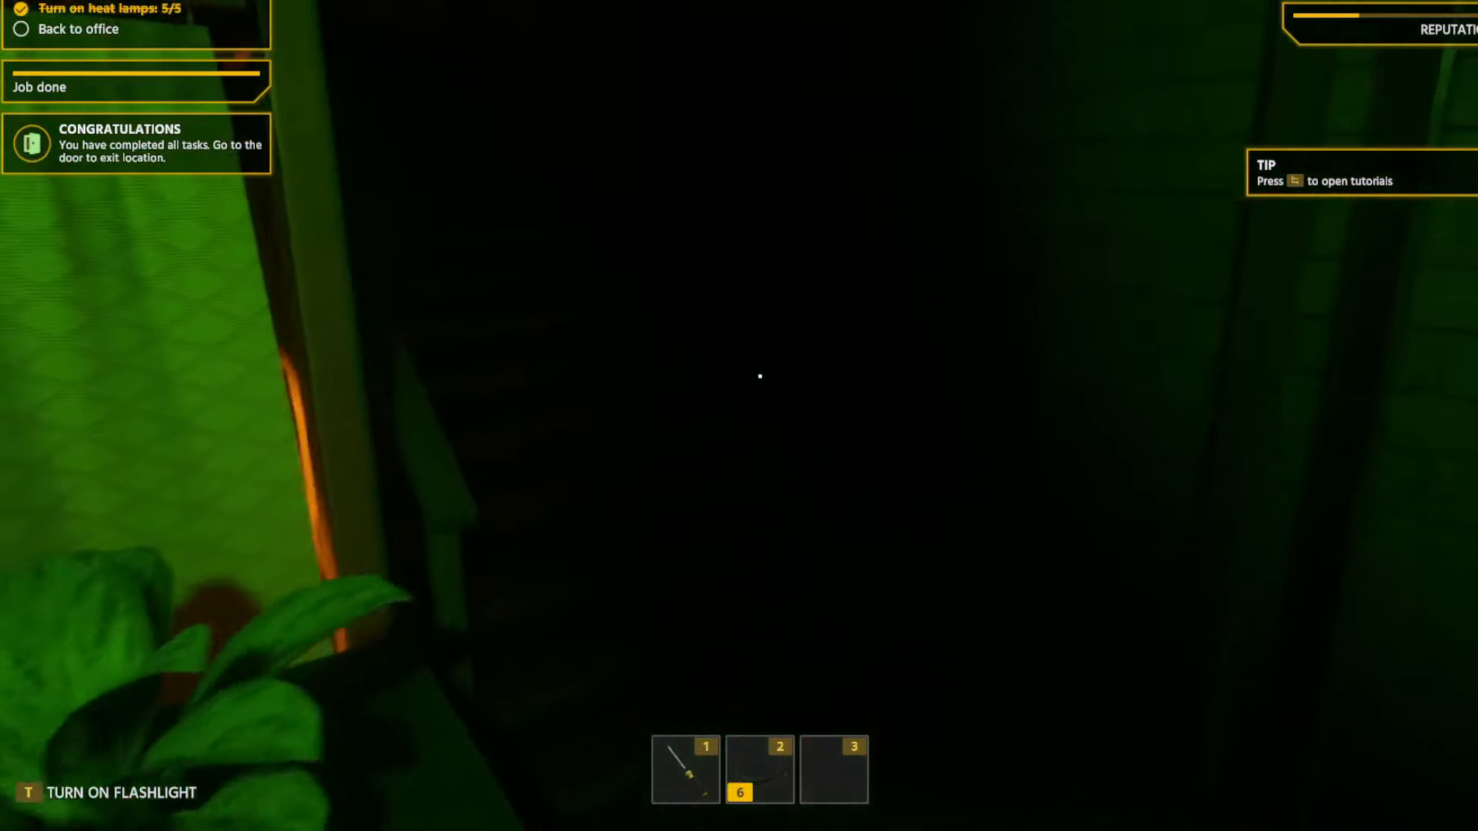
mouse_move(759, 377)
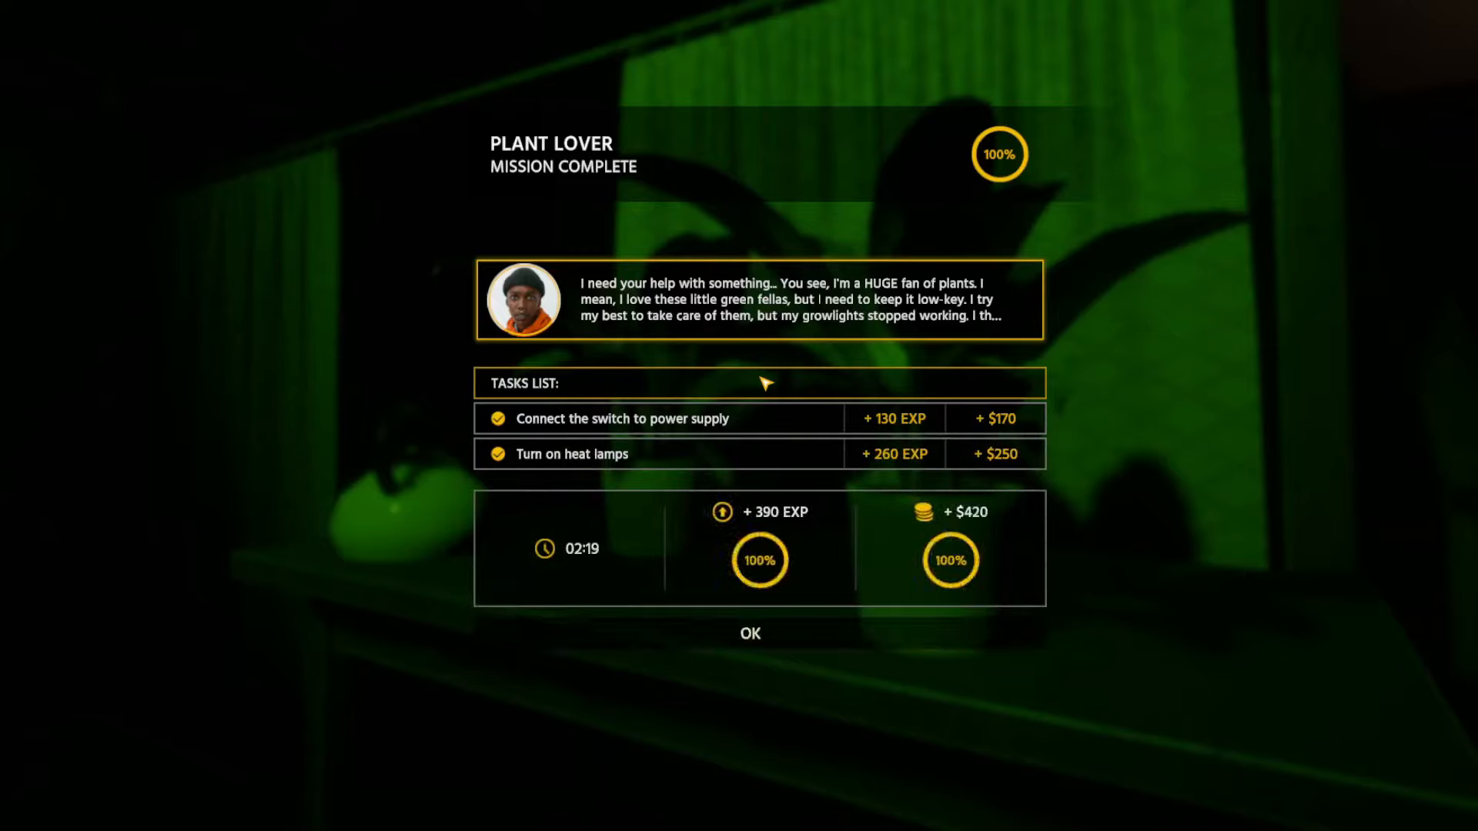
Close the Plant Lover Mission Complete summary at 100%.
click(749, 632)
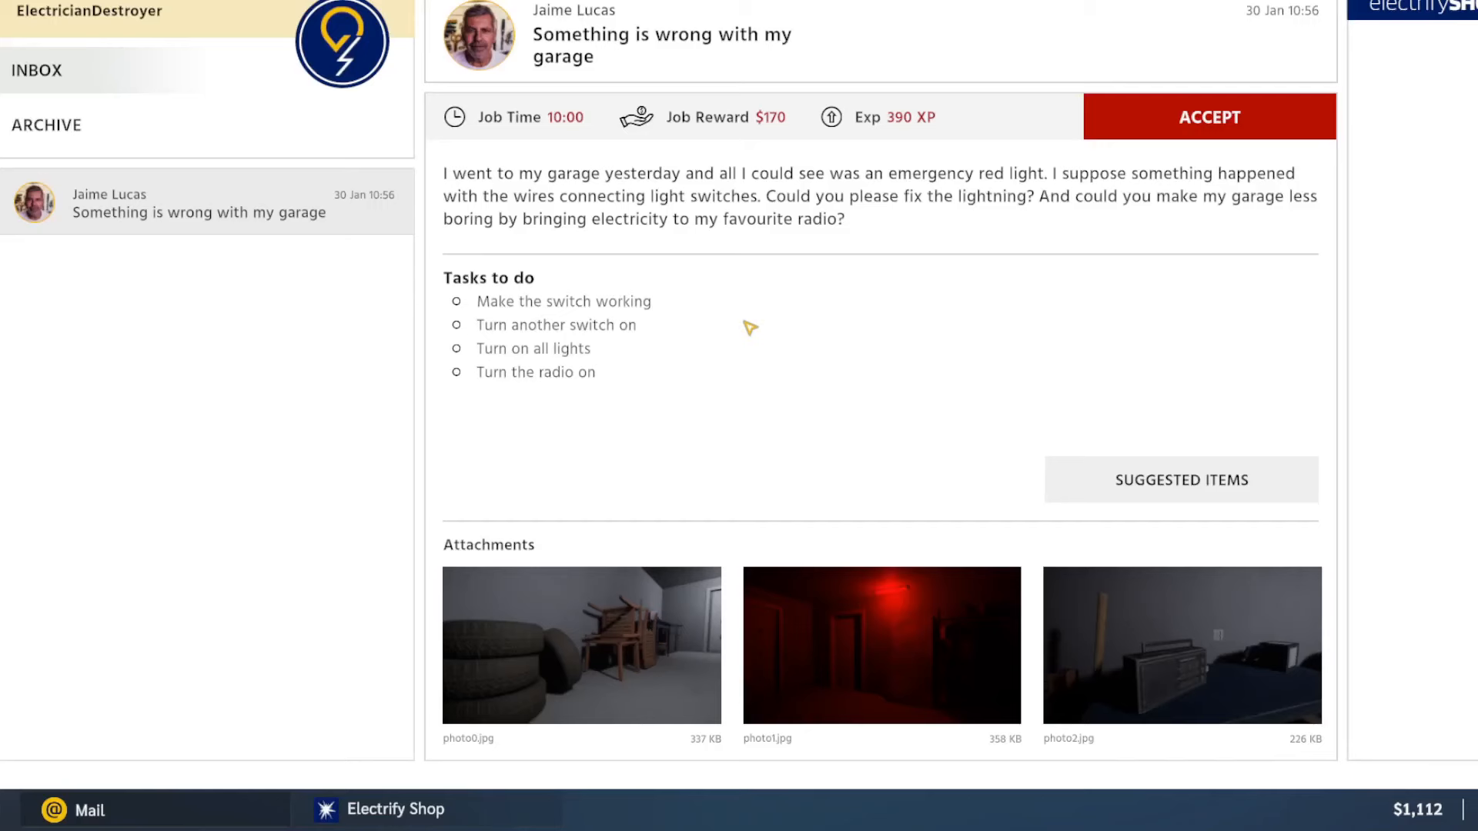
mouse_move(1438, 378)
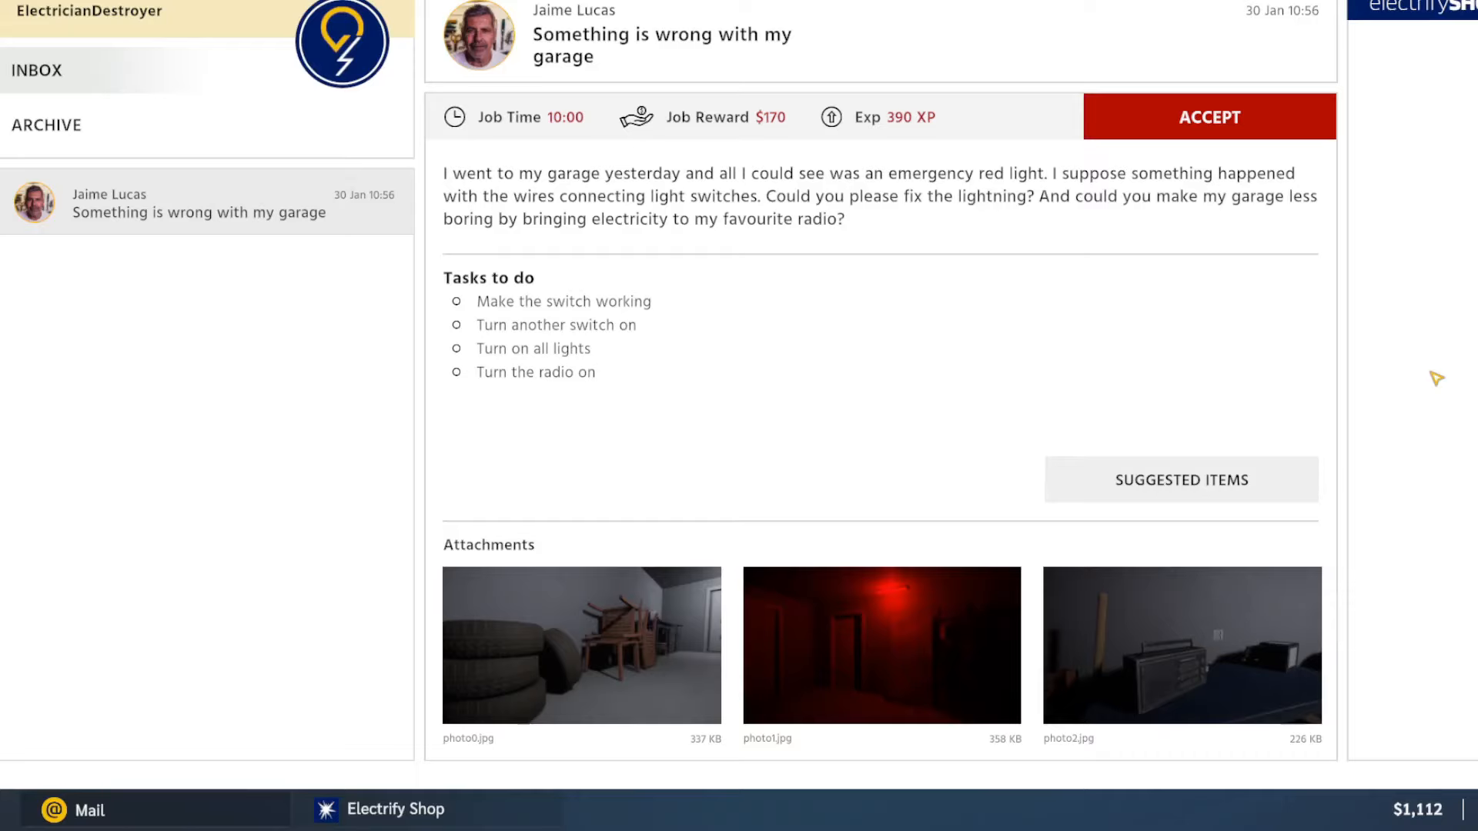
Add the garage job's suggested cables to the cart and accept Jaime Lucas's garage repair job.
click(1180, 479)
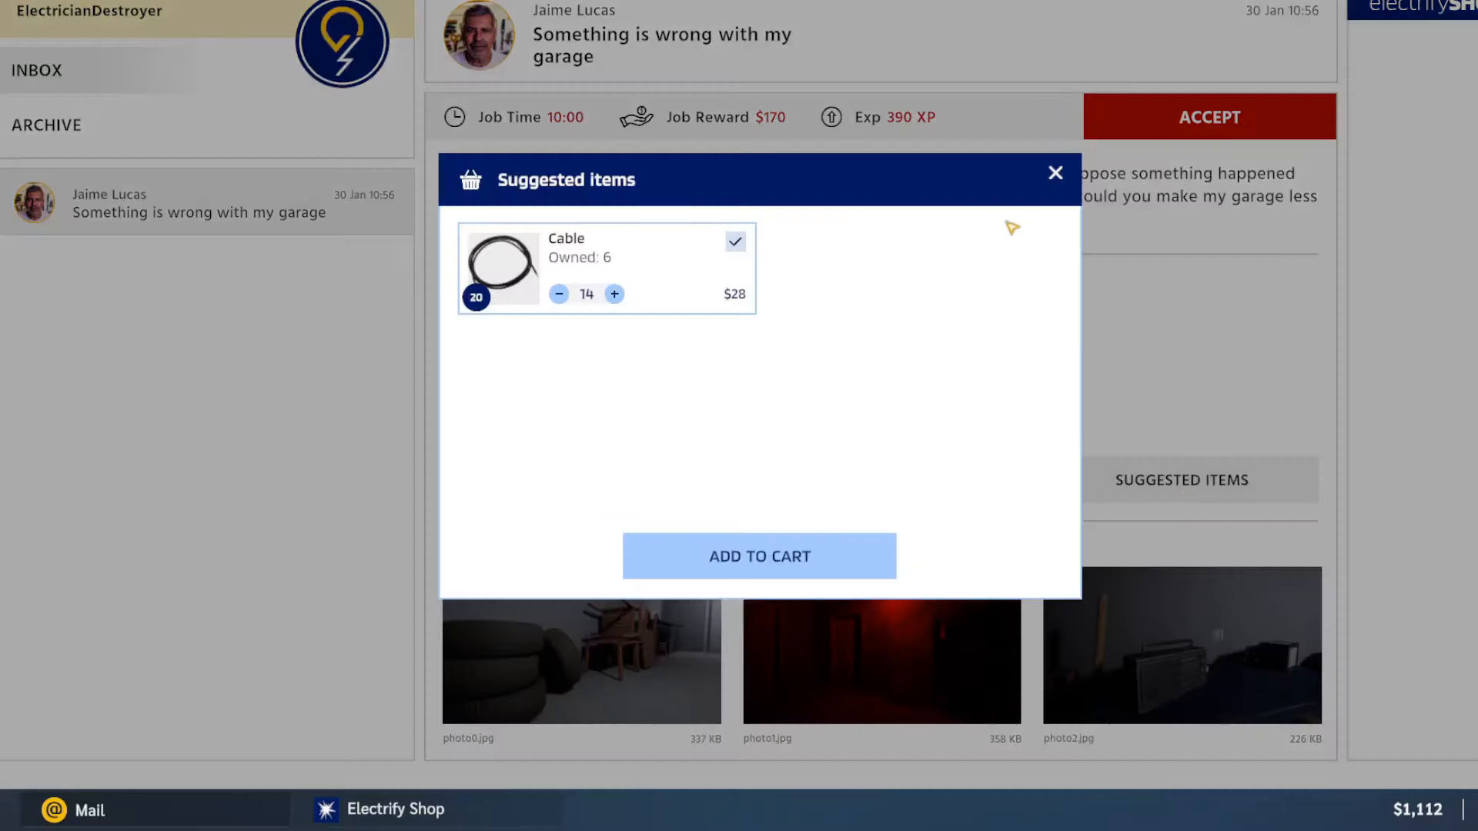
click(1055, 174)
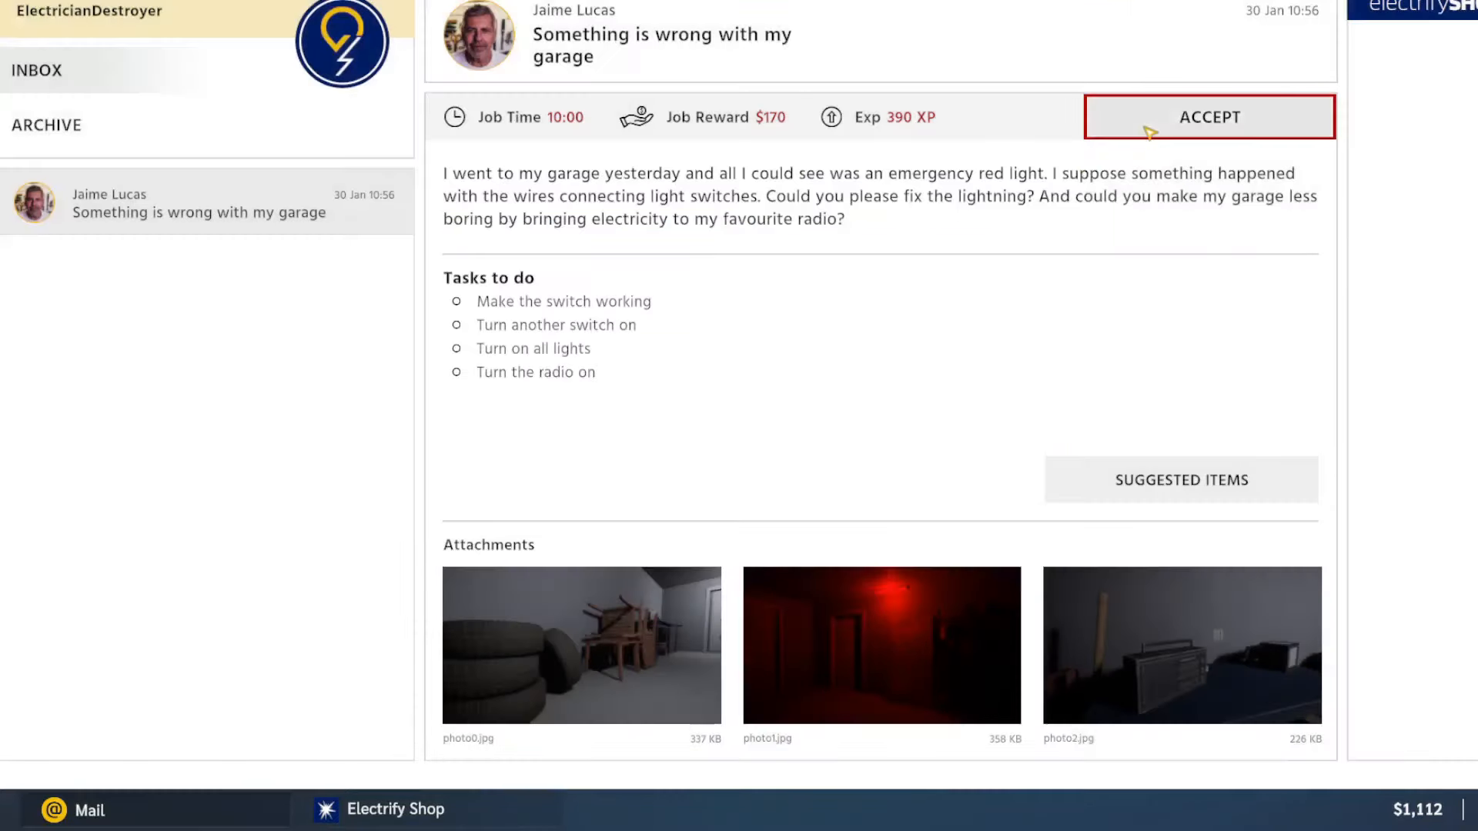
click(1210, 117)
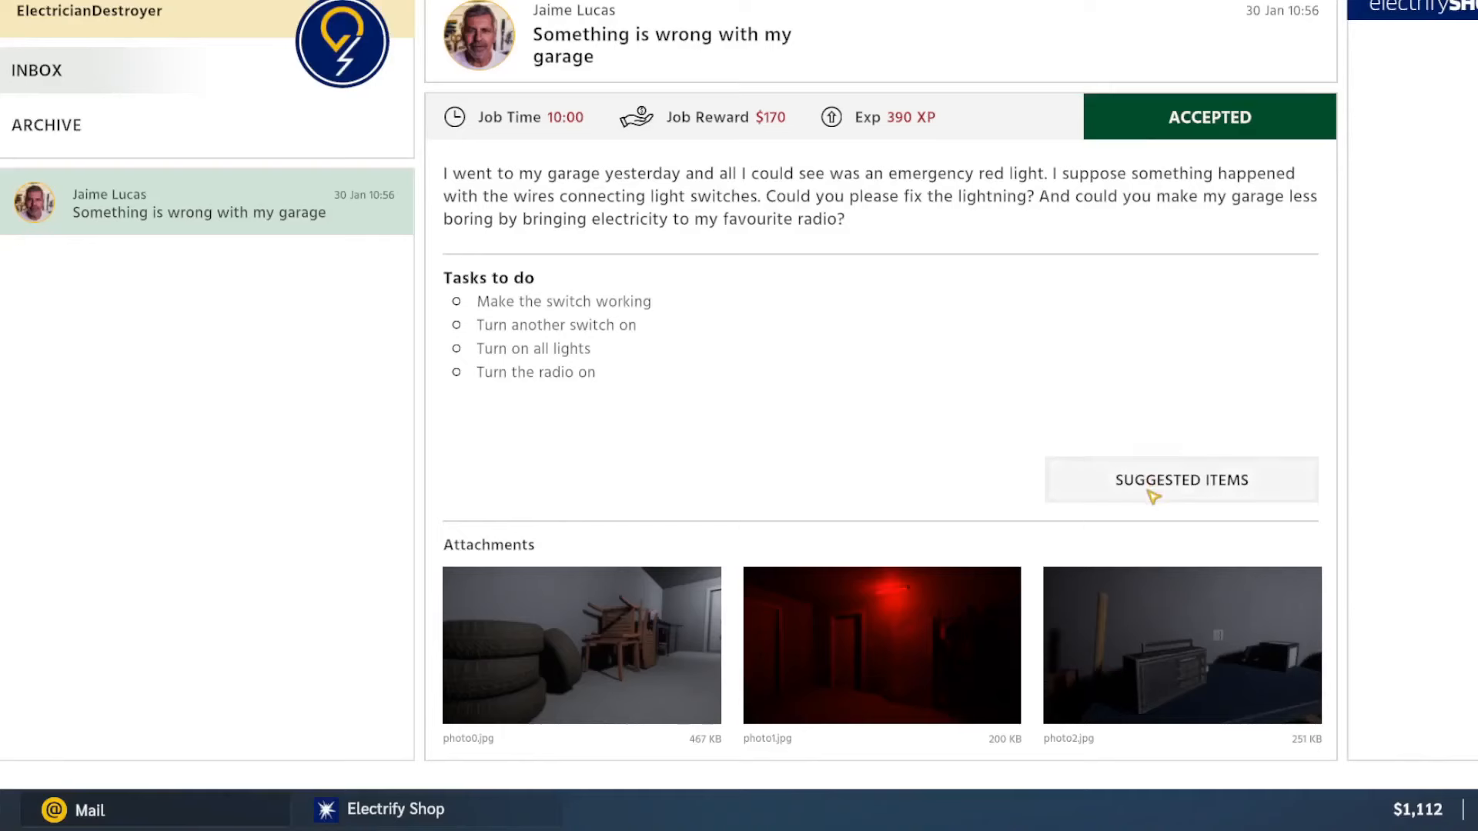
Buy all cables in the Electrify Shop cart and travel to the garage job.
click(174, 731)
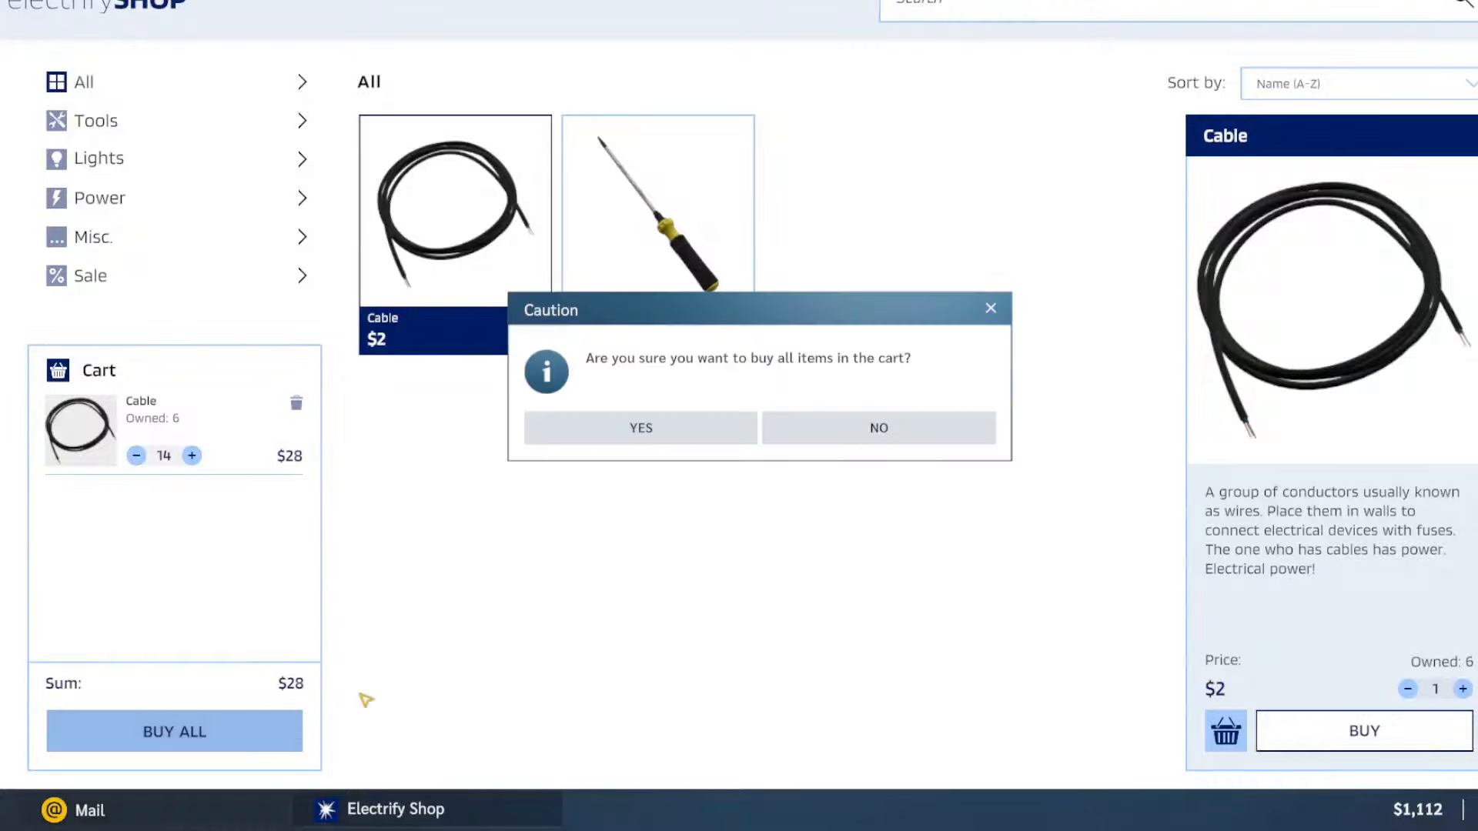
click(639, 426)
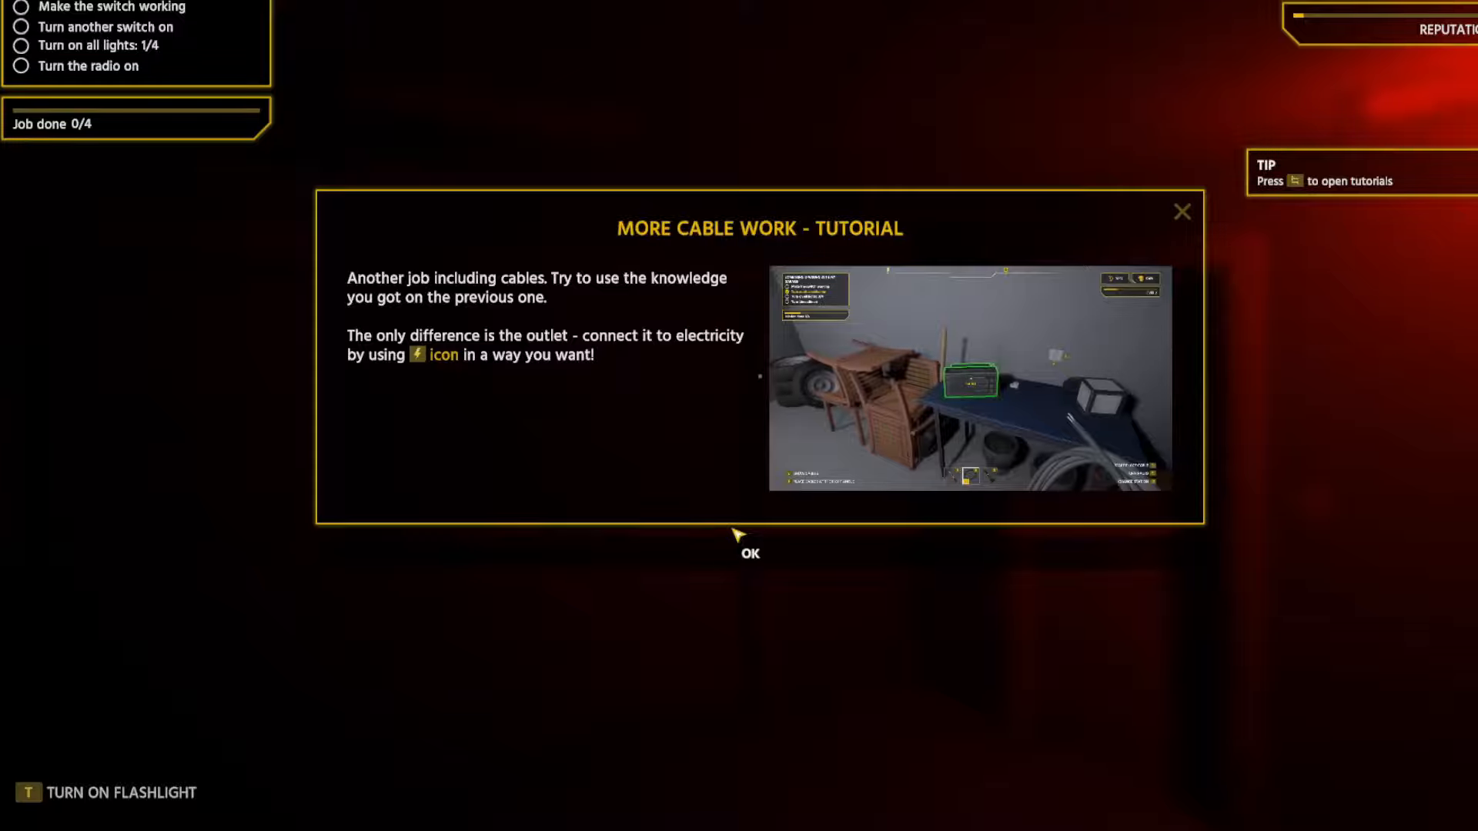
Dismiss the cable-work tutorial, search the dark garage by flashlight and try the wall light switch.
click(748, 553)
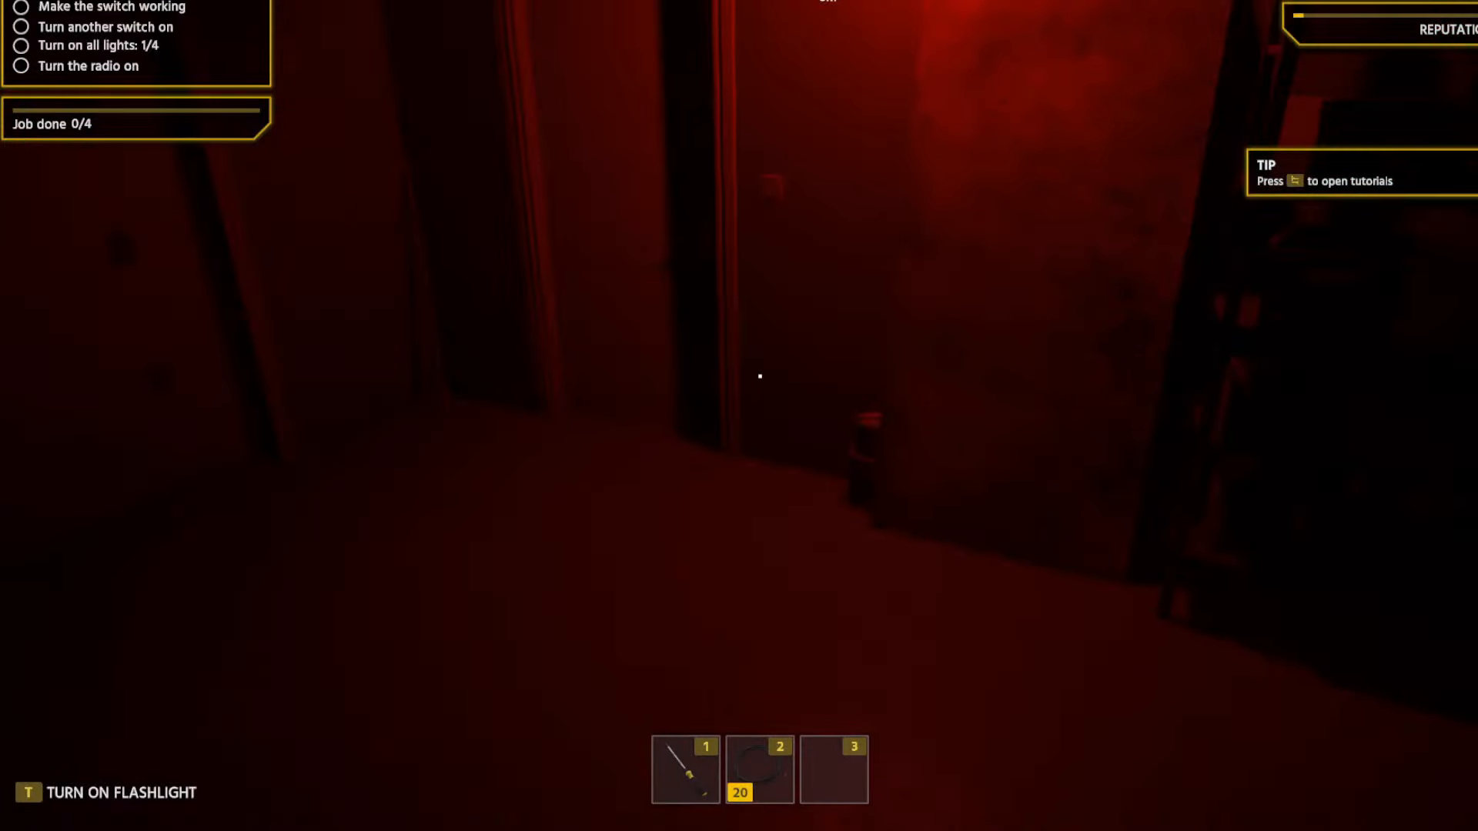
key(t)
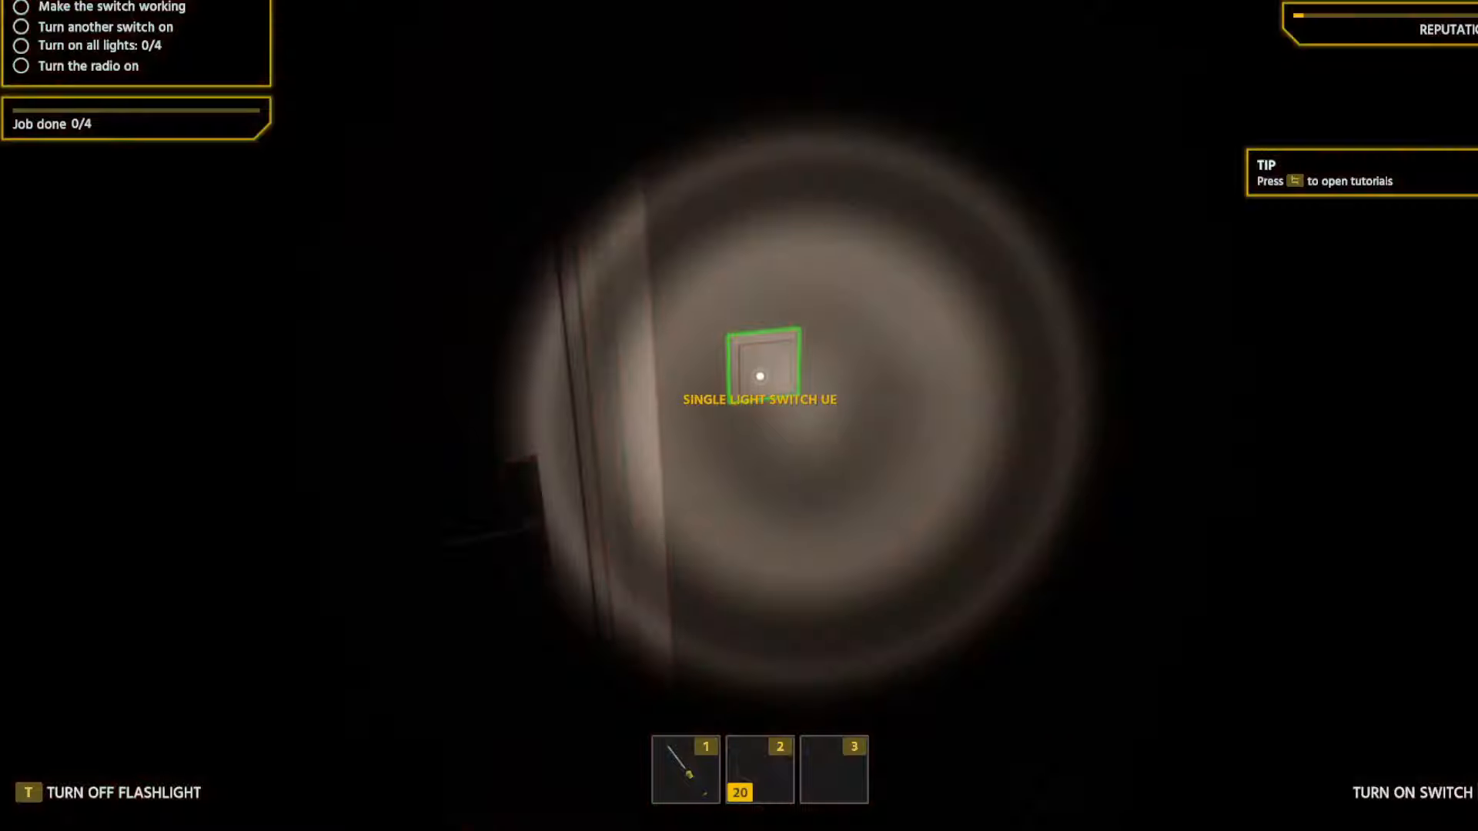
click(759, 376)
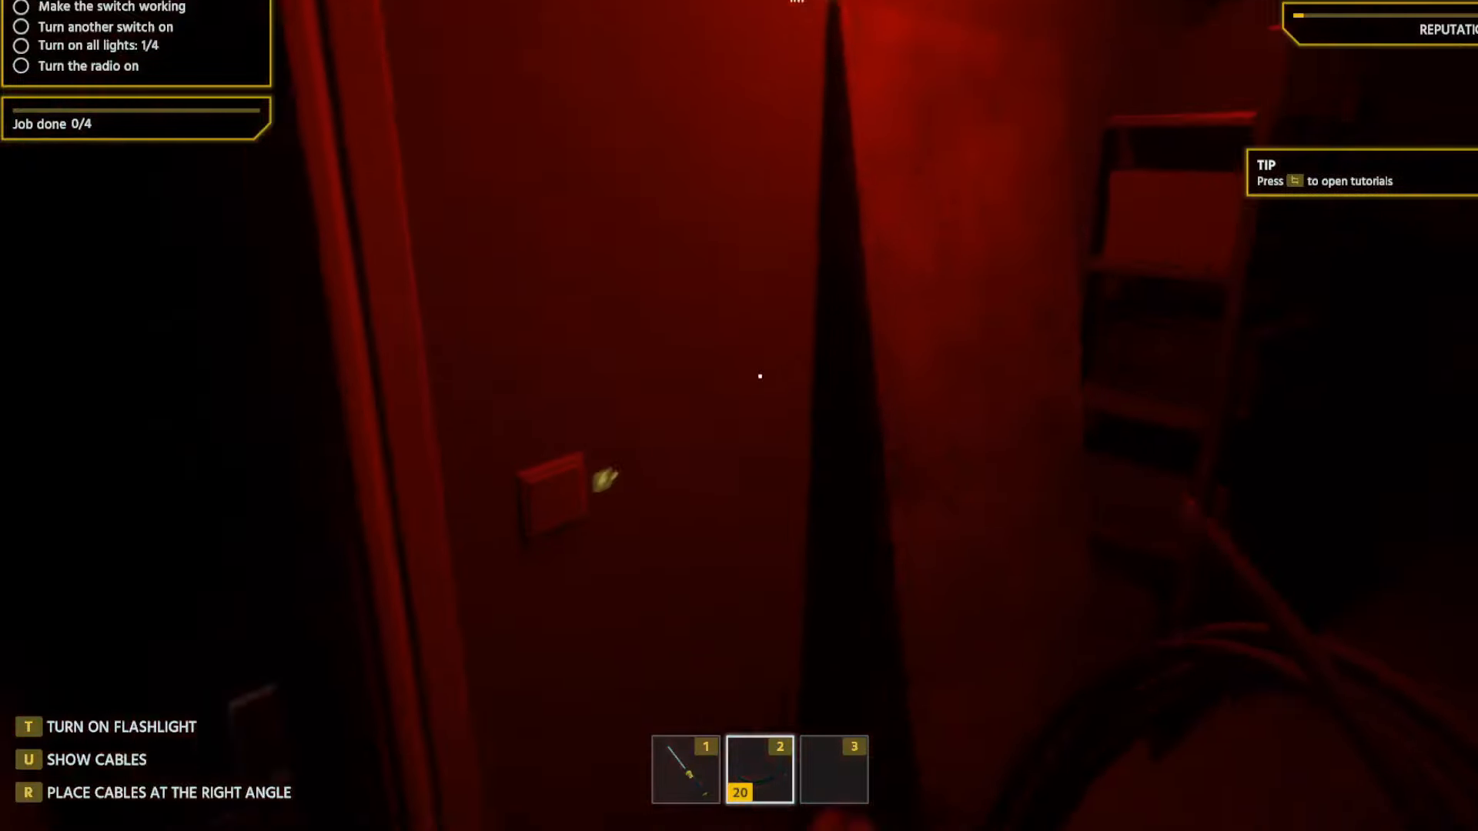
key(t)
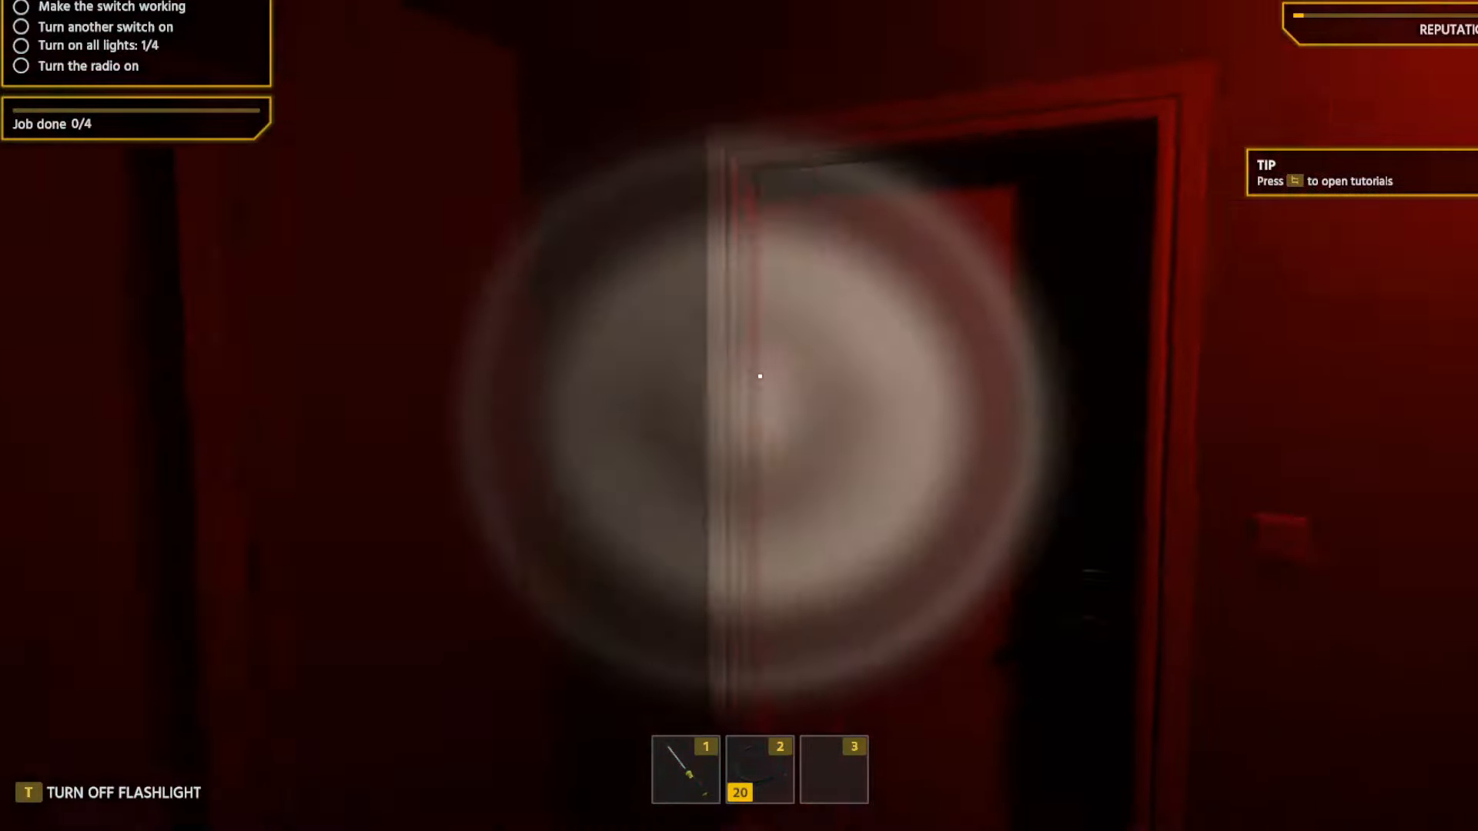
mouse_move(738, 376)
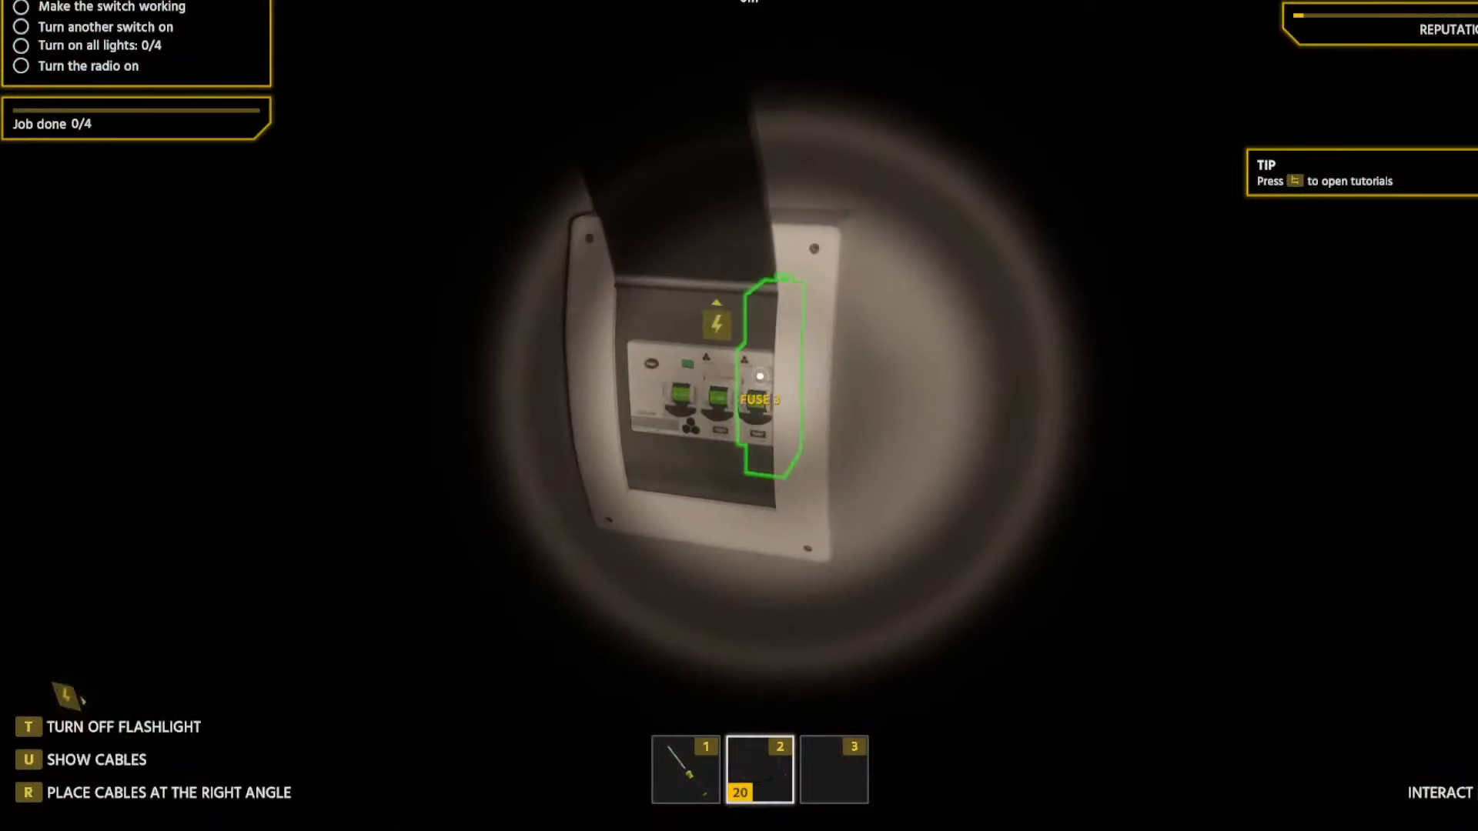
mouse_move(754, 377)
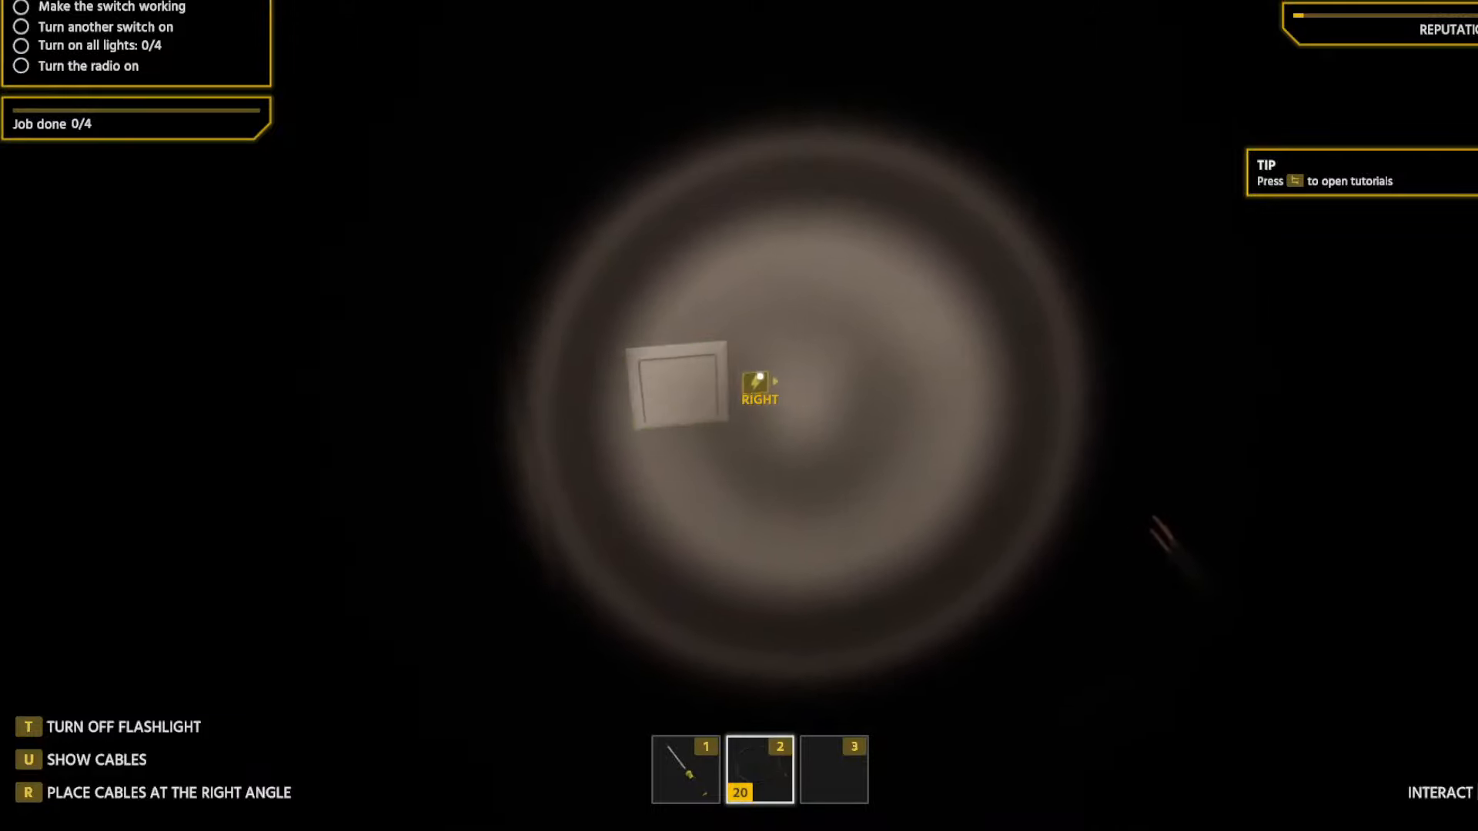
Cable the switch's RIGHT terminal to the ceiling light's OUT point so one light works.
click(759, 386)
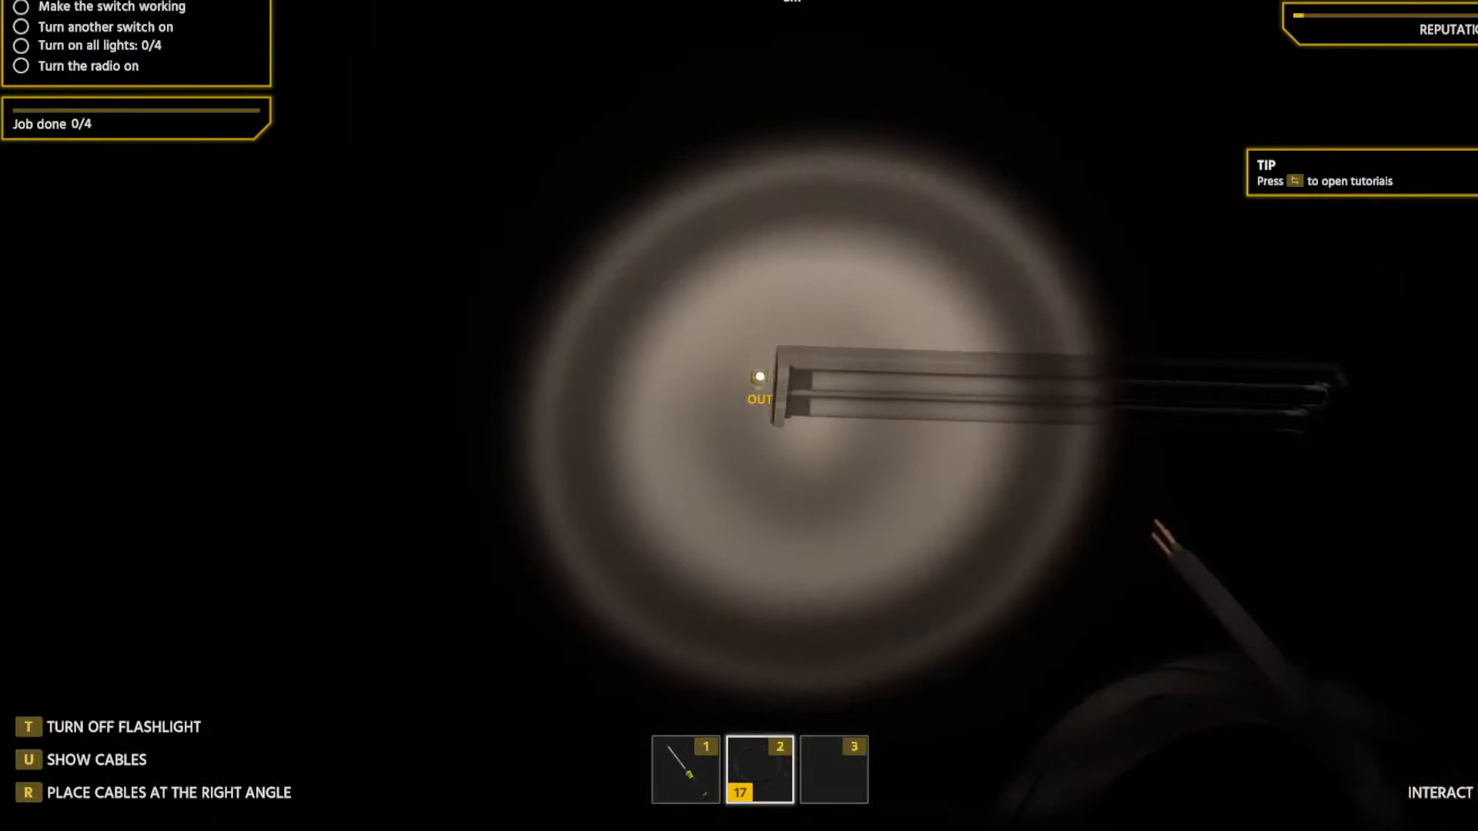
click(759, 376)
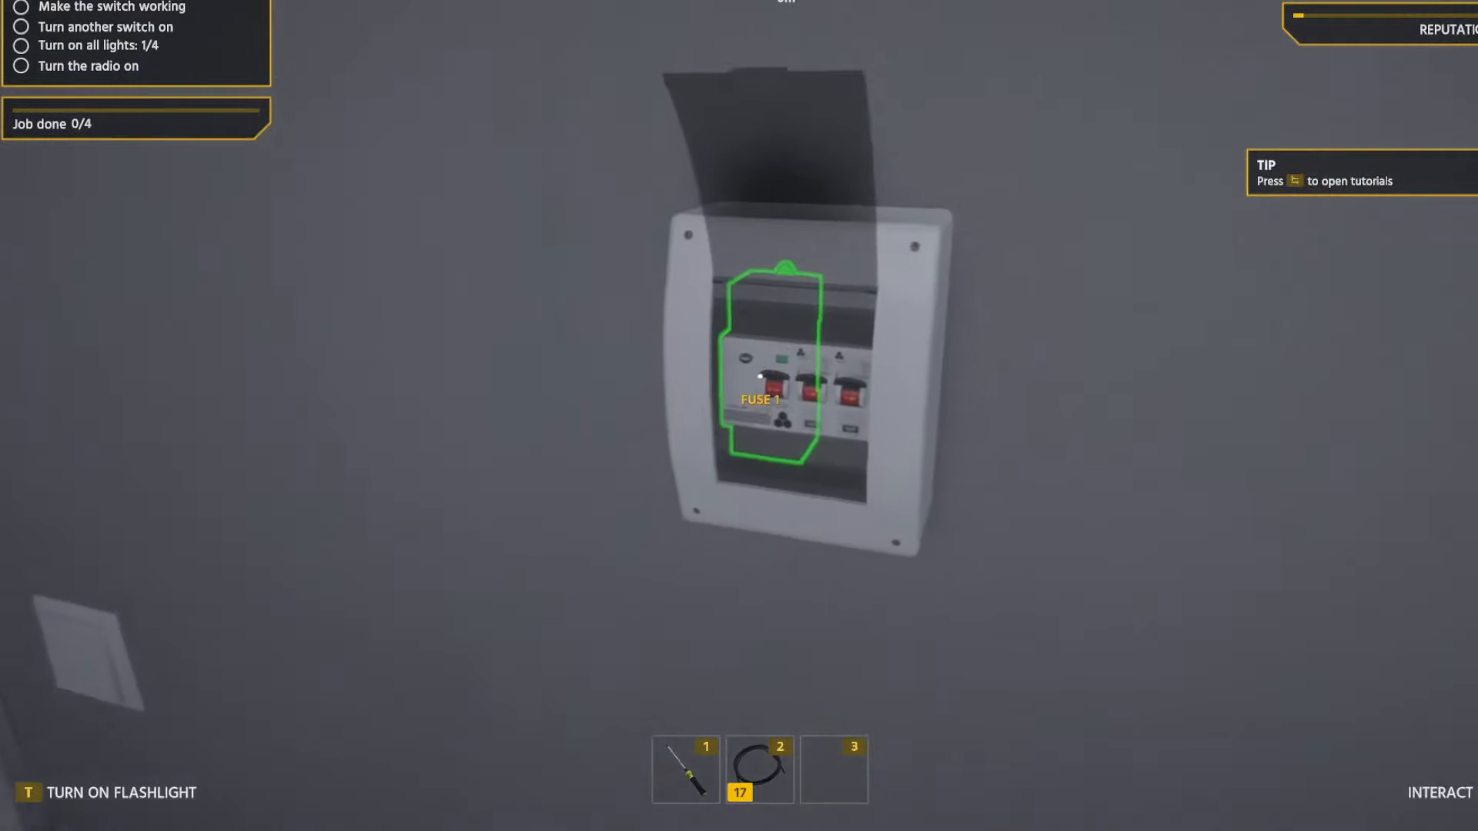
With the flashlight on, start a cable run from the second light switch and show laid cables.
key(t)
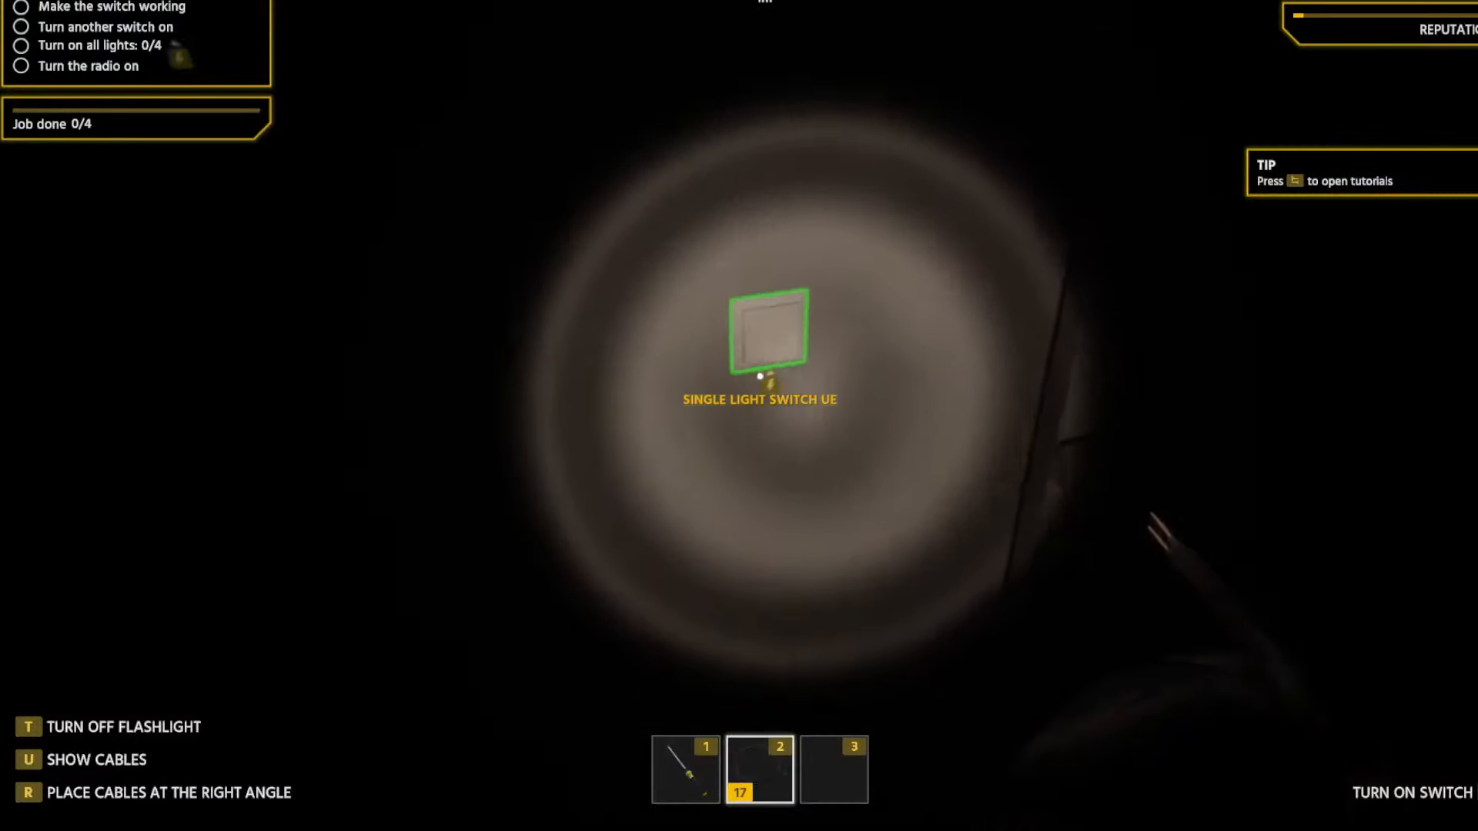
click(759, 332)
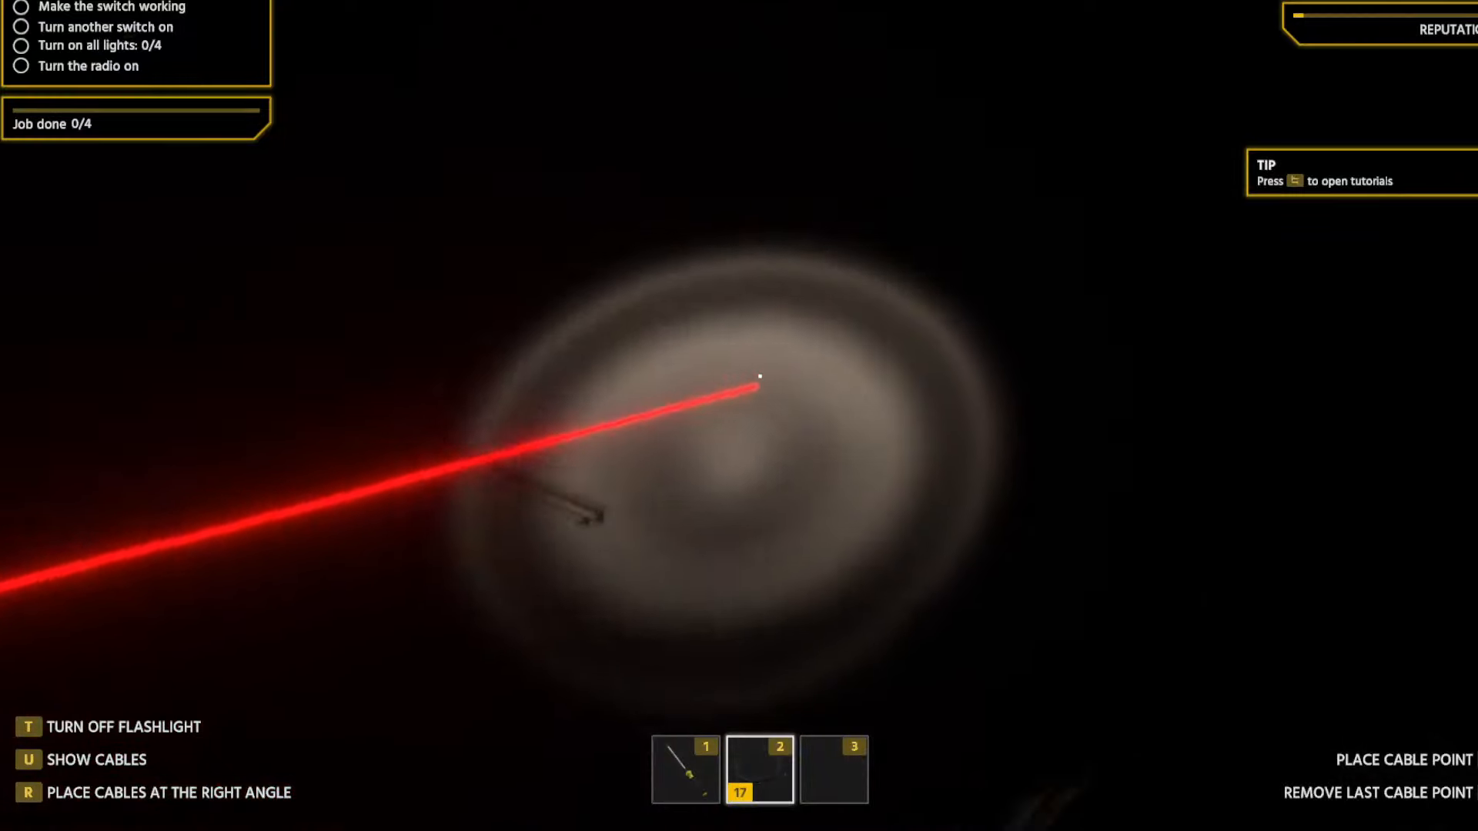
mouse_move(738, 377)
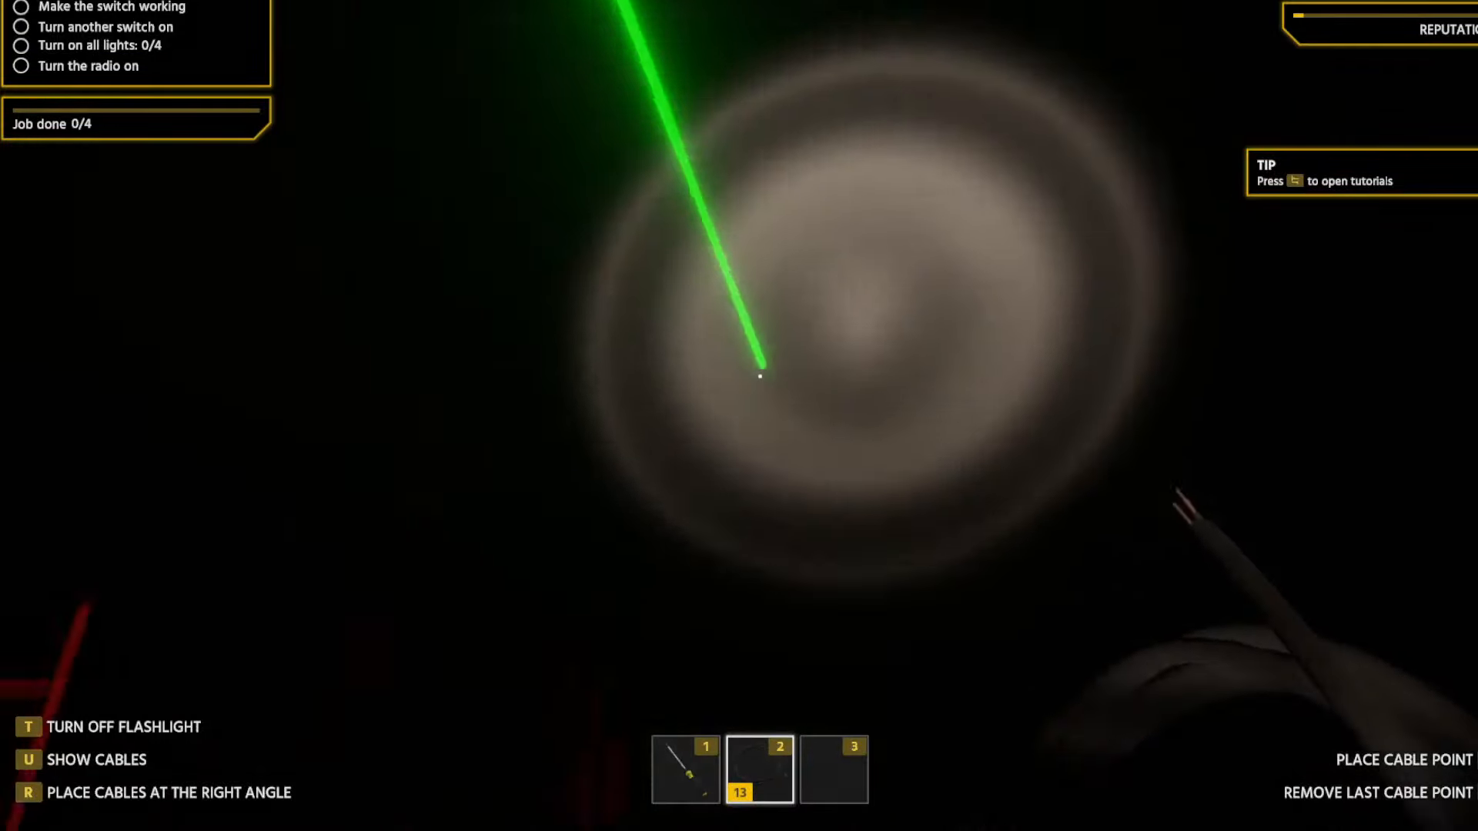
key(u)
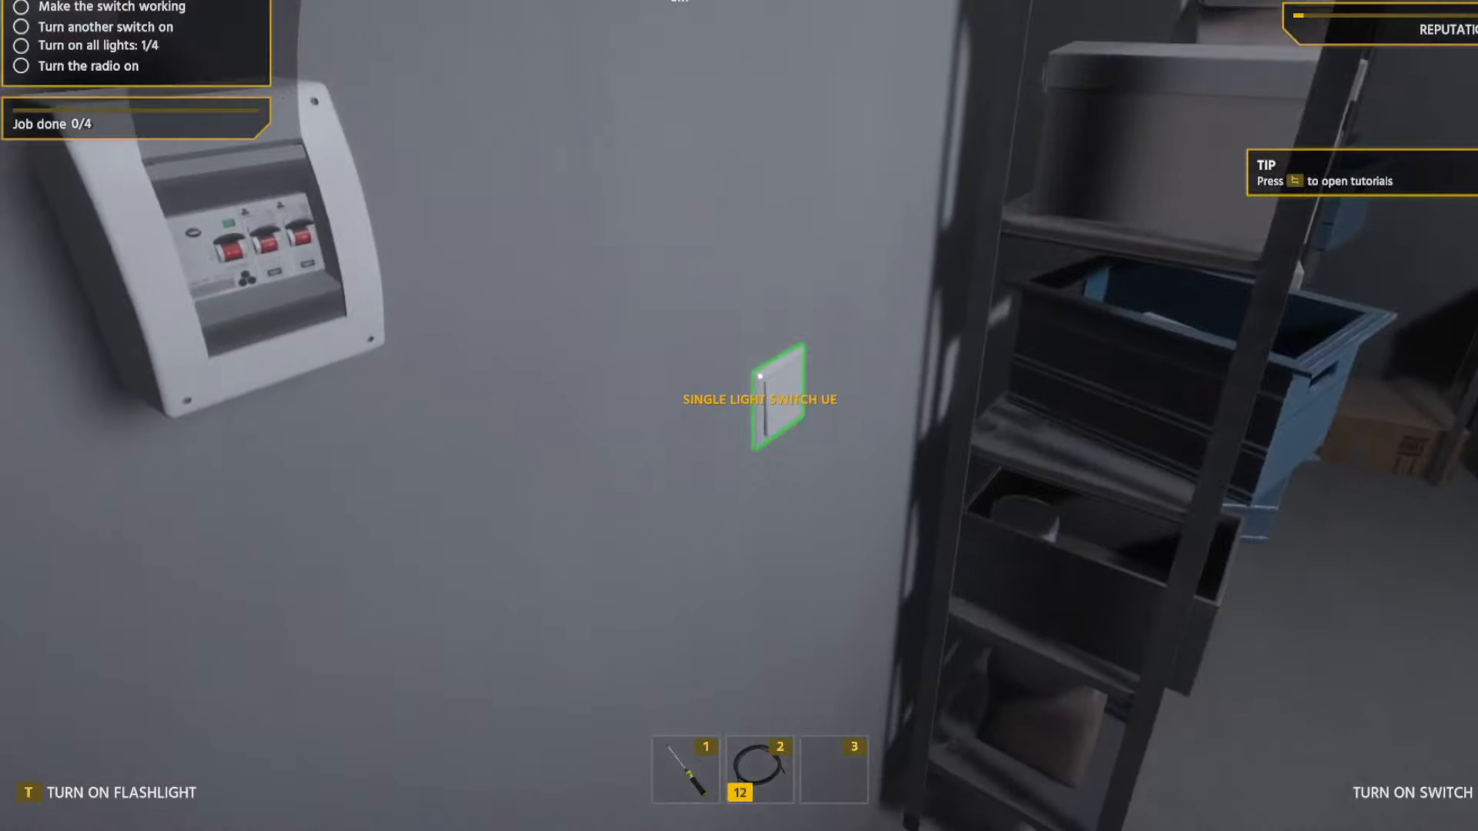
Switch the second light switch on so all four garage lights come on.
click(775, 398)
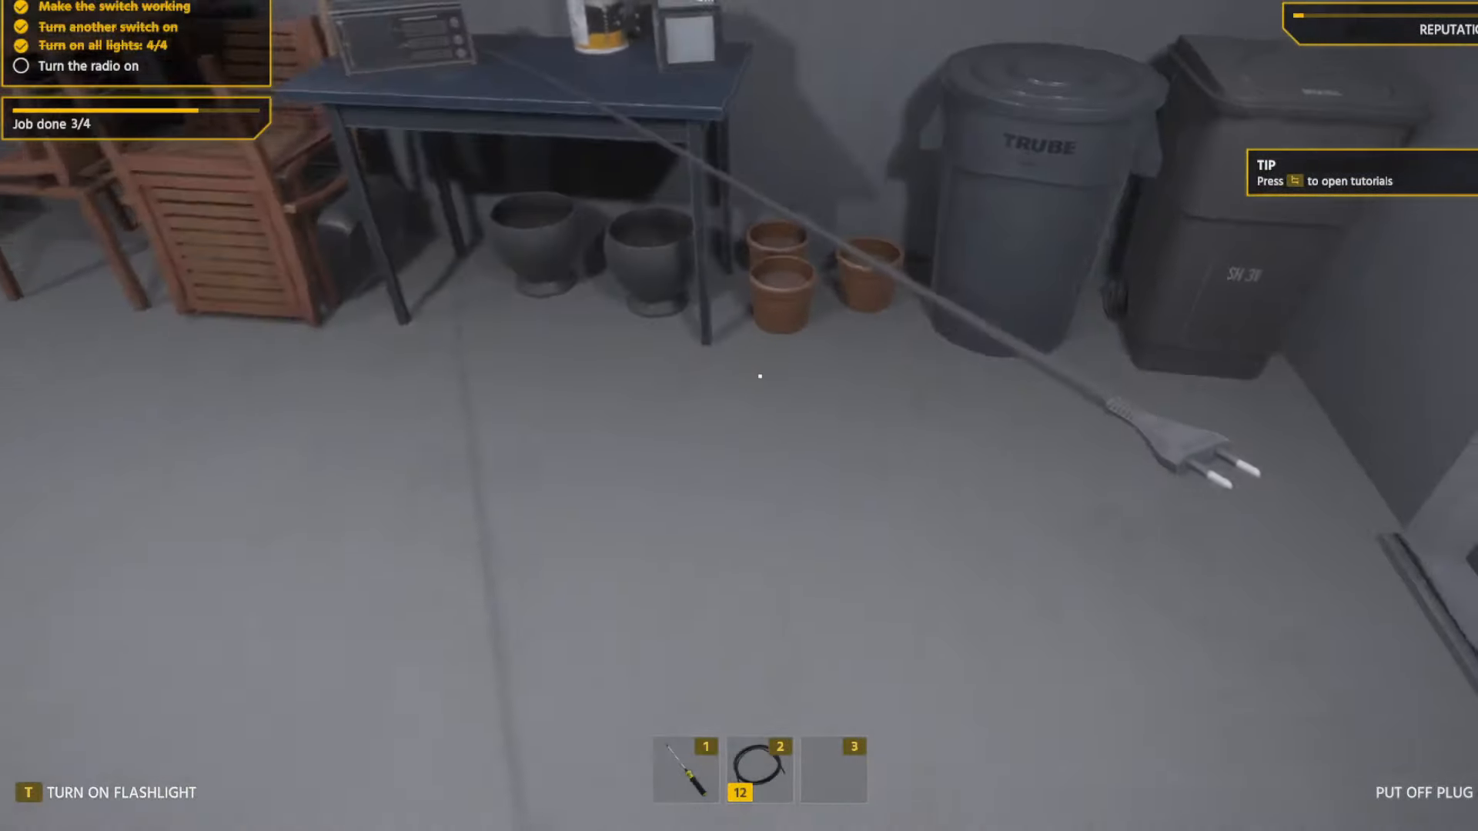
mouse_move(739, 378)
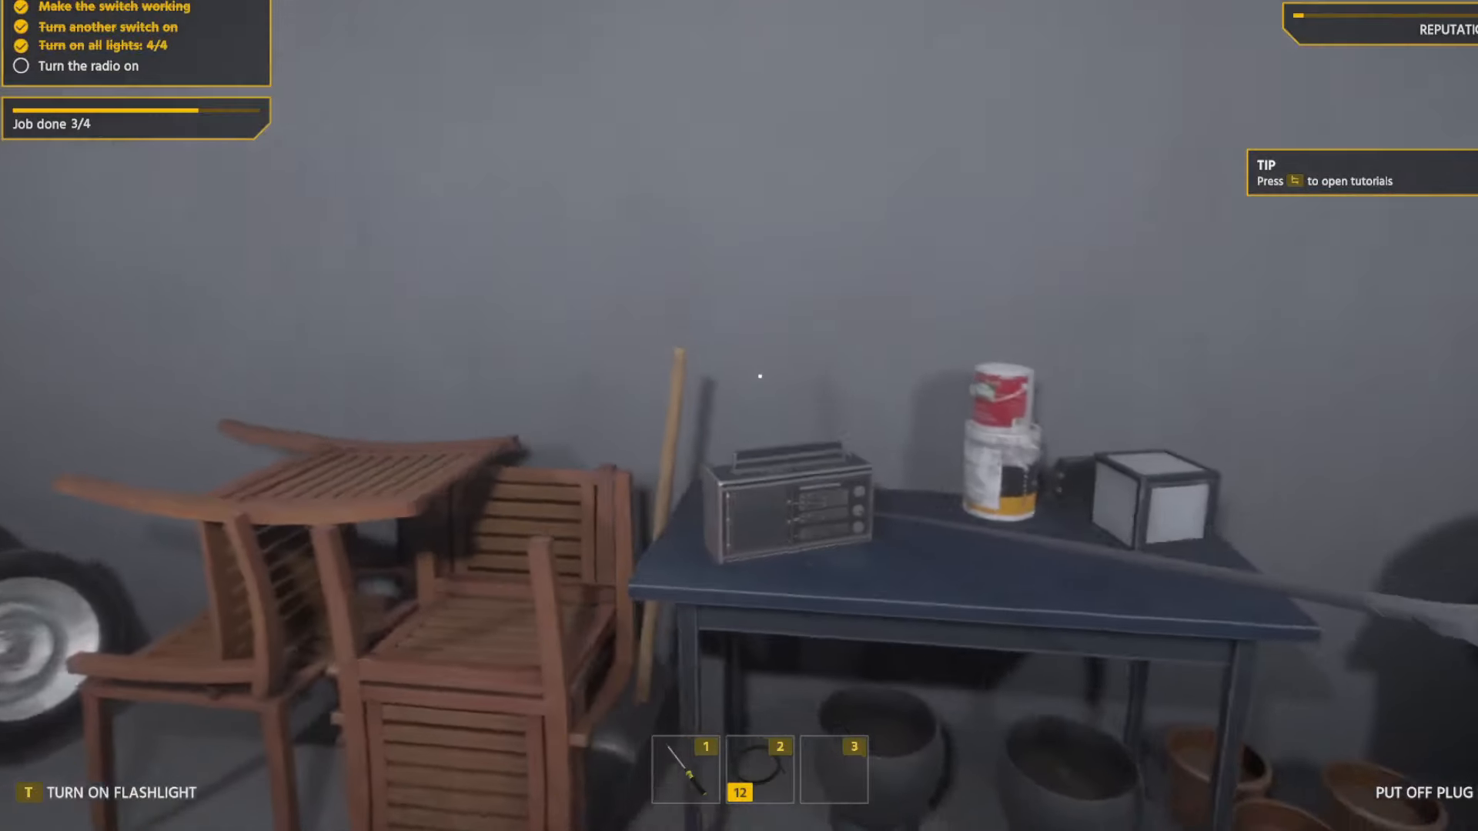
mouse_move(739, 378)
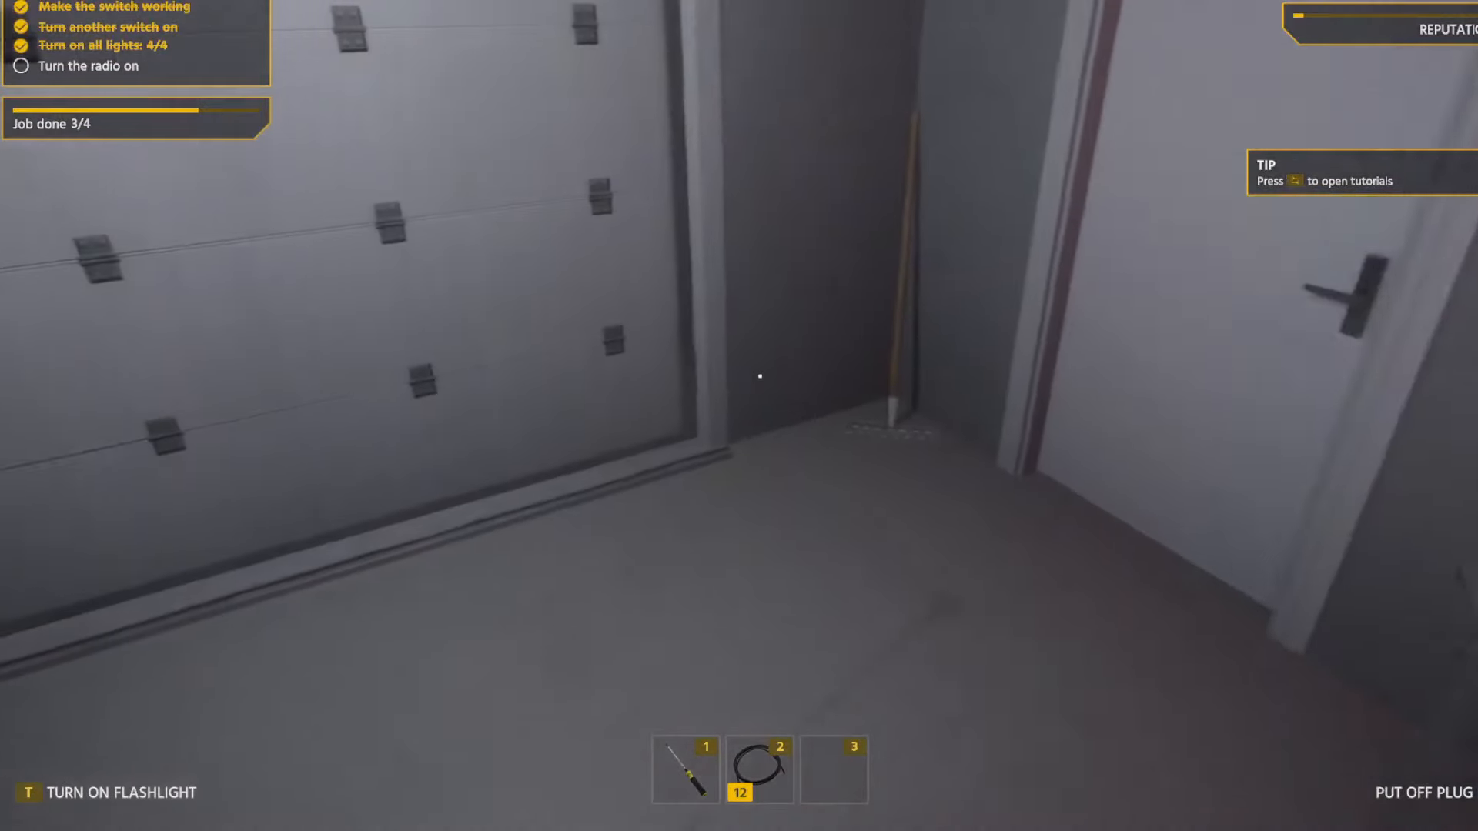
mouse_move(739, 377)
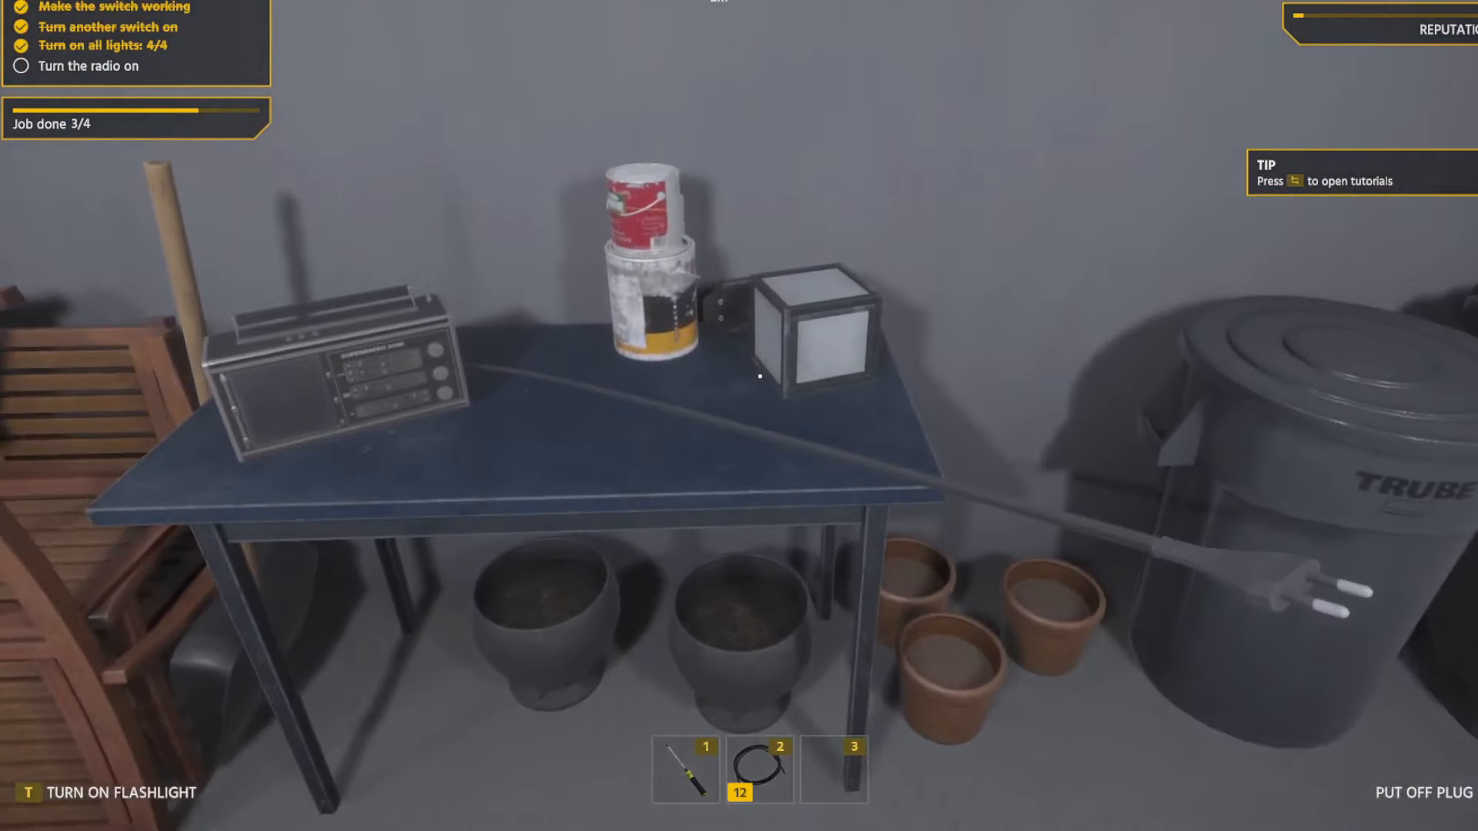
mouse_move(378, 396)
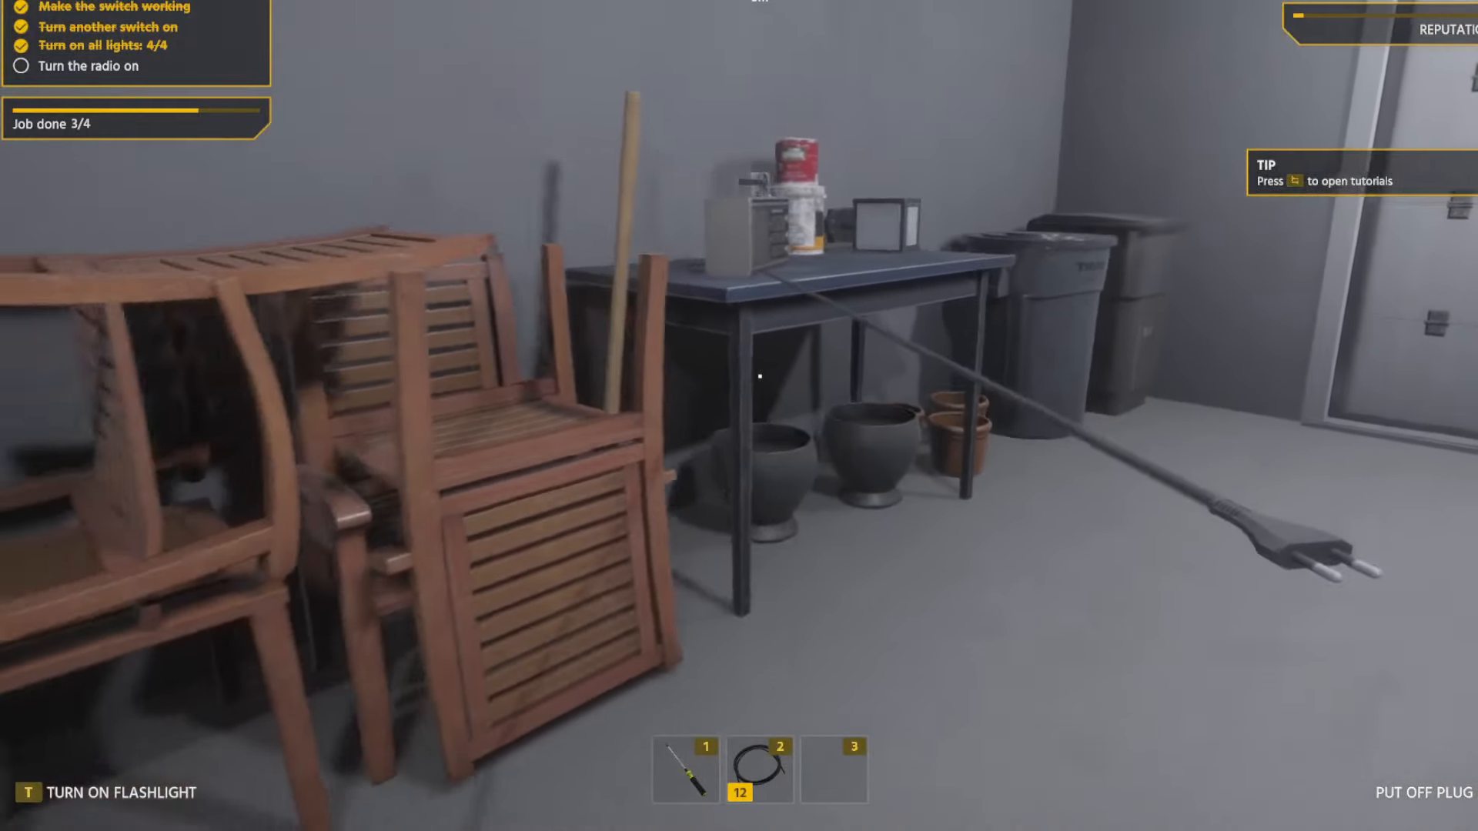
mouse_move(739, 388)
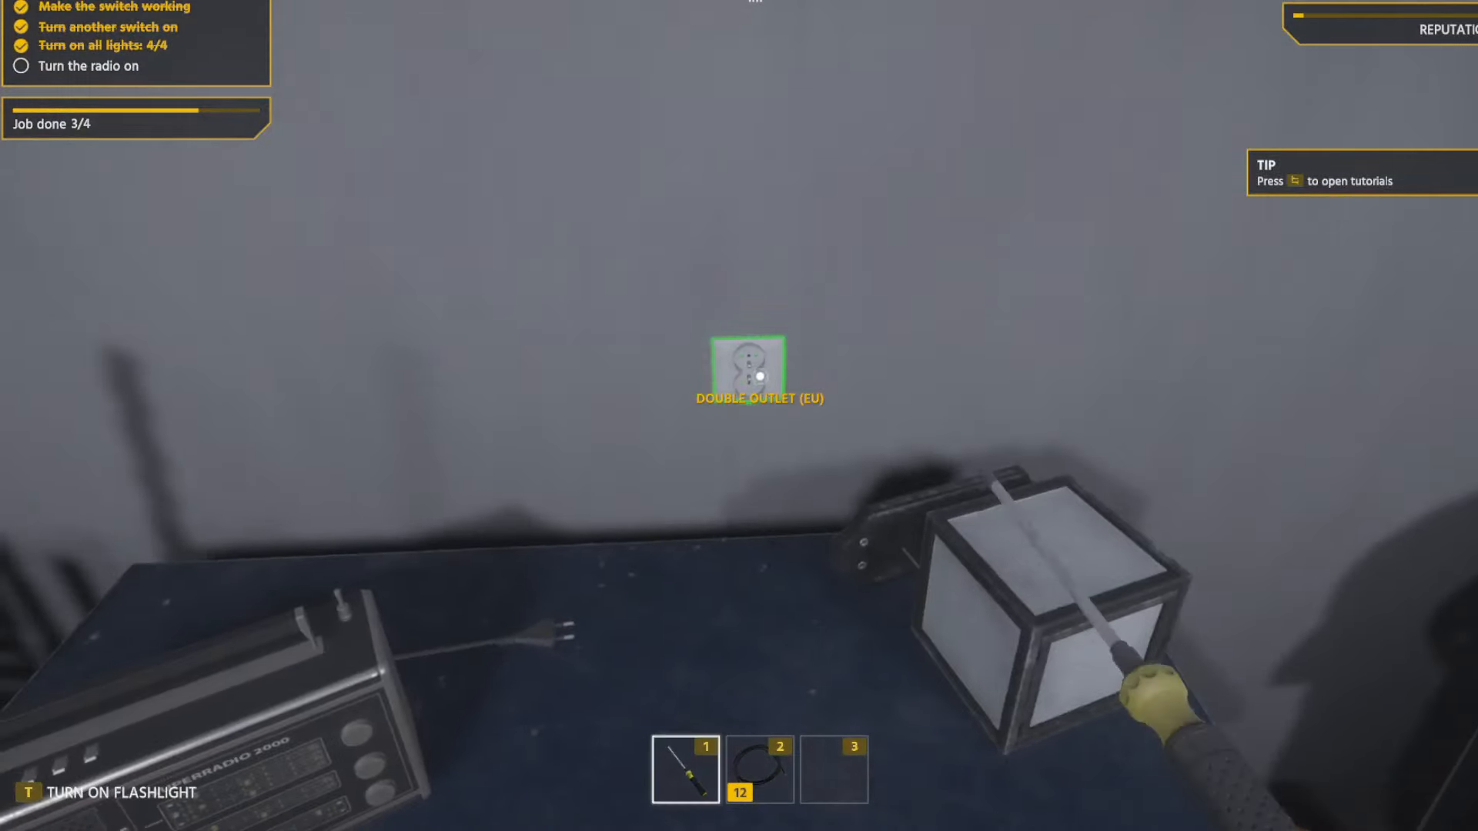
mouse_move(755, 396)
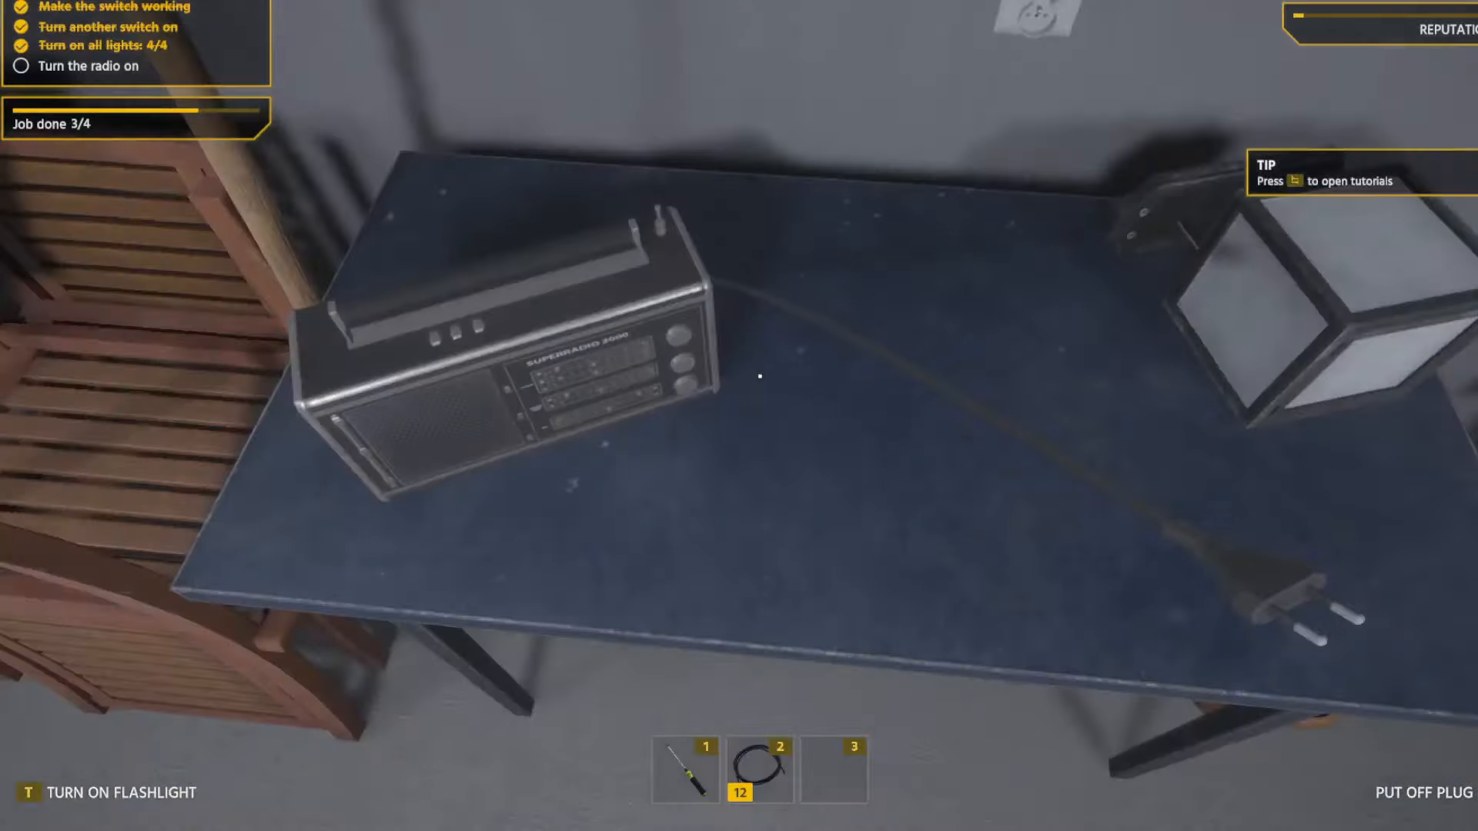
mouse_move(759, 378)
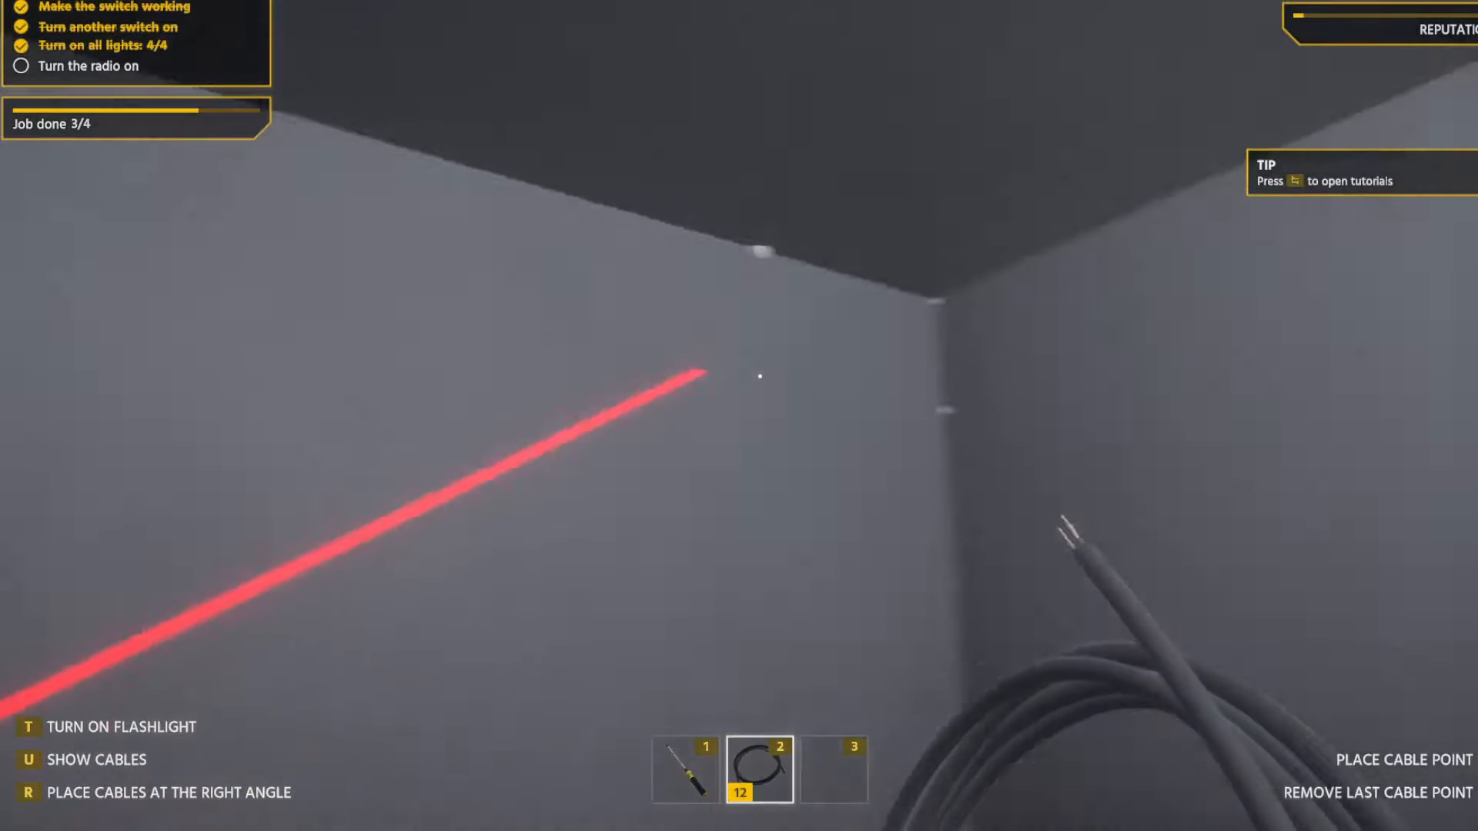
mouse_move(739, 377)
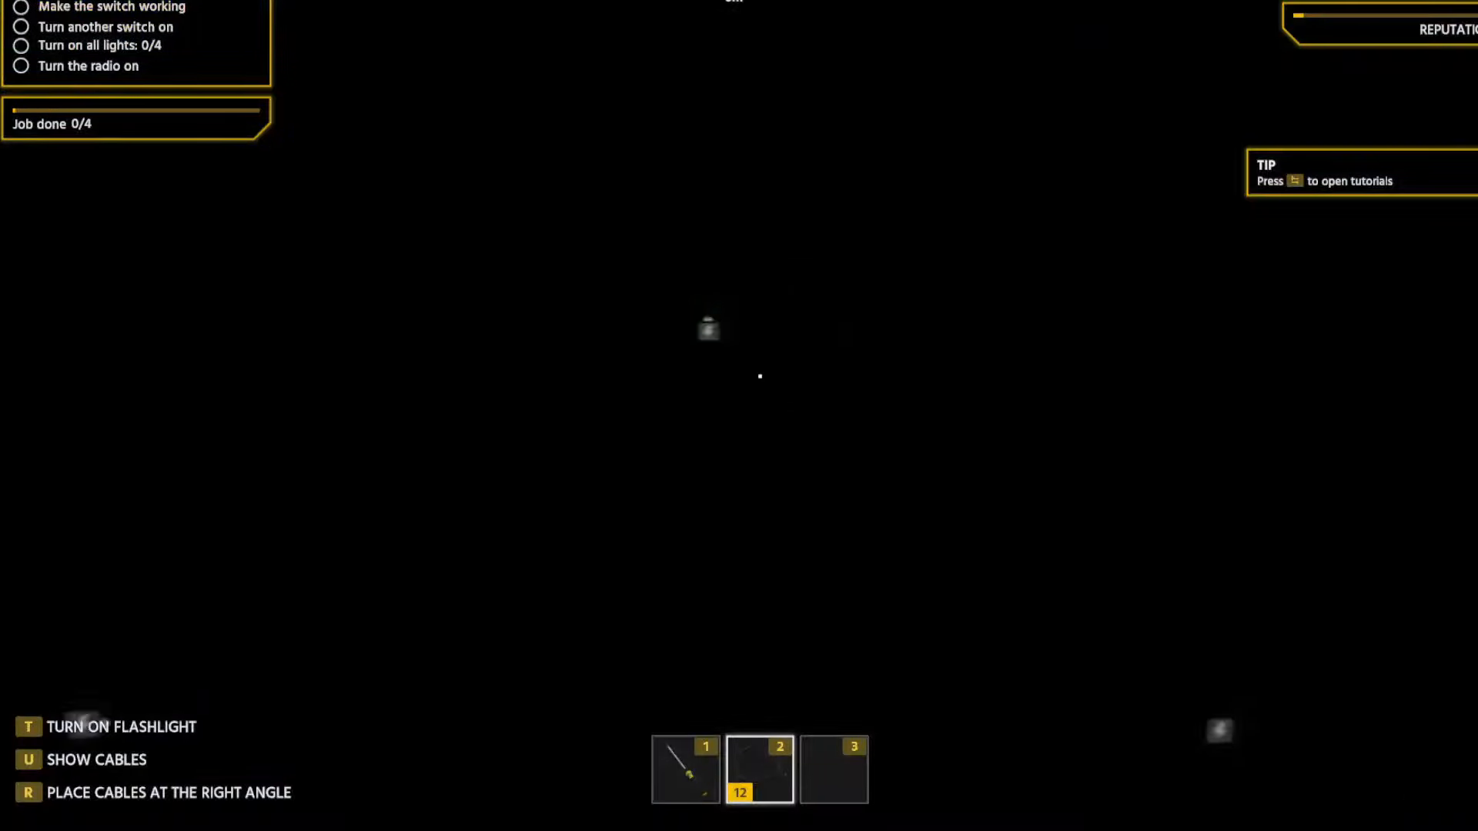
Light the dark garage with the flashlight and make the already laid cables visible.
key(t)
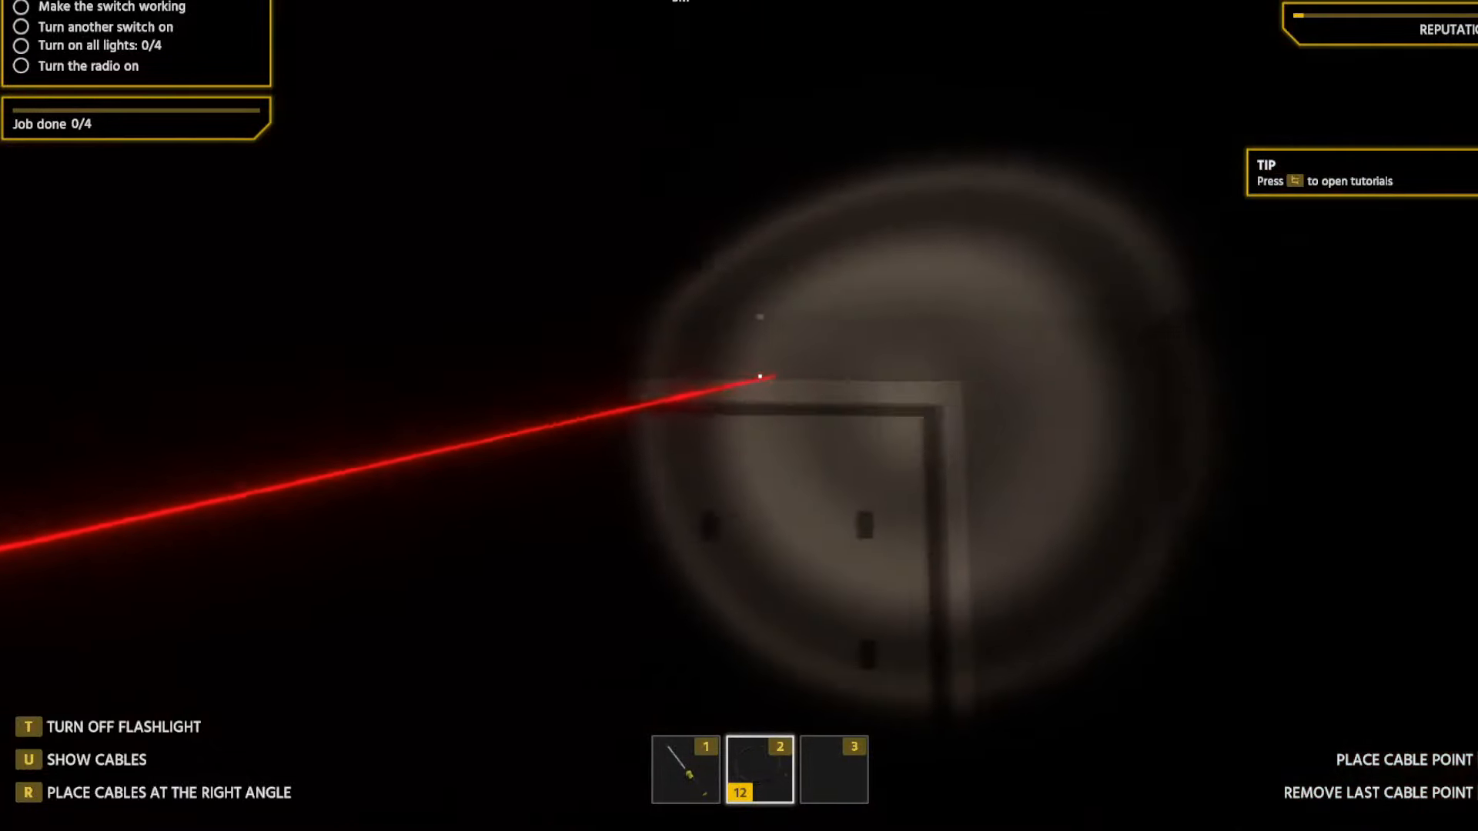
key(u)
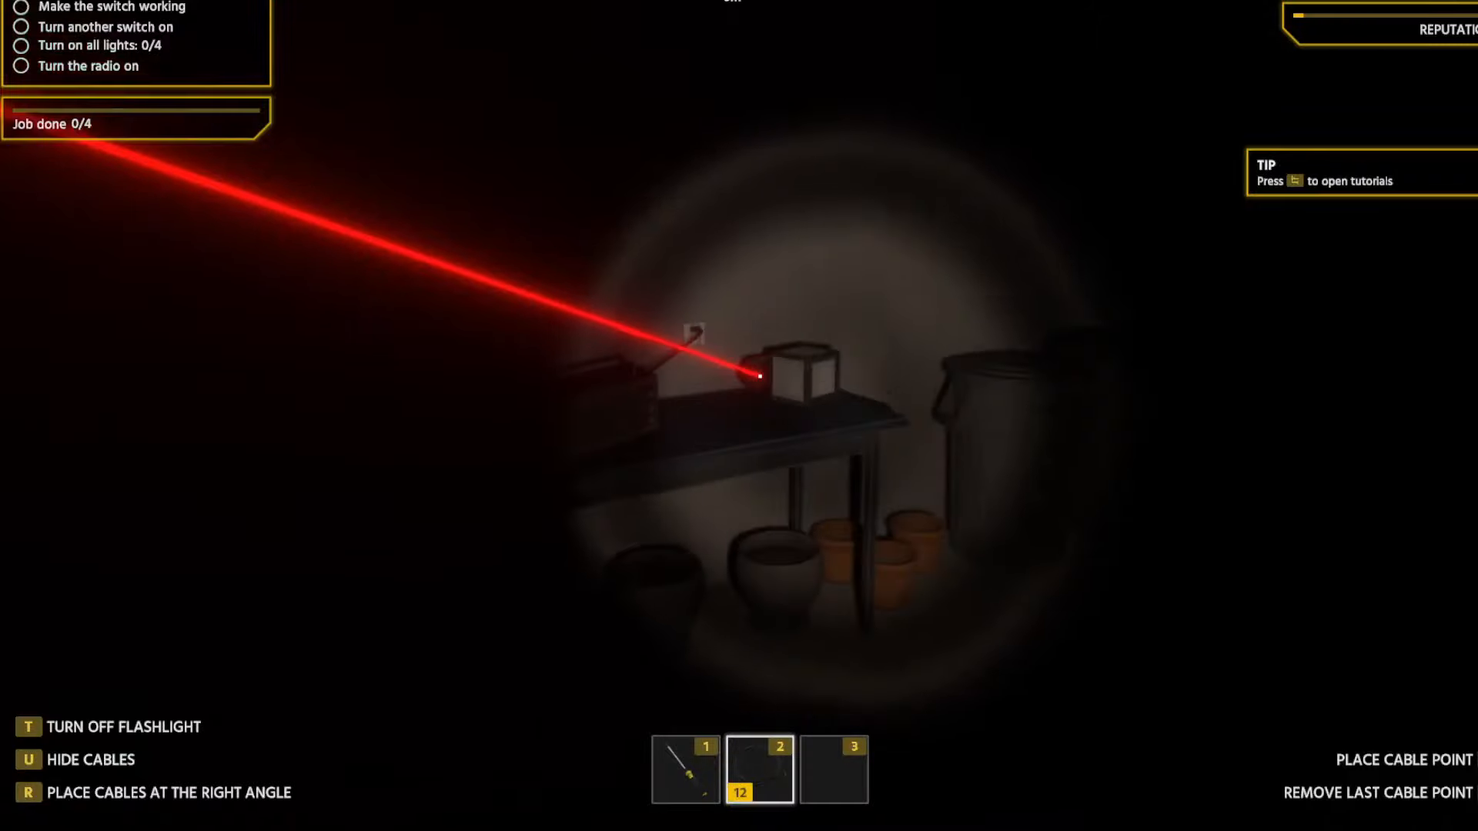
mouse_move(759, 377)
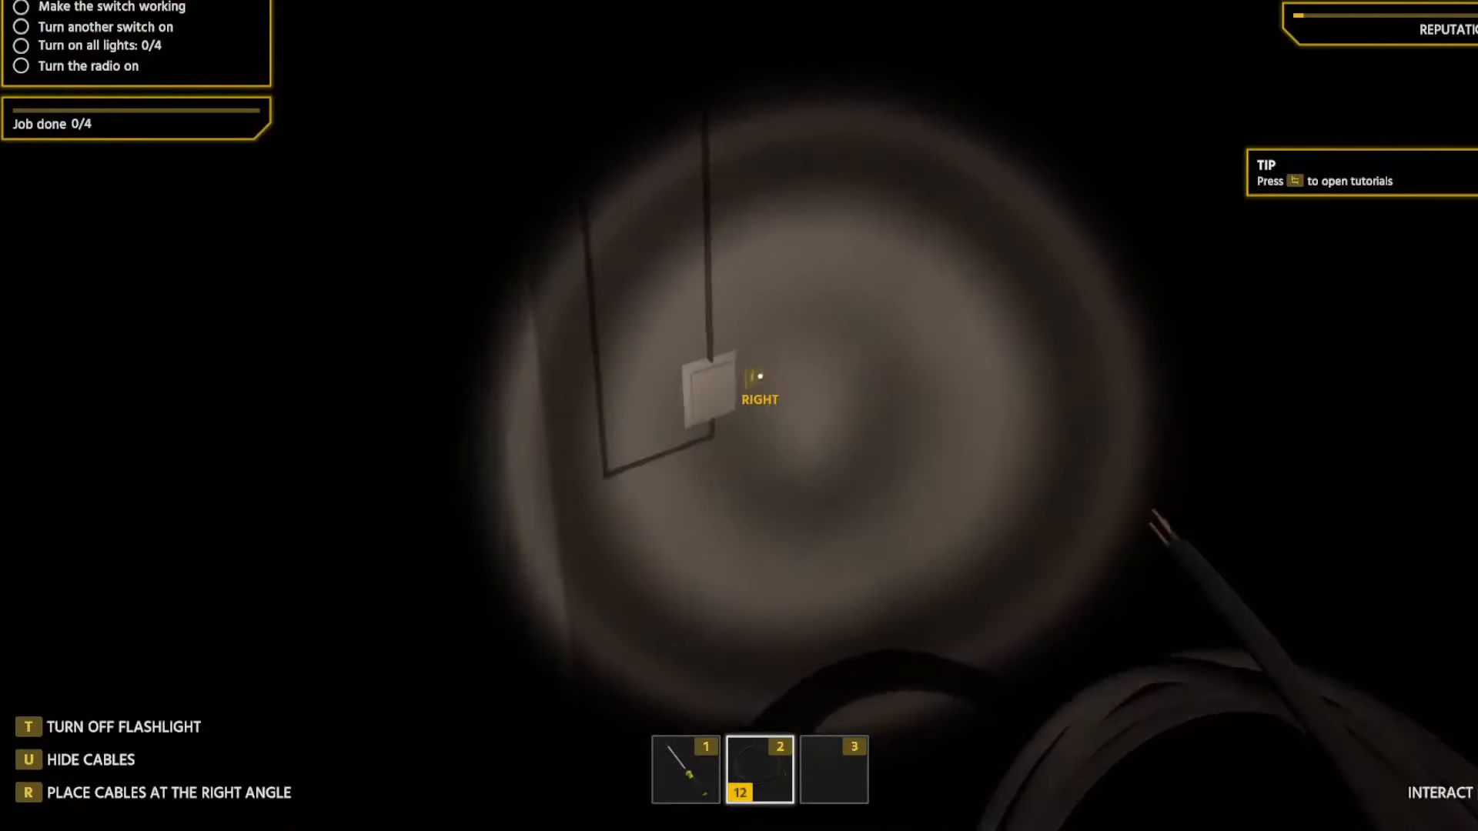
Connect the new cable to the switch's right terminal and dismiss the Mission Complete summary.
click(759, 374)
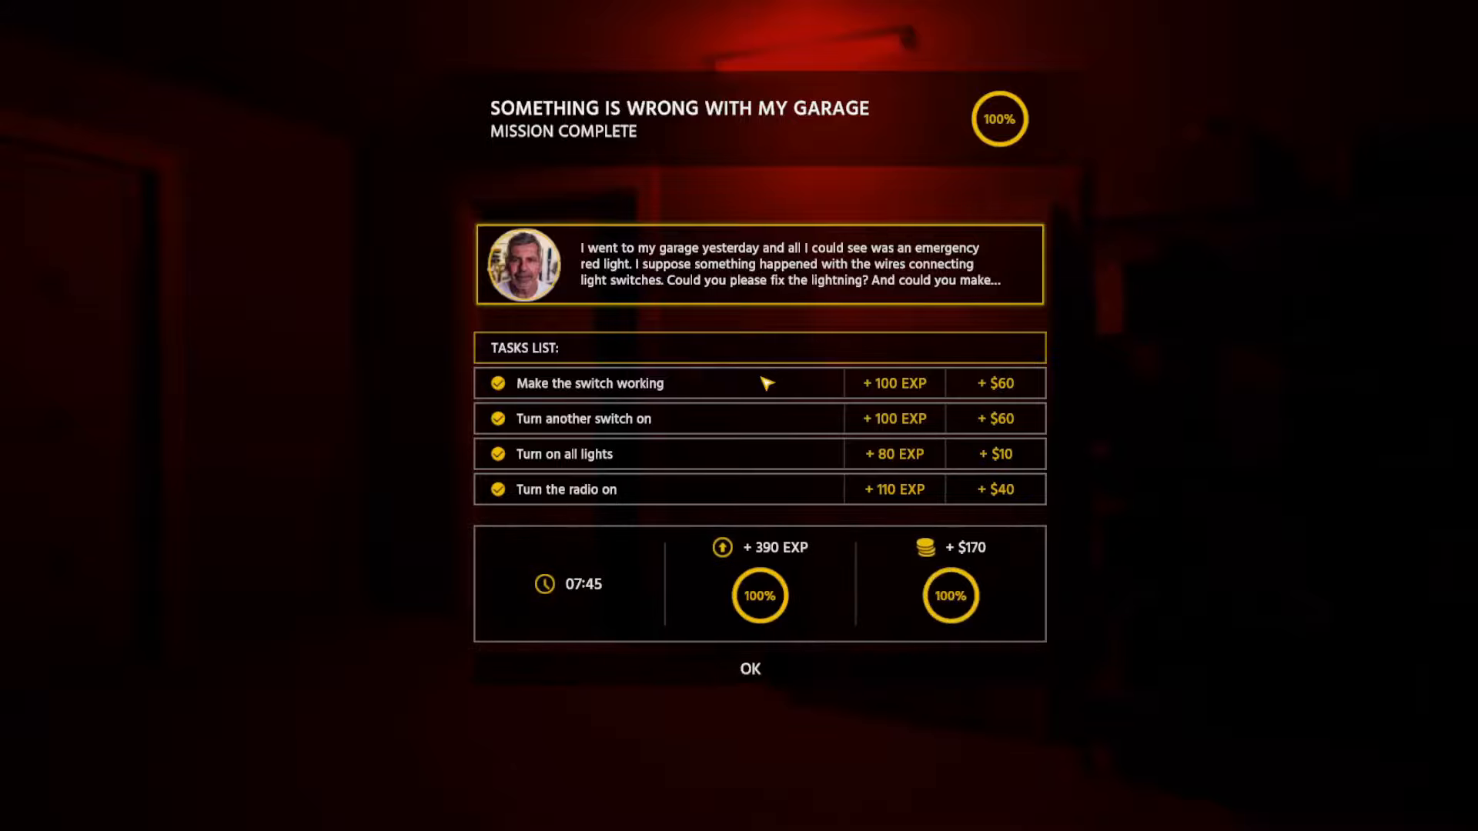
mouse_move(767, 668)
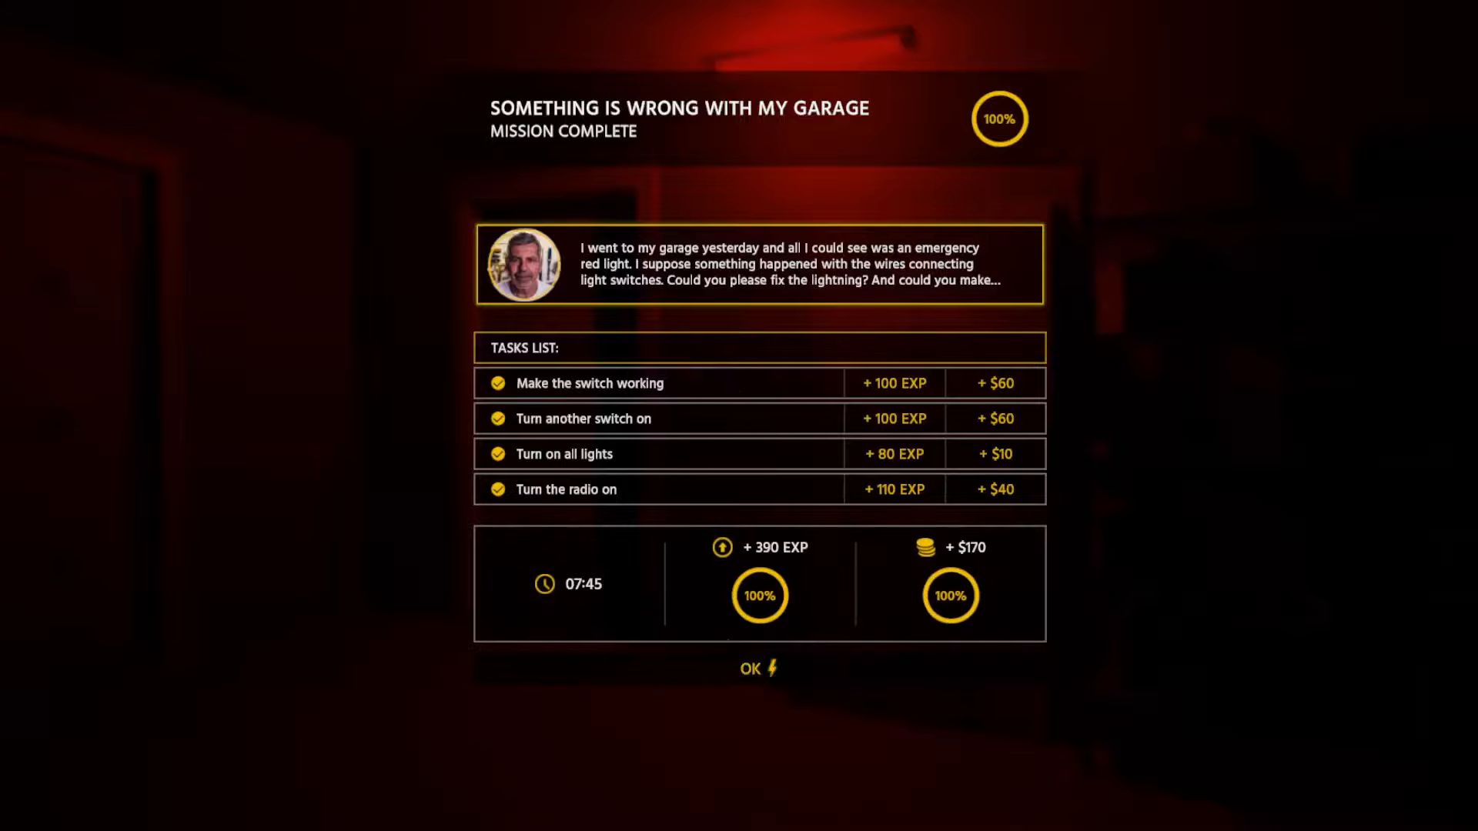
click(751, 668)
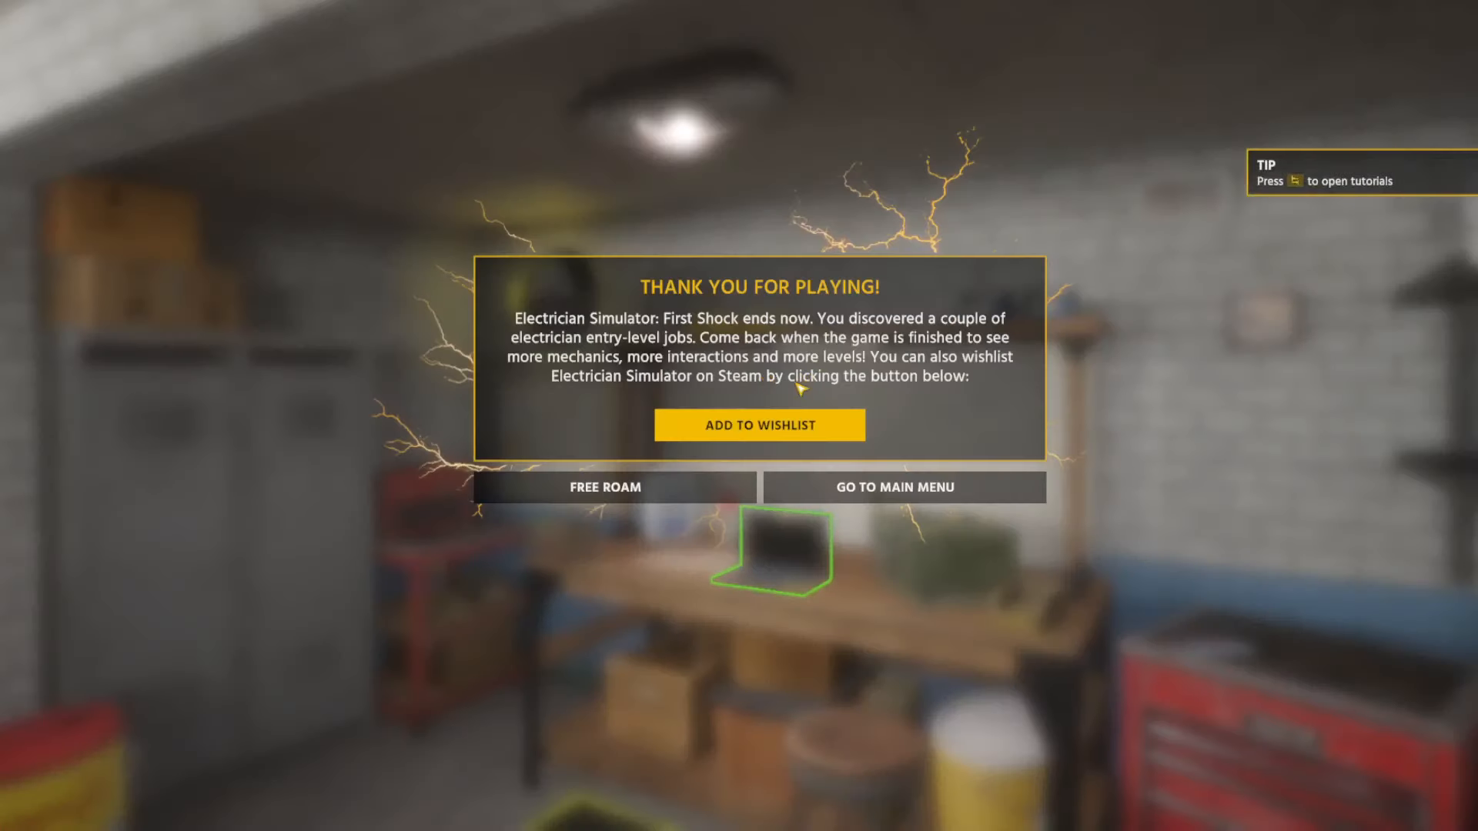
mouse_move(1049, 438)
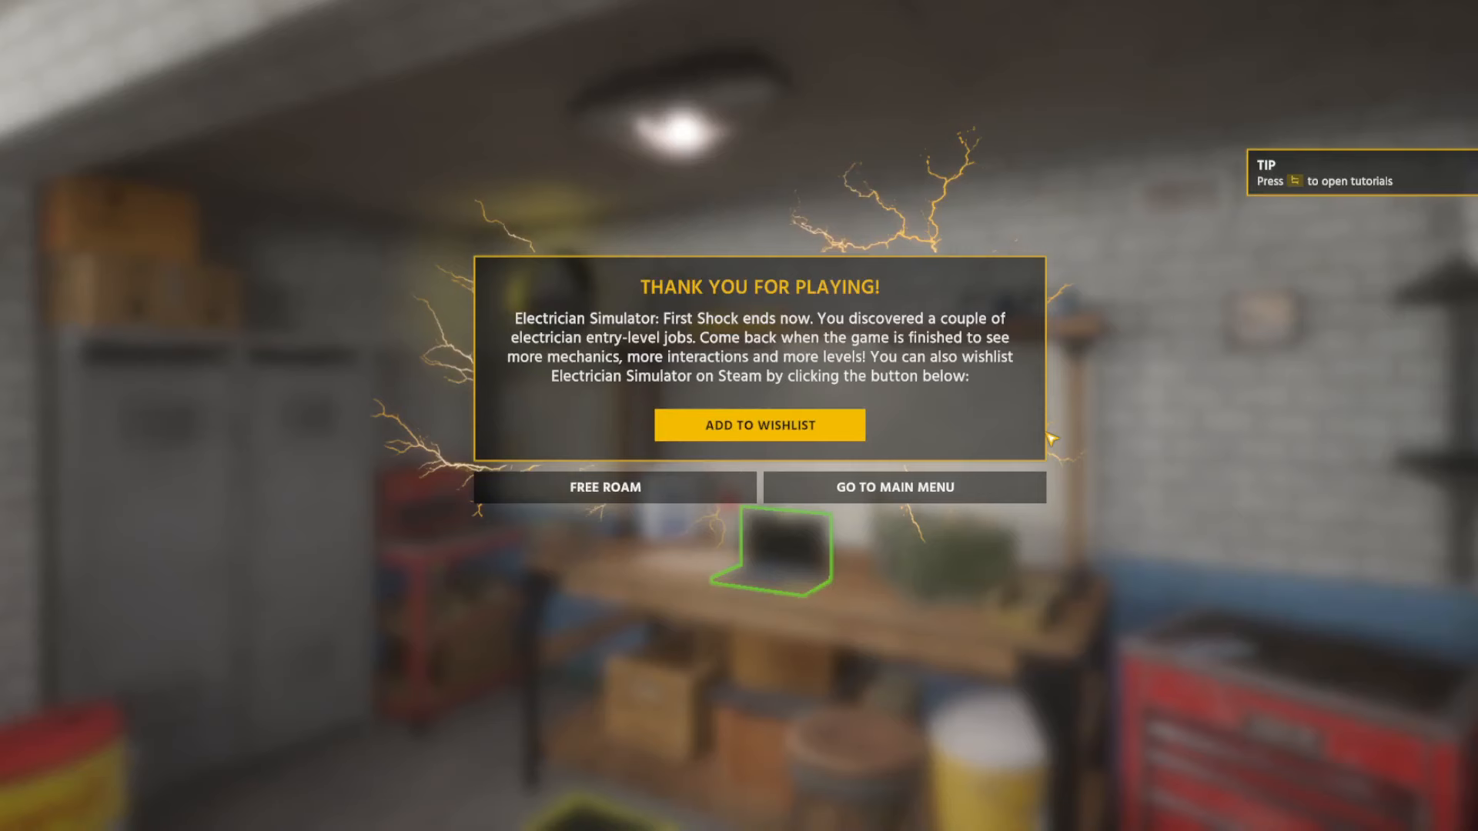
mouse_move(961, 488)
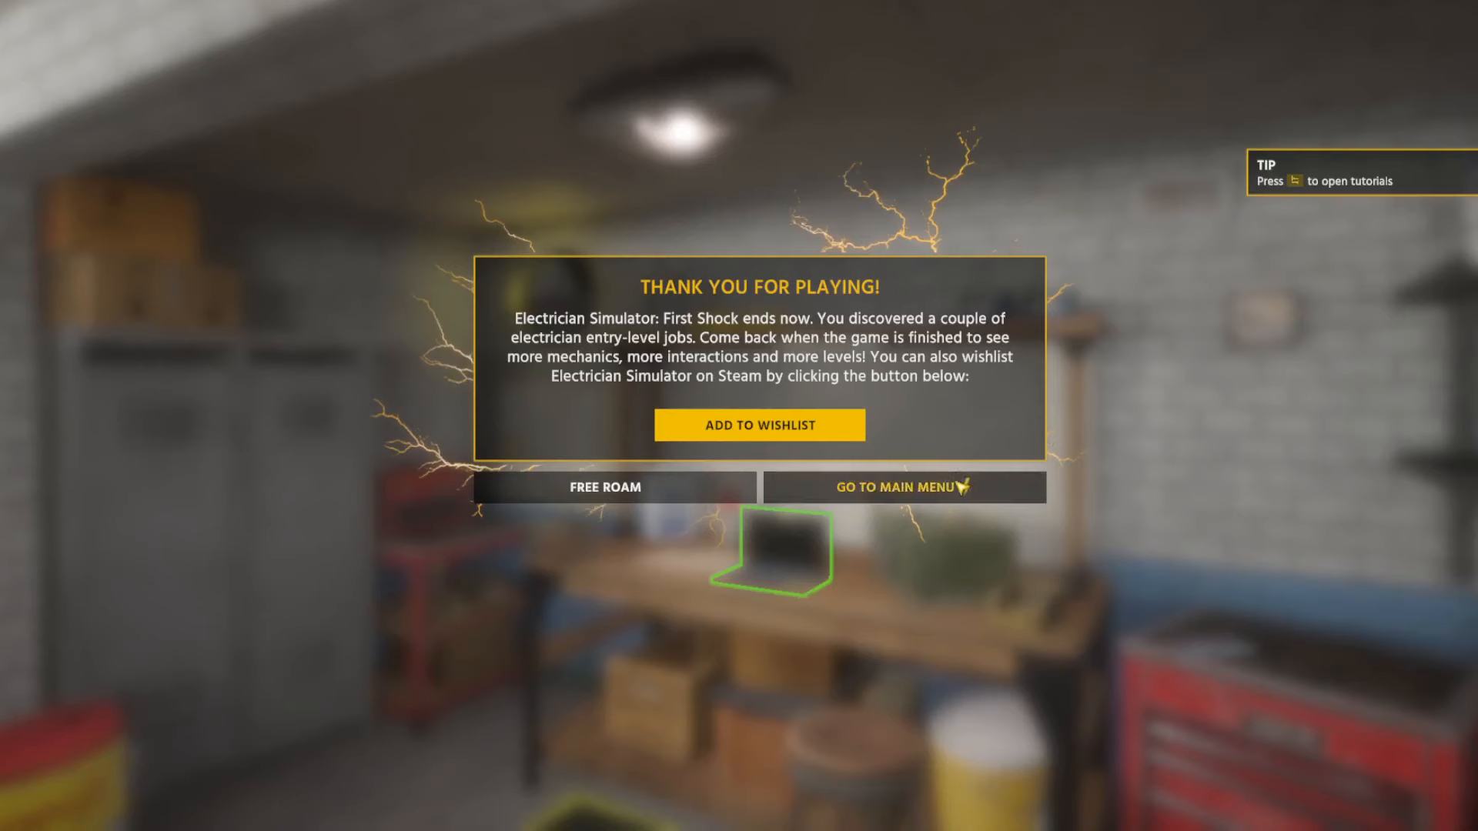
Return to the main menu from the Thank You For Playing dialog.
click(893, 488)
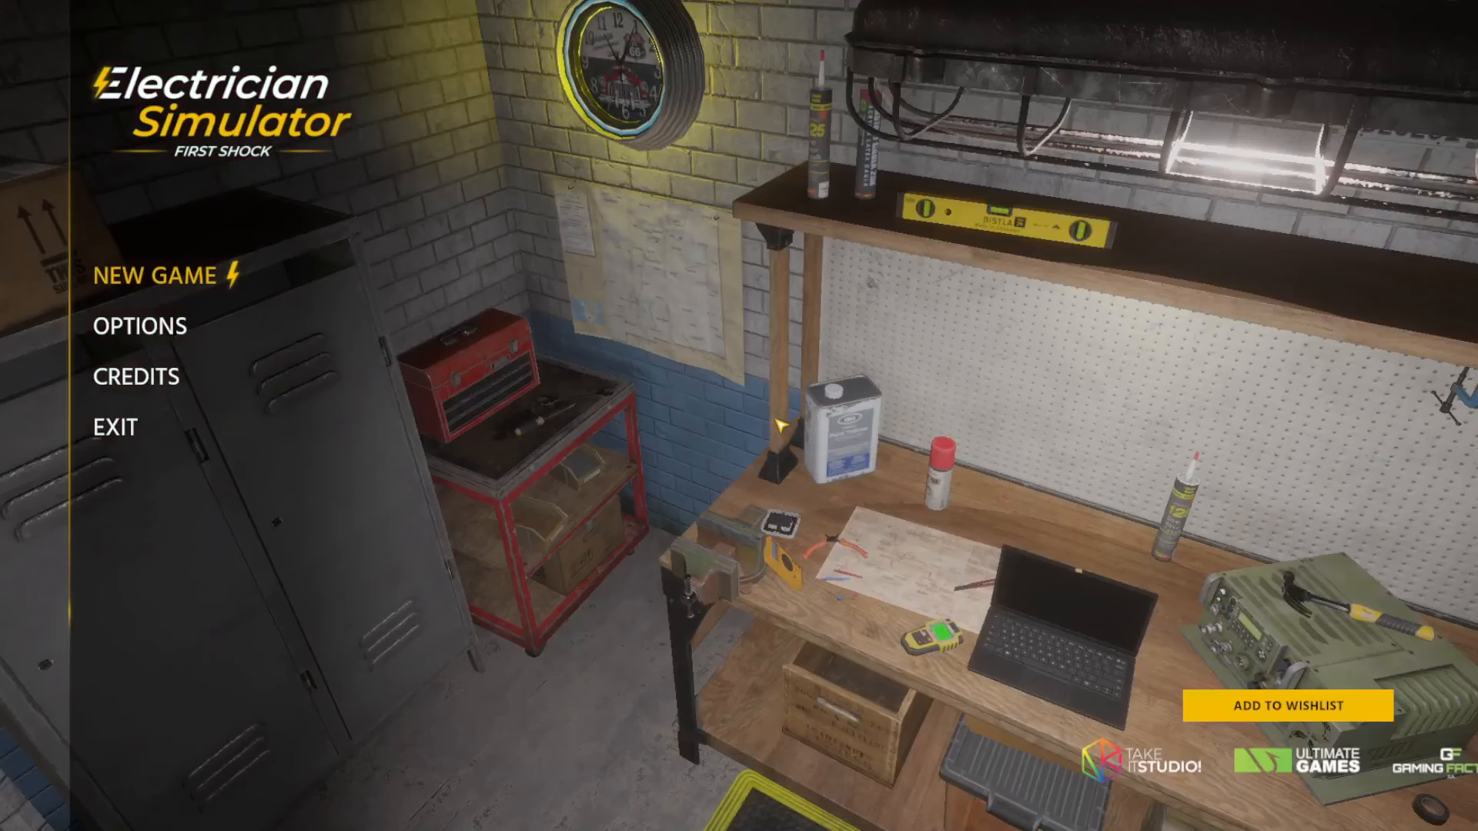
mouse_move(779, 424)
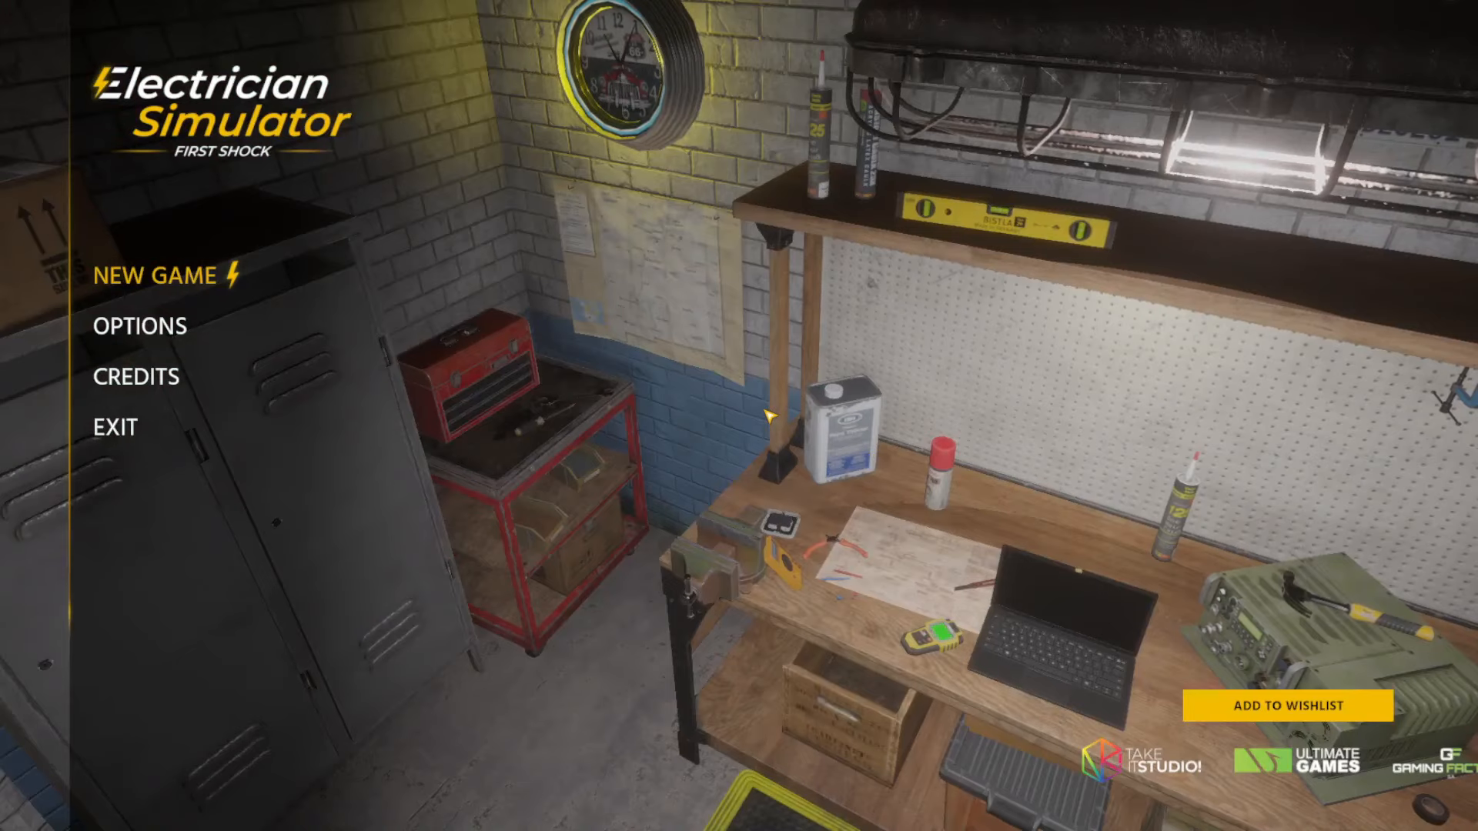